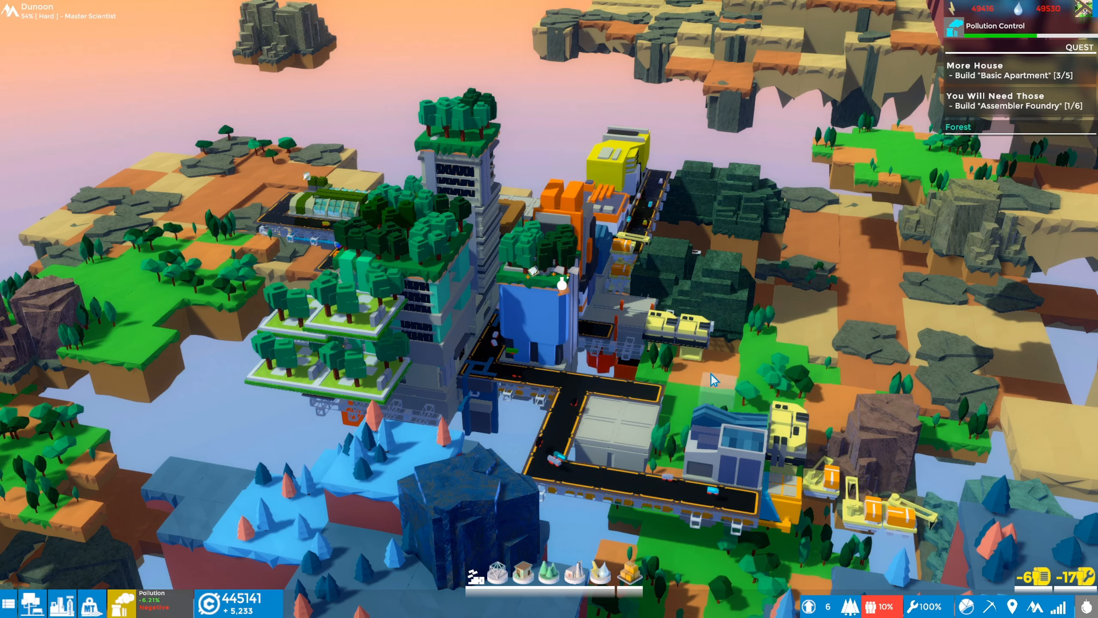
{"action": "mouse_move", "coordinate": [700, 295]}
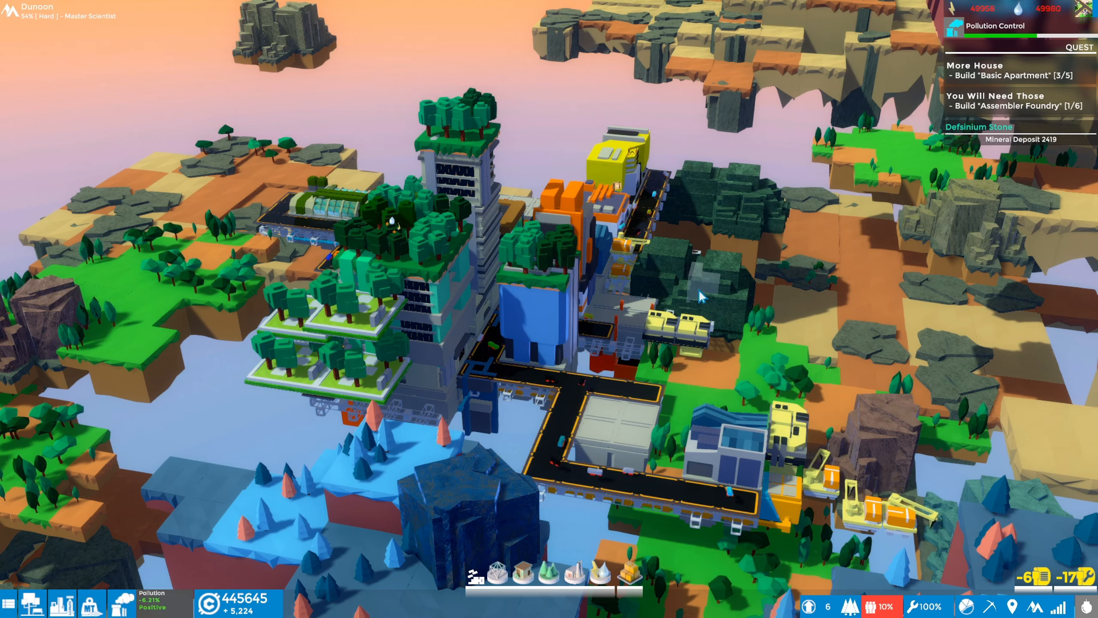
{"action": "mouse_move", "coordinate": [669, 331]}
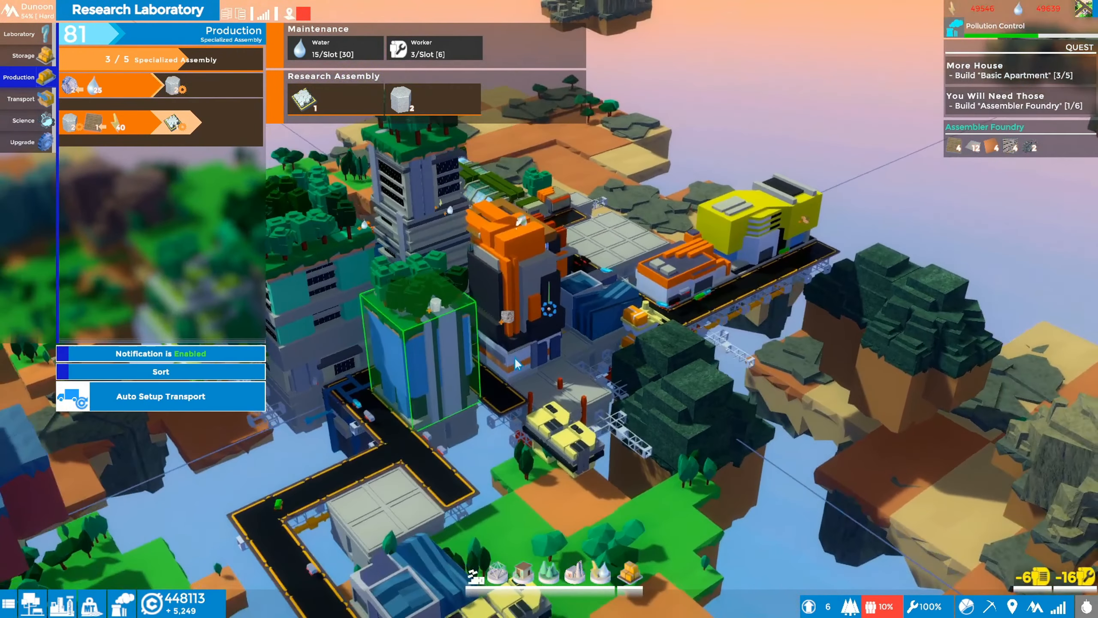
- Browse the Research Laboratory's upgrades and production, ending on its stored Stone Cloak
{"action": "left_click", "coordinate": [23, 142]}
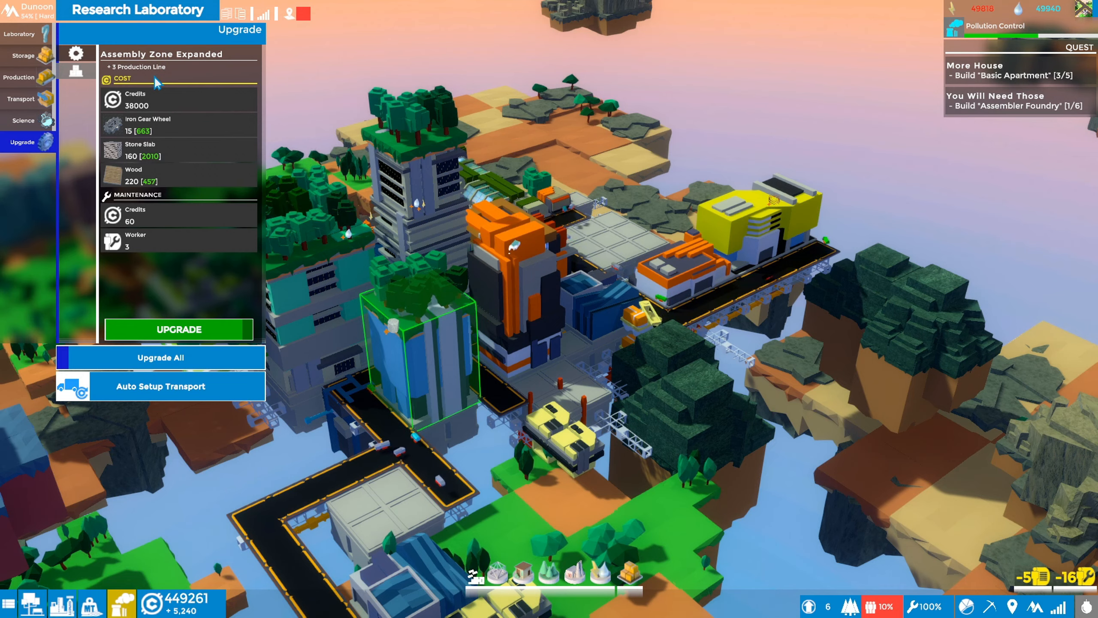
{"action": "mouse_move", "coordinate": [161, 215]}
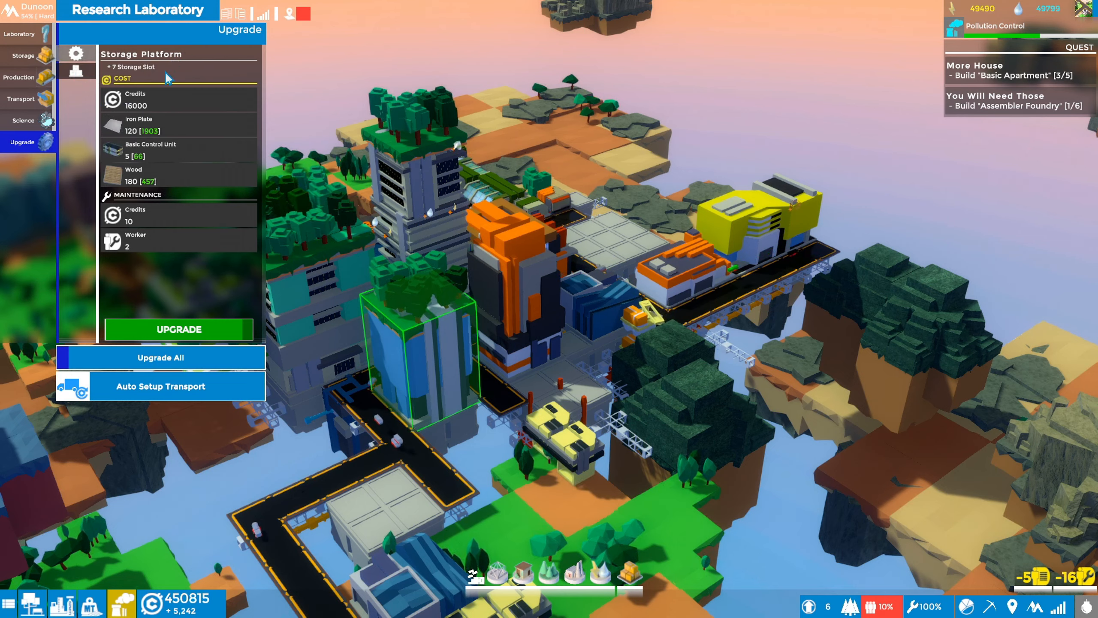
{"action": "left_click", "coordinate": [24, 55]}
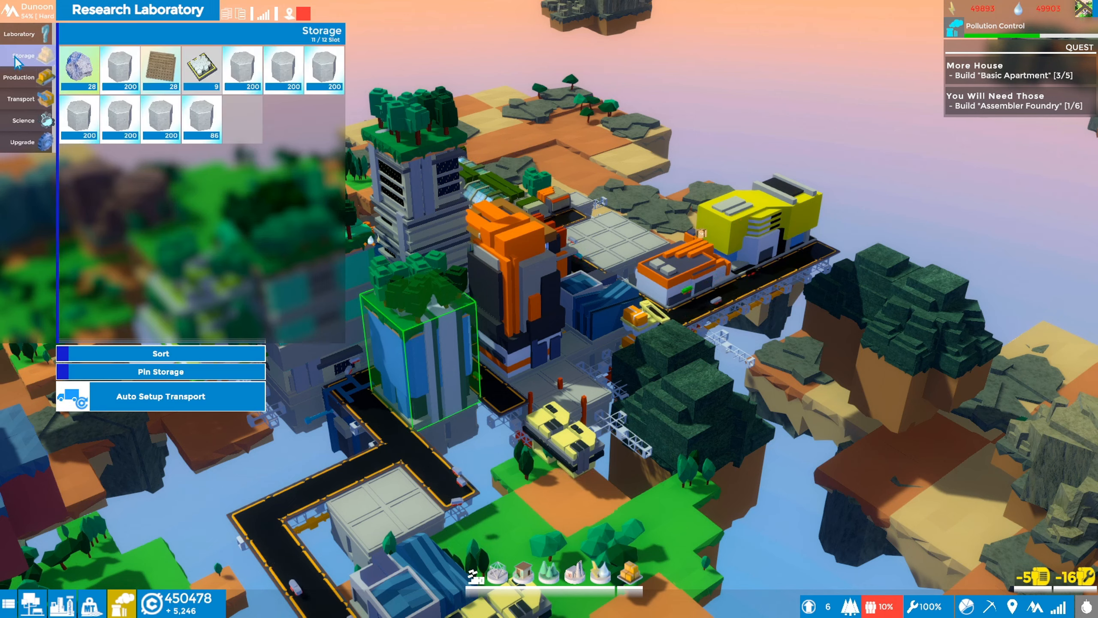
{"action": "left_click", "coordinate": [21, 77]}
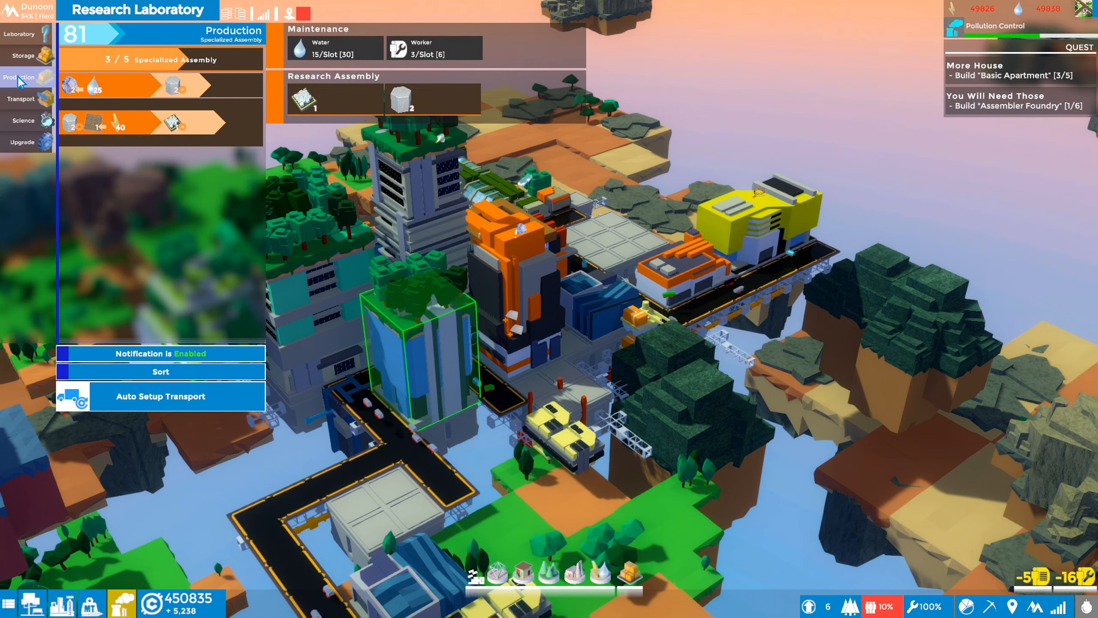
{"action": "left_click", "coordinate": [23, 55]}
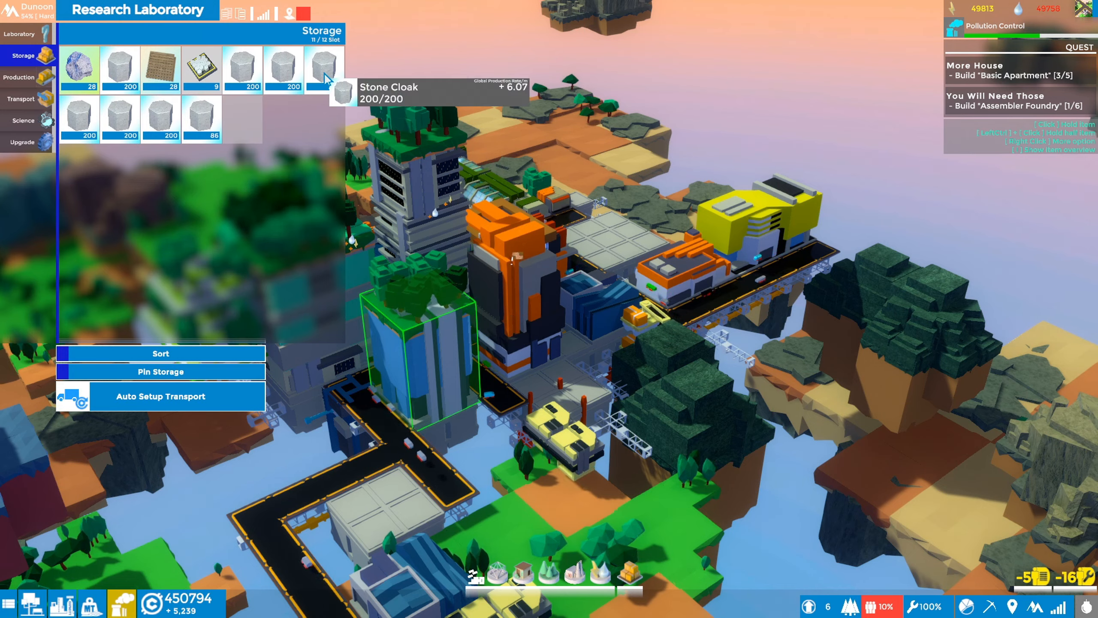
- Add a fifth Weak Science Material line, then review storage, science tier and lab status
{"action": "left_click", "coordinate": [159, 372]}
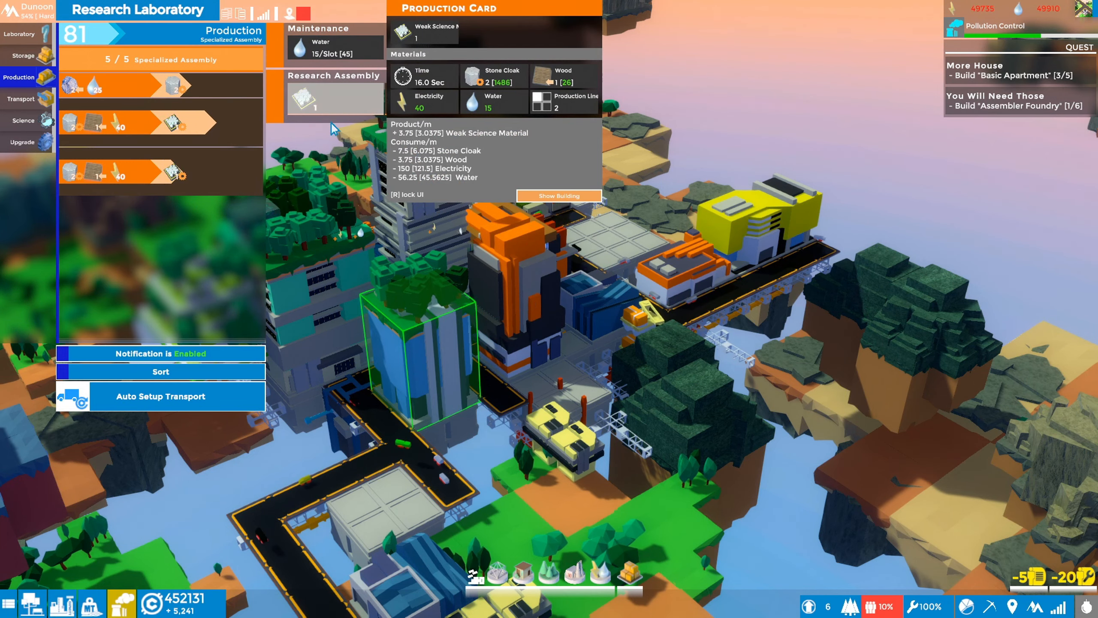
{"action": "mouse_move", "coordinate": [339, 108]}
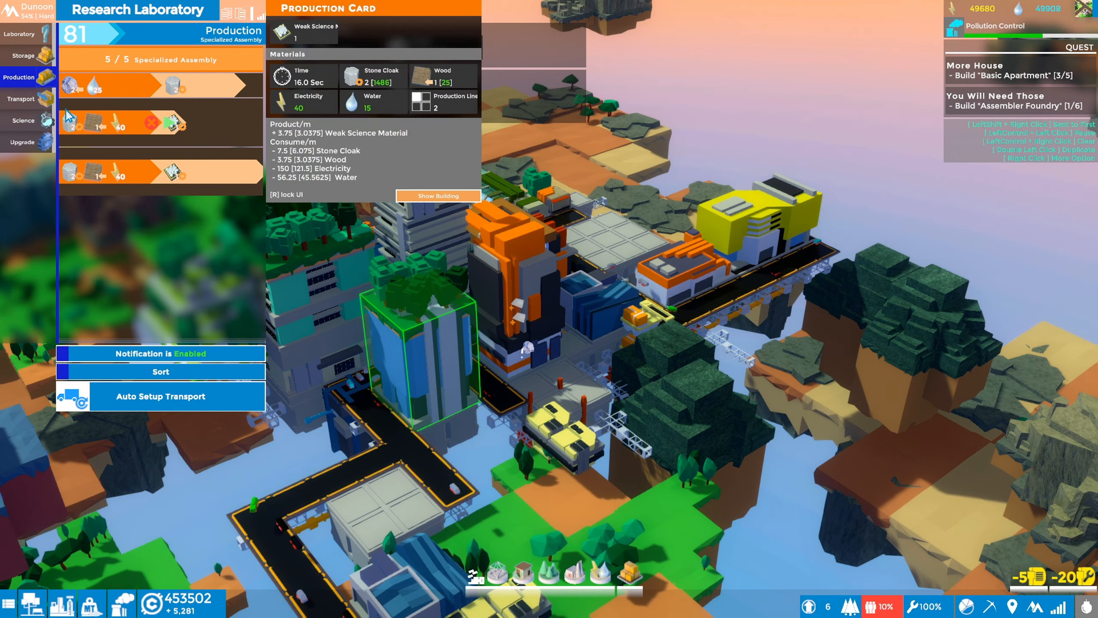
{"action": "left_click", "coordinate": [23, 55]}
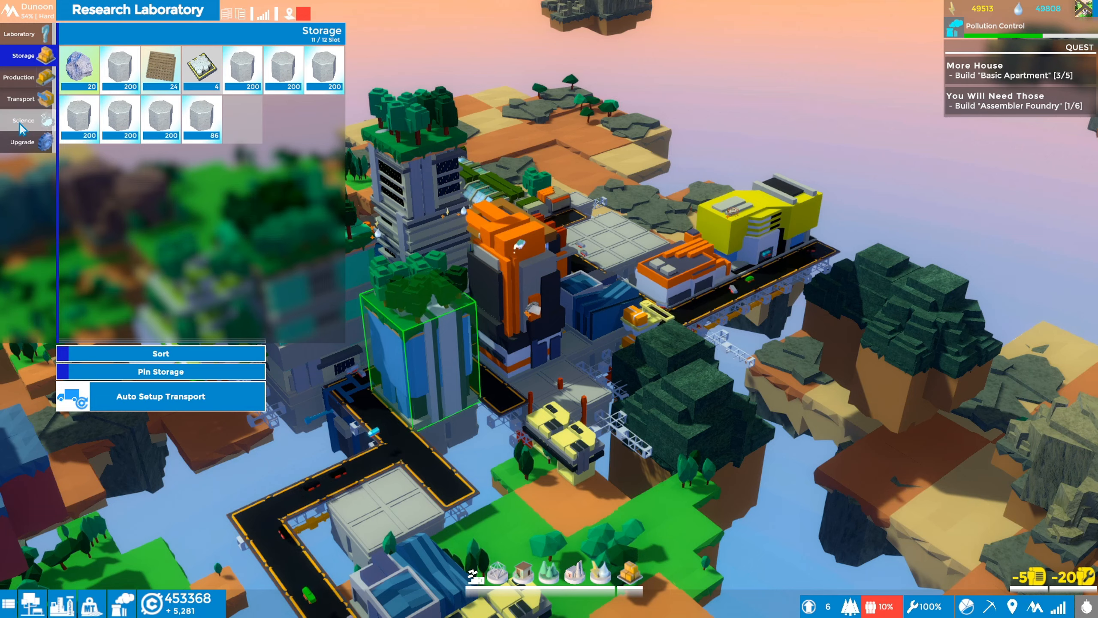
{"action": "mouse_move", "coordinate": [201, 68]}
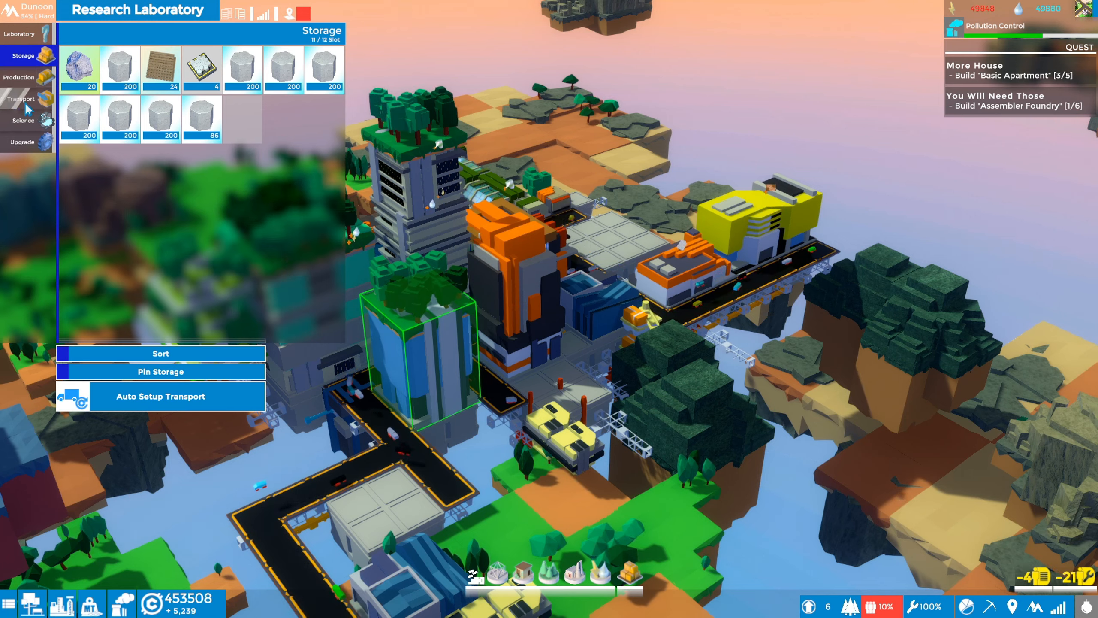
{"action": "left_click", "coordinate": [24, 120]}
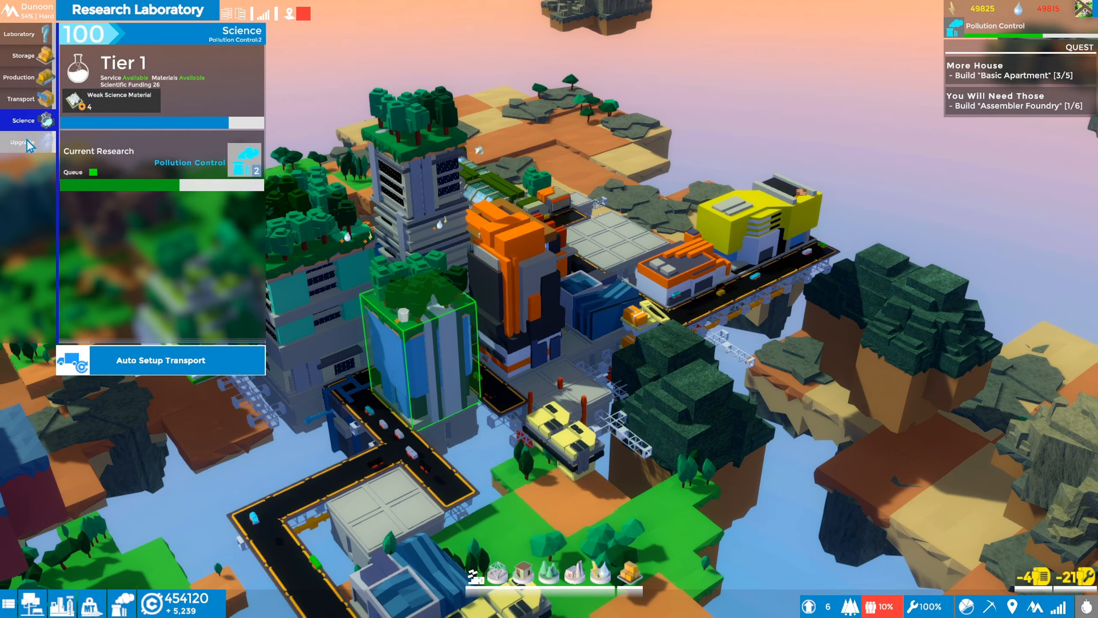
{"action": "left_click", "coordinate": [21, 143]}
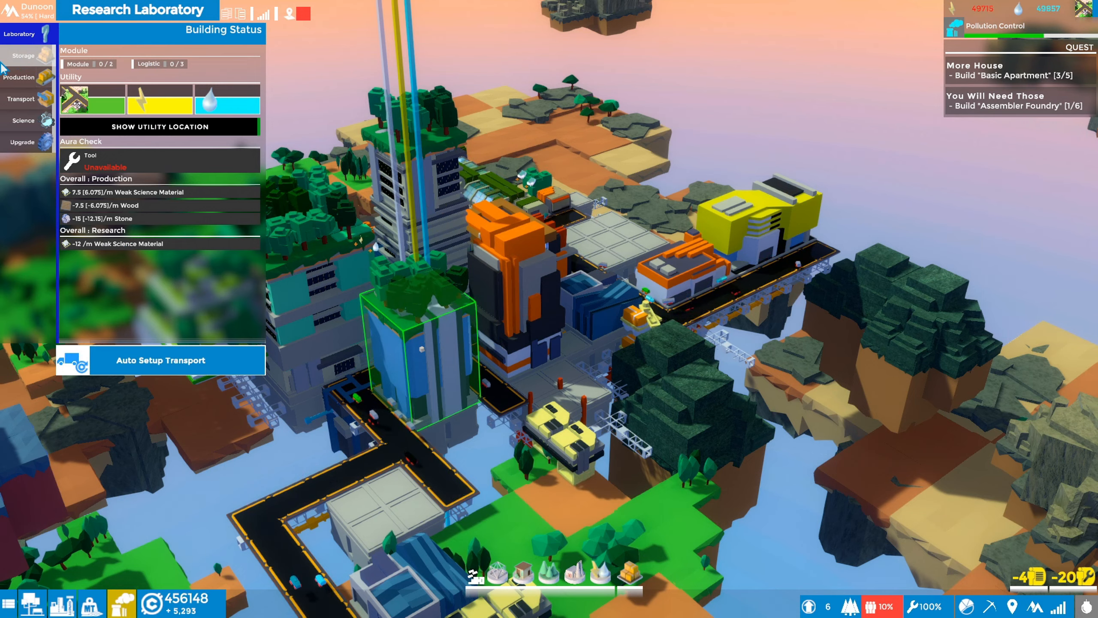
{"action": "left_click", "coordinate": [19, 77]}
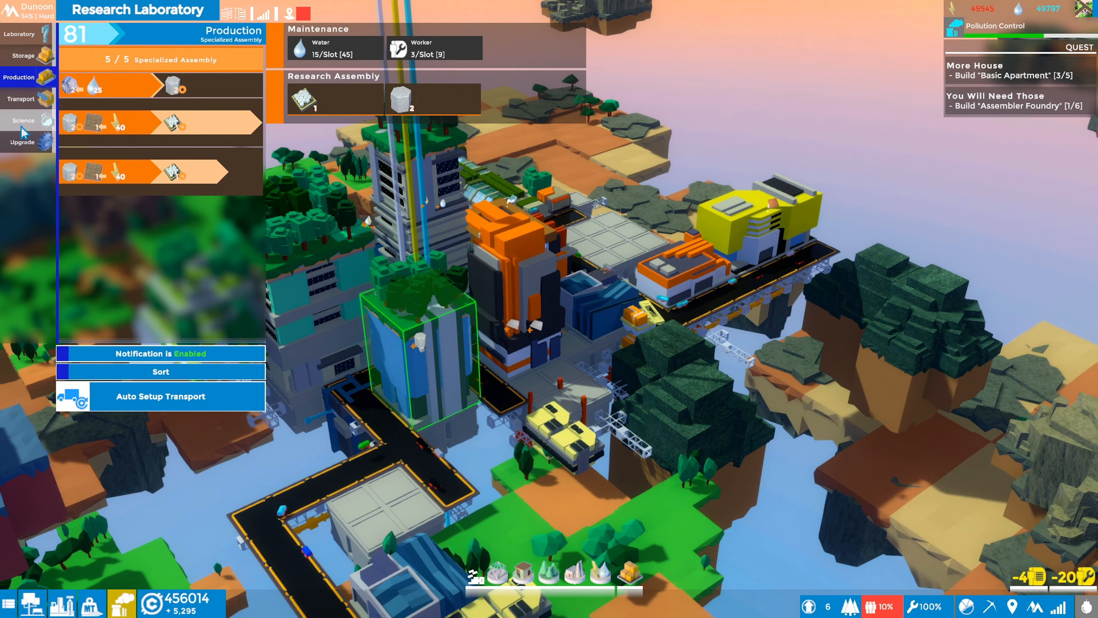
- Purchase the Assembly Zone Expanded upgrade for the Research Laboratory
{"action": "left_click", "coordinate": [22, 142]}
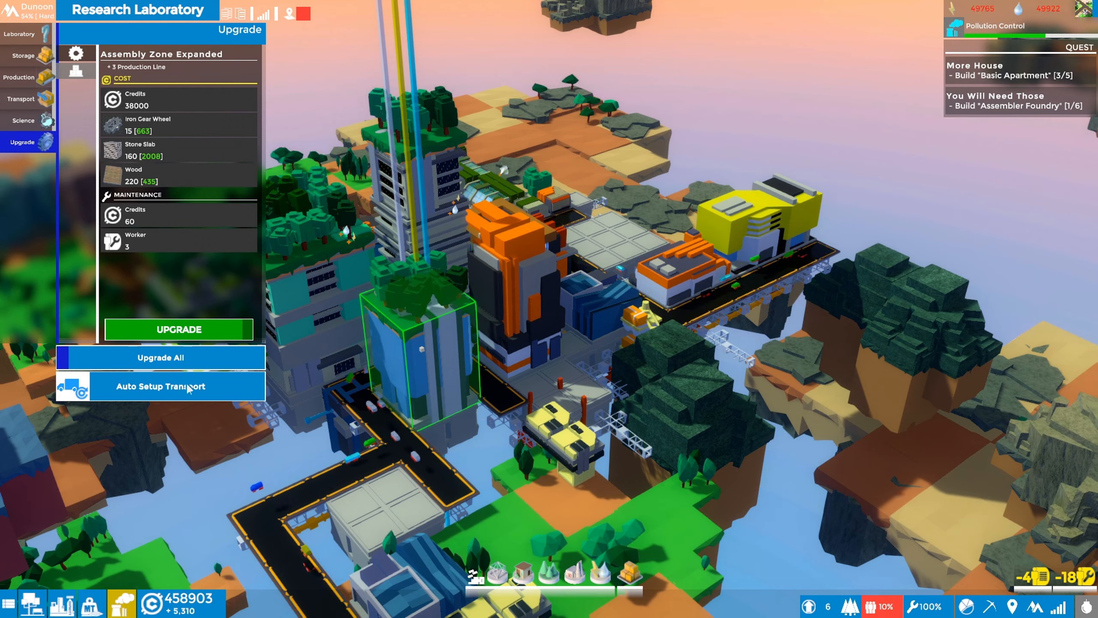
{"action": "left_click", "coordinate": [178, 329]}
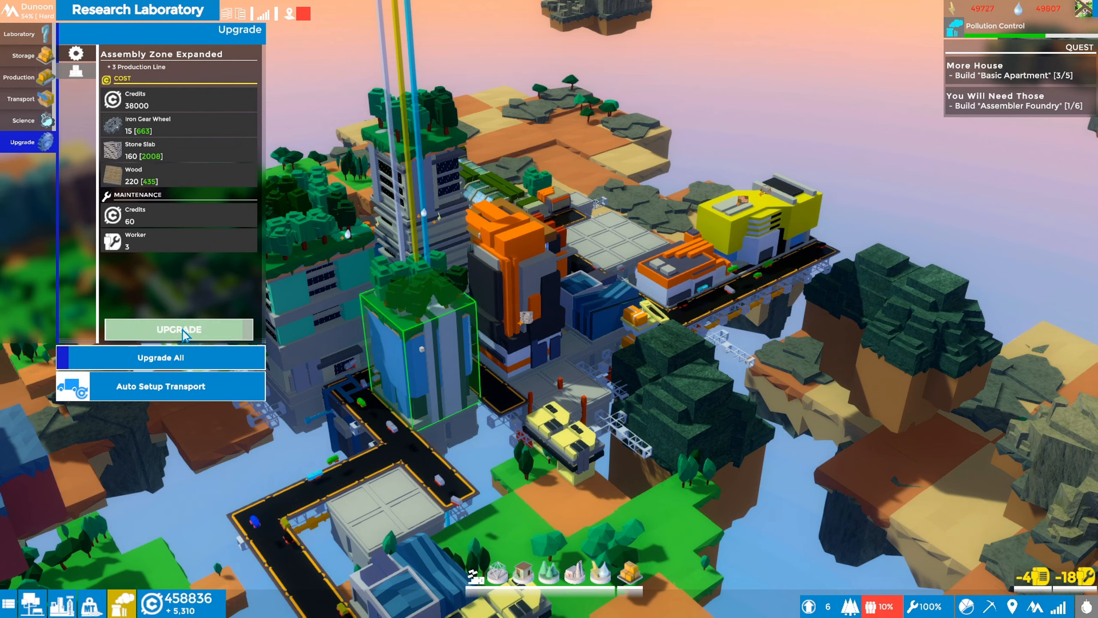
{"action": "left_click", "coordinate": [177, 329]}
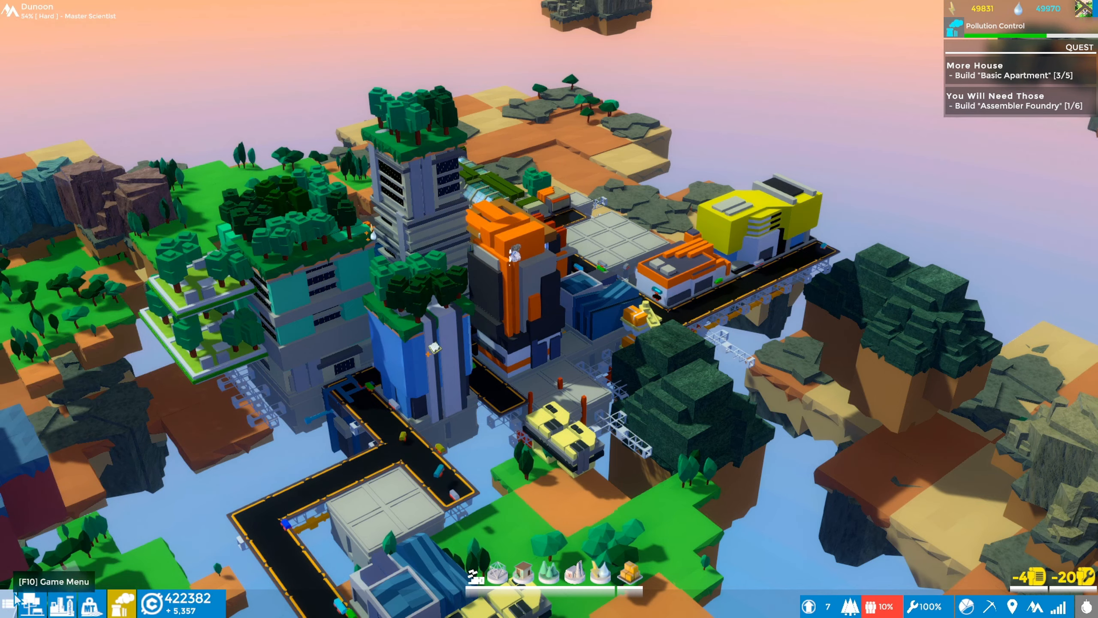
- Show the Building Library and scroll through the buildable structures
{"action": "left_click", "coordinate": [30, 604]}
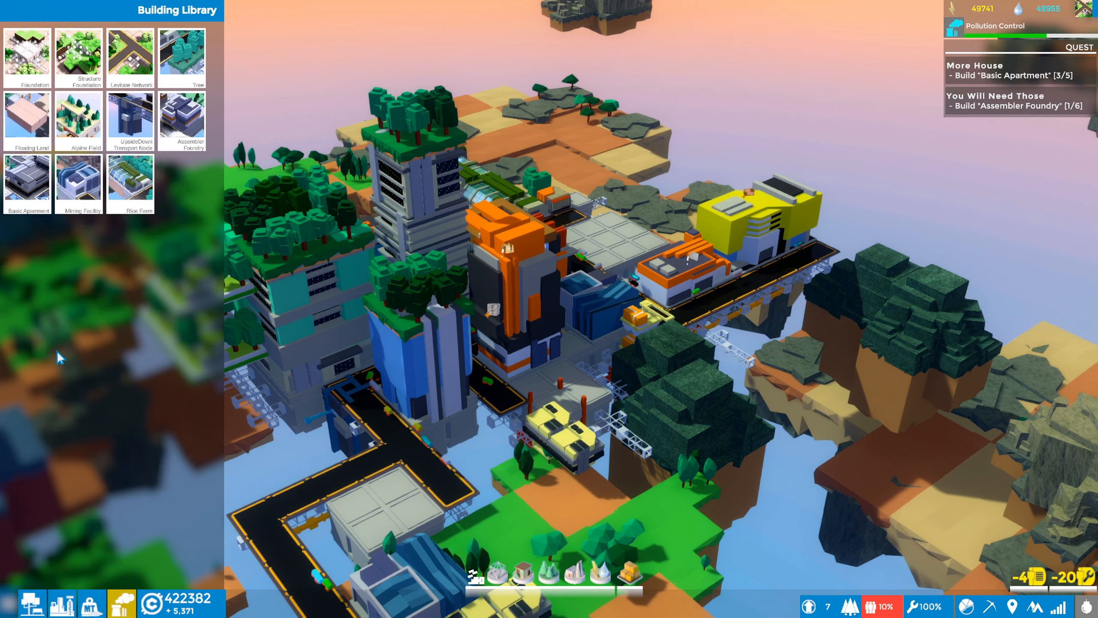
{"action": "scroll", "scroll_direction": "down", "scroll_amount": 3}
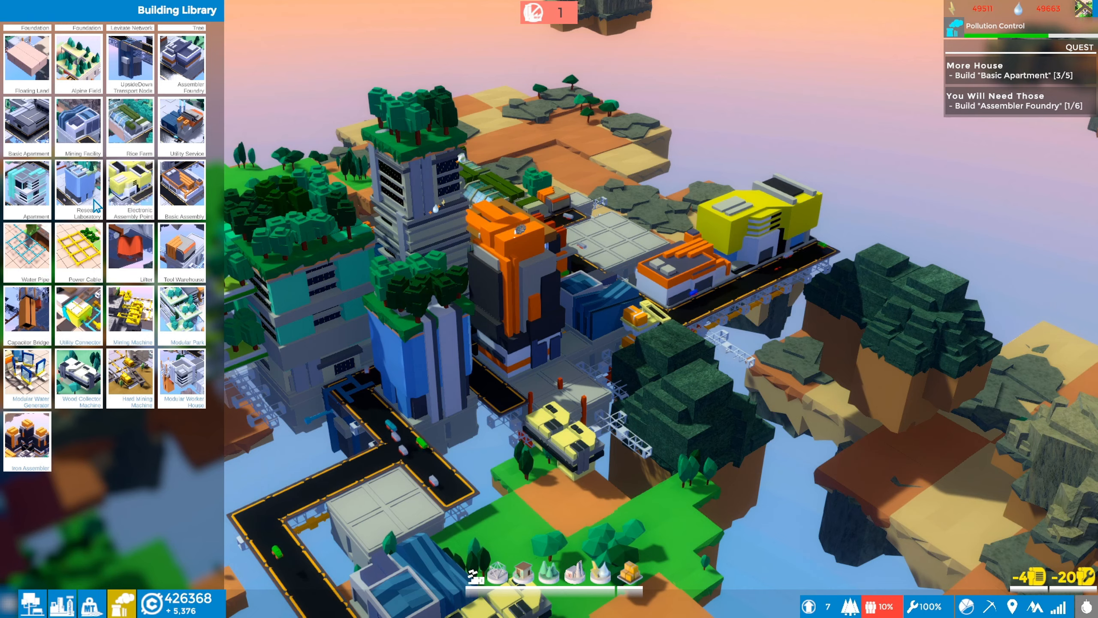
{"action": "mouse_move", "coordinate": [182, 126]}
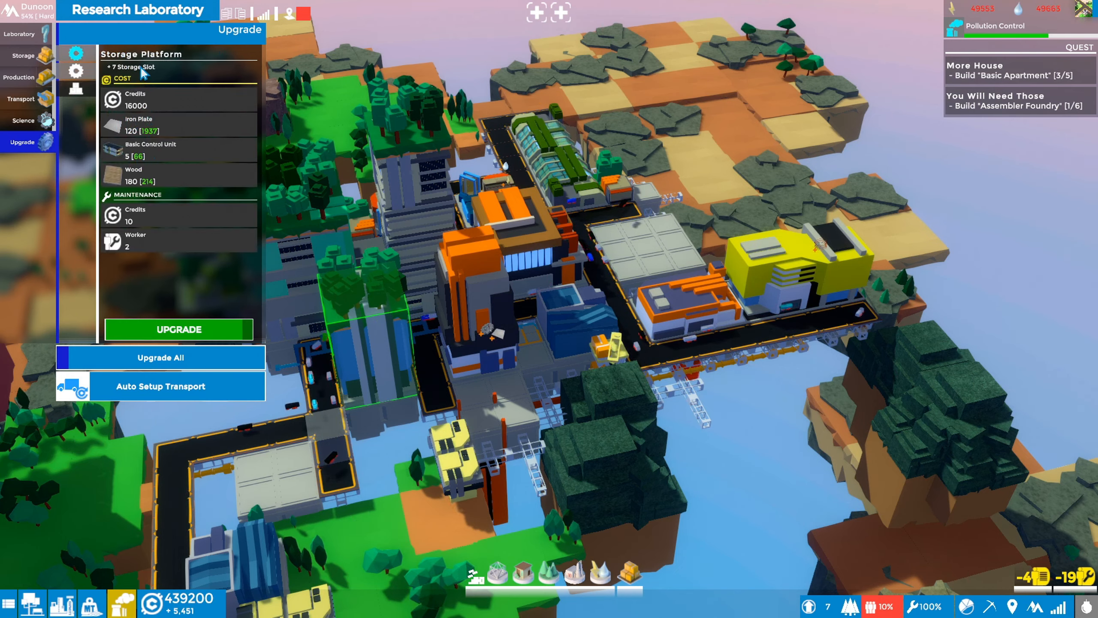
{"action": "mouse_move", "coordinate": [162, 324]}
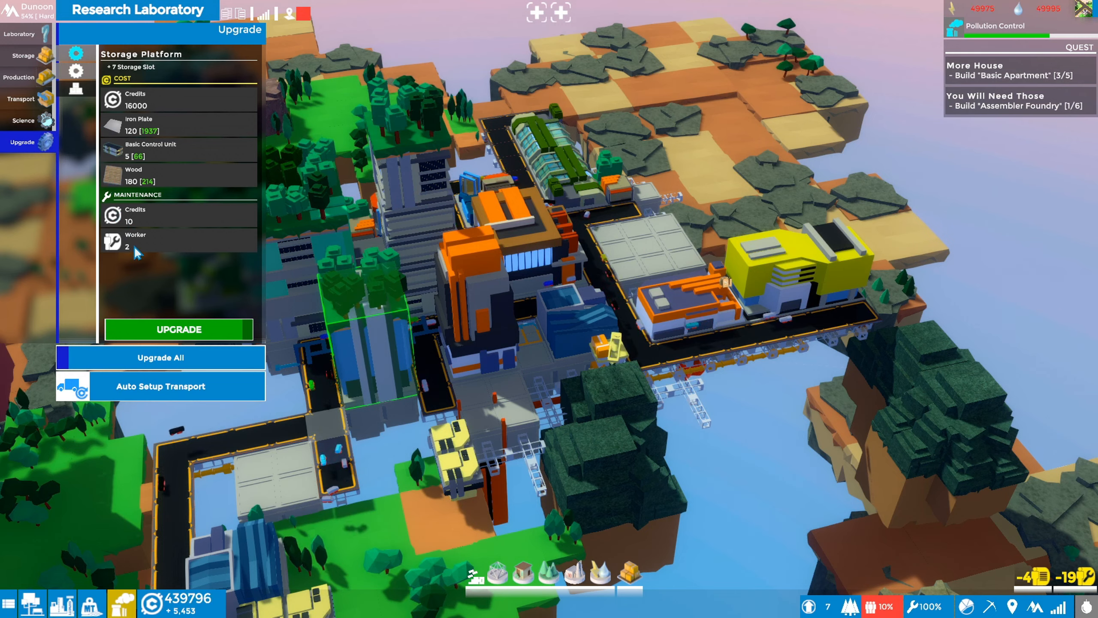
{"action": "mouse_move", "coordinate": [119, 249]}
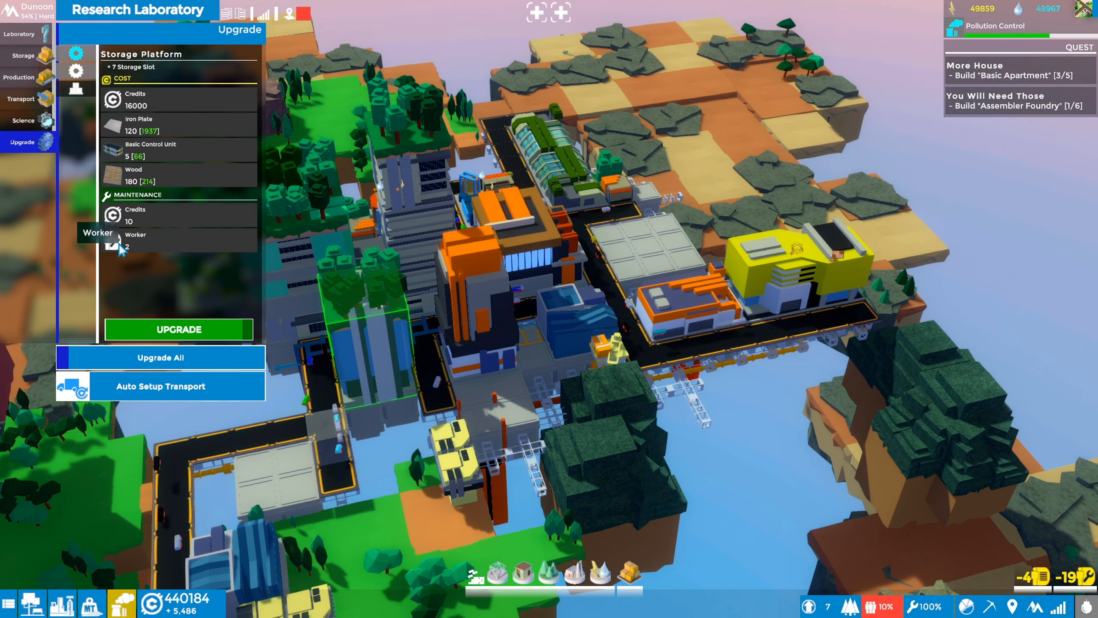
- Add another weak science production line and collect the stored Weak Science Material
{"action": "left_click", "coordinate": [19, 77]}
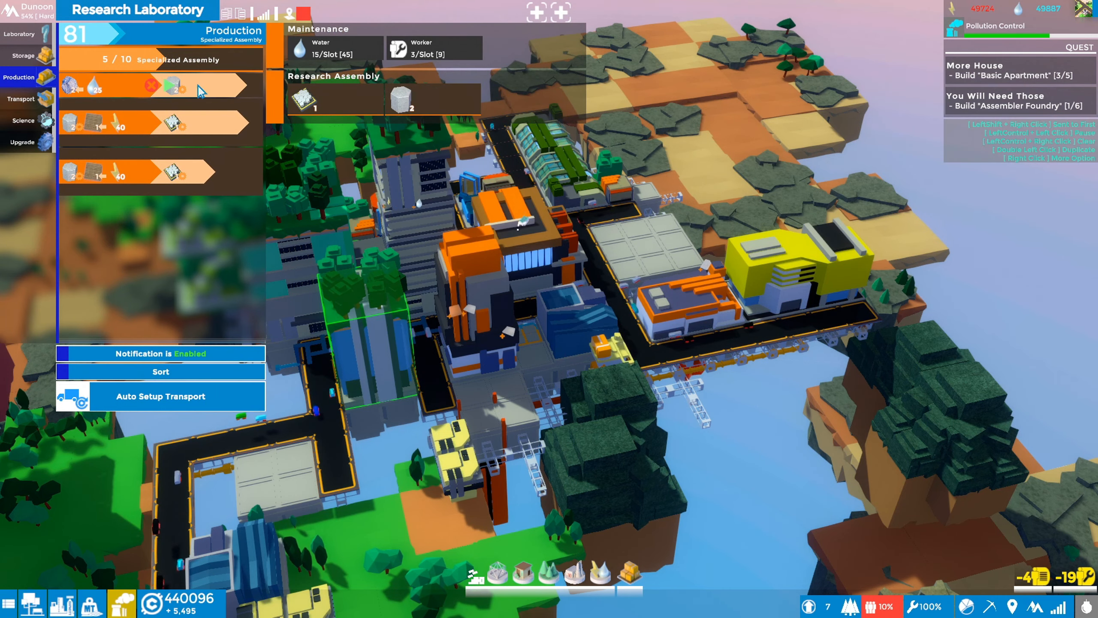
{"action": "left_click", "coordinate": [304, 101]}
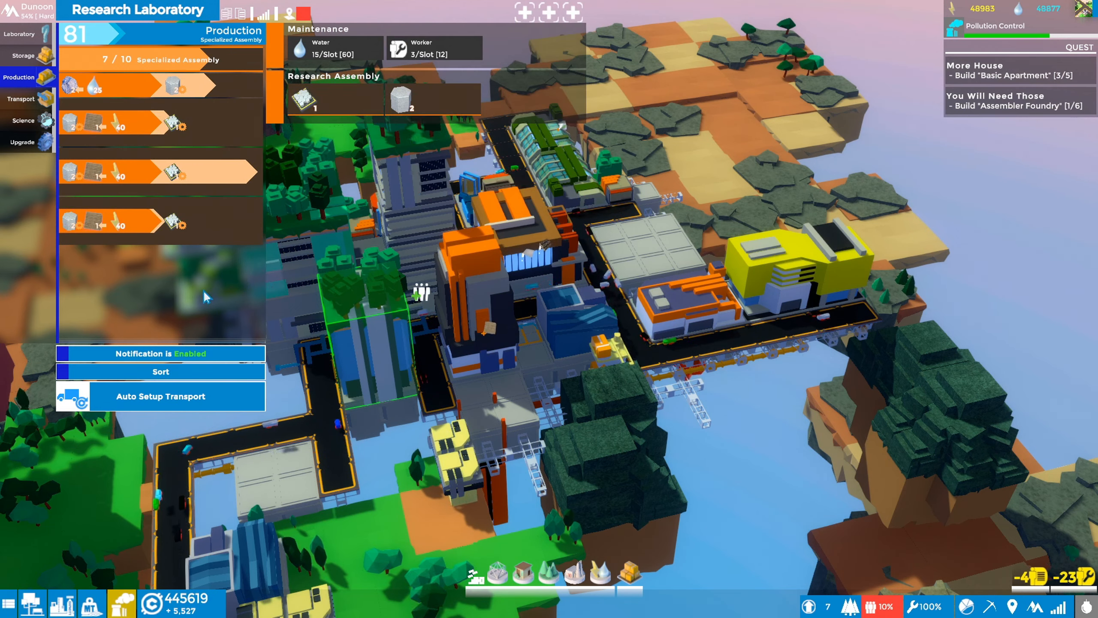
{"action": "left_click", "coordinate": [22, 54]}
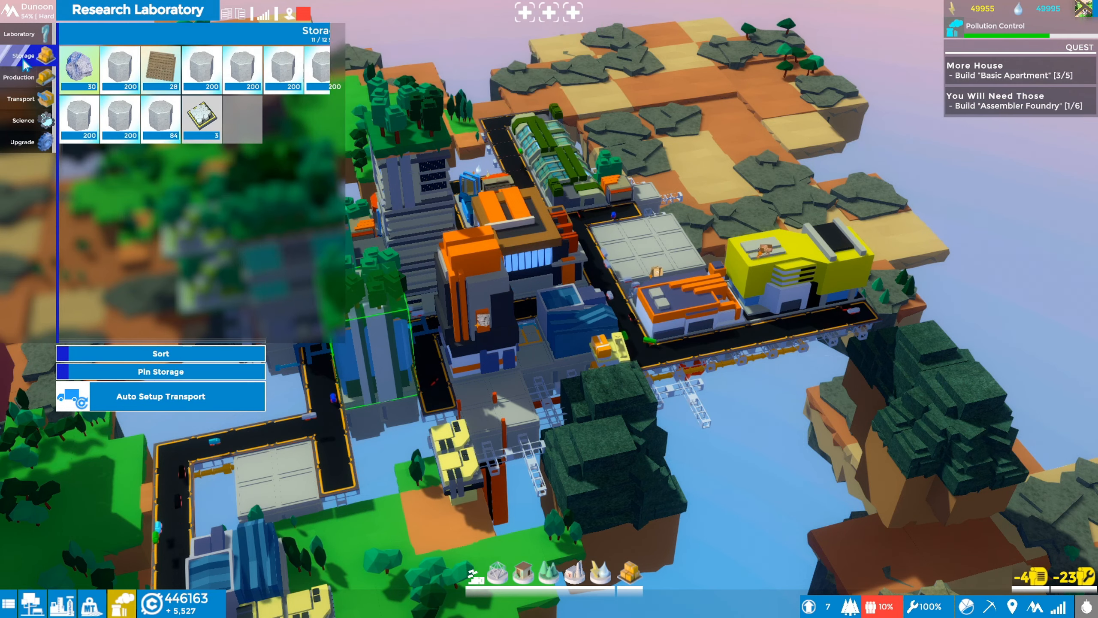
{"action": "mouse_move", "coordinate": [203, 119]}
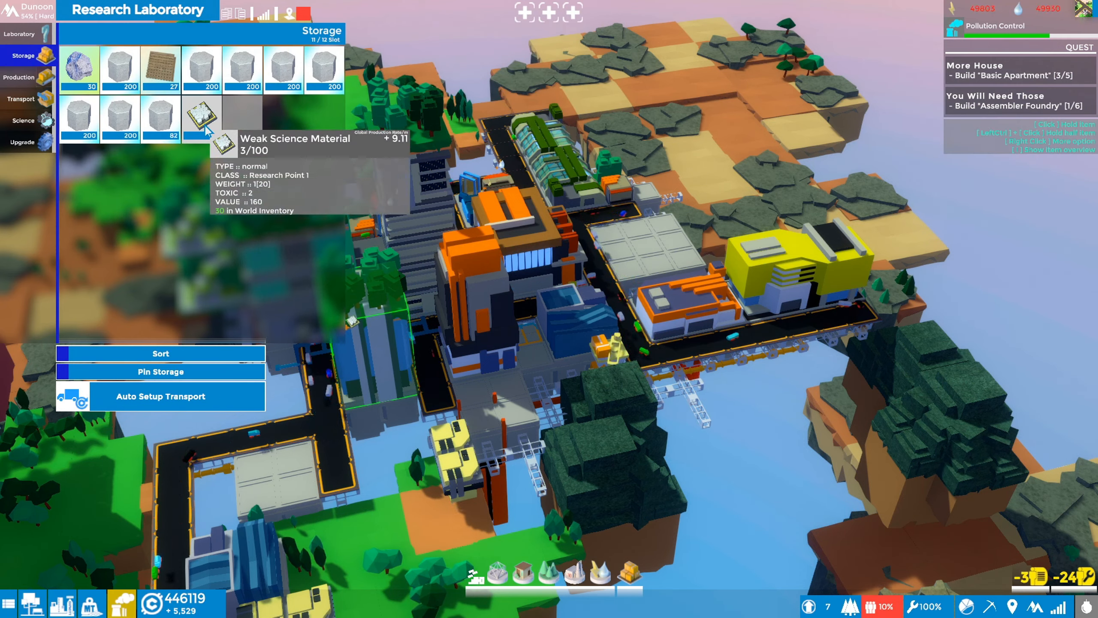
{"action": "left_click", "coordinate": [202, 119]}
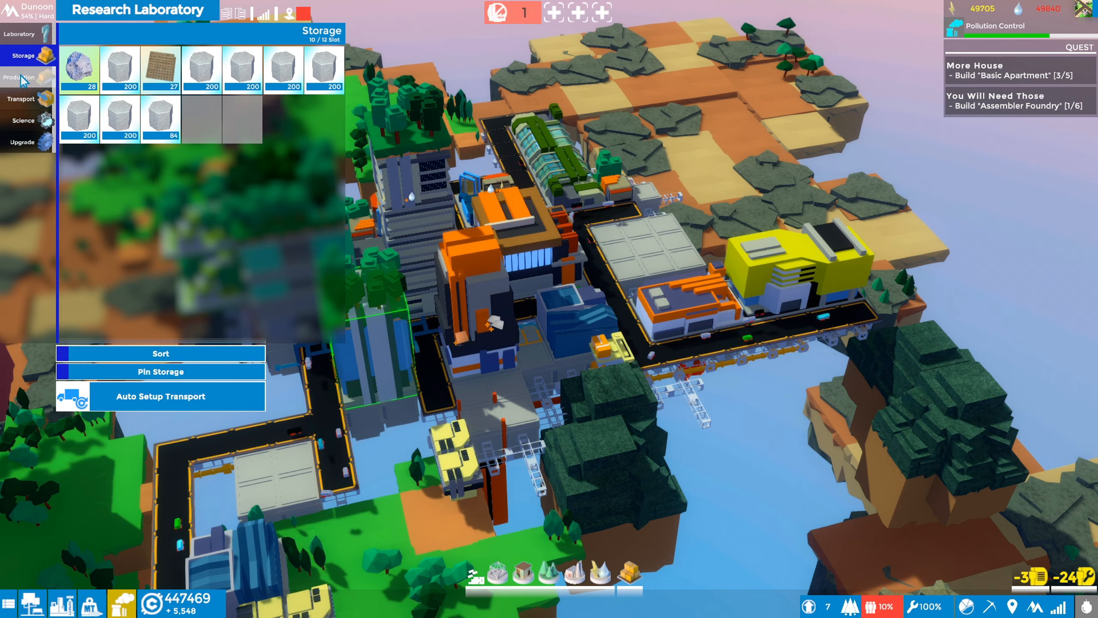
- Review the lab's research progress, stored items and production lines again
{"action": "left_click", "coordinate": [23, 120]}
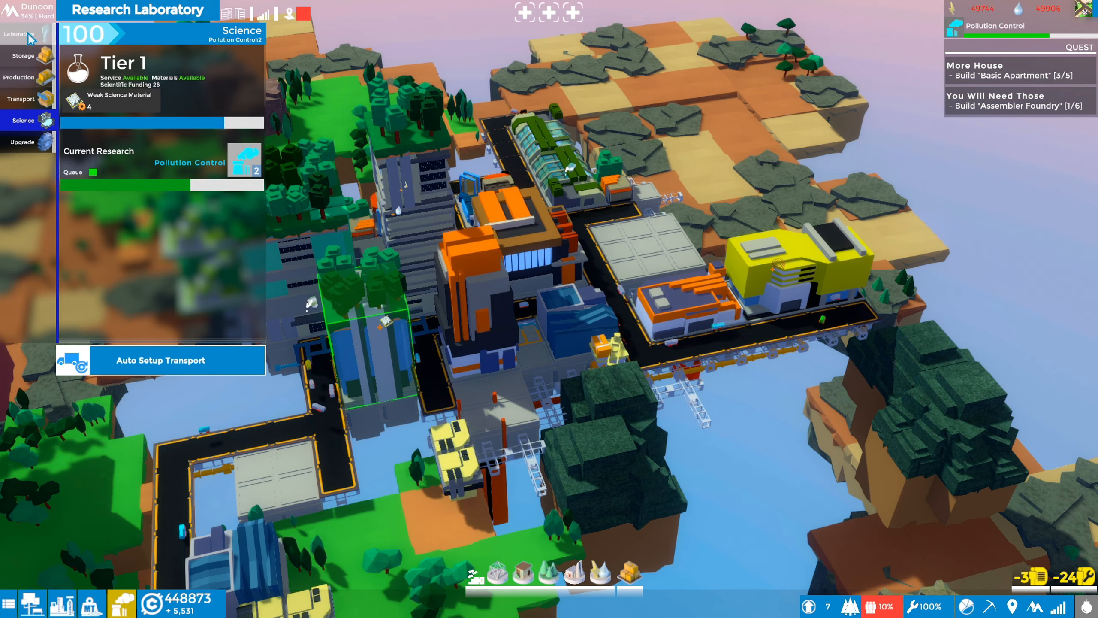
{"action": "left_click", "coordinate": [23, 55]}
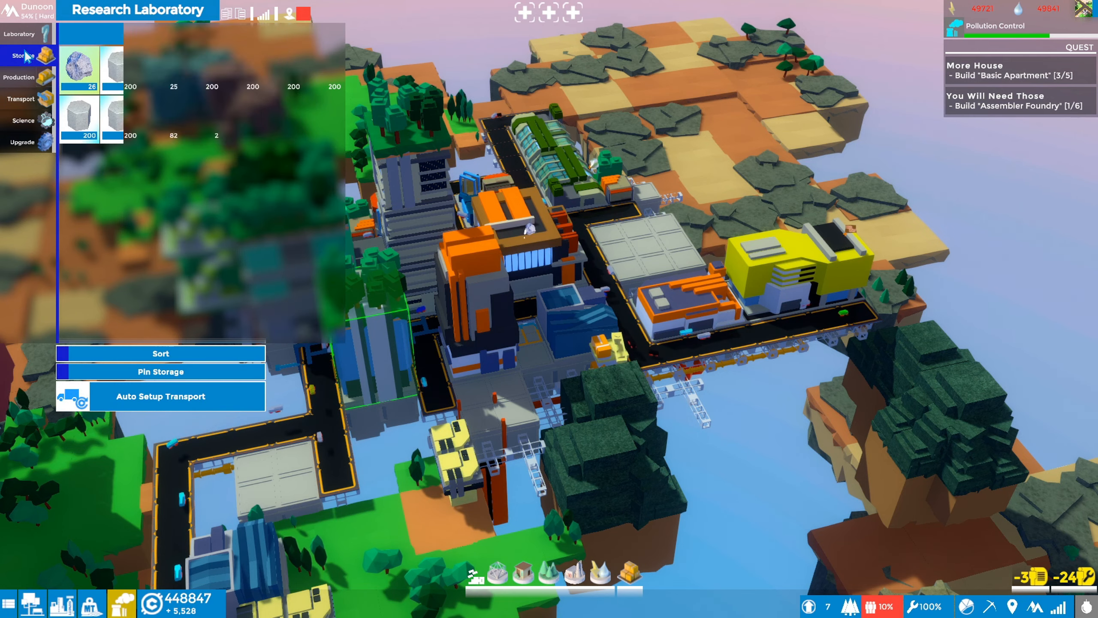
{"action": "left_click", "coordinate": [19, 77]}
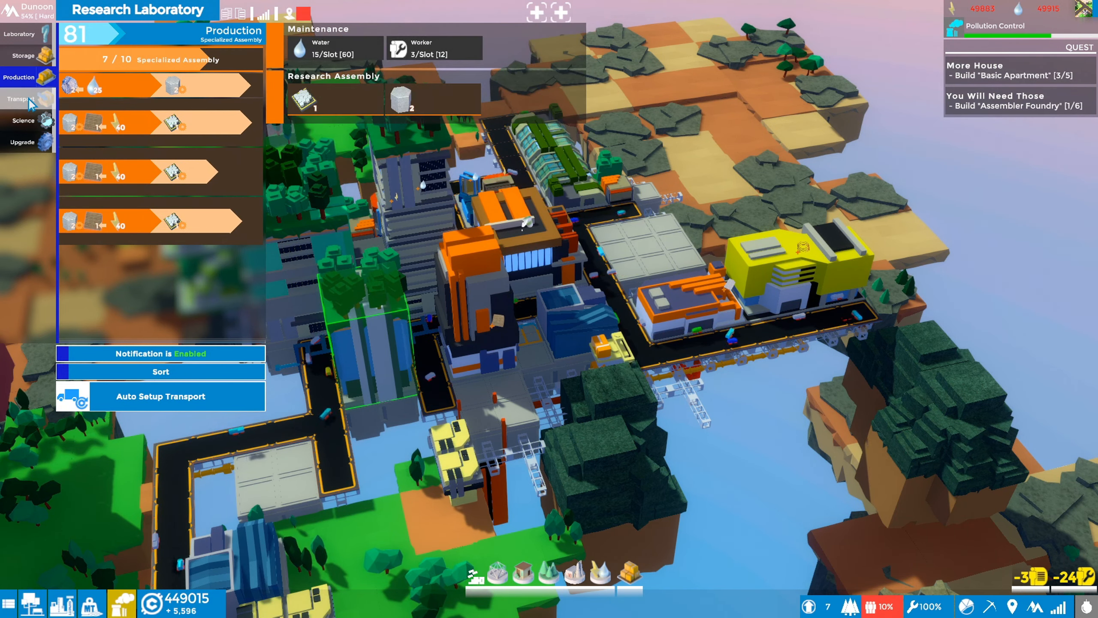
{"action": "left_click", "coordinate": [21, 55]}
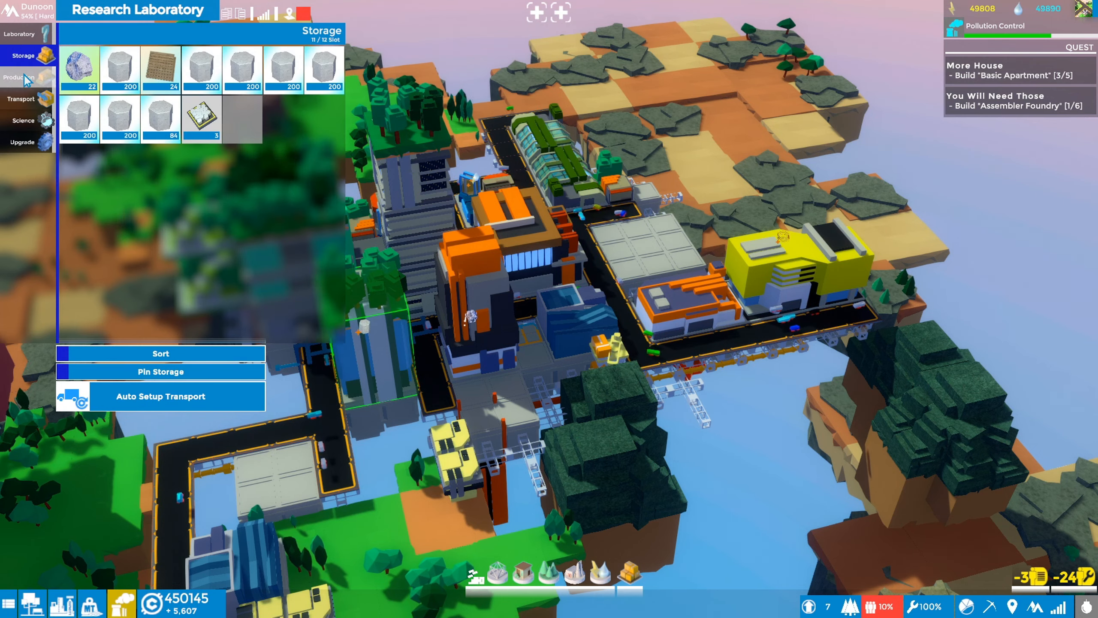
{"action": "left_click", "coordinate": [22, 77]}
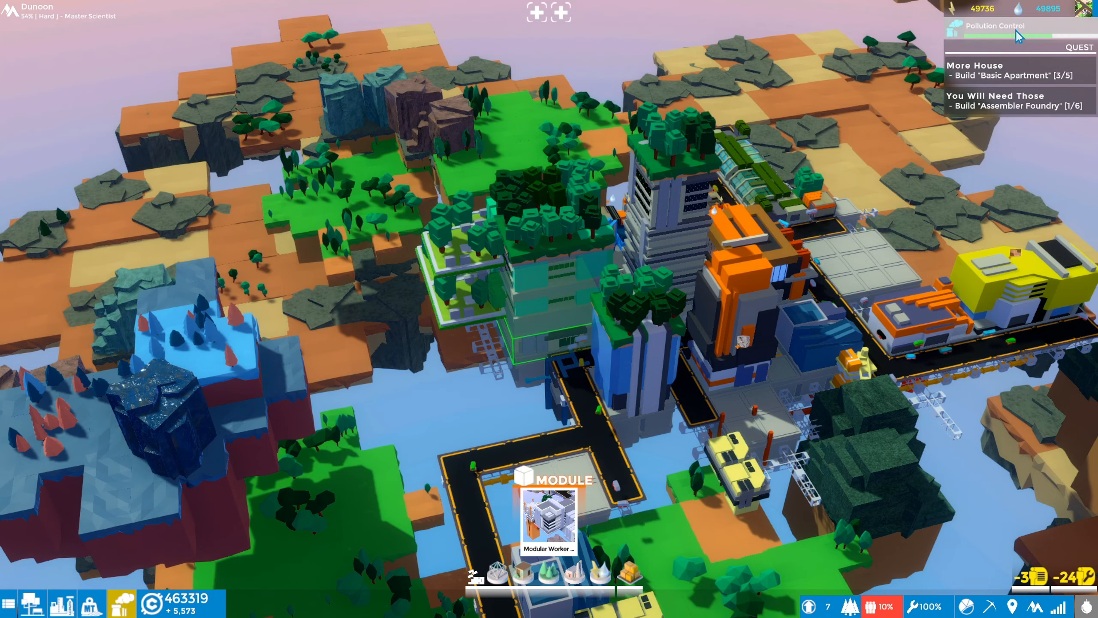
- Inspect the Basic Apartment's details and its two stored consumer goods
{"action": "left_click", "coordinate": [993, 25]}
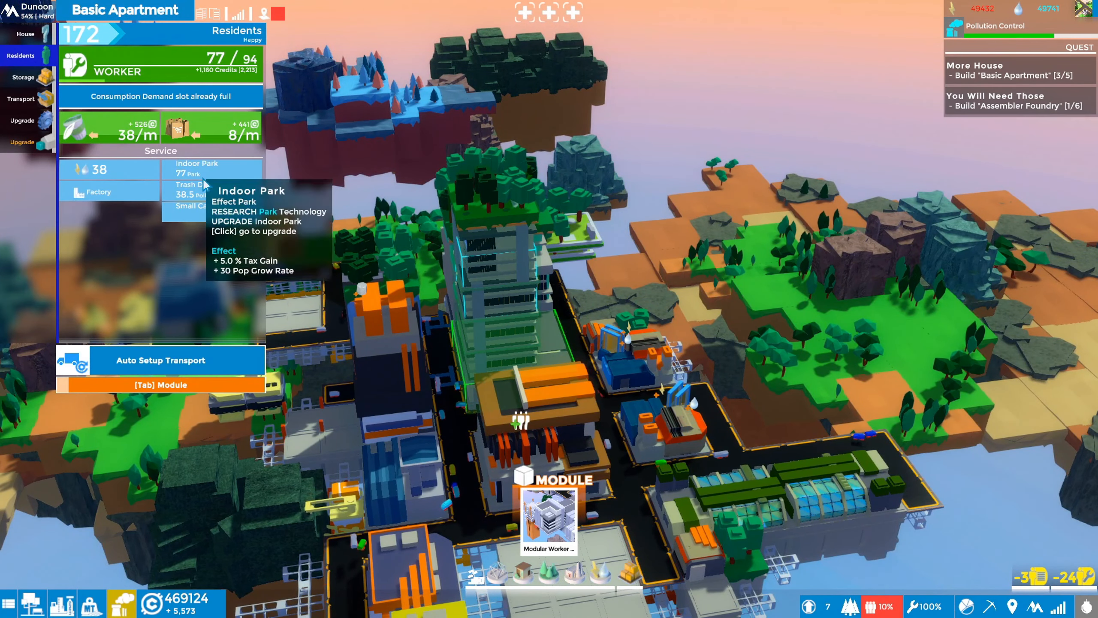
{"action": "left_click", "coordinate": [23, 77]}
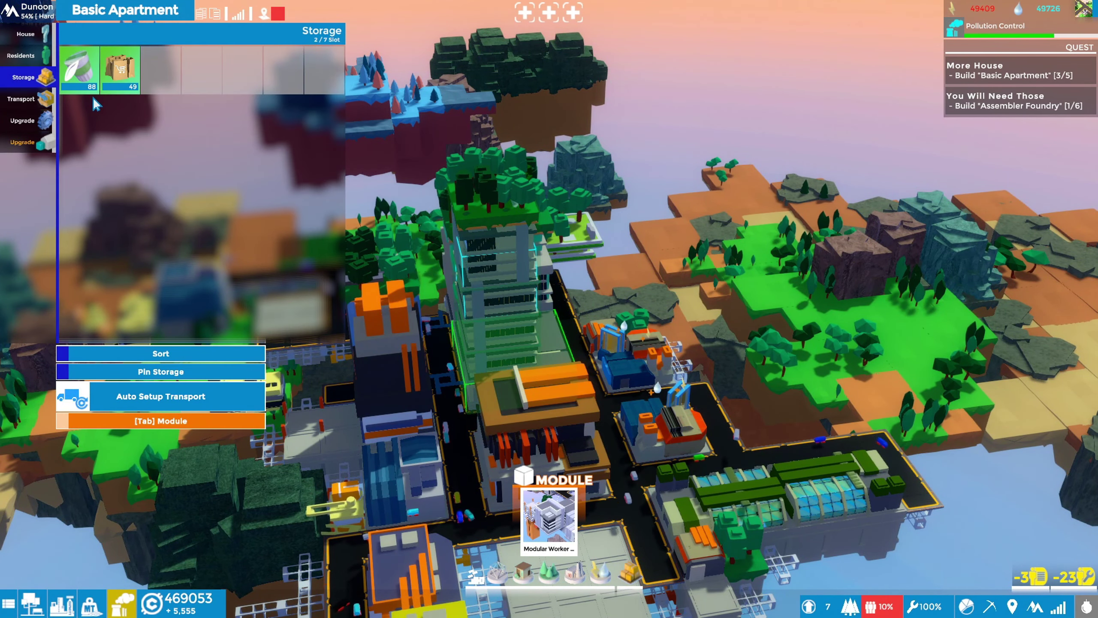
{"action": "mouse_move", "coordinate": [120, 68]}
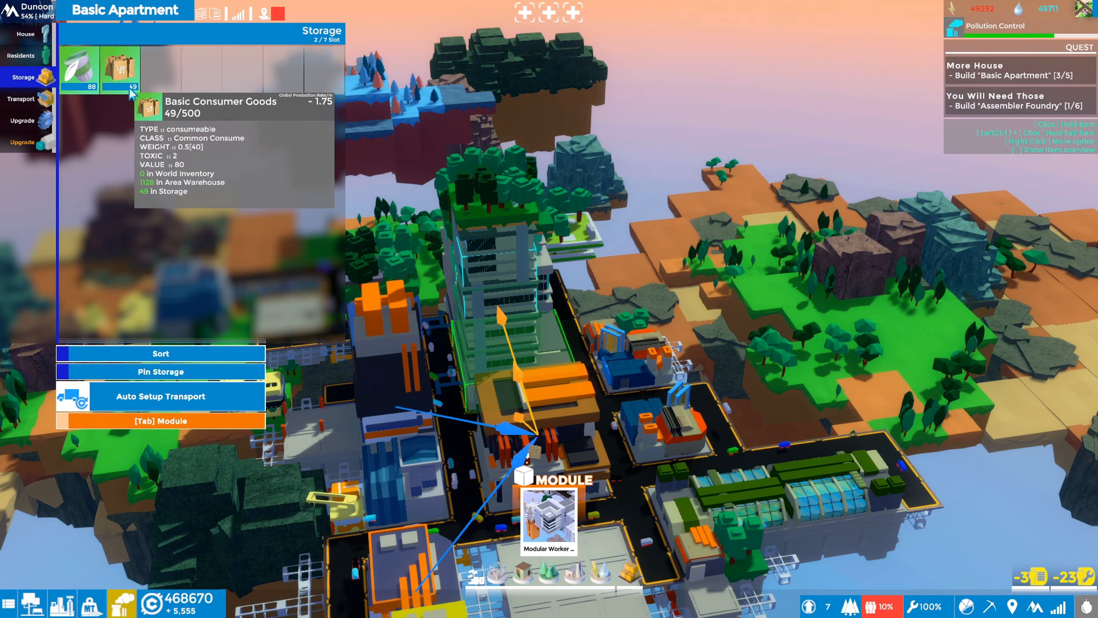
{"action": "mouse_move", "coordinate": [479, 356]}
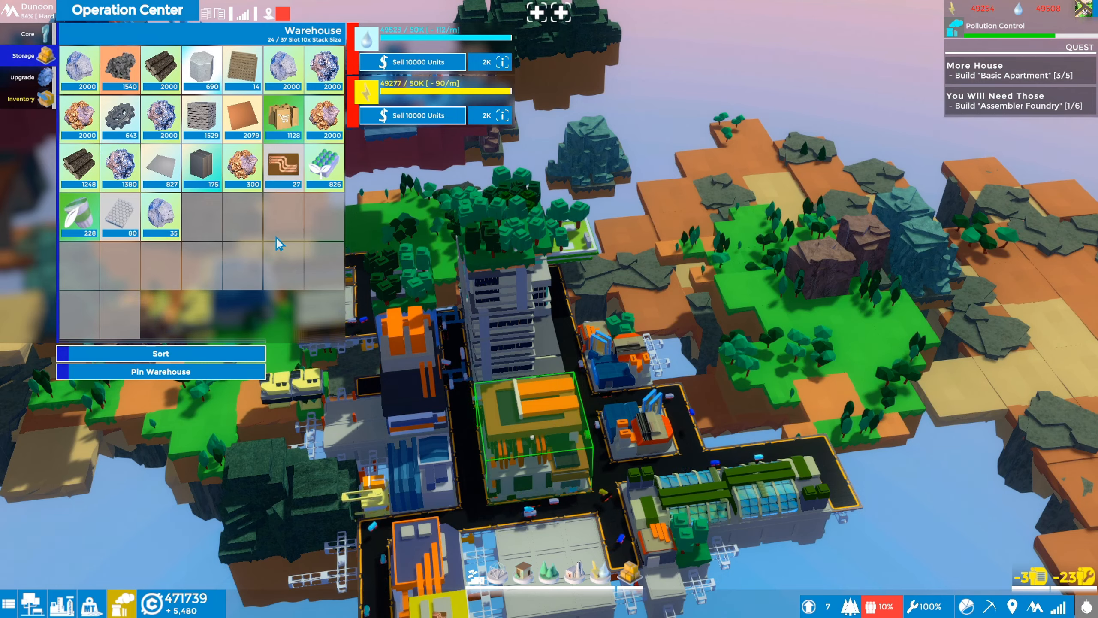
{"action": "mouse_move", "coordinate": [78, 214]}
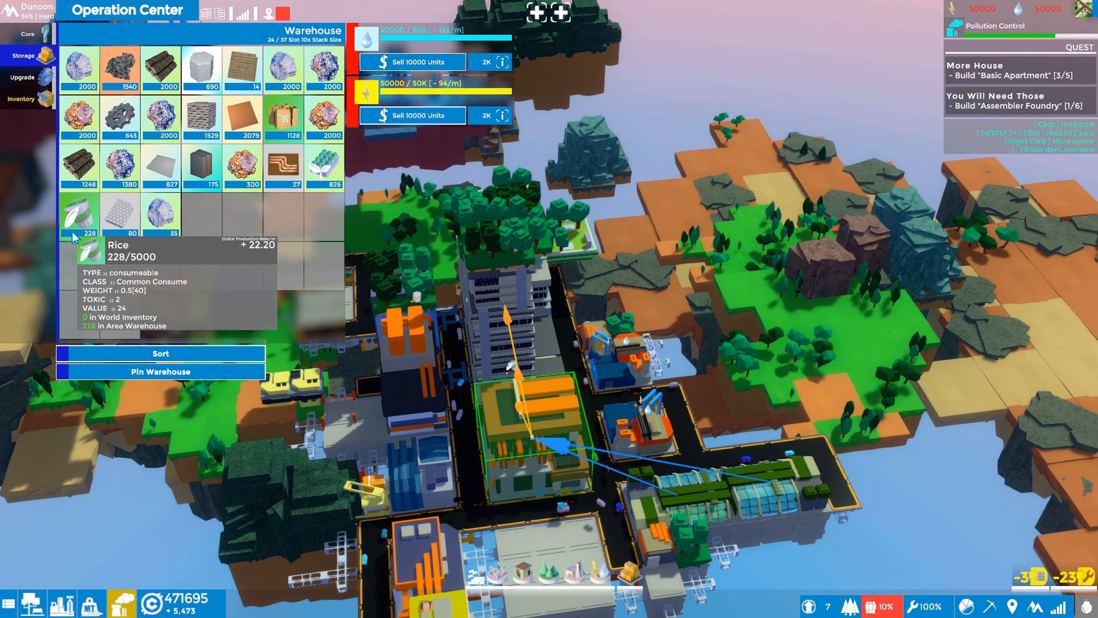
{"action": "mouse_move", "coordinate": [280, 126]}
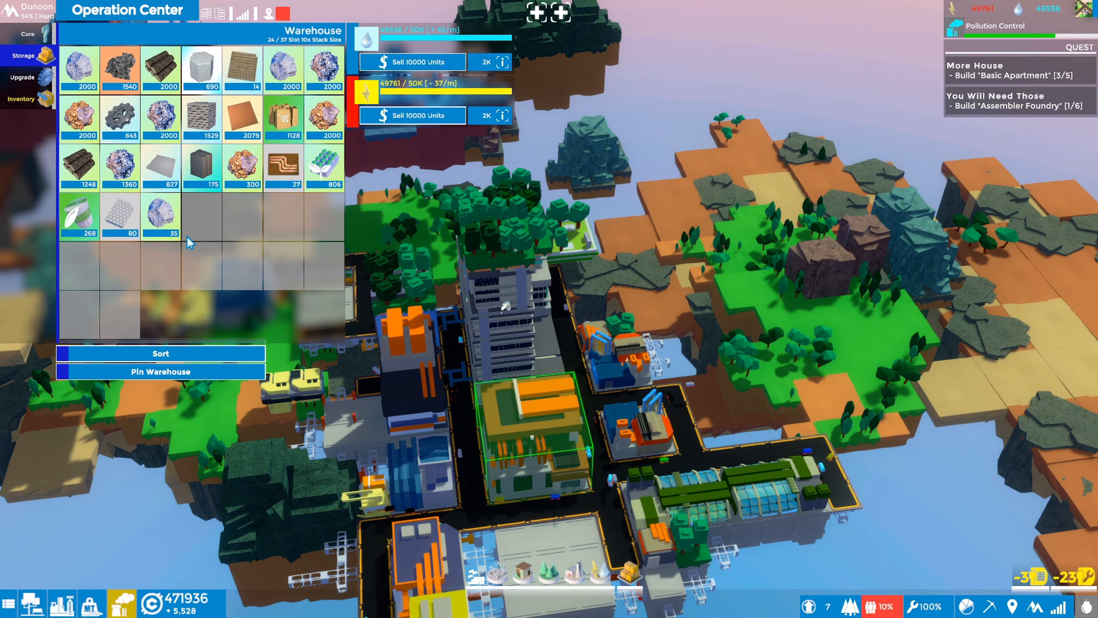
{"action": "mouse_move", "coordinate": [120, 215]}
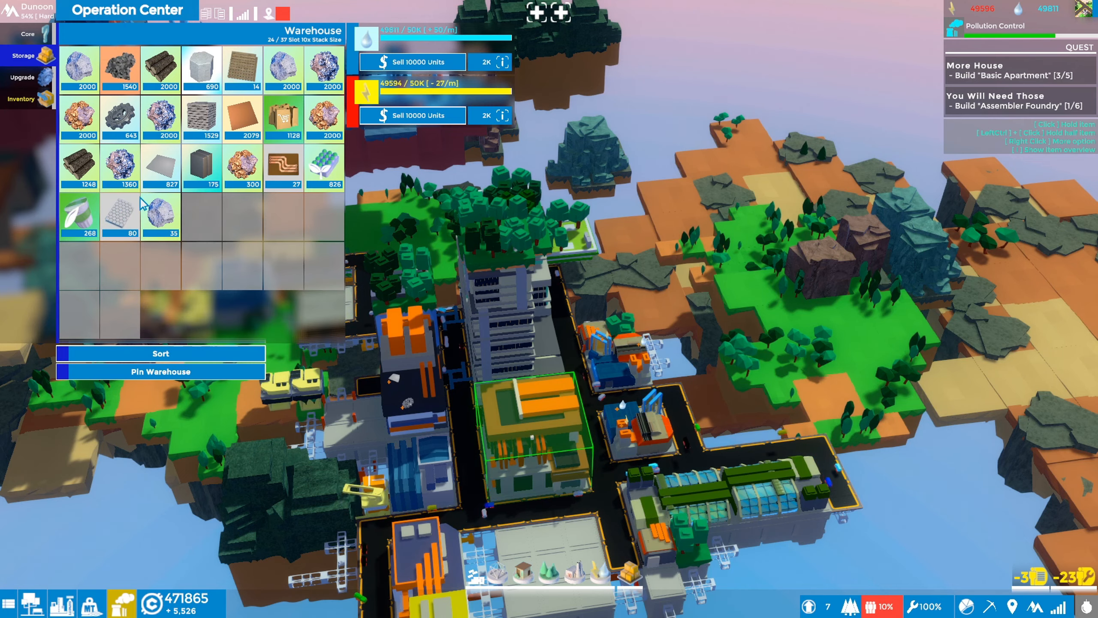
{"action": "mouse_move", "coordinate": [120, 214]}
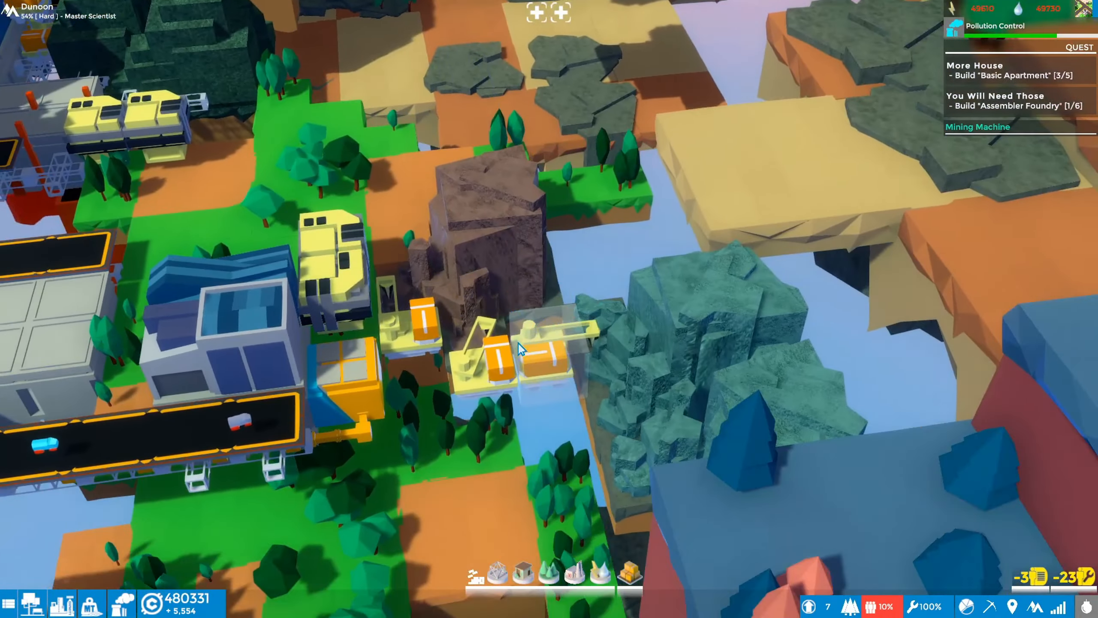
- Check the iron, copper and second iron mining machines beside the brown rock
{"action": "left_click", "coordinate": [490, 350]}
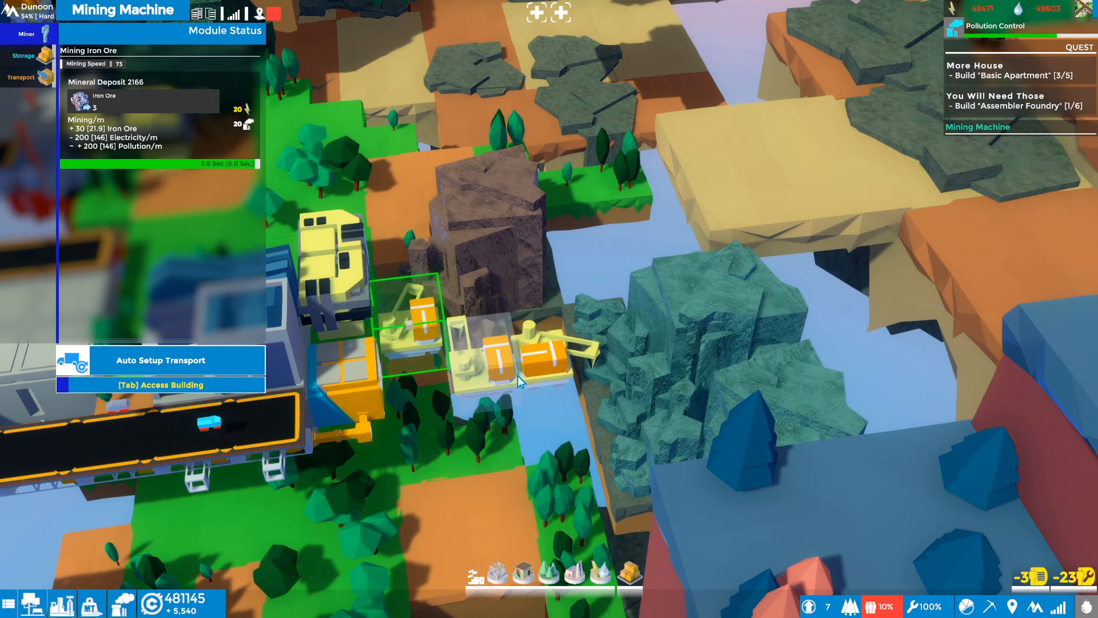
{"action": "left_click", "coordinate": [547, 350]}
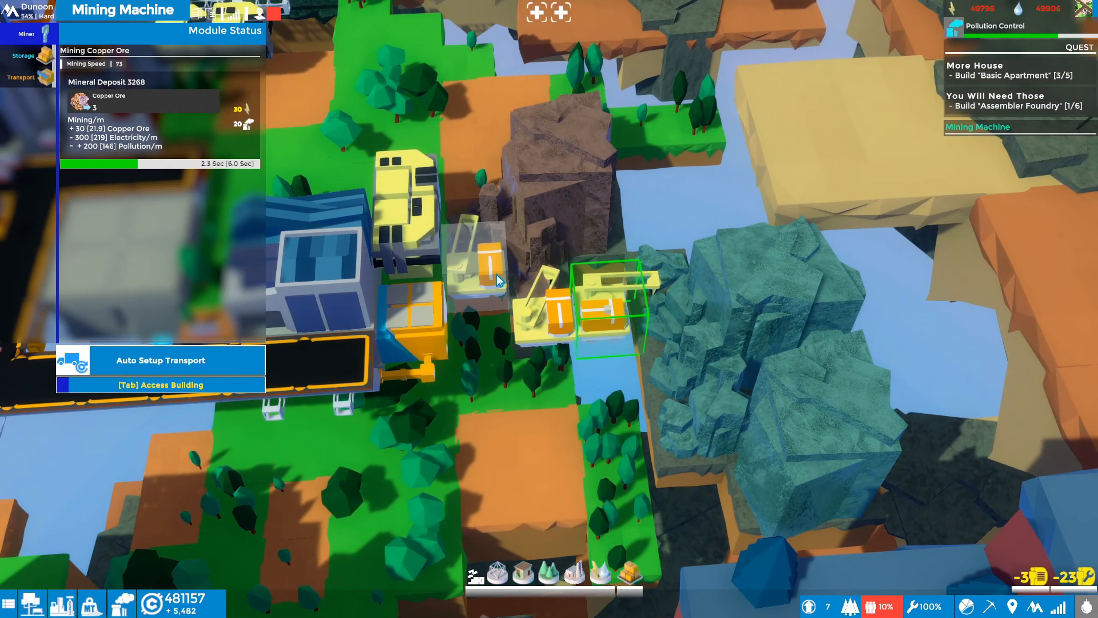
{"action": "left_click", "coordinate": [480, 259]}
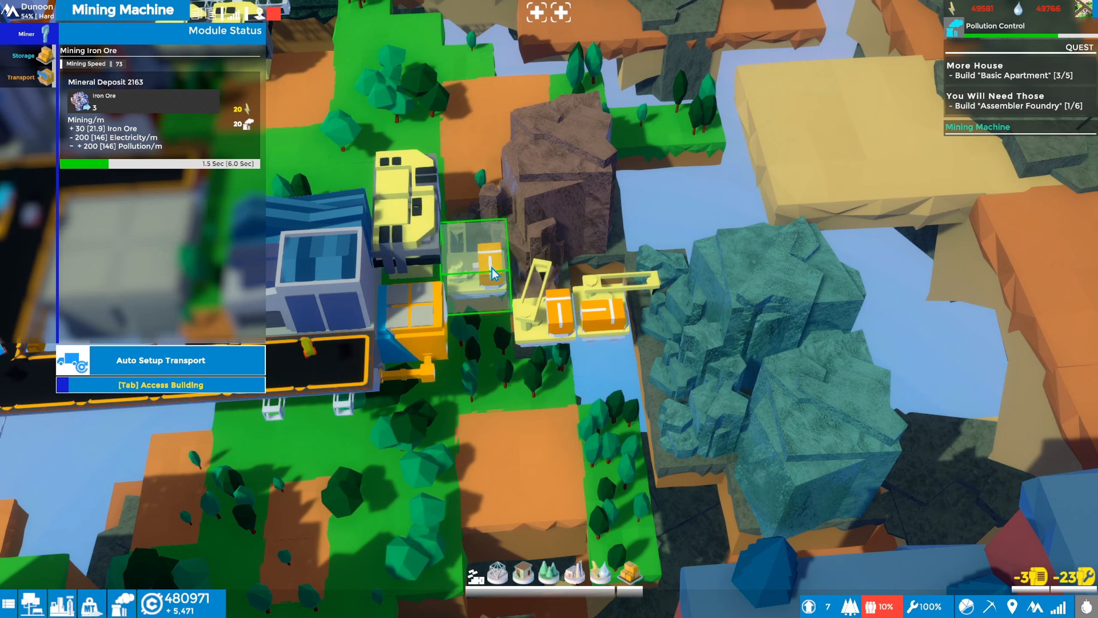
{"action": "mouse_move", "coordinate": [950, 549]}
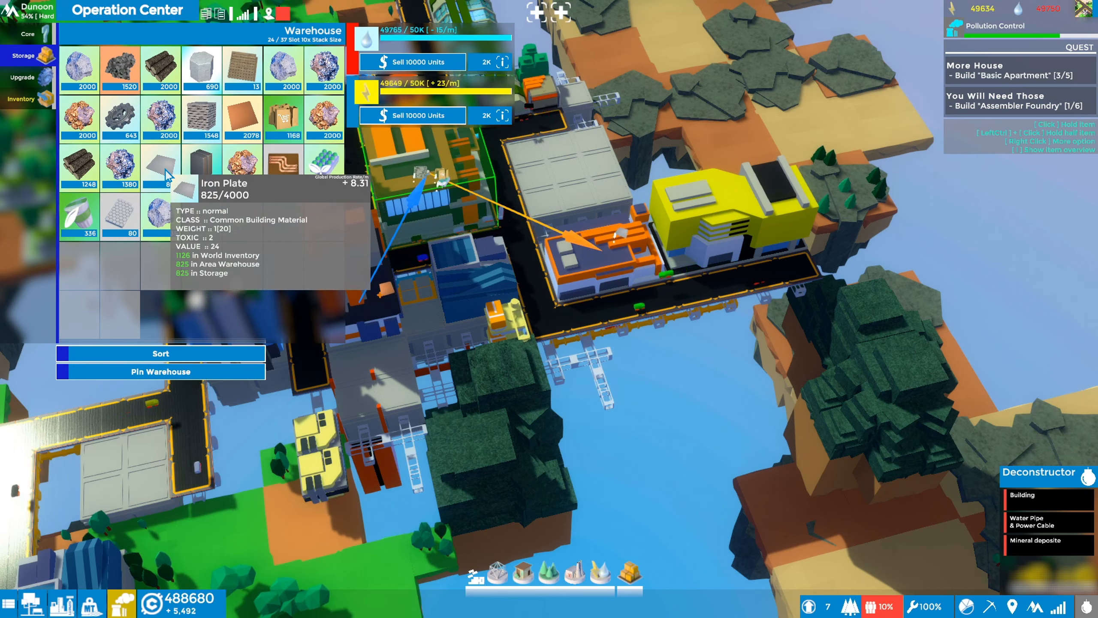
{"action": "mouse_move", "coordinate": [202, 116]}
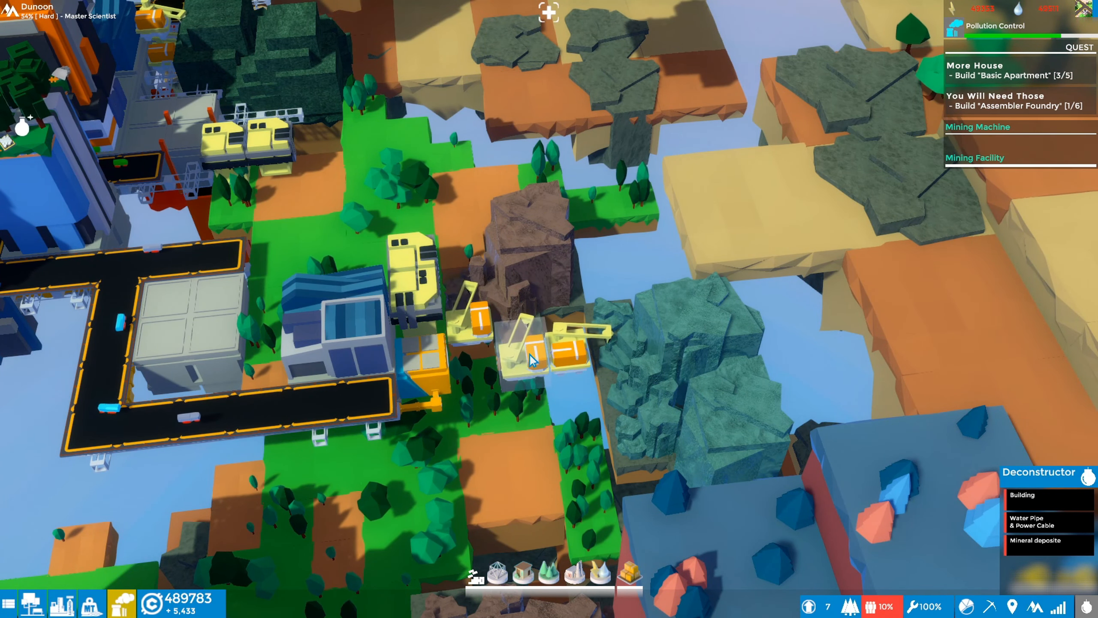
- Demolish a Mining Machine by the rock with the Deconstructor and confirm the warning
{"action": "left_click", "coordinate": [476, 322]}
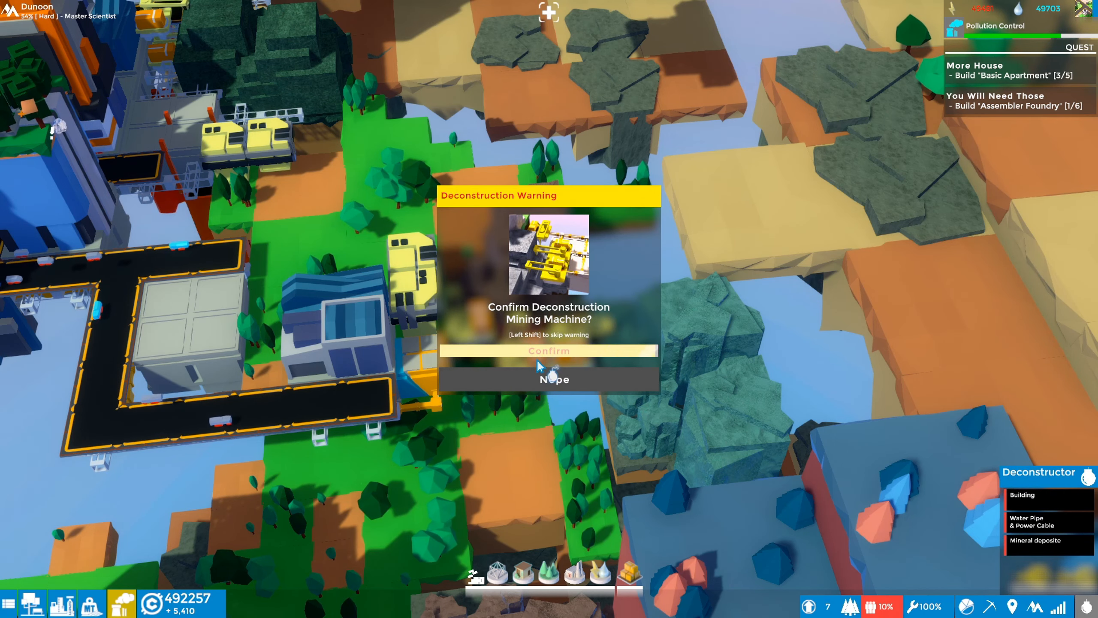
{"action": "left_click", "coordinate": [548, 350]}
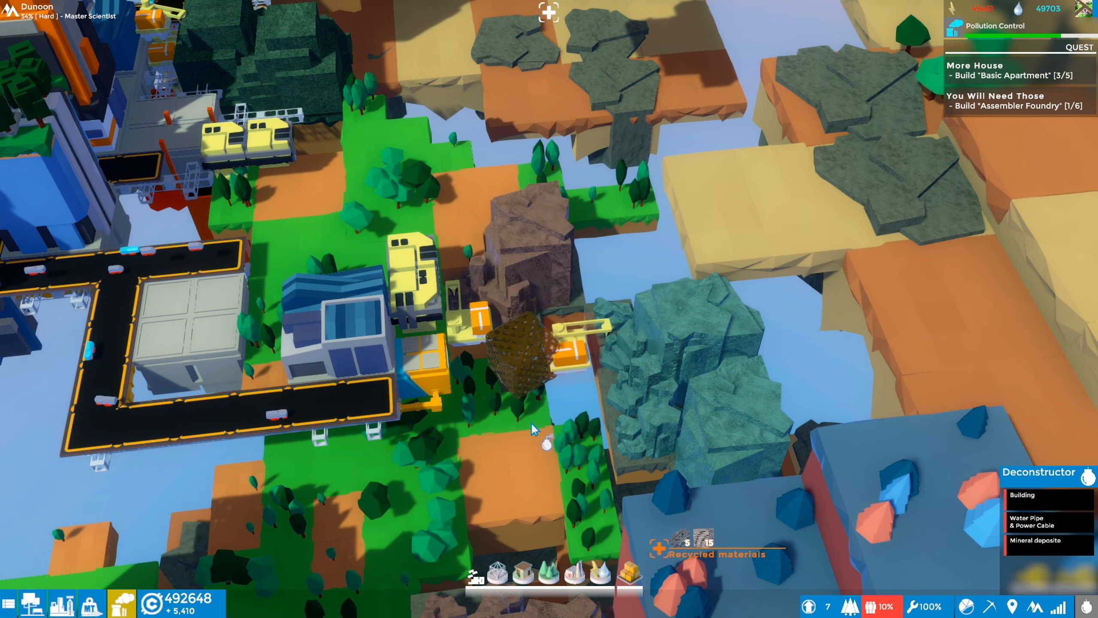
{"action": "left_click", "coordinate": [570, 350]}
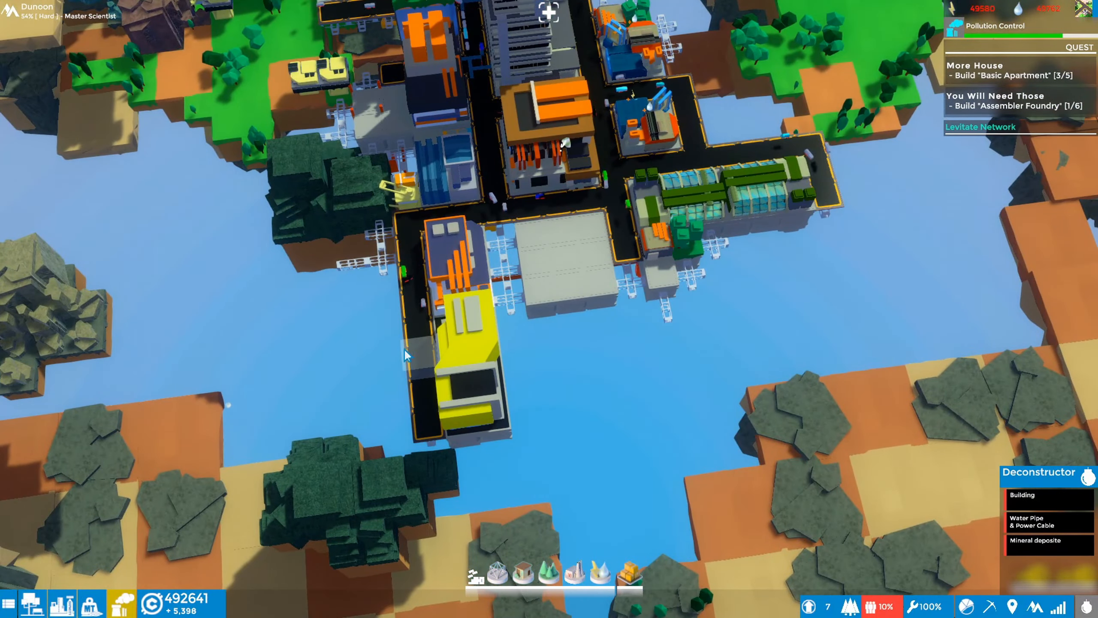
- Review the Electronic Assembly Point's circuit lines and its stored copper wire and wood
{"action": "left_click", "coordinate": [459, 350]}
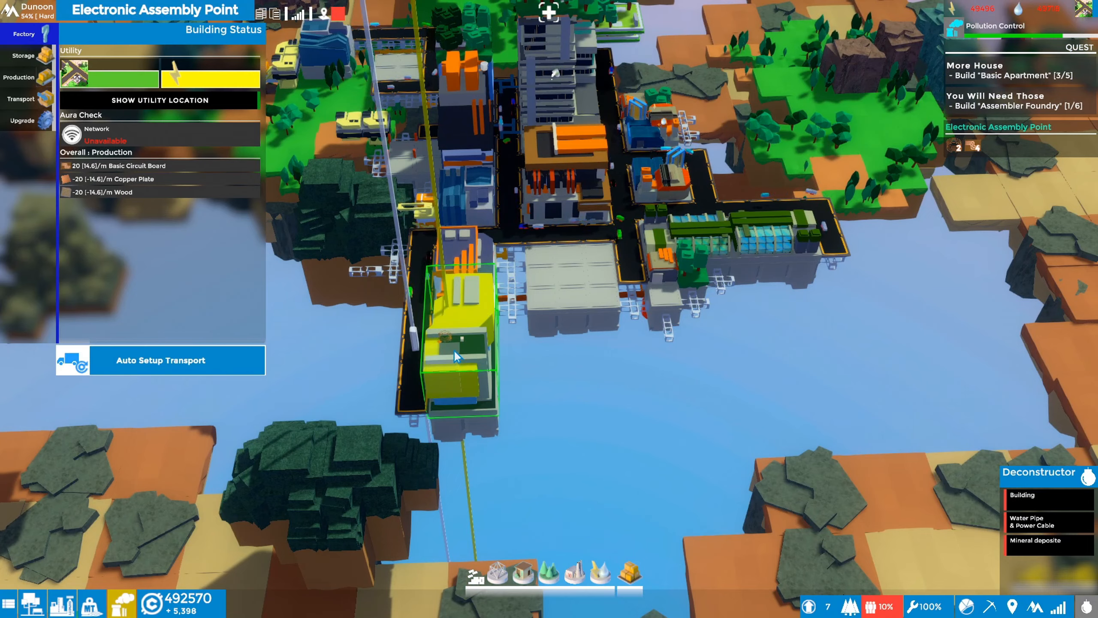
{"action": "left_click", "coordinate": [19, 77]}
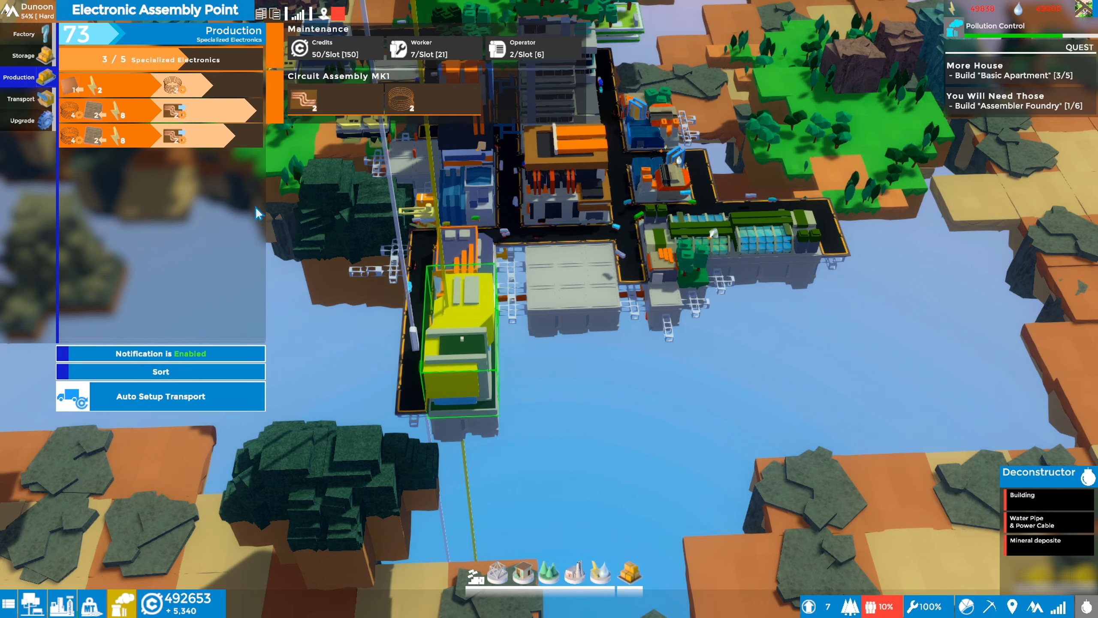
{"action": "left_click", "coordinate": [22, 54]}
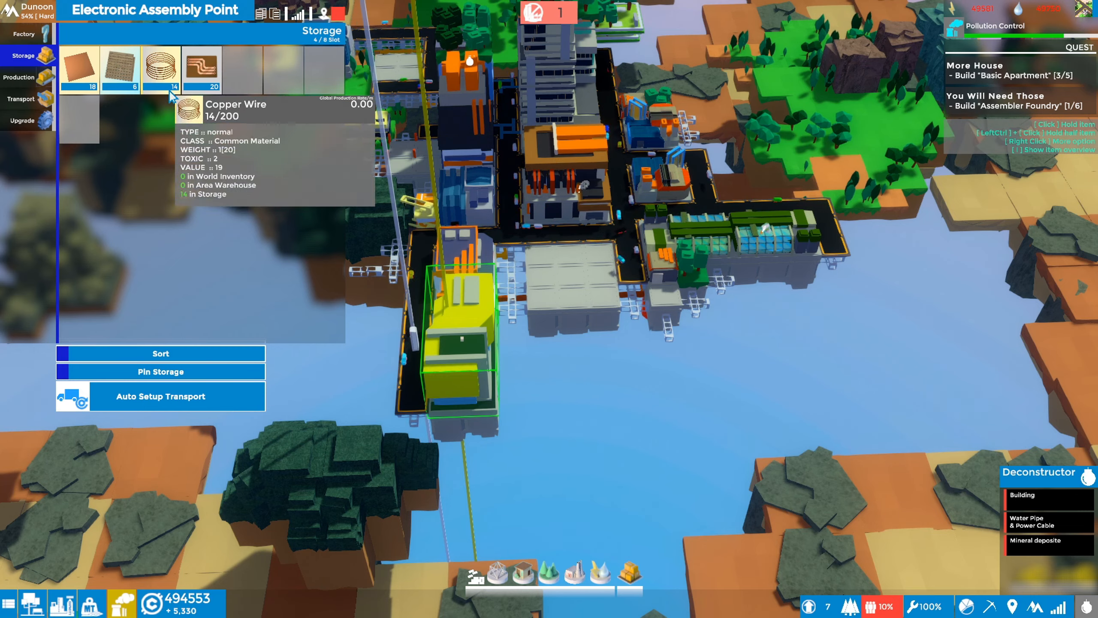
{"action": "left_click", "coordinate": [19, 77]}
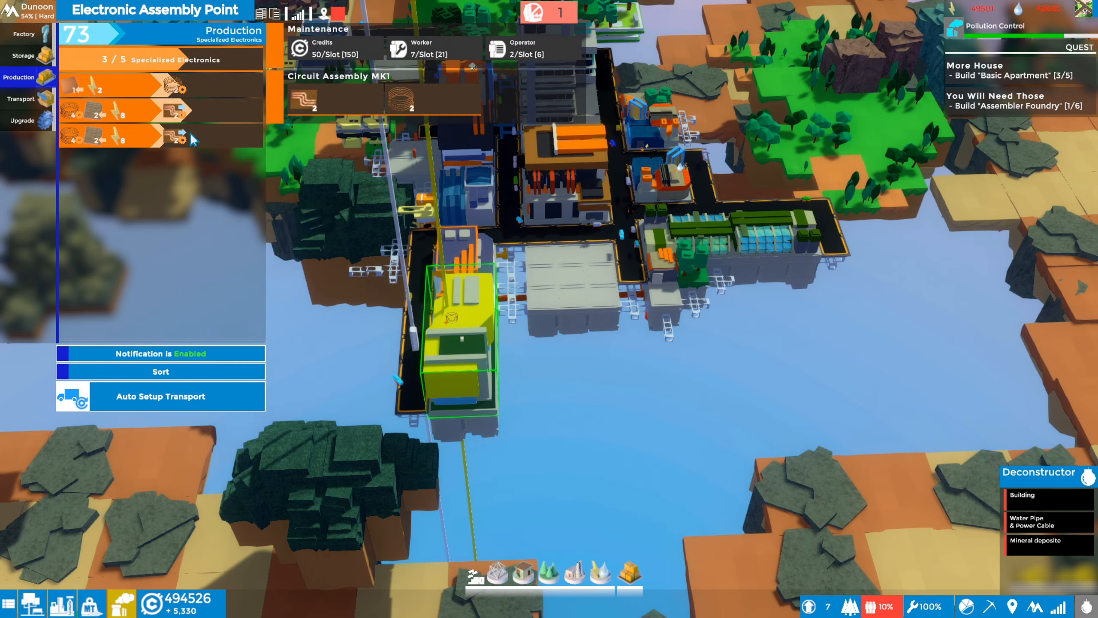
{"action": "left_click", "coordinate": [174, 86]}
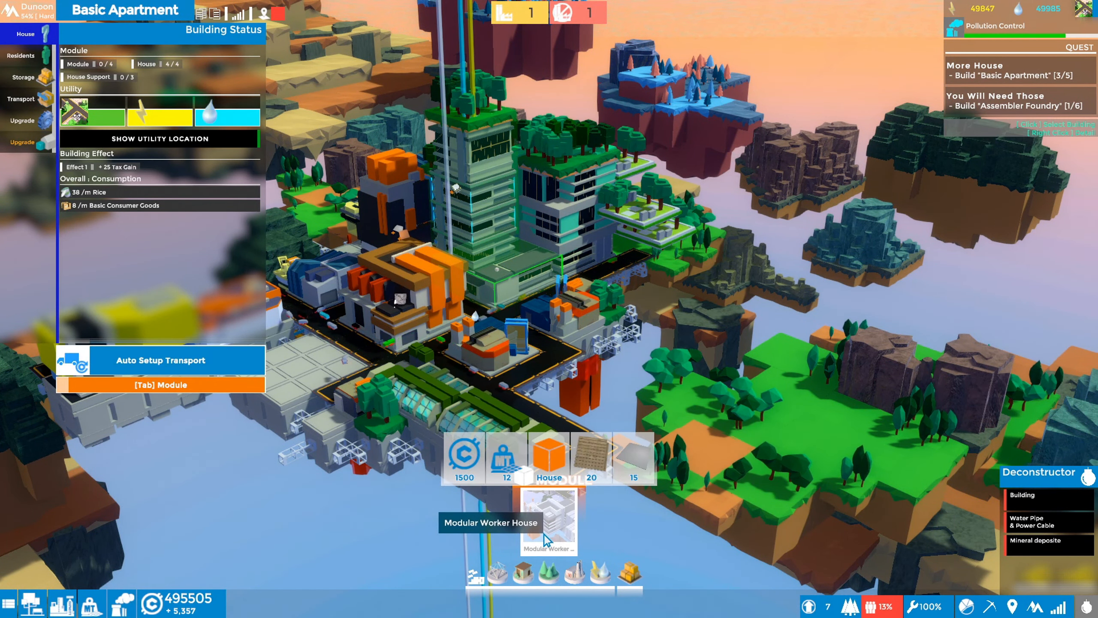
- Try placing a Modular Worker House module on the apartment roof, hitting an out-of-resources notice
{"action": "left_click", "coordinate": [549, 518]}
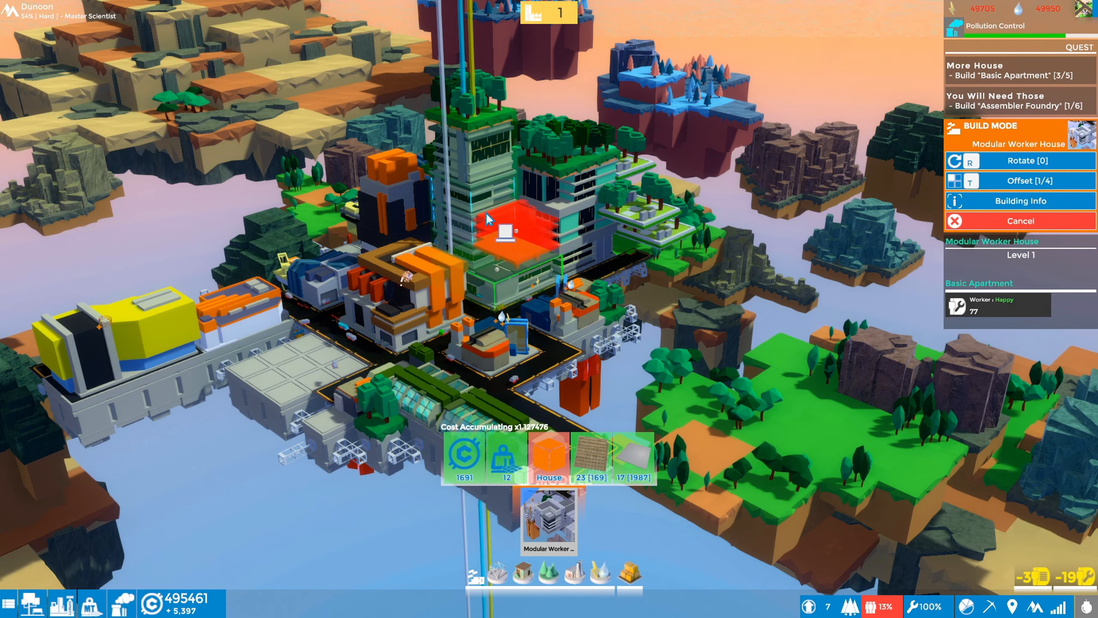
{"action": "left_click", "coordinate": [511, 217]}
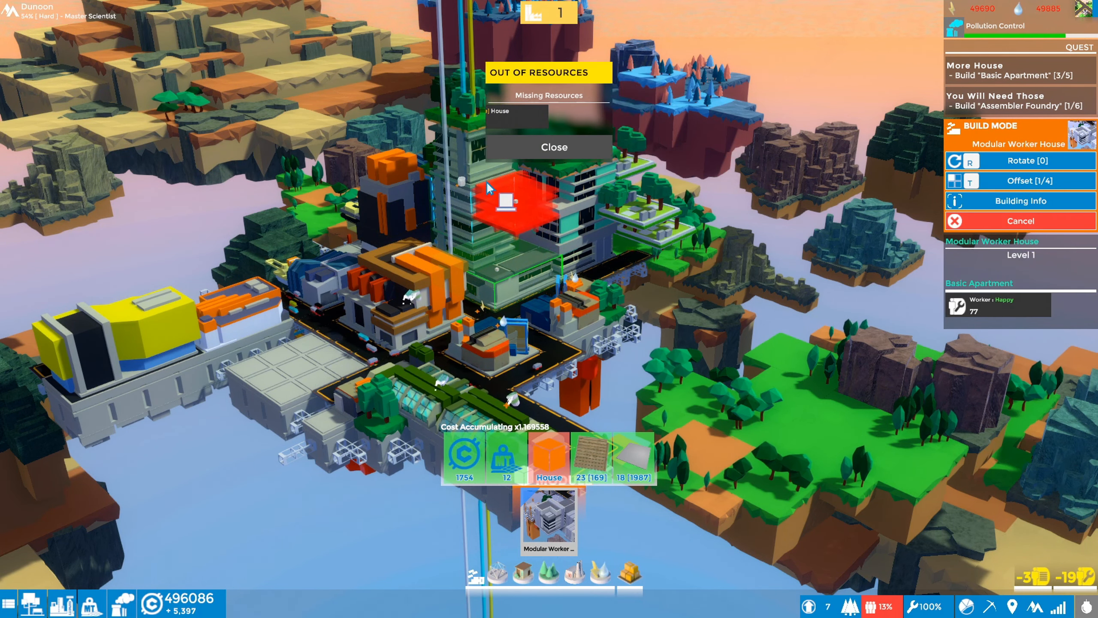
{"action": "left_click", "coordinate": [554, 147]}
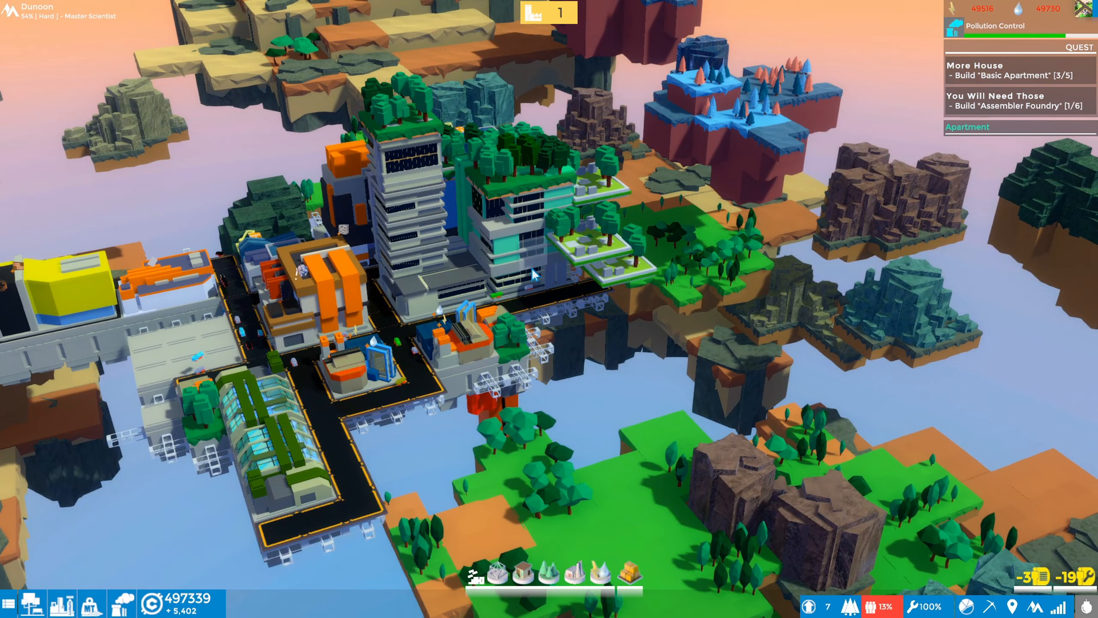
- Inspect the other Basic Apartment's upgrades and its build condition details
{"action": "left_click", "coordinate": [511, 253]}
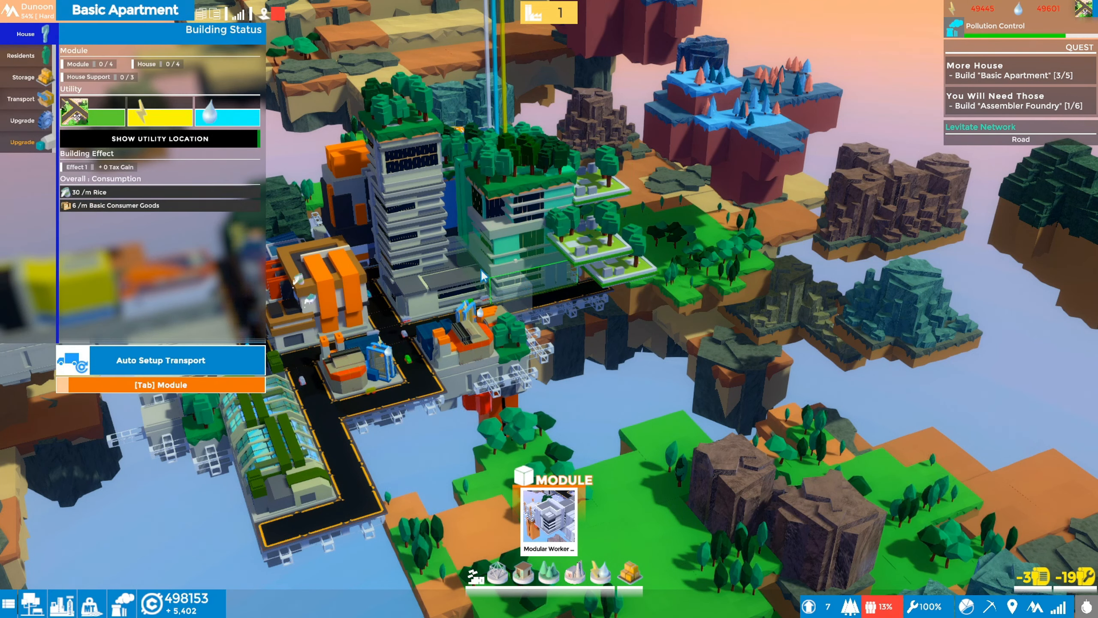
{"action": "left_click", "coordinate": [22, 120]}
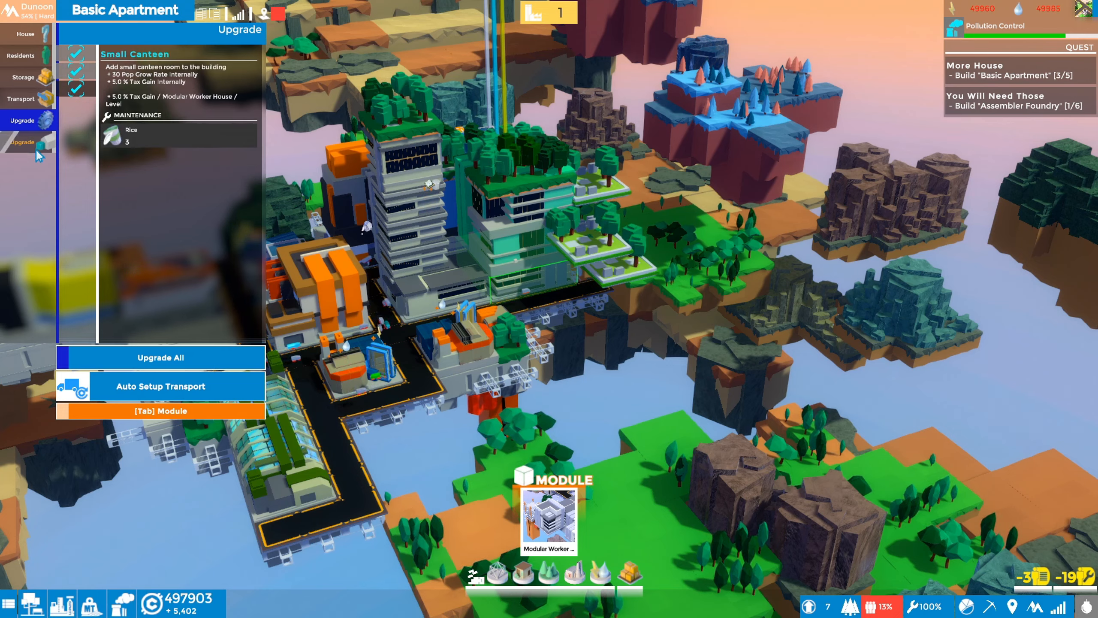
{"action": "left_click", "coordinate": [160, 410]}
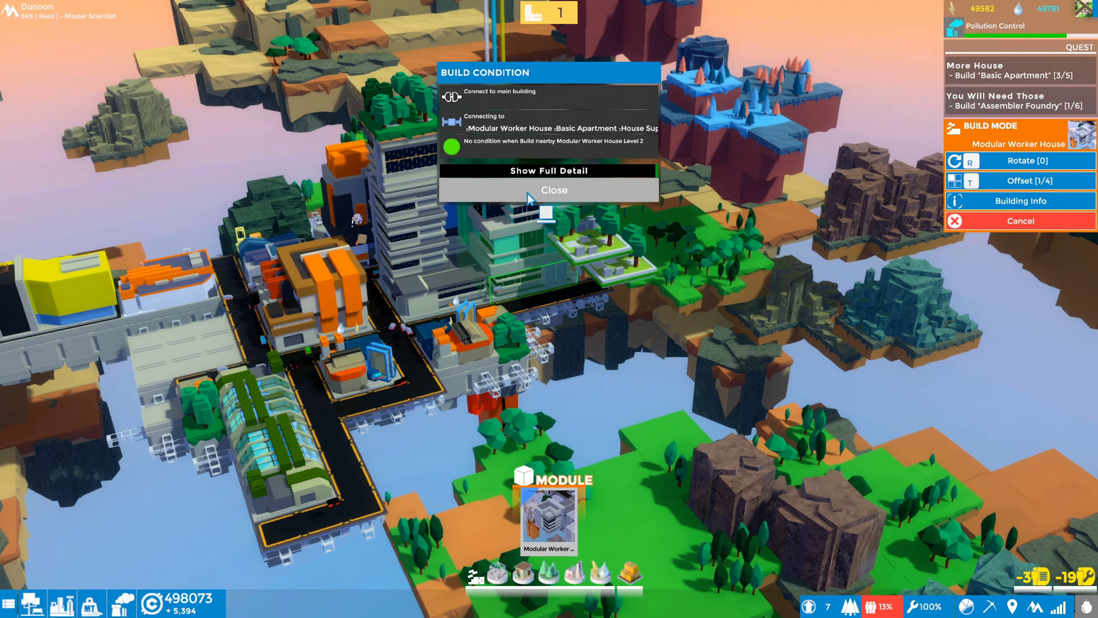
{"action": "left_click", "coordinate": [553, 190]}
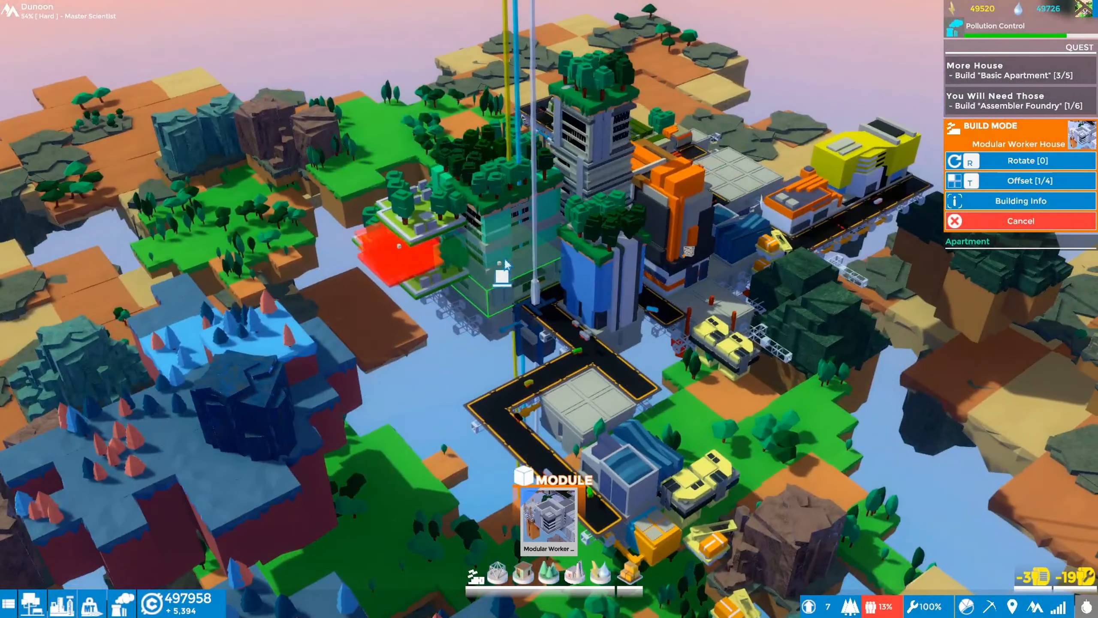
{"action": "mouse_move", "coordinate": [529, 224]}
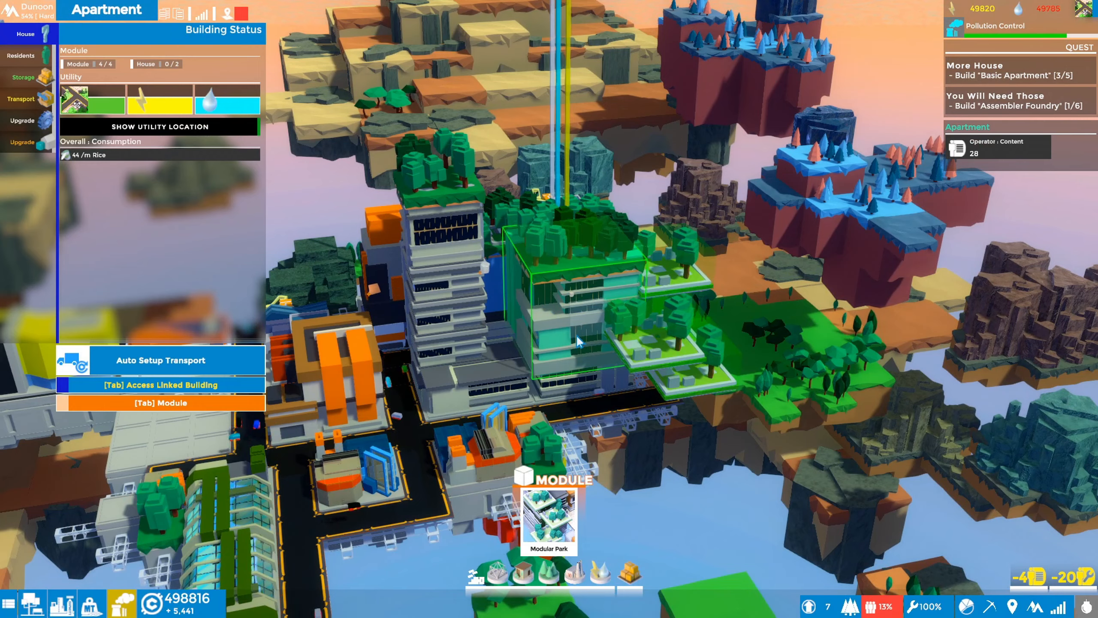
- Review the apartment's Trash Dispenser and Open Air Park upgrade costs and maintenance
{"action": "left_click", "coordinate": [22, 121]}
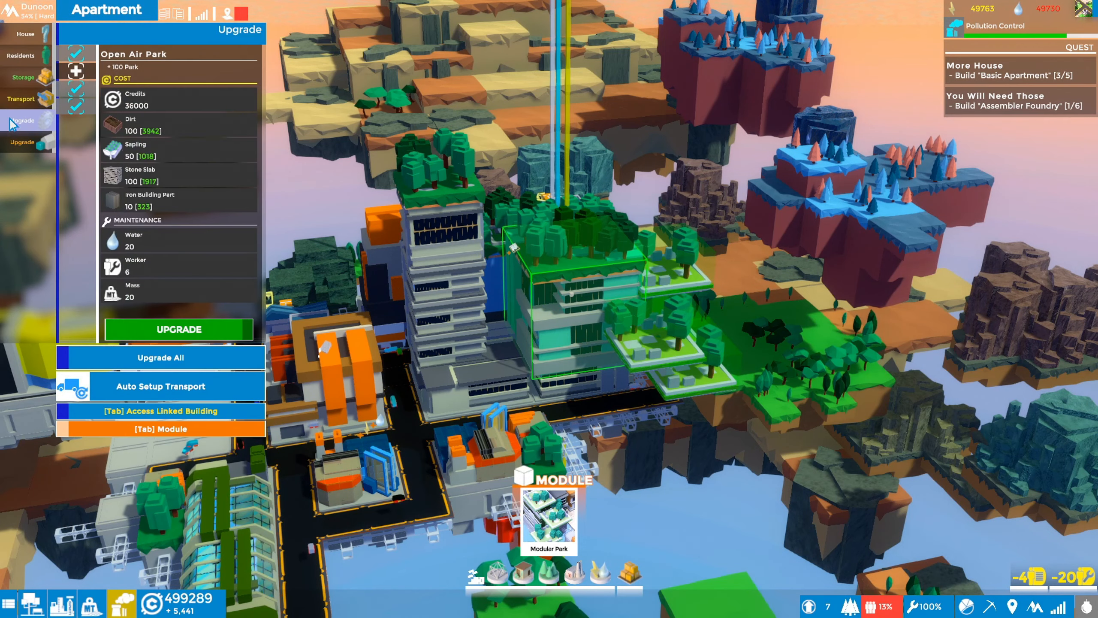
{"action": "left_click", "coordinate": [74, 70]}
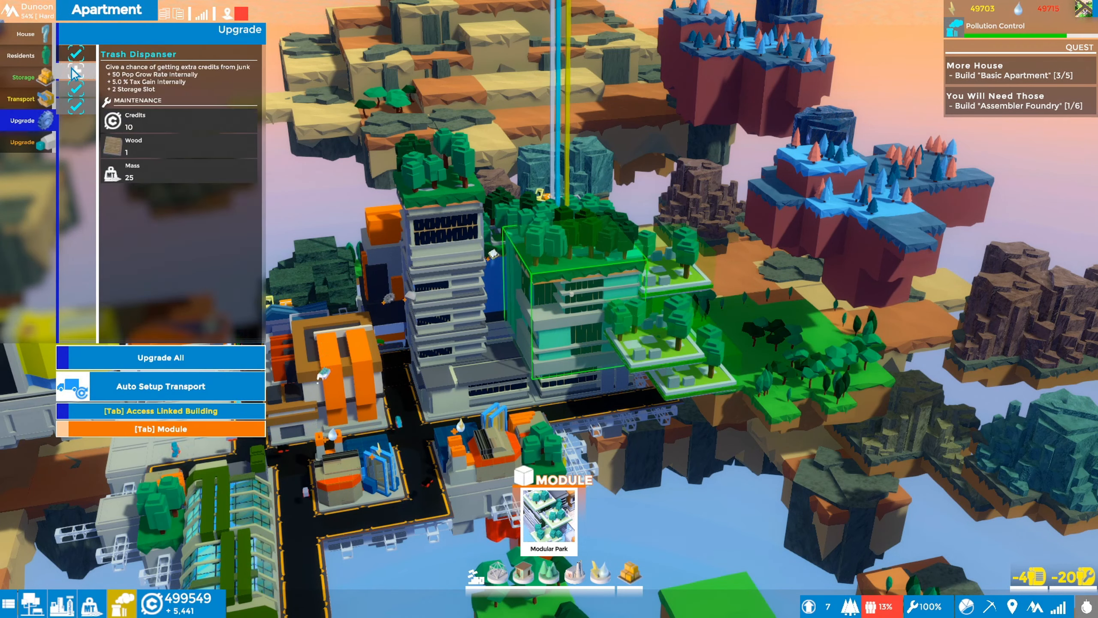
{"action": "left_click", "coordinate": [76, 71]}
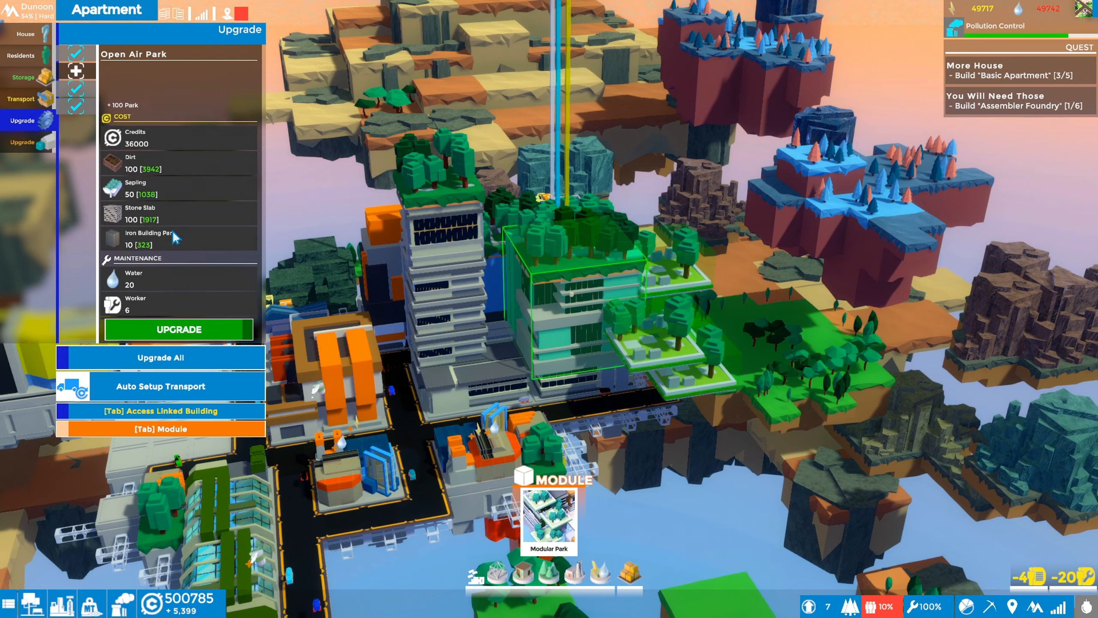
{"action": "scroll", "scroll_direction": "down", "scroll_amount": 3}
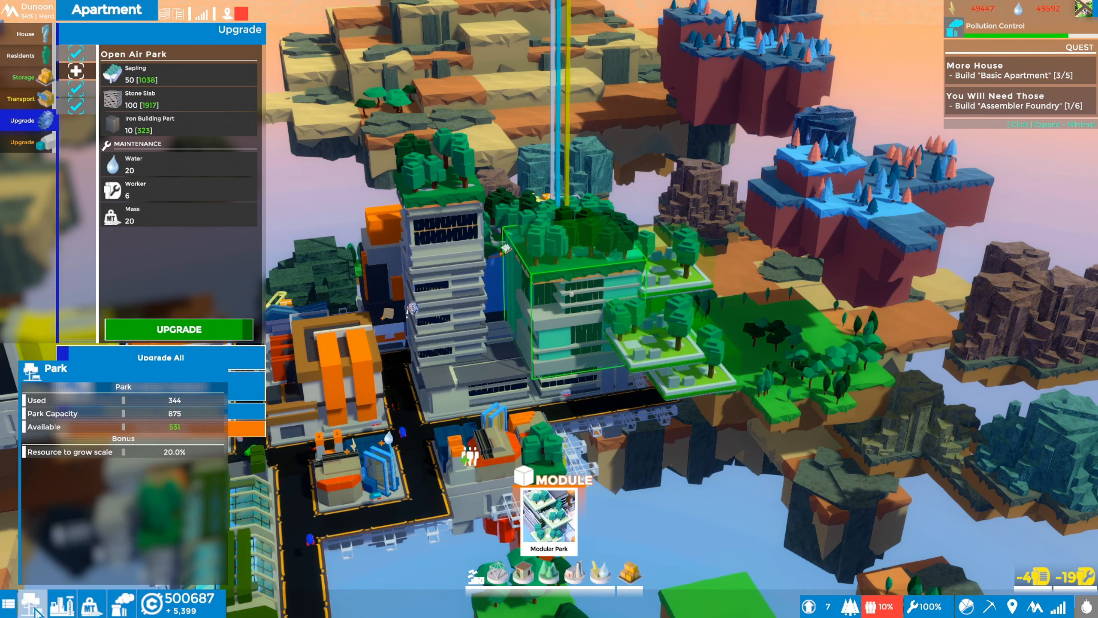
- Apply every available upgrade to the apartment with Upgrade All
{"action": "left_click", "coordinate": [159, 357]}
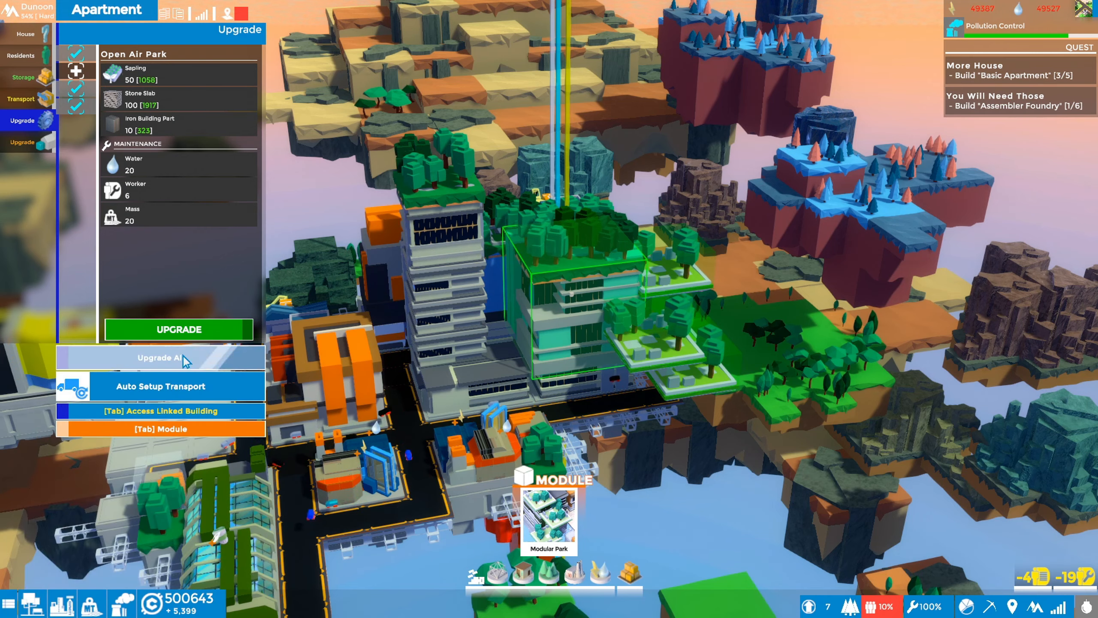
{"action": "left_click", "coordinate": [159, 357]}
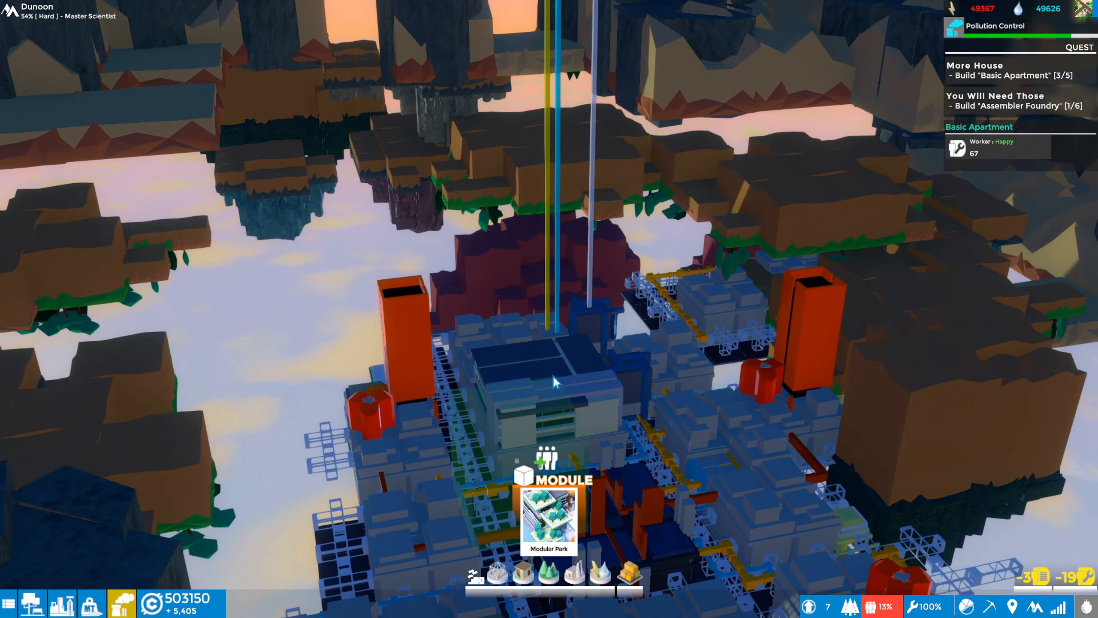
- Select the grey-district basic apartment and start adding a Modular Worker House module
{"action": "left_click", "coordinate": [553, 378]}
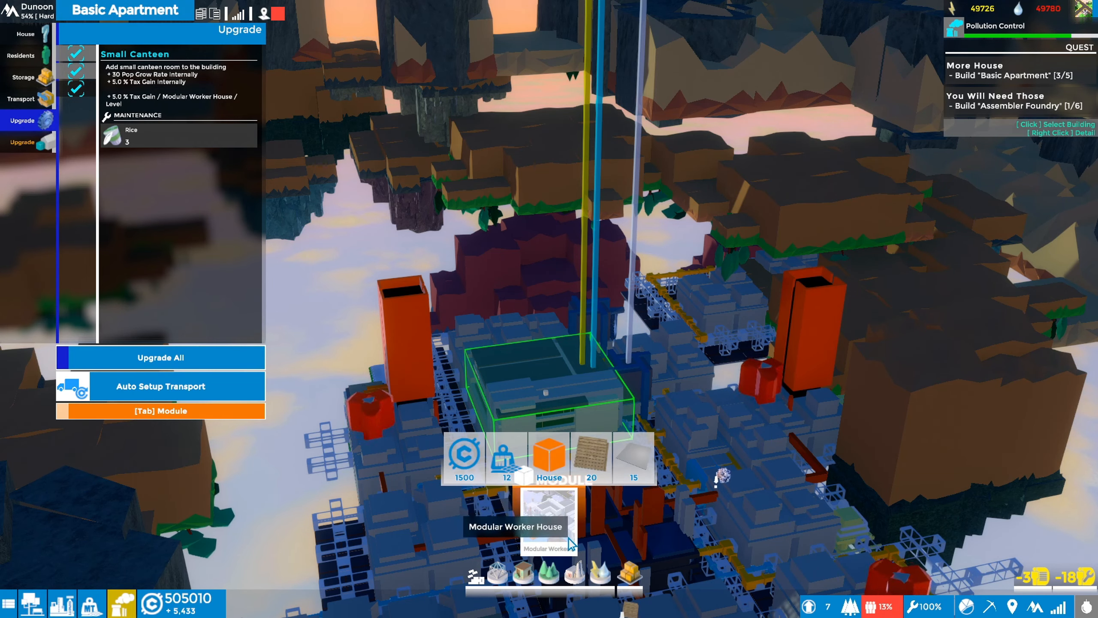
{"action": "left_click", "coordinate": [547, 516]}
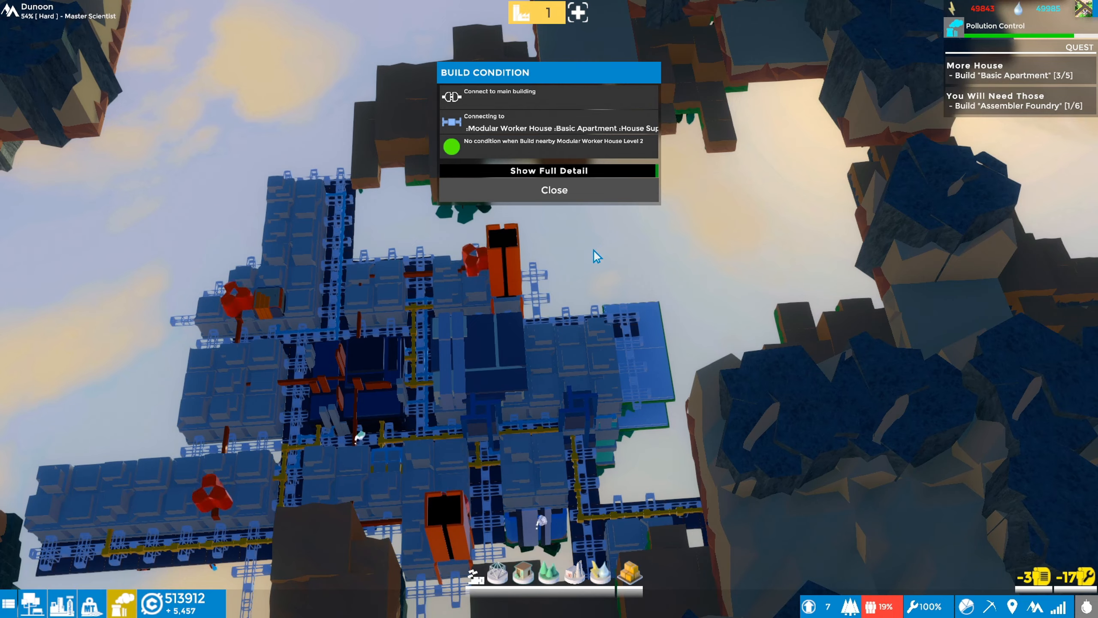
- Select the basic apartment beside the orange tower and review its status and modules
{"action": "left_click", "coordinate": [554, 189]}
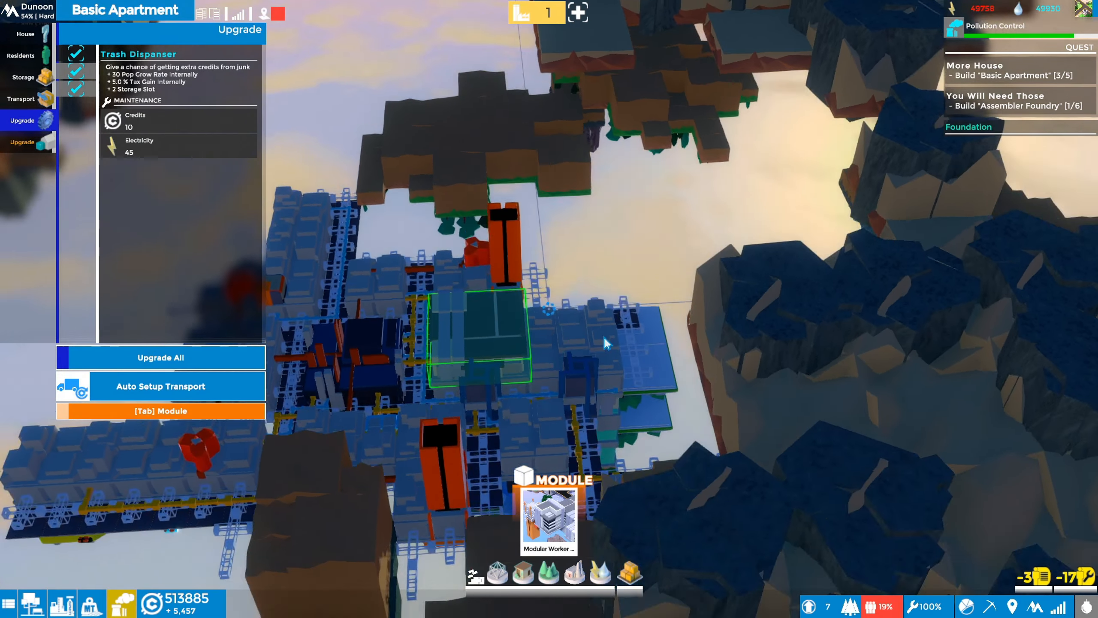
{"action": "left_click", "coordinate": [548, 518]}
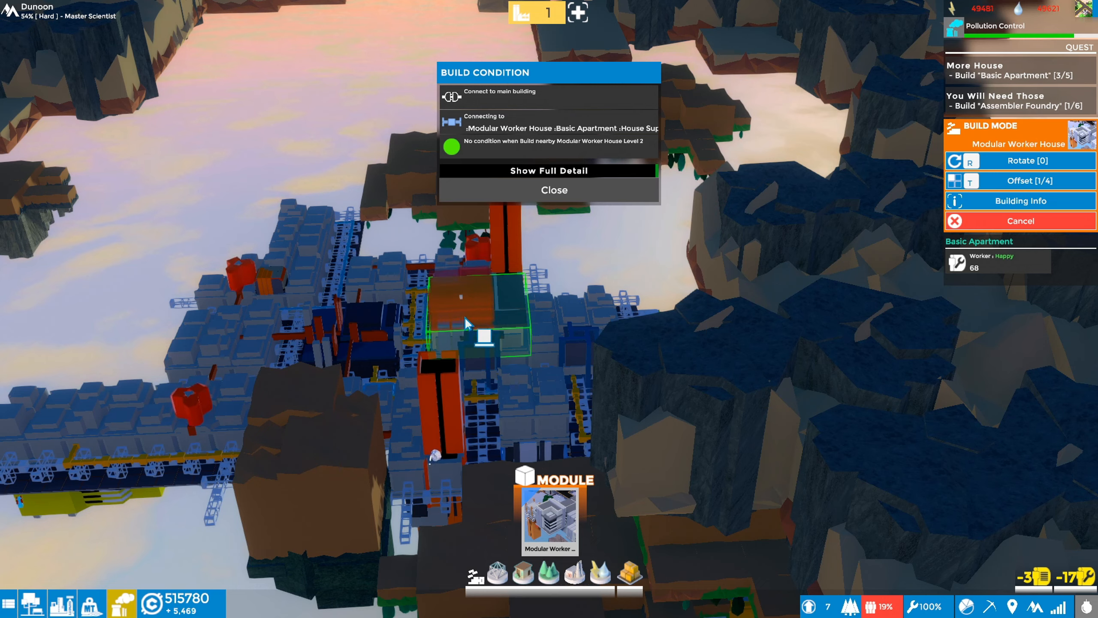
{"action": "mouse_move", "coordinate": [508, 330]}
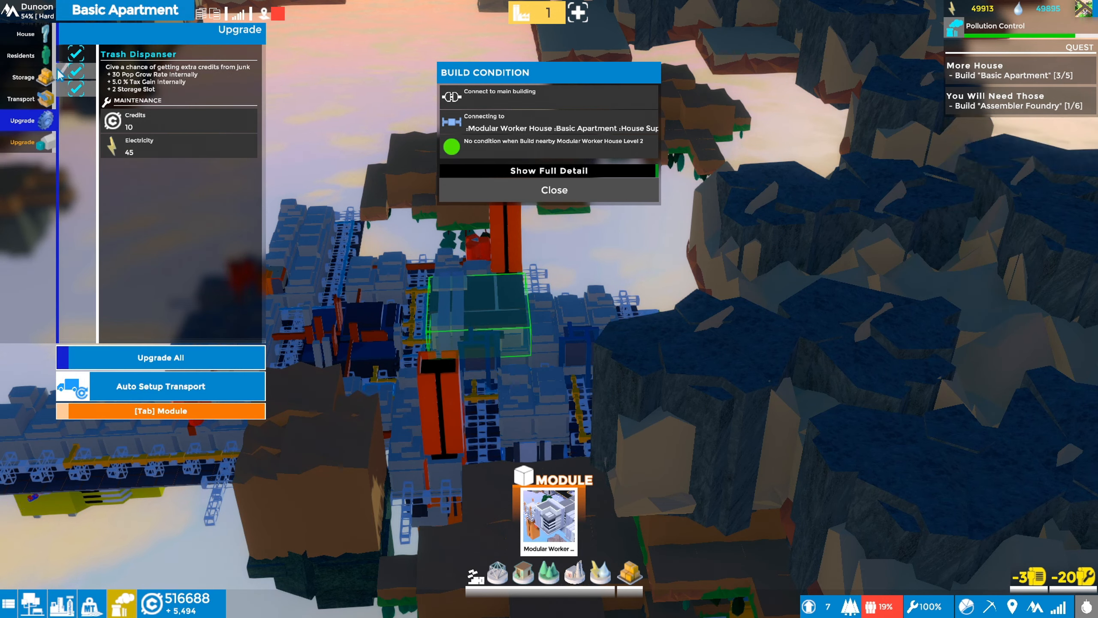
{"action": "left_click", "coordinate": [25, 33]}
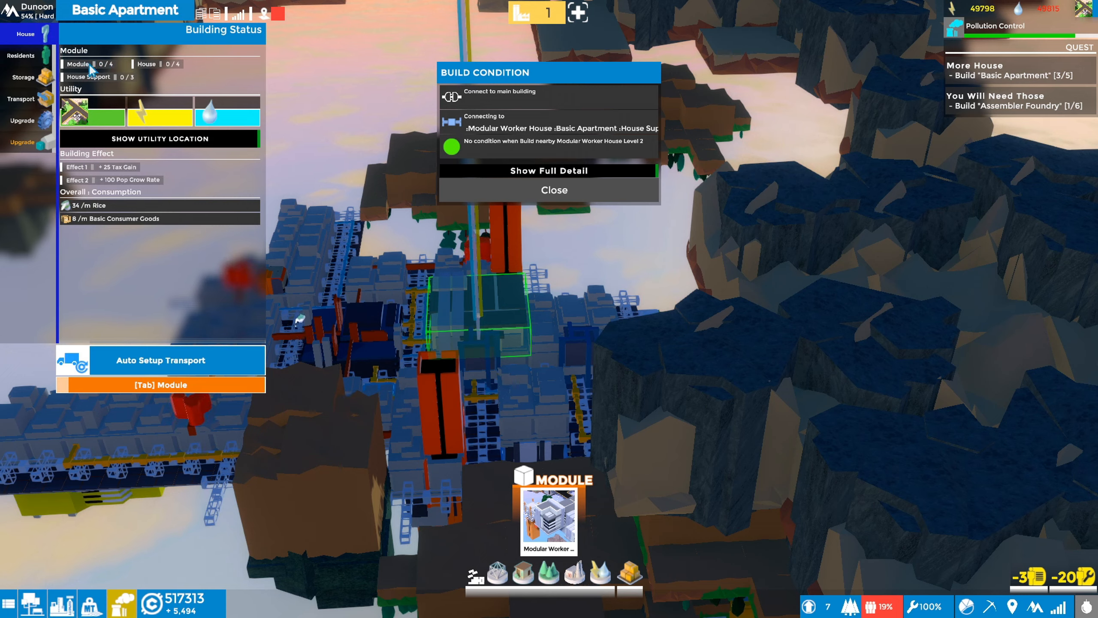
{"action": "mouse_move", "coordinate": [186, 73]}
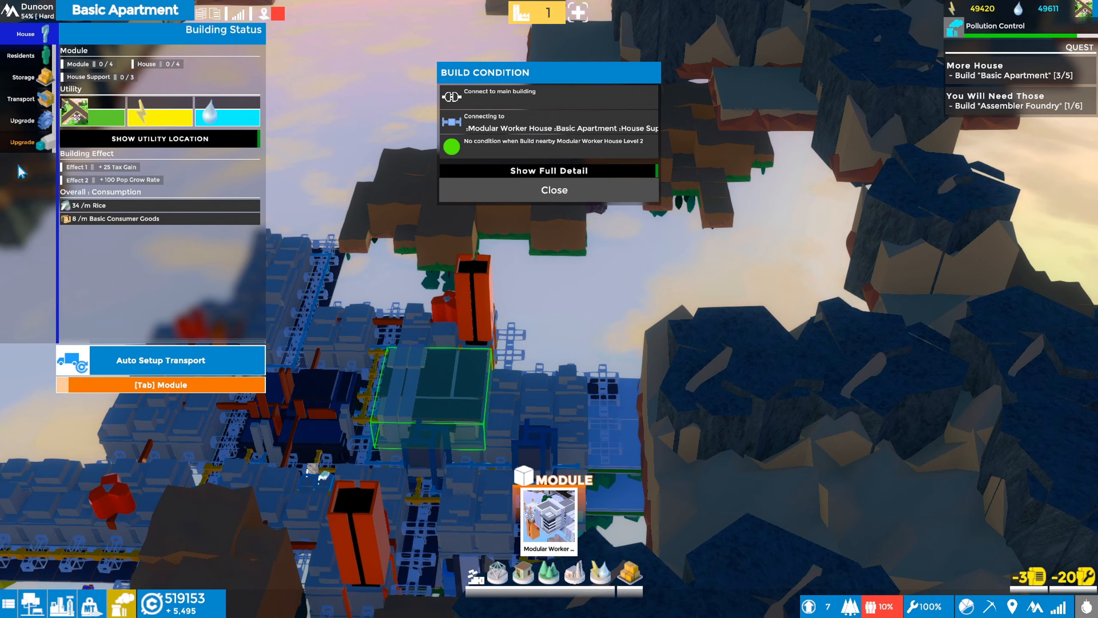
{"action": "left_click", "coordinate": [21, 143]}
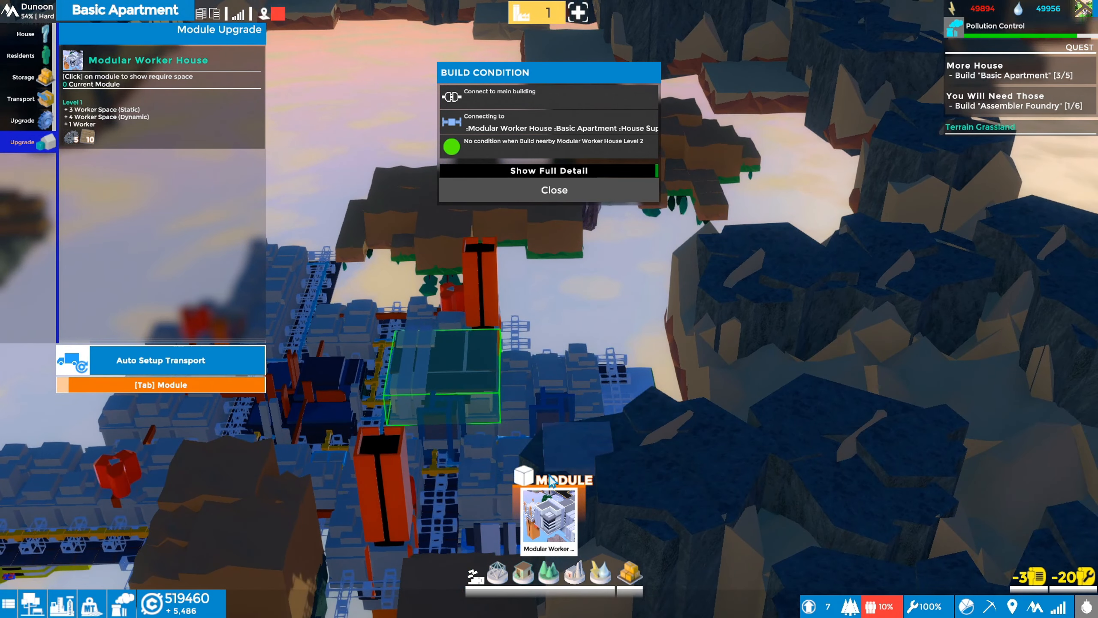
- Attempt to place worker house modules on the apartment, dismissing the build condition notices
{"action": "left_click", "coordinate": [548, 518]}
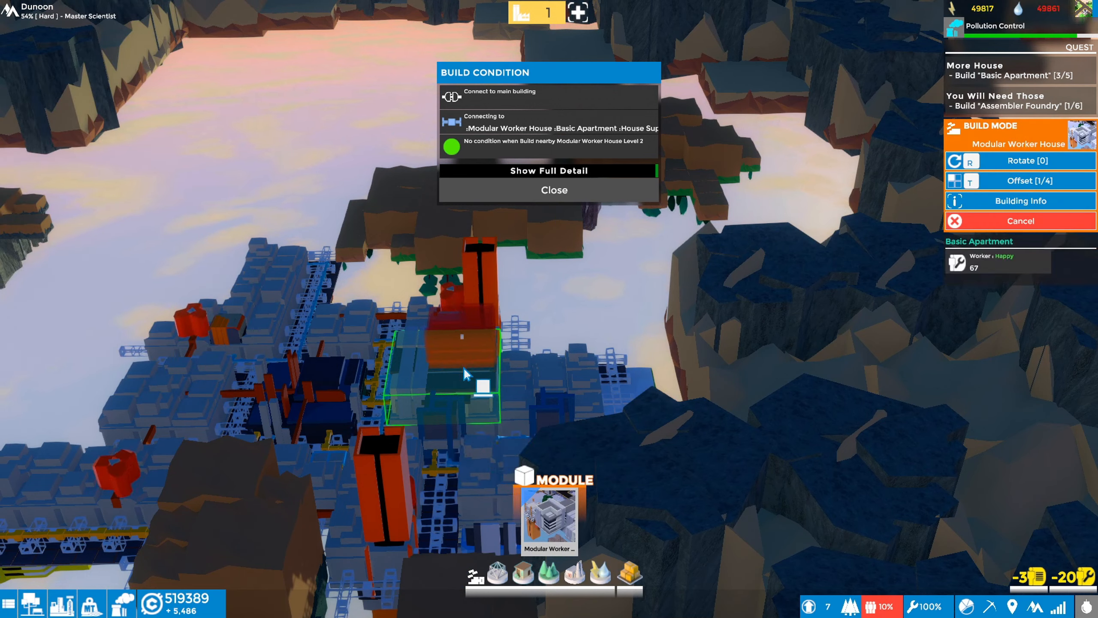
{"action": "left_click", "coordinate": [459, 379]}
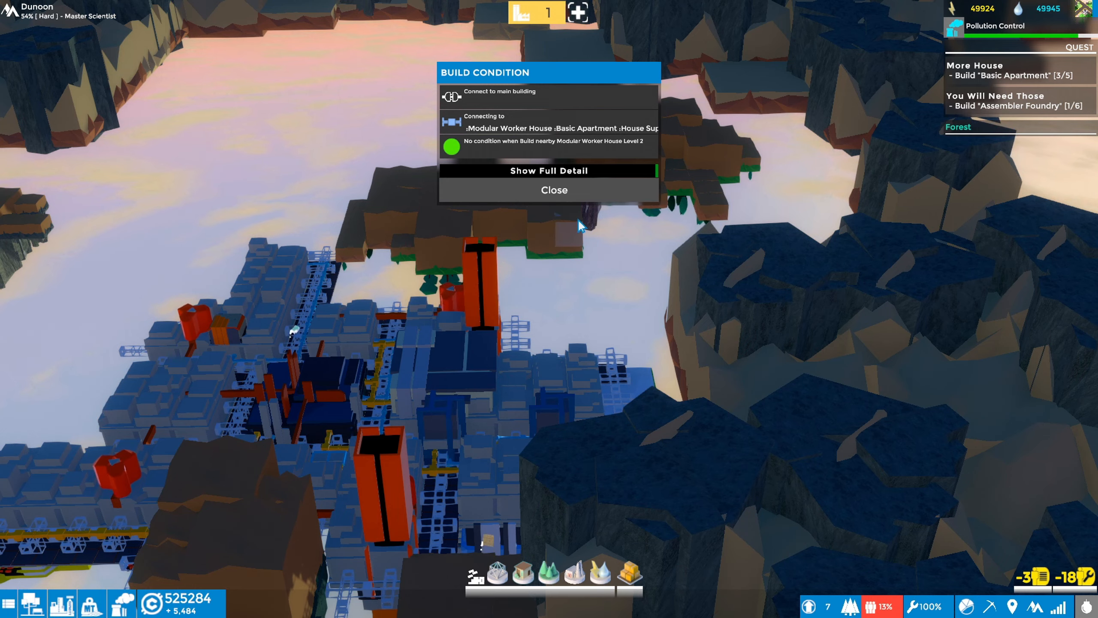
{"action": "mouse_move", "coordinate": [554, 189]}
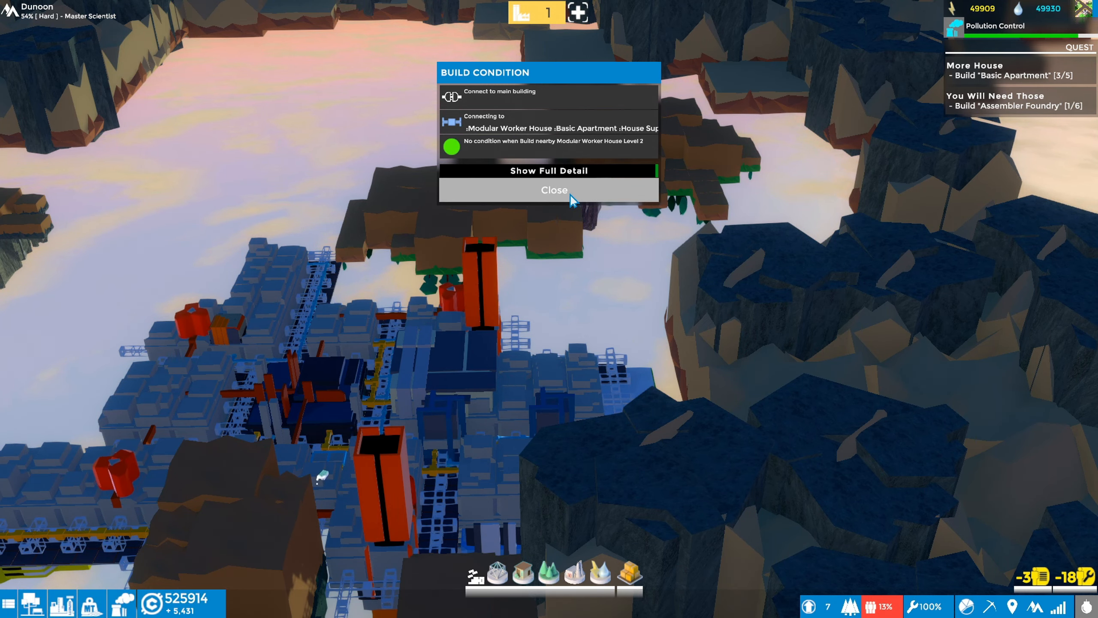
{"action": "left_click", "coordinate": [554, 190]}
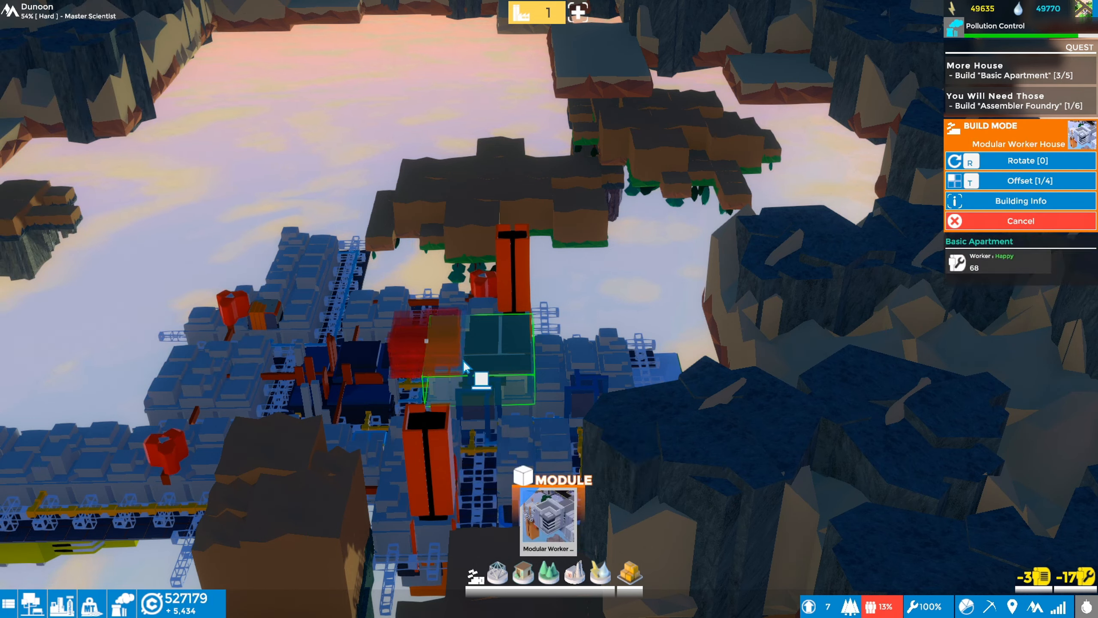
{"action": "left_click", "coordinate": [1020, 201]}
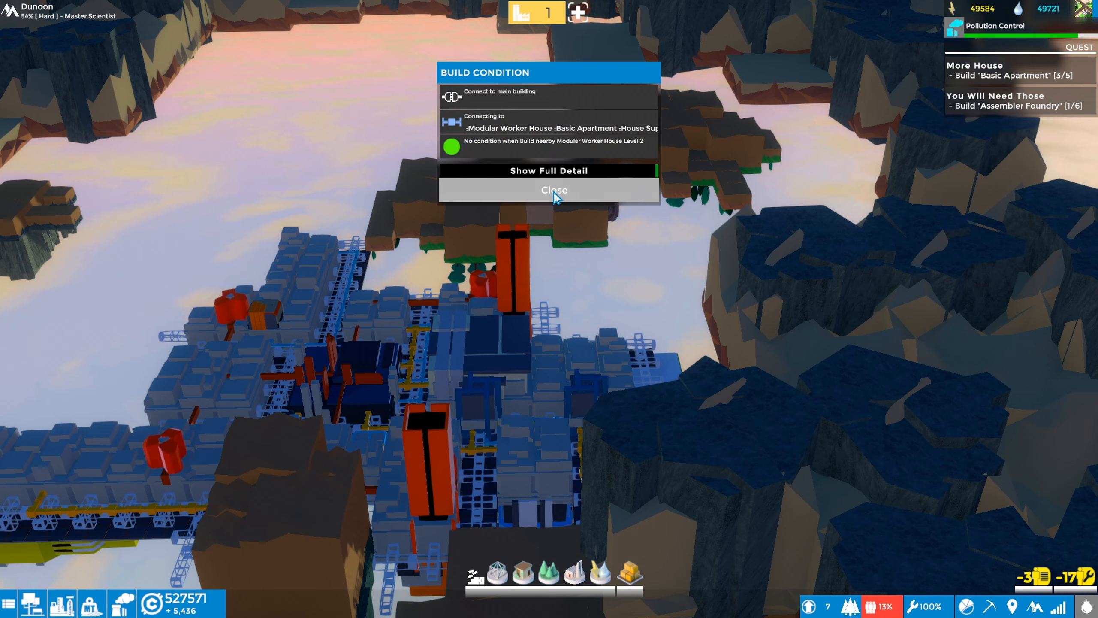
{"action": "left_click", "coordinate": [553, 190]}
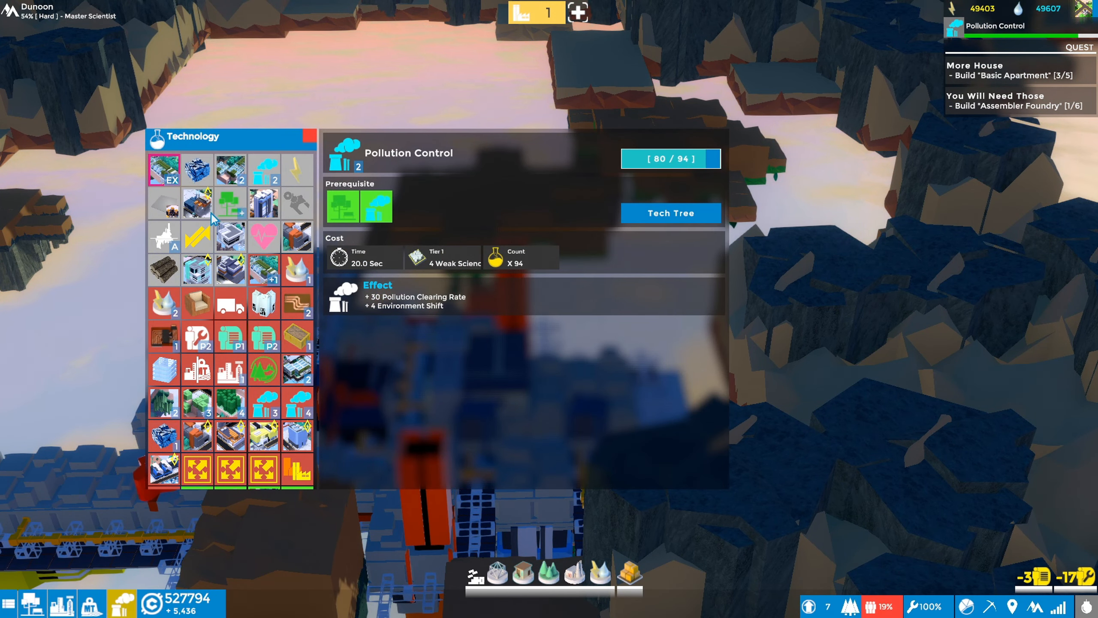
{"action": "mouse_move", "coordinate": [231, 272]}
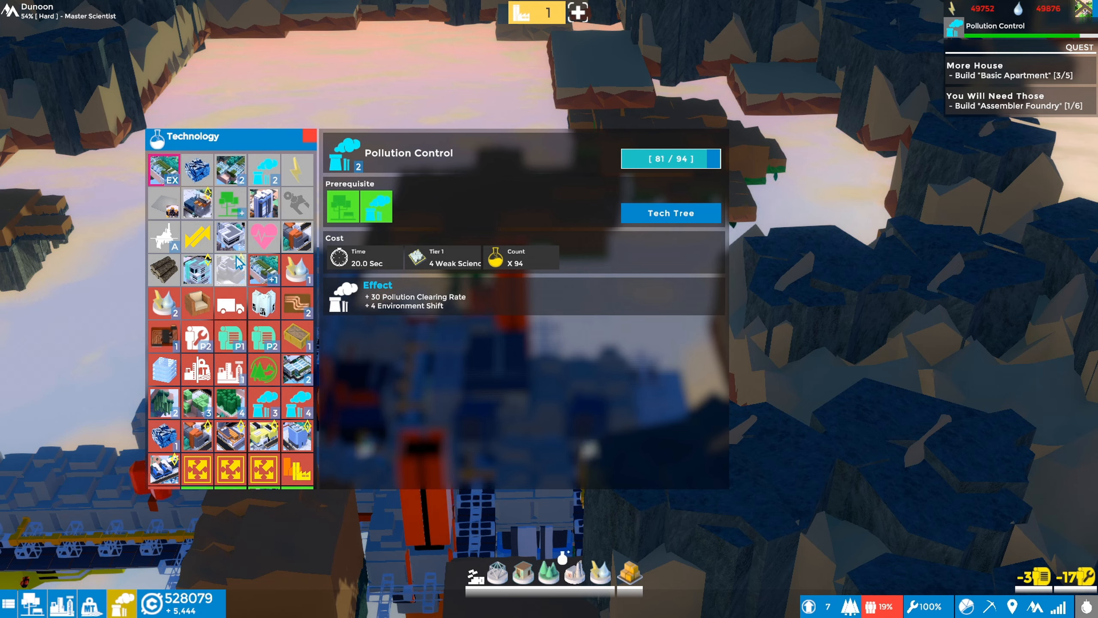
- Browse Utility and Production Upside Down technologies, ending on the Farming entry with its Rice Field unlock
{"action": "left_click", "coordinate": [196, 203]}
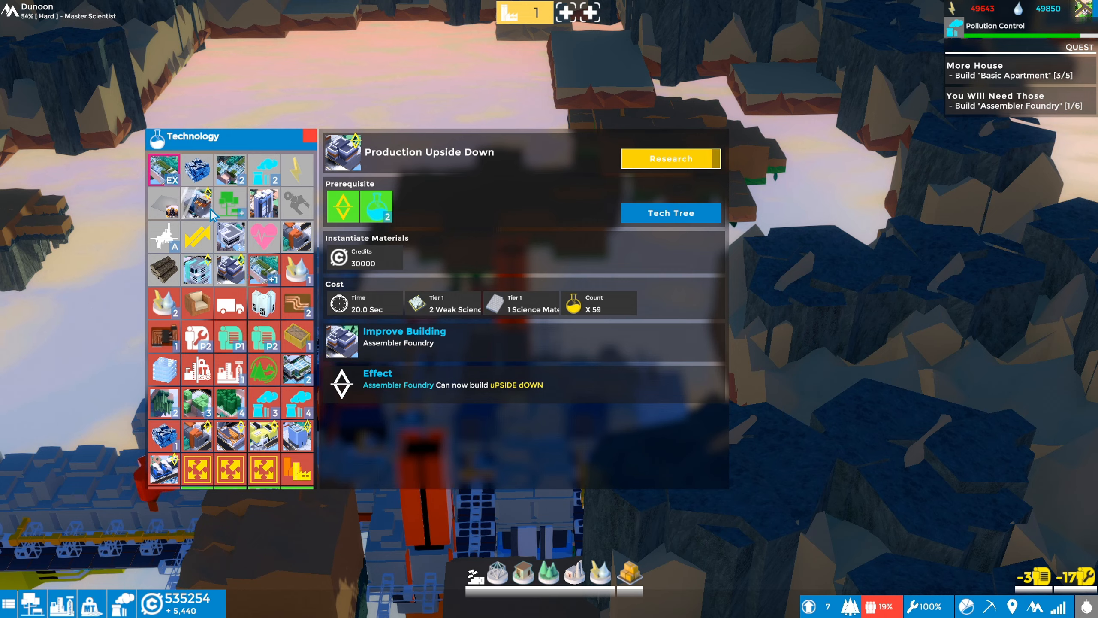
{"action": "left_click", "coordinate": [198, 203]}
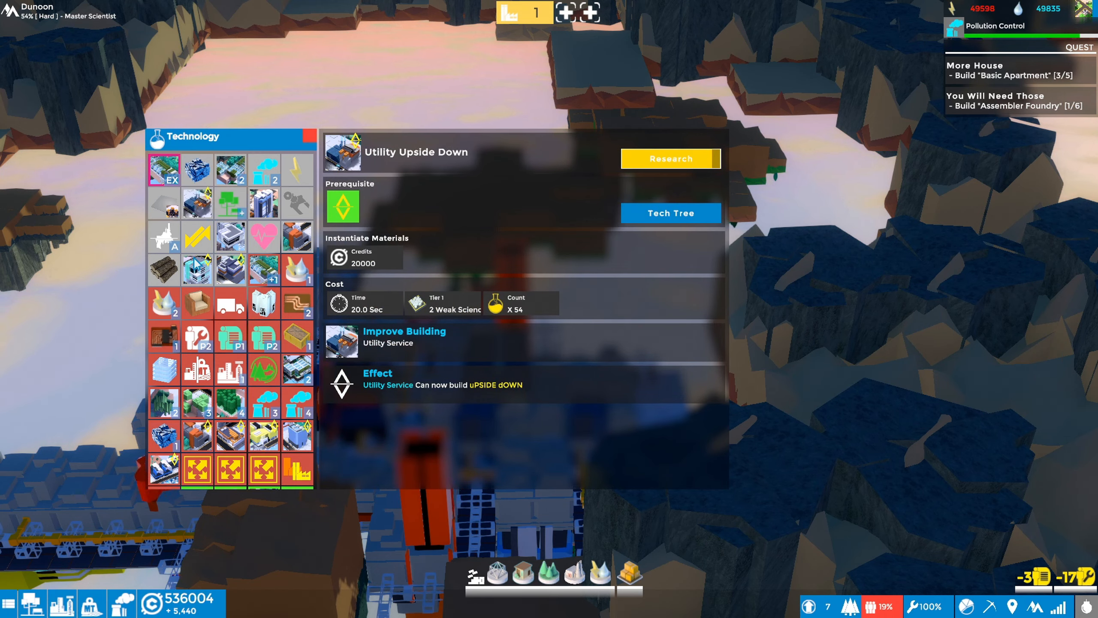
{"action": "left_click", "coordinate": [198, 268]}
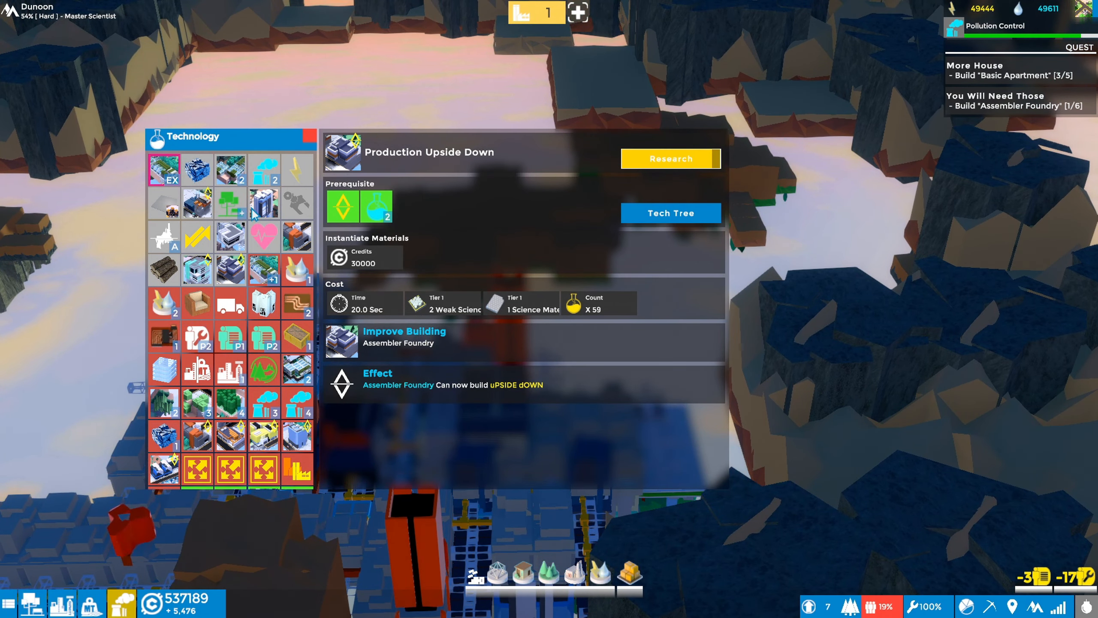
{"action": "left_click", "coordinate": [163, 170]}
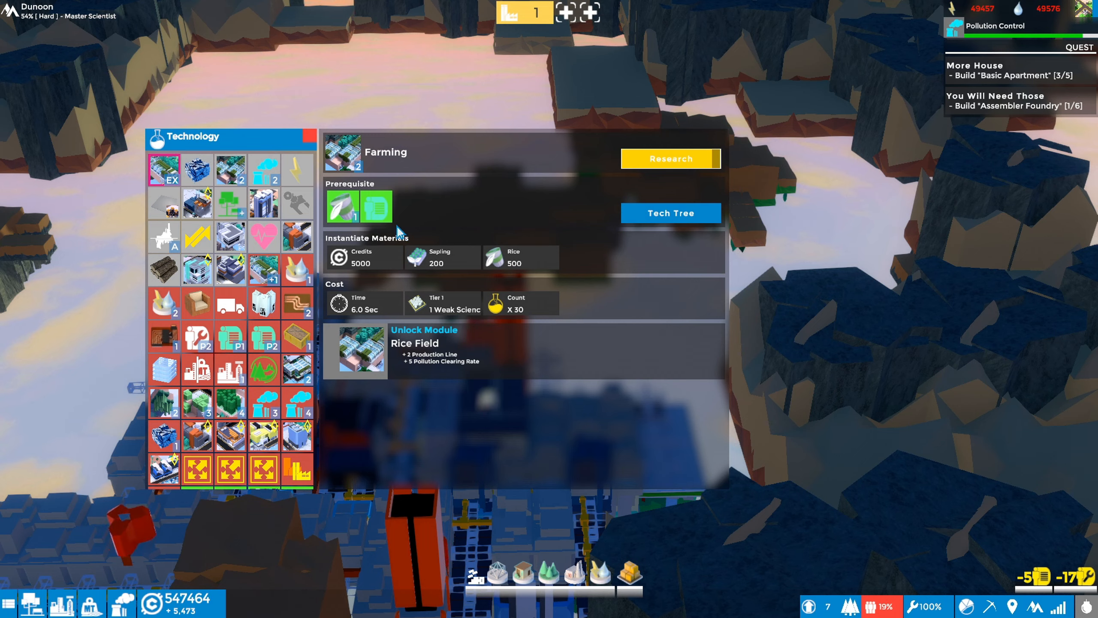
{"action": "mouse_move", "coordinate": [376, 206]}
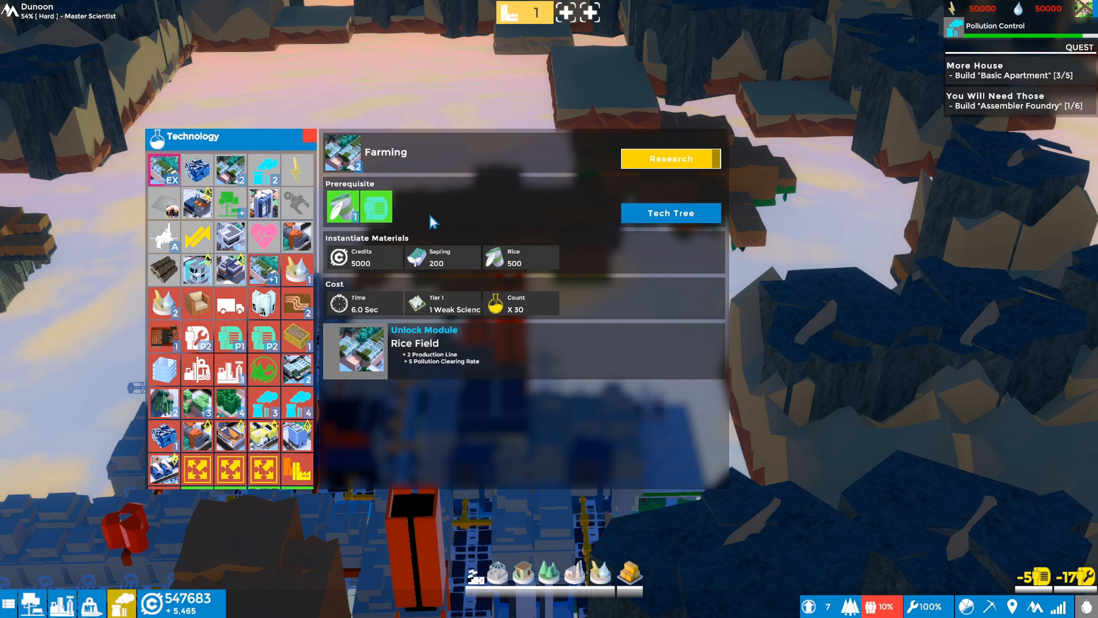
{"action": "mouse_move", "coordinate": [669, 244]}
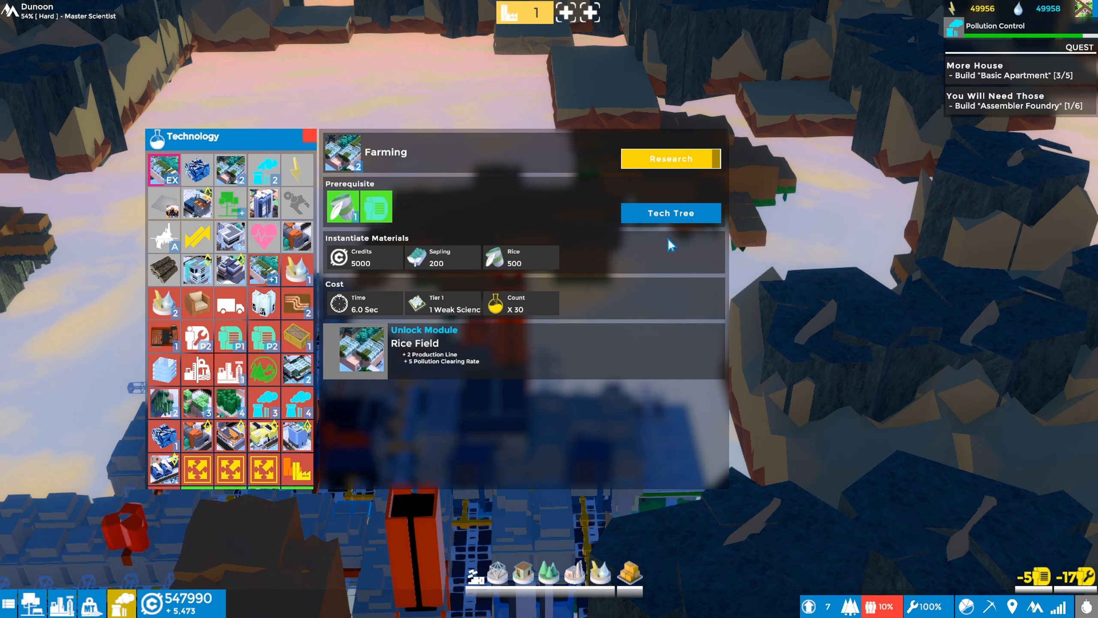
{"action": "mouse_move", "coordinate": [431, 314]}
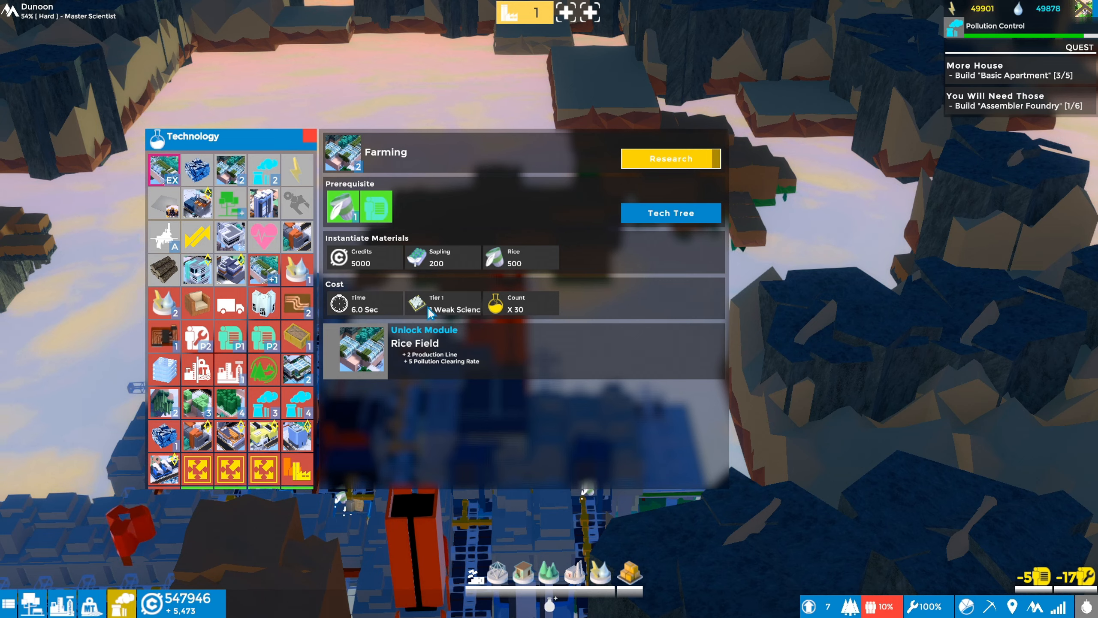
{"action": "mouse_move", "coordinate": [434, 272]}
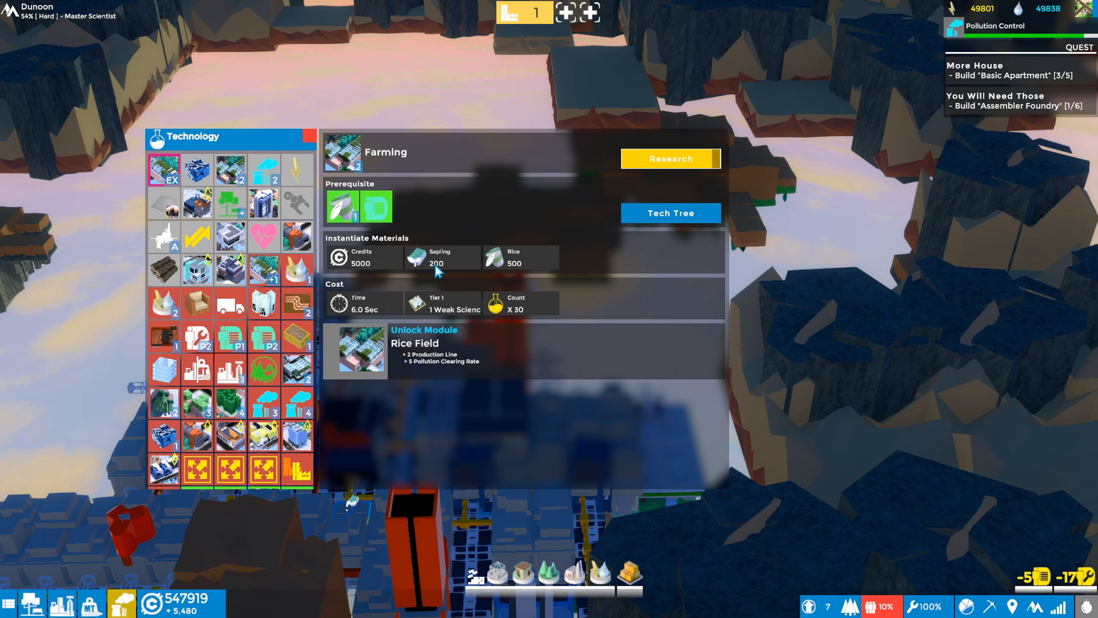
{"action": "mouse_move", "coordinate": [528, 273]}
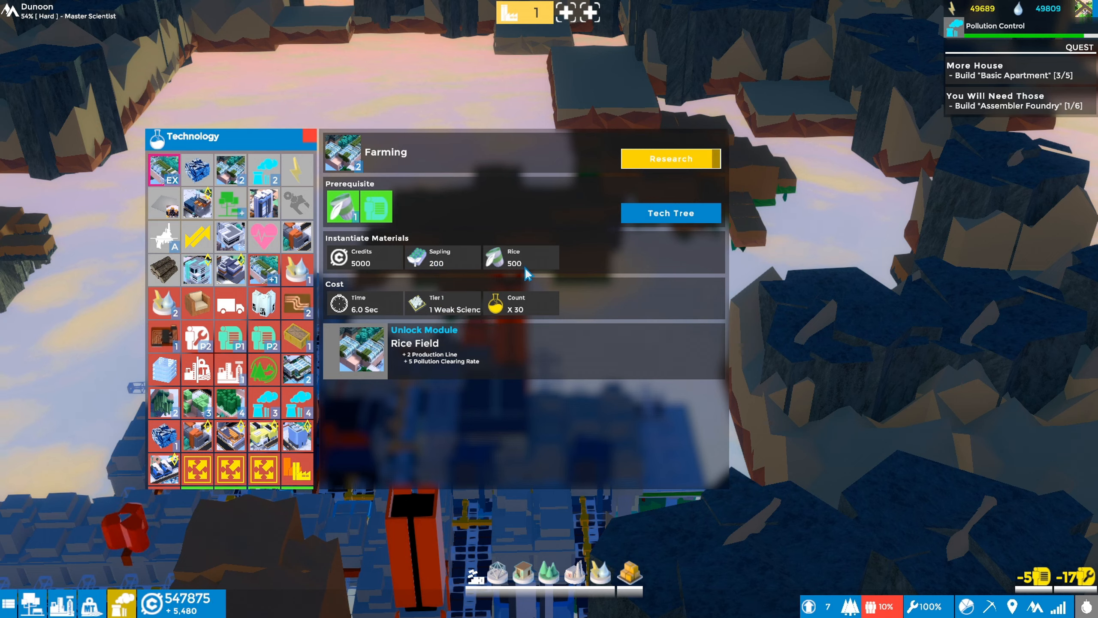
{"action": "mouse_move", "coordinate": [566, 336]}
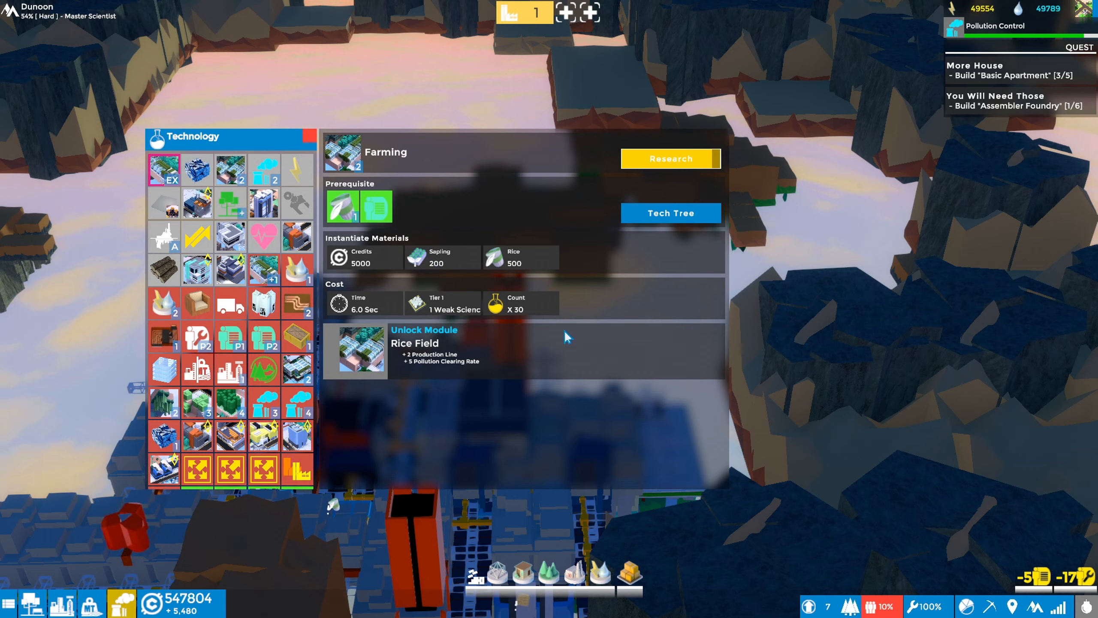
- Close the technology list to return toward the city view
{"action": "key", "text": "Escape"}
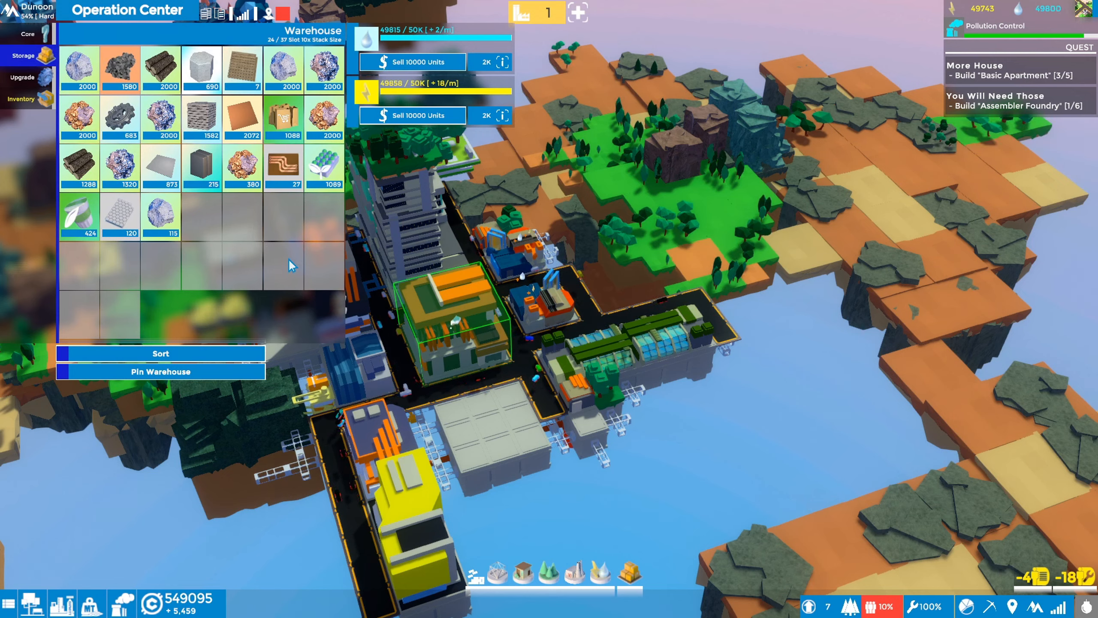
{"action": "mouse_move", "coordinate": [323, 166]}
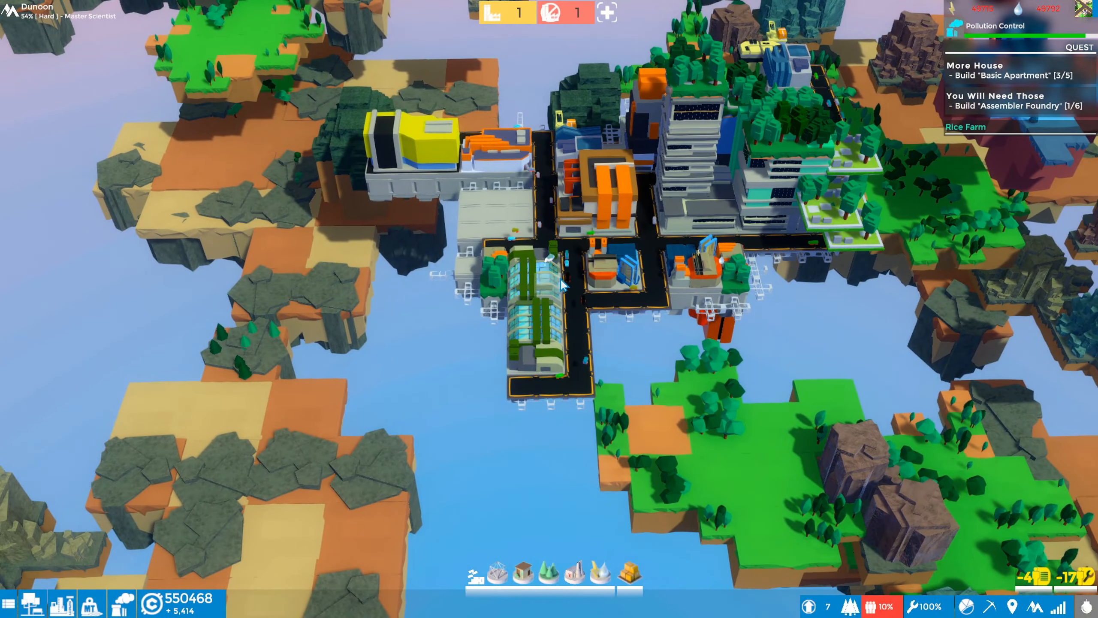
- Remove and re-add one of the rice farm's three production lines, then bring up the game menu
{"action": "left_click", "coordinate": [525, 281]}
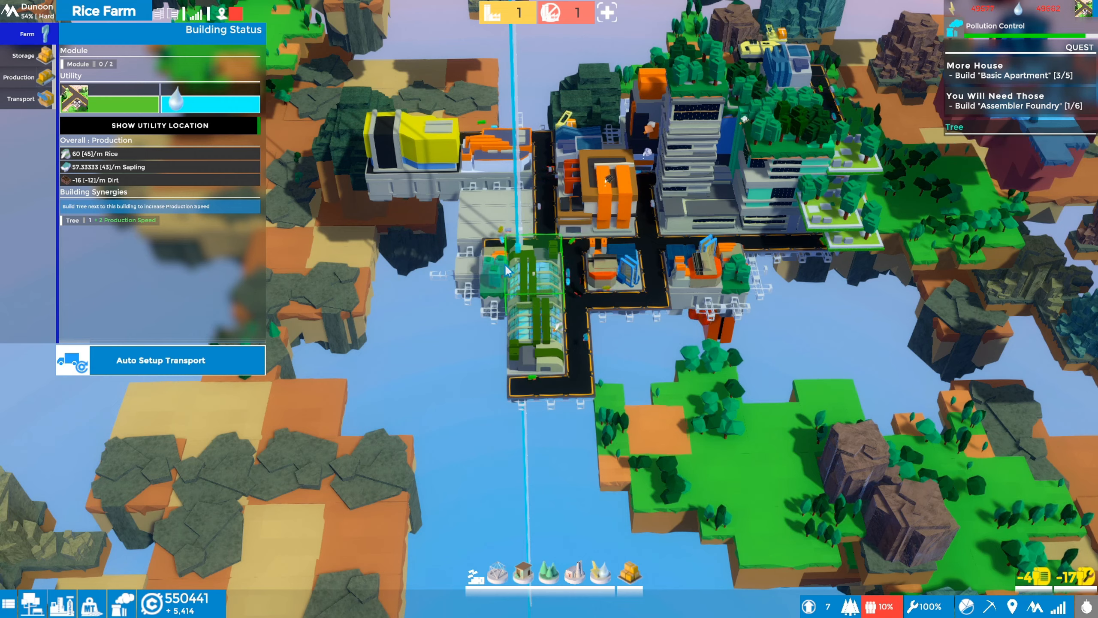
{"action": "left_click", "coordinate": [18, 77]}
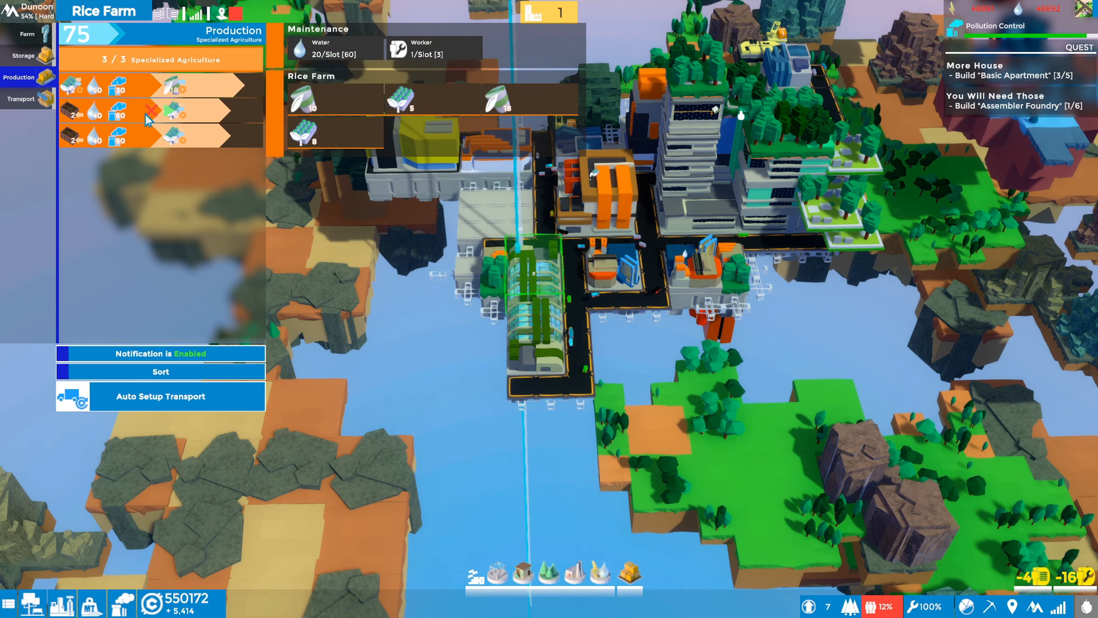
{"action": "left_click", "coordinate": [155, 116]}
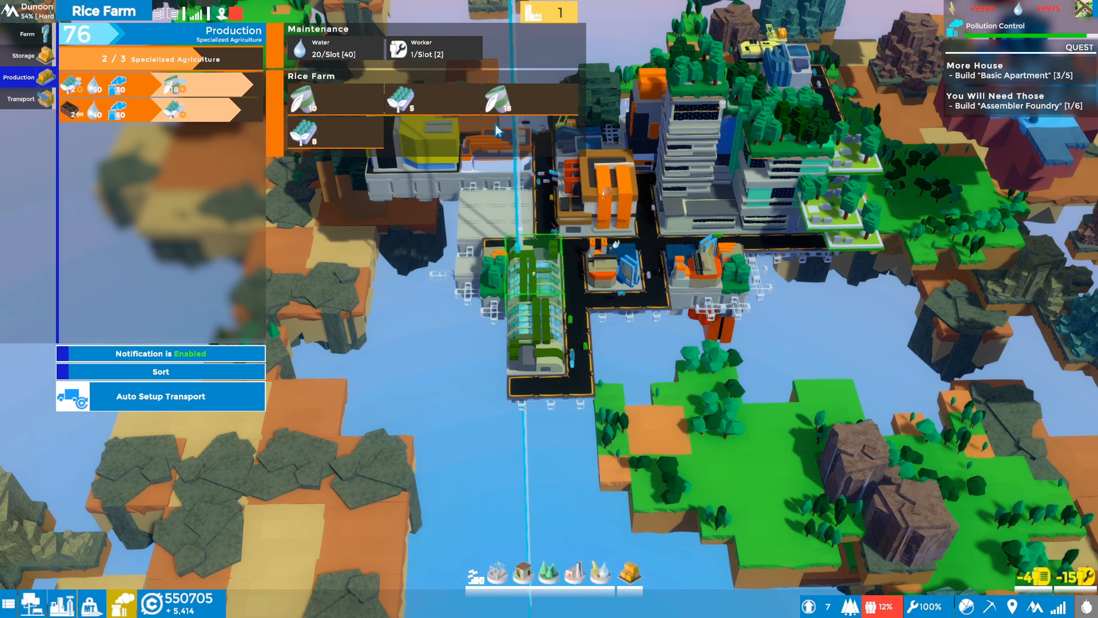
{"action": "mouse_move", "coordinate": [505, 108]}
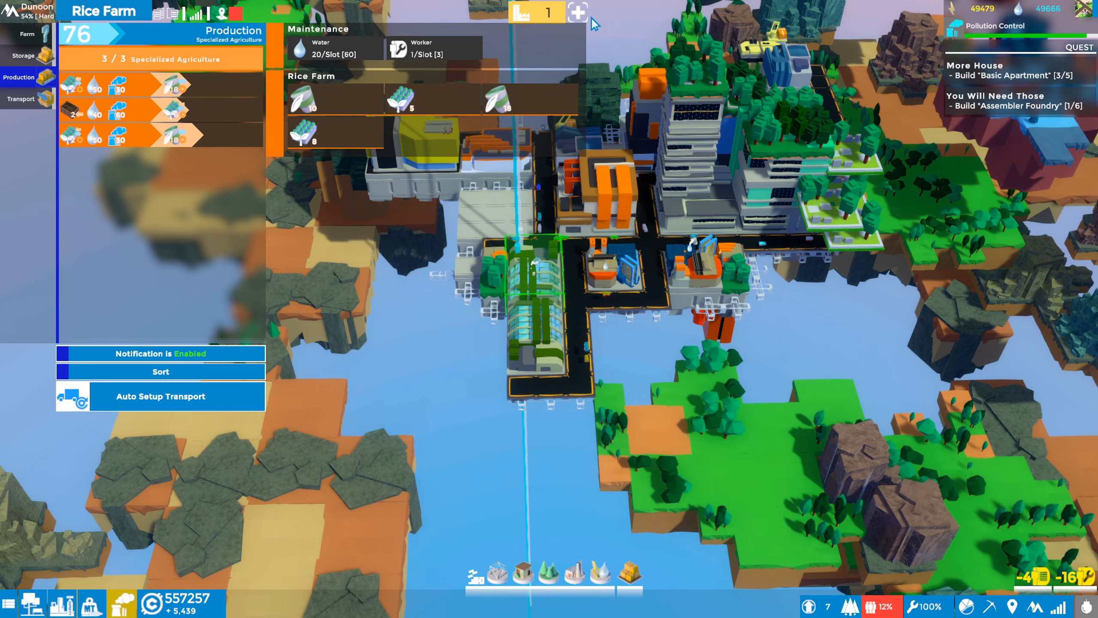
{"action": "key", "text": "Escape"}
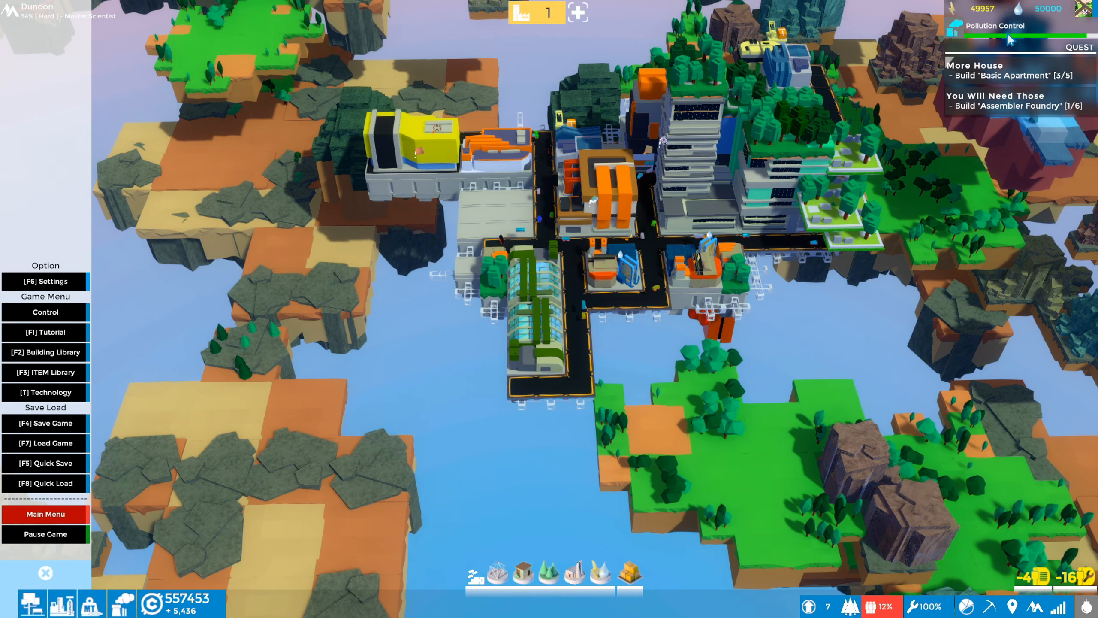
{"action": "left_click", "coordinate": [45, 391]}
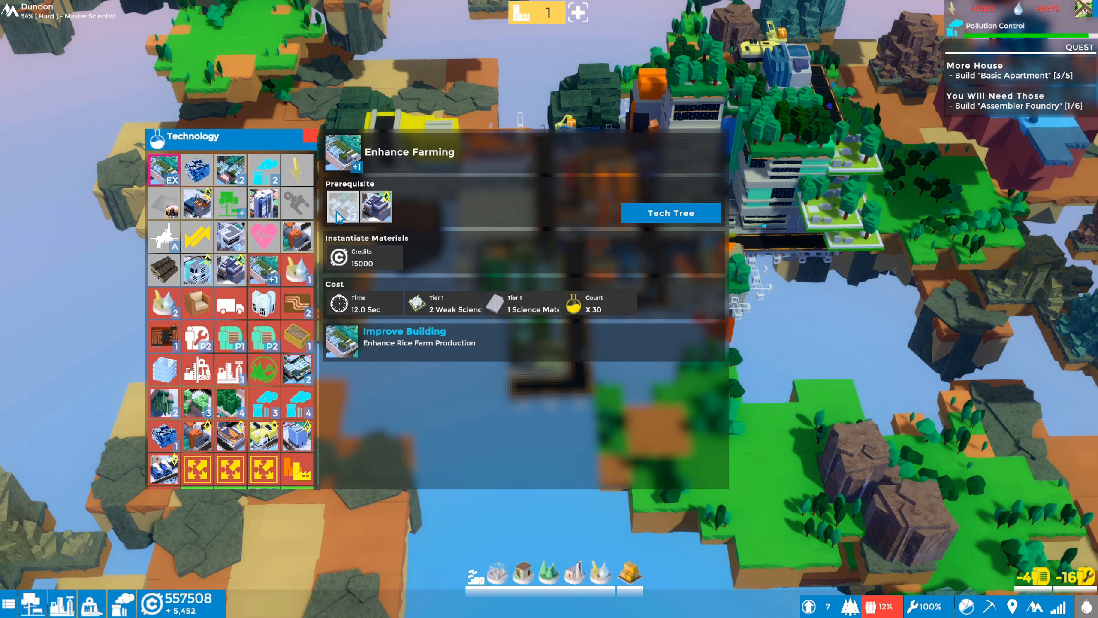
{"action": "mouse_move", "coordinate": [378, 210]}
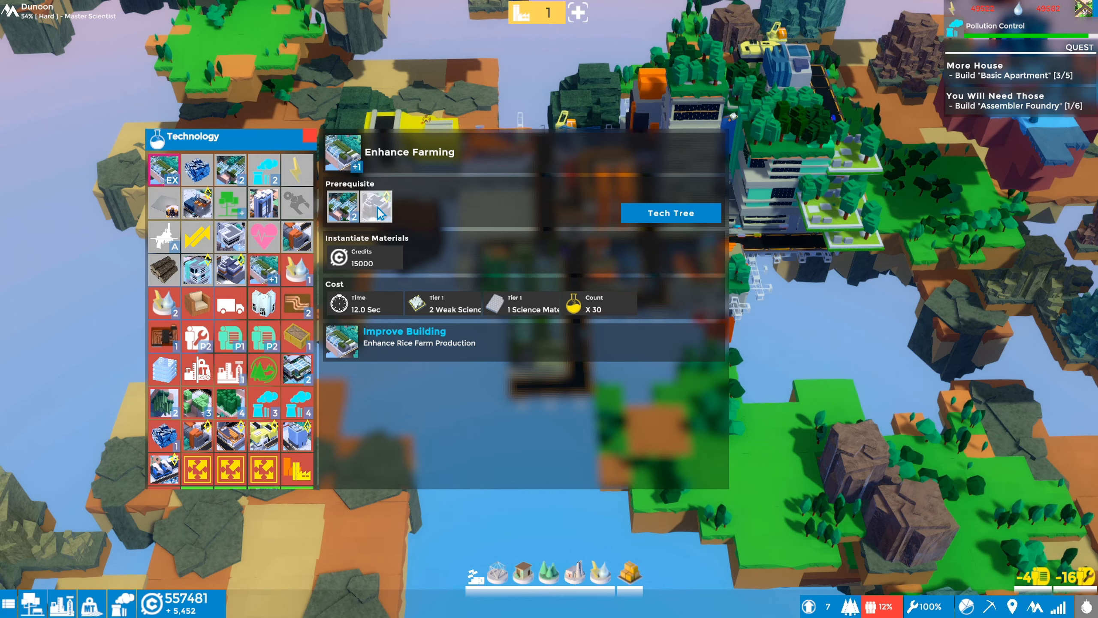
{"action": "left_click", "coordinate": [230, 170]}
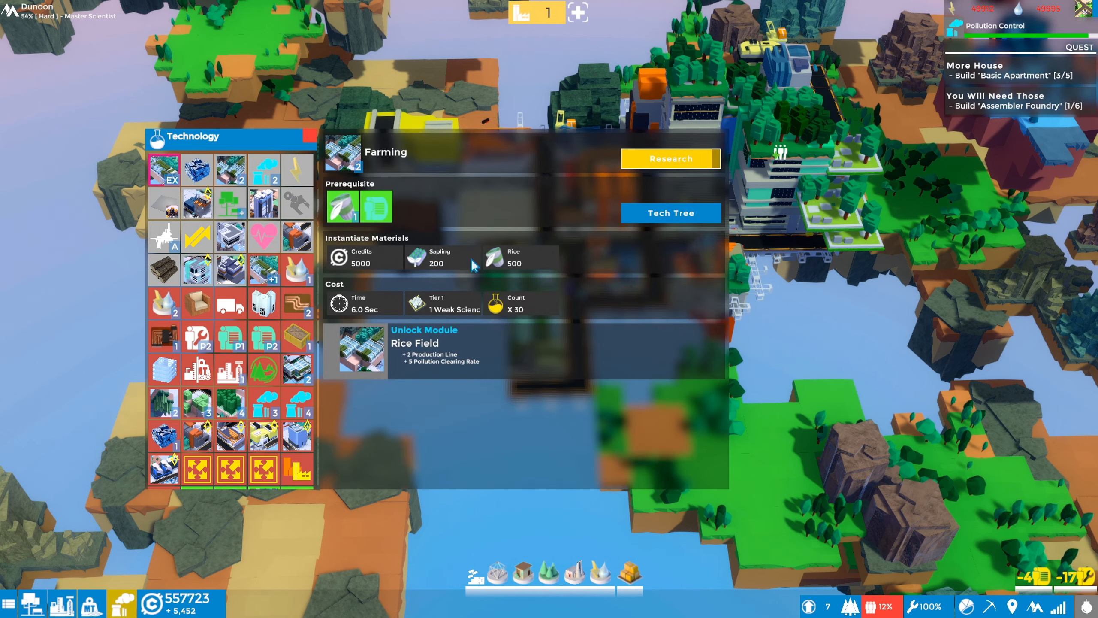
{"action": "mouse_move", "coordinate": [534, 271]}
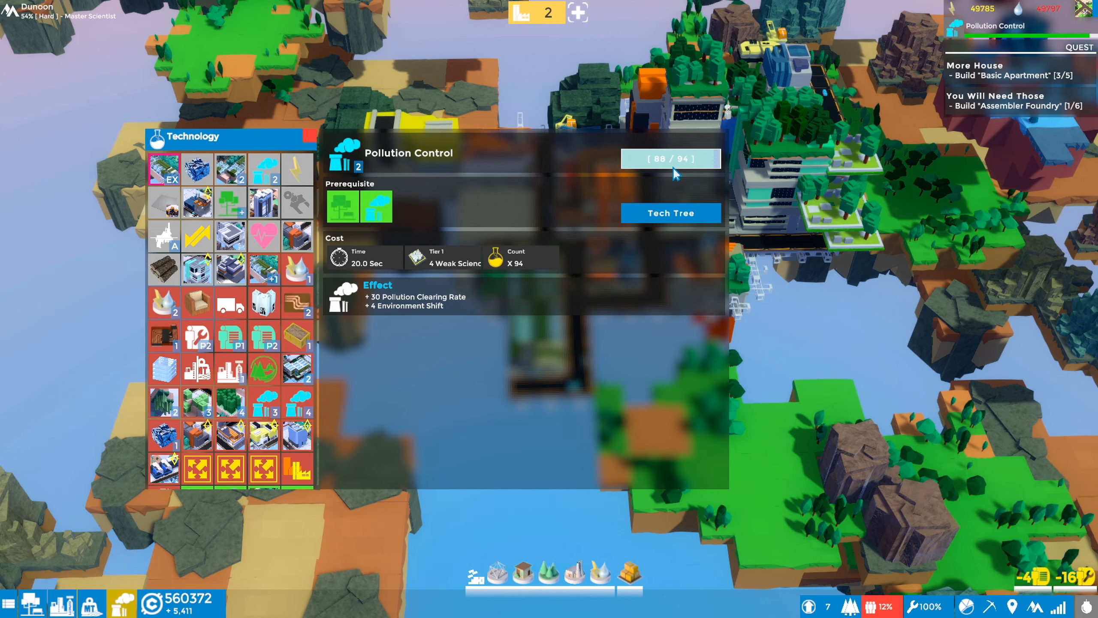
{"action": "mouse_move", "coordinate": [441, 276]}
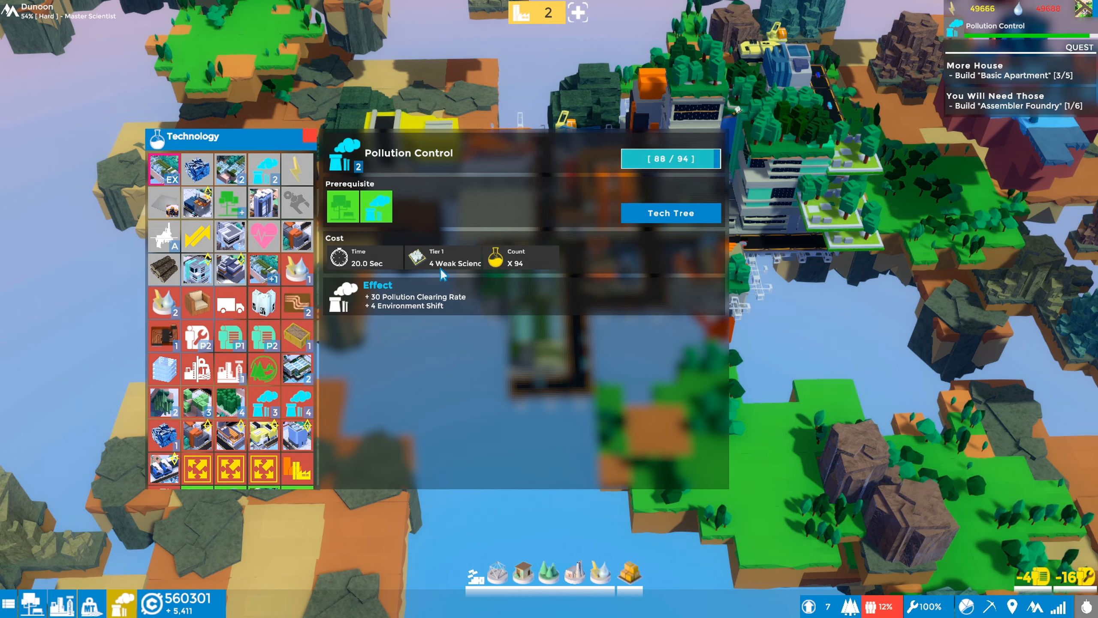
{"action": "mouse_move", "coordinate": [698, 194]}
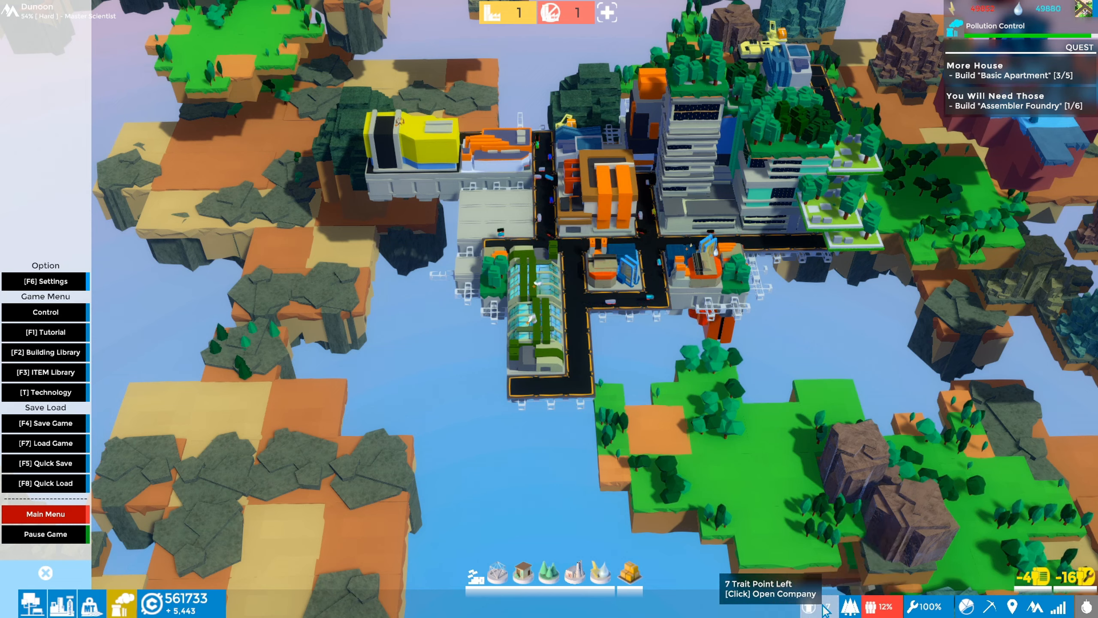
- Level Master Scientist to 5 in the corporation traits and try raising Assemblic Properties
{"action": "left_click", "coordinate": [815, 605]}
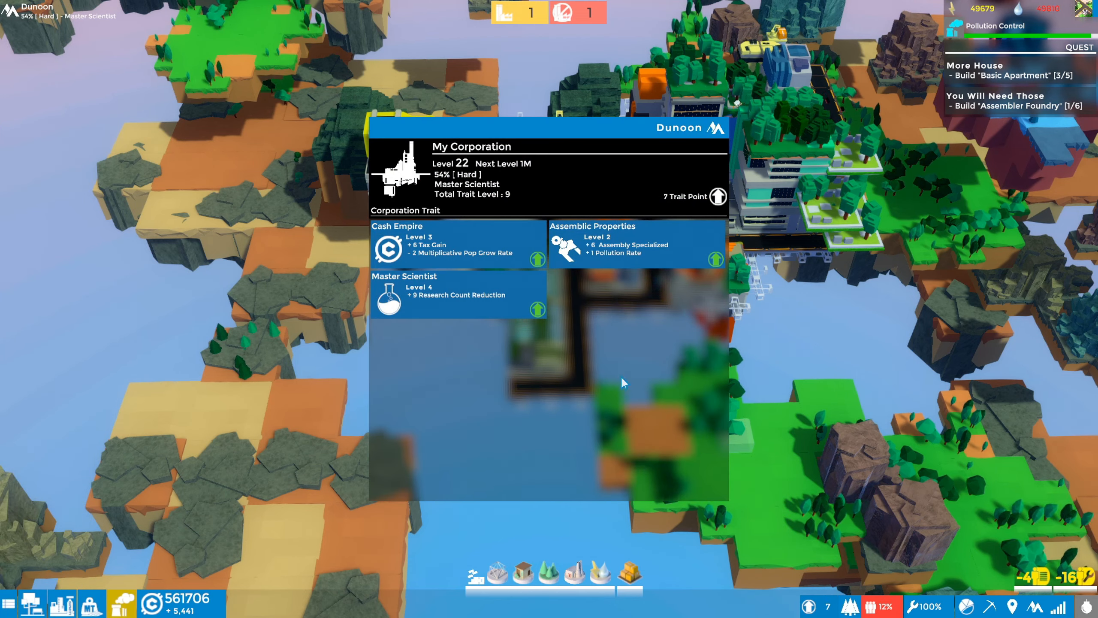
{"action": "mouse_move", "coordinate": [468, 351]}
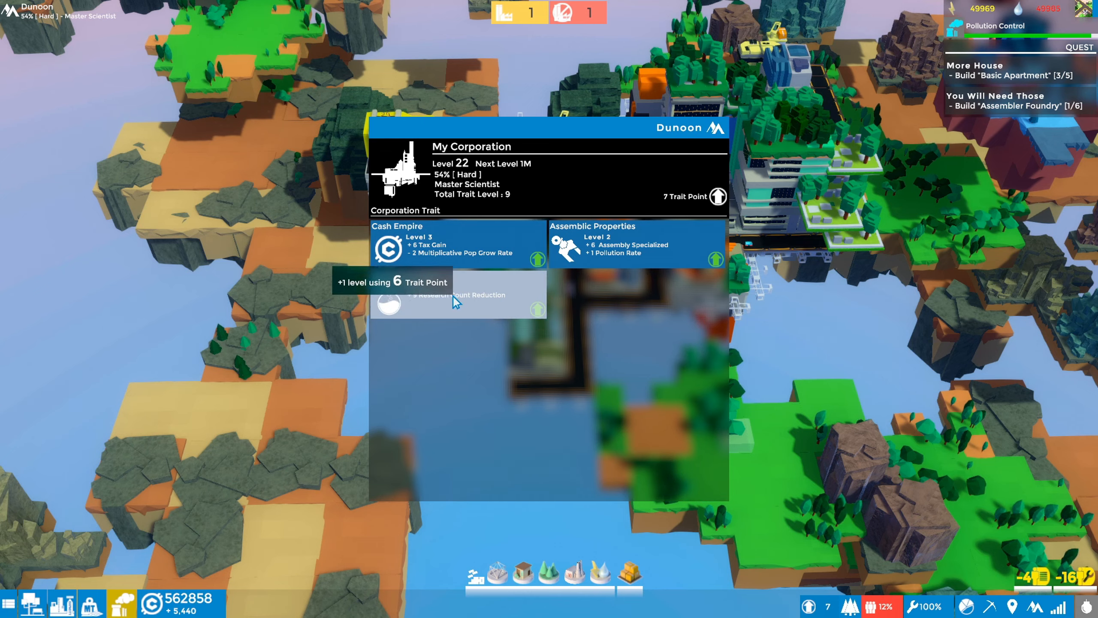
{"action": "left_click", "coordinate": [537, 310]}
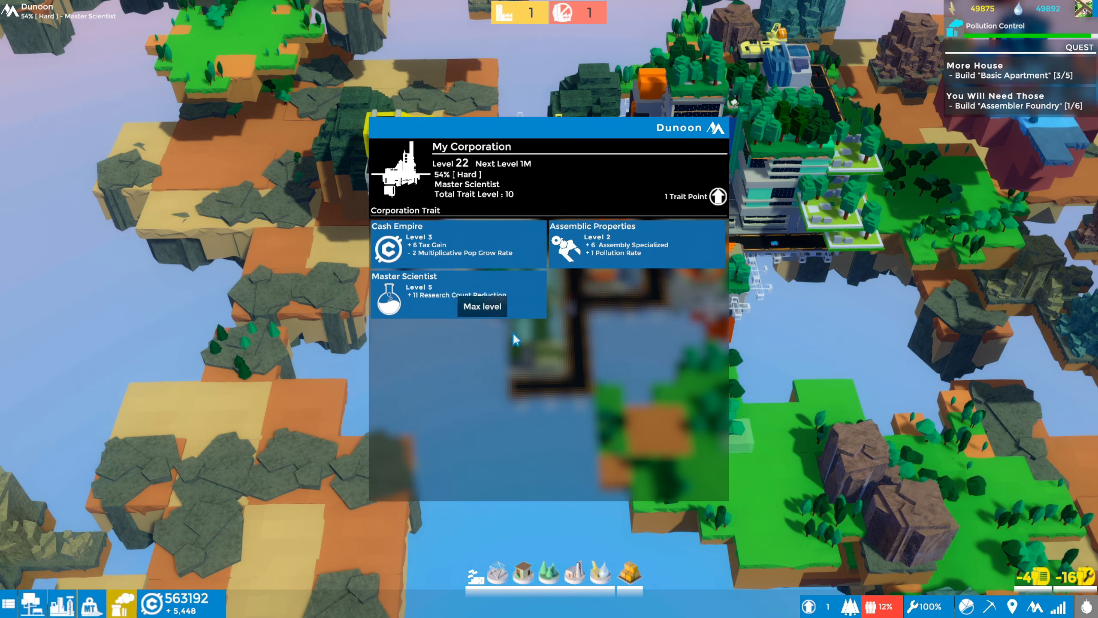
{"action": "mouse_move", "coordinate": [638, 245]}
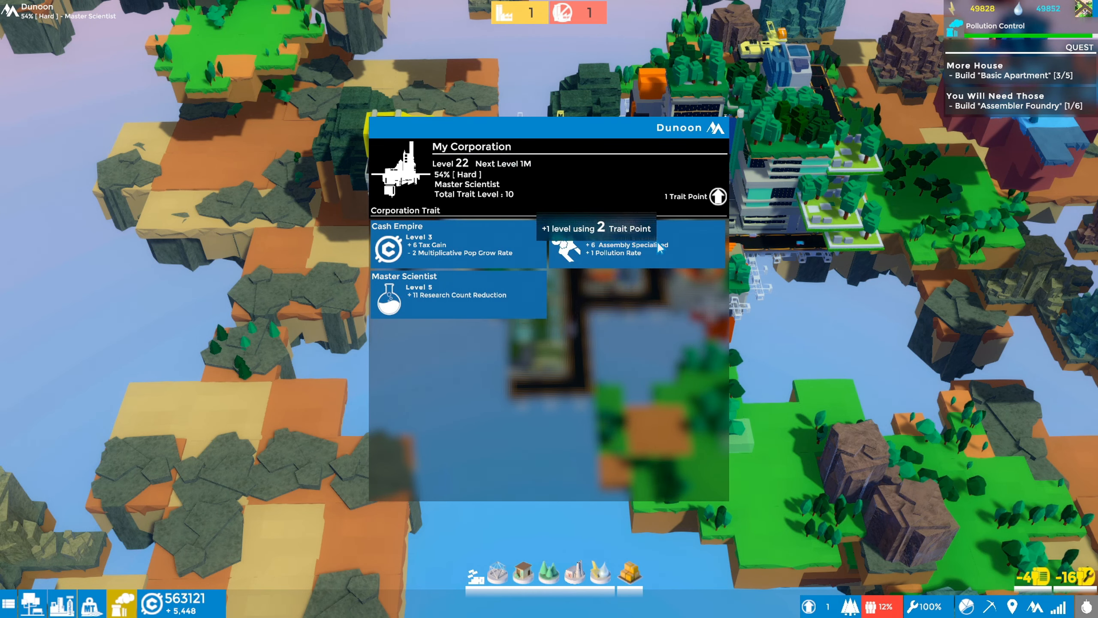
{"action": "left_click", "coordinate": [633, 243]}
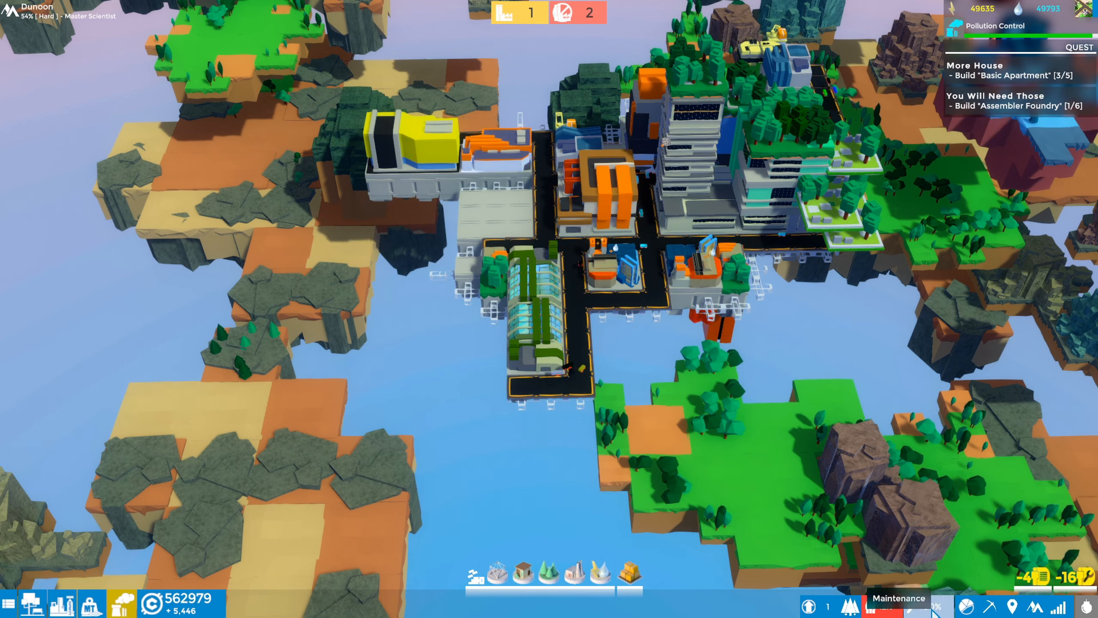
- Check the area maintenance summary and view the Basic Apartment's 79 of 94 residents
{"action": "left_click", "coordinate": [926, 605]}
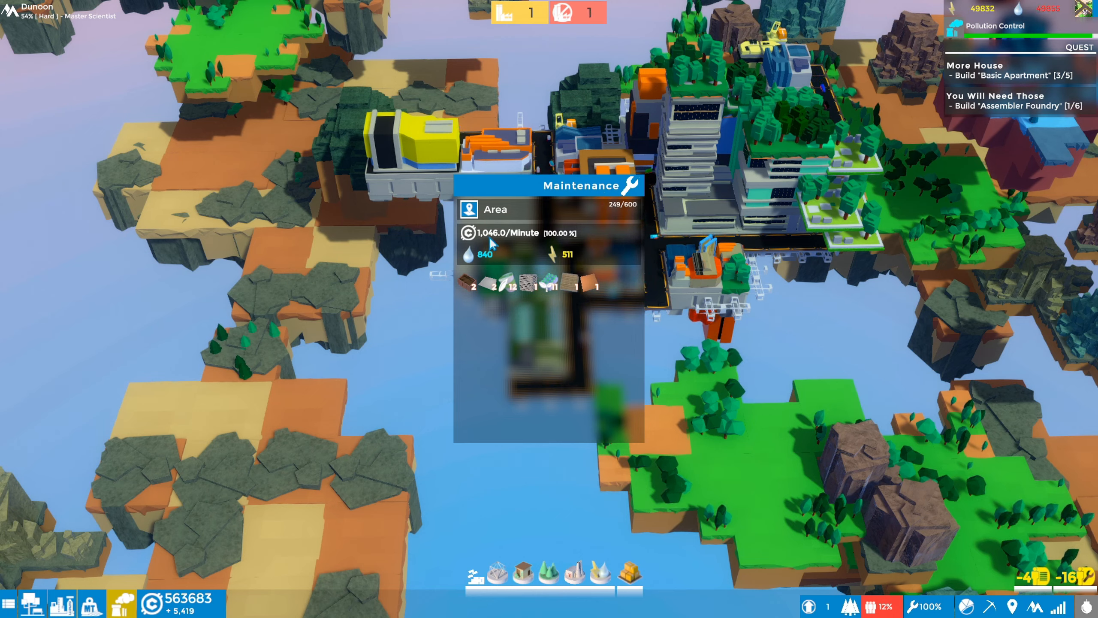
{"action": "mouse_move", "coordinate": [227, 540]}
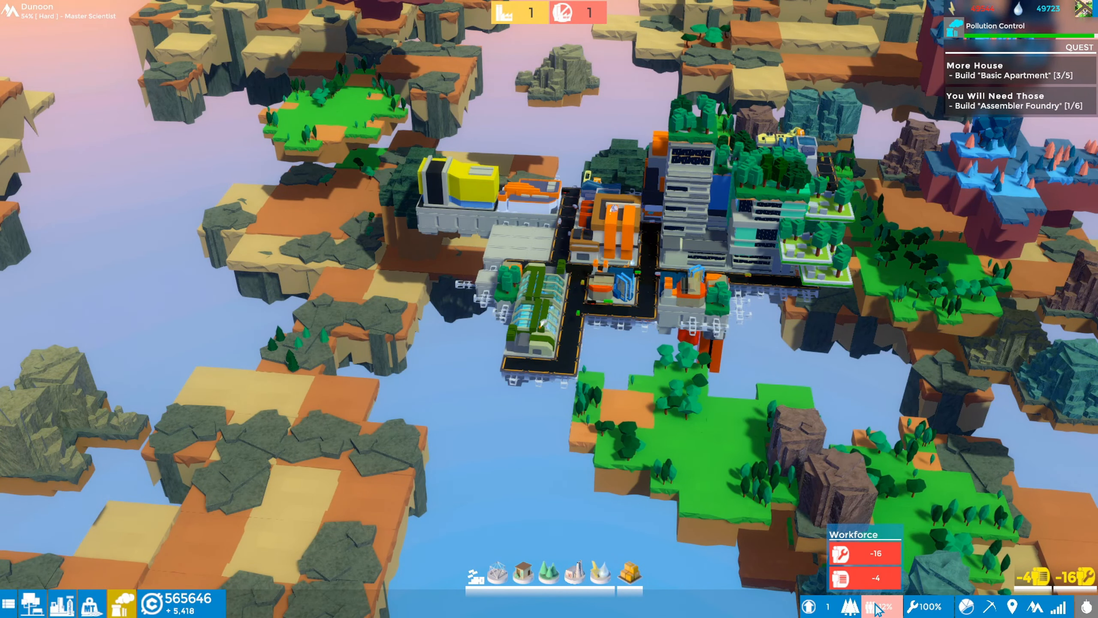
{"action": "mouse_move", "coordinate": [718, 266]}
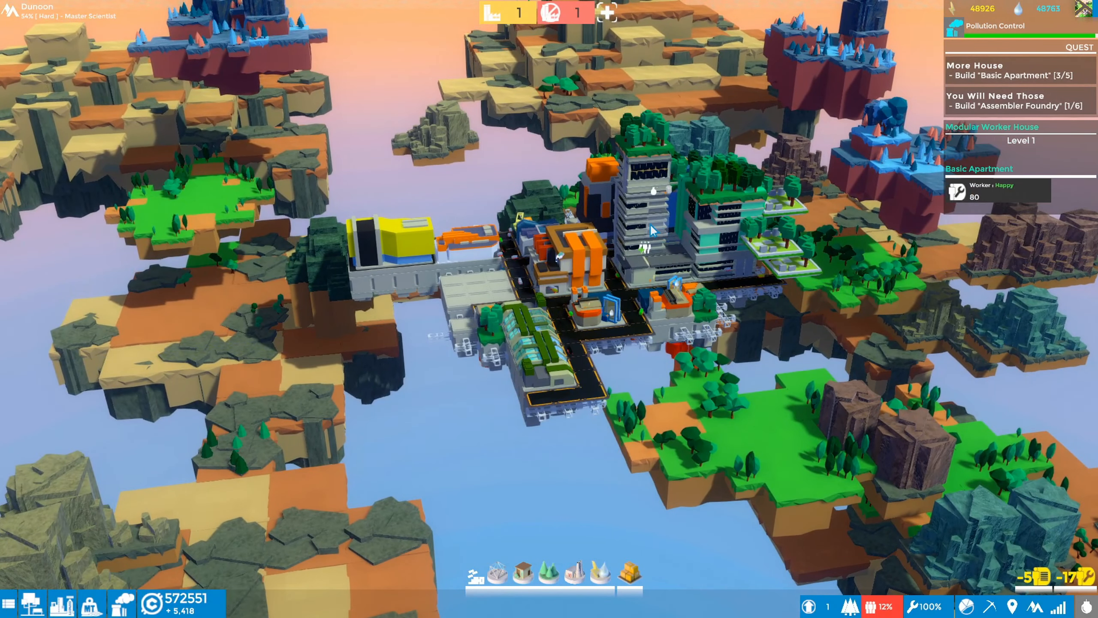
{"action": "left_click", "coordinate": [644, 210]}
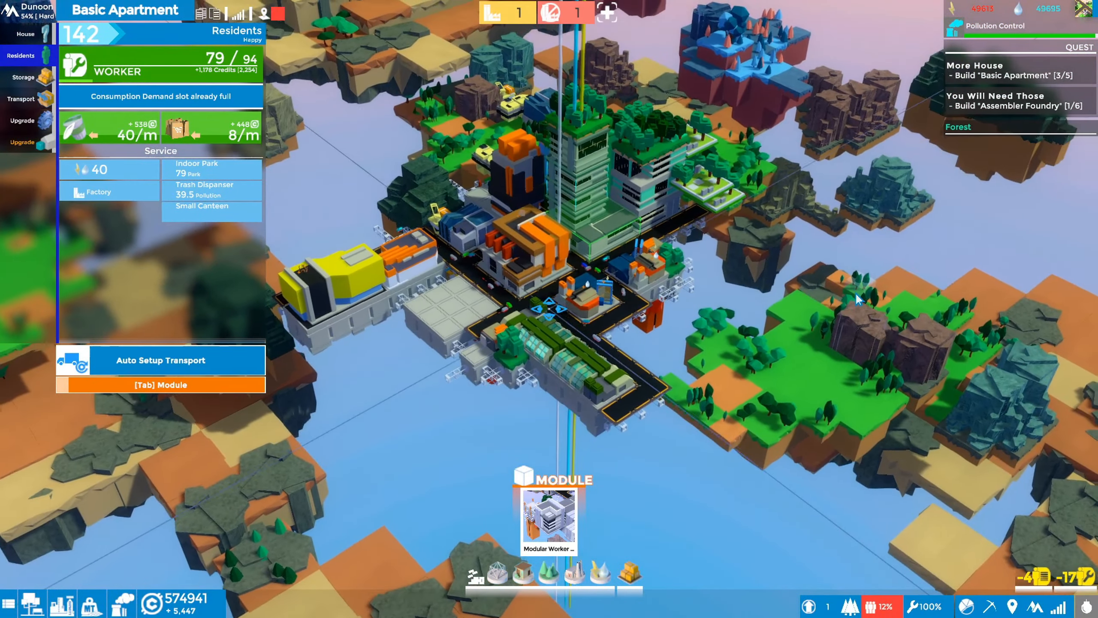
- Browse the technology list through Farming to the Iron Assembling entry with its Iron Assembly recipe
{"action": "left_click", "coordinate": [994, 26]}
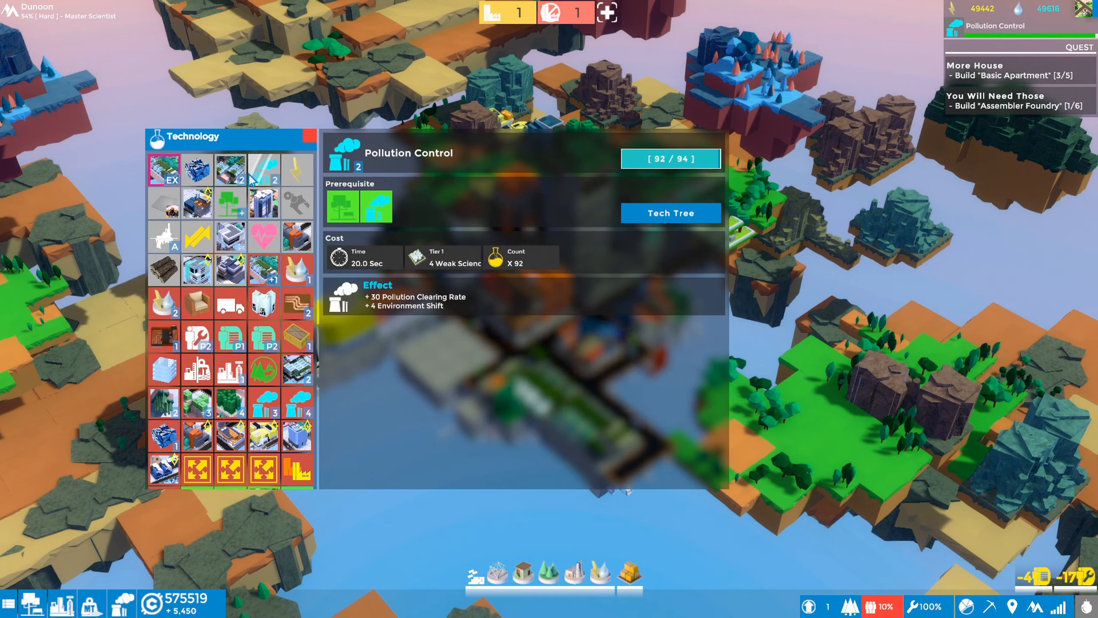
{"action": "left_click", "coordinate": [265, 170]}
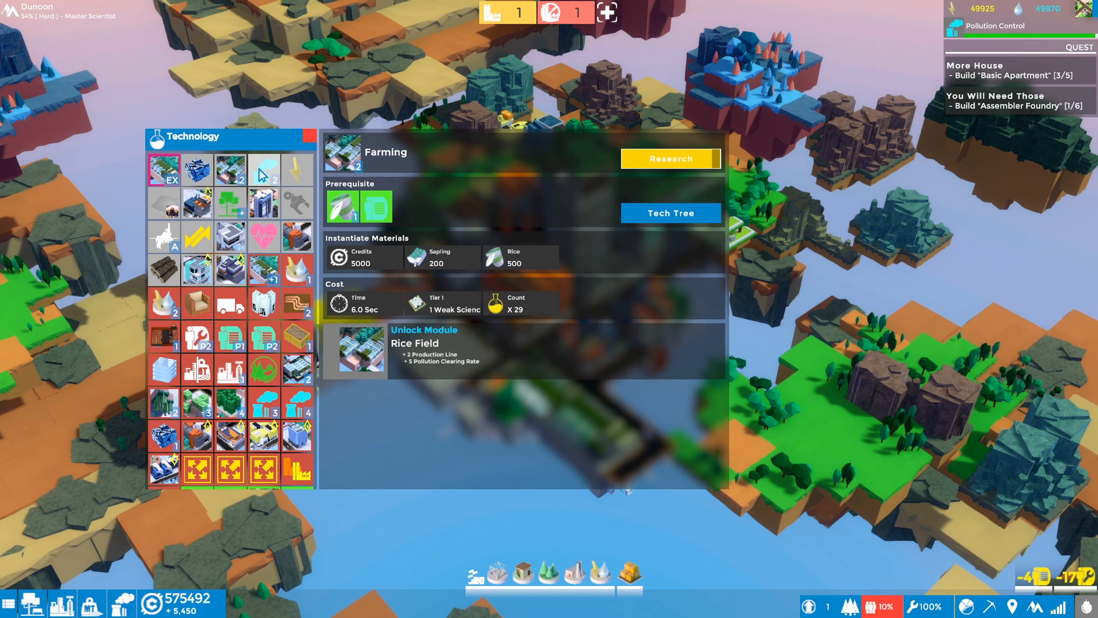
{"action": "left_click", "coordinate": [296, 170]}
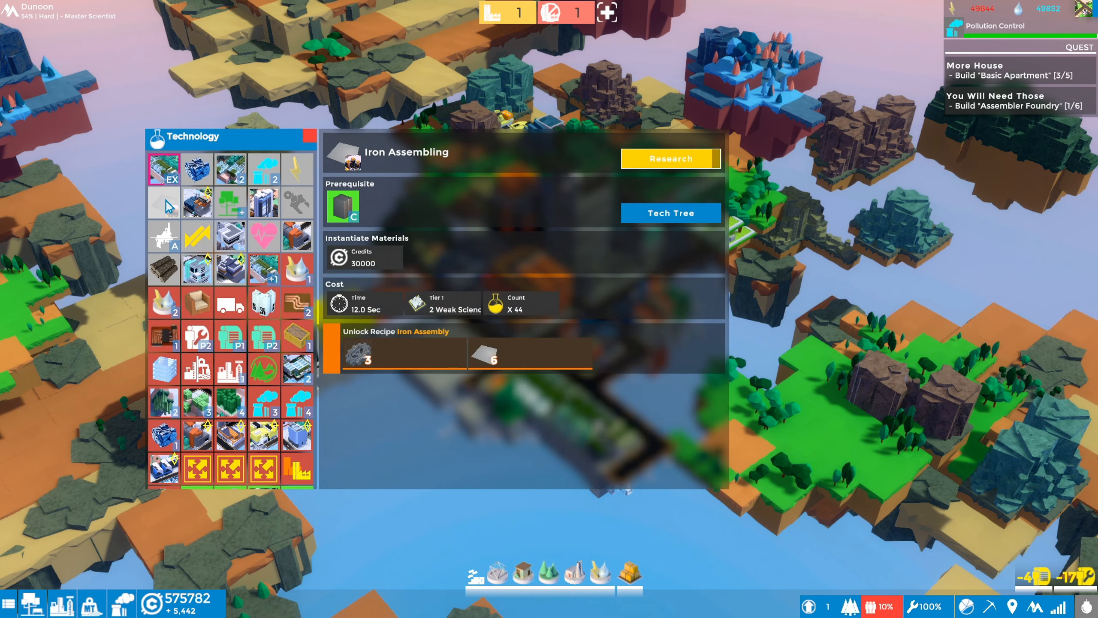
{"action": "left_click", "coordinate": [197, 203]}
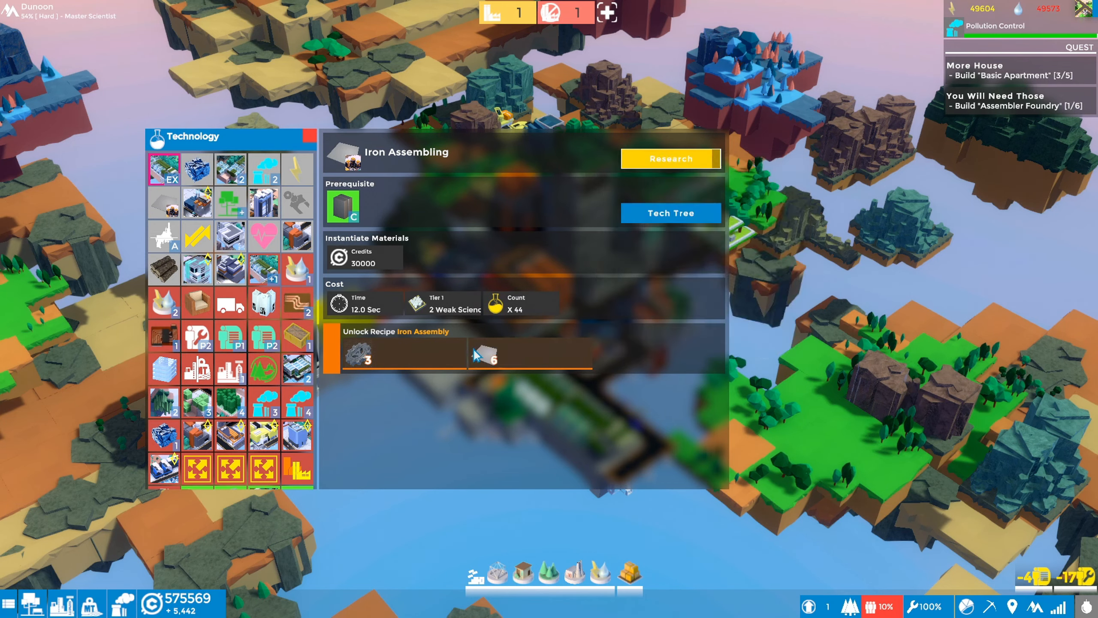
{"action": "mouse_move", "coordinate": [595, 459]}
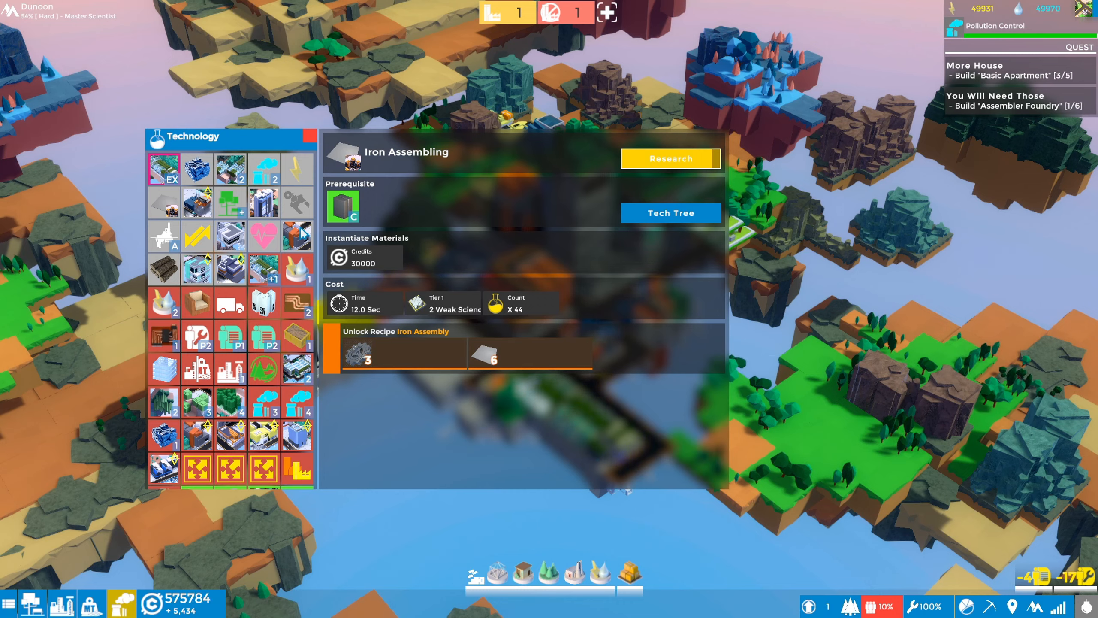
{"action": "left_click", "coordinate": [163, 169]}
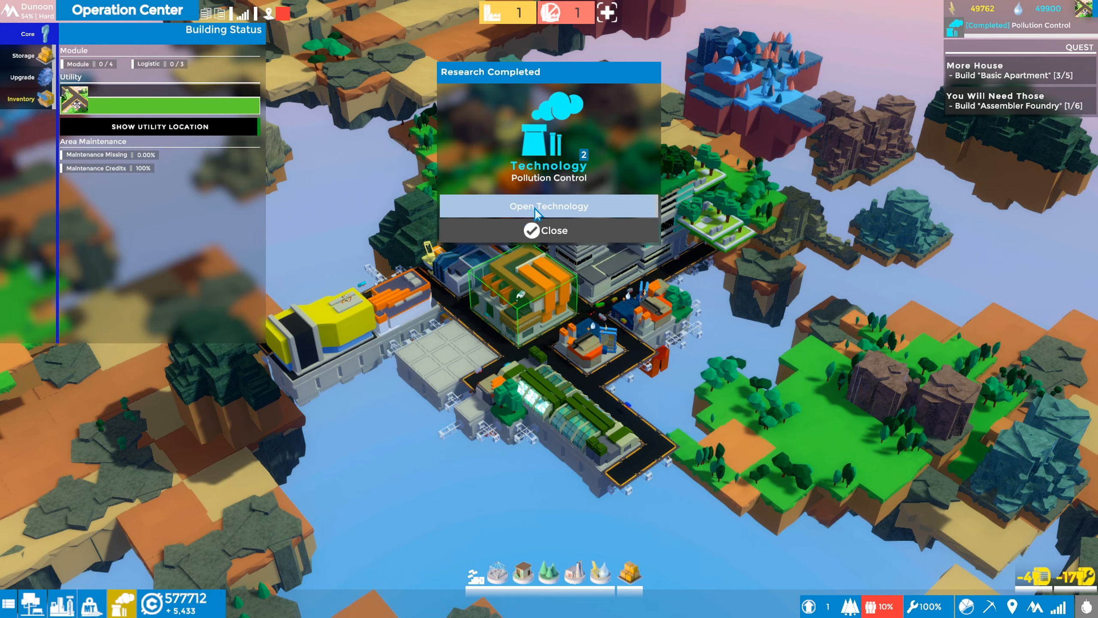
- From the Pollution Control notice, start researching Farming, which unlocks the Rice Field module
{"action": "left_click", "coordinate": [548, 230]}
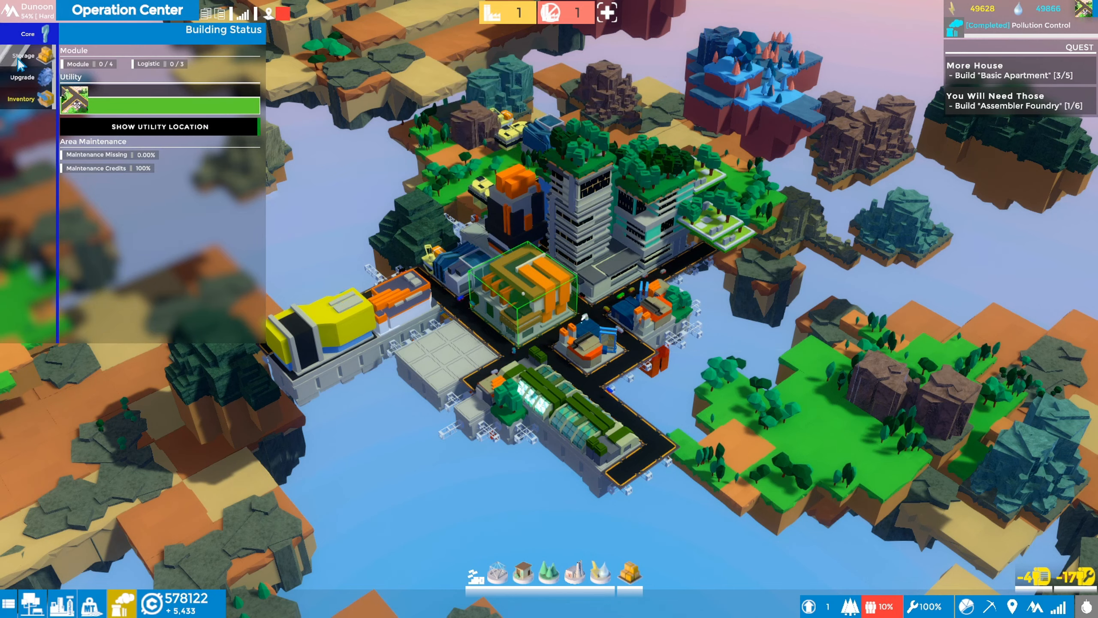
{"action": "left_click", "coordinate": [22, 56]}
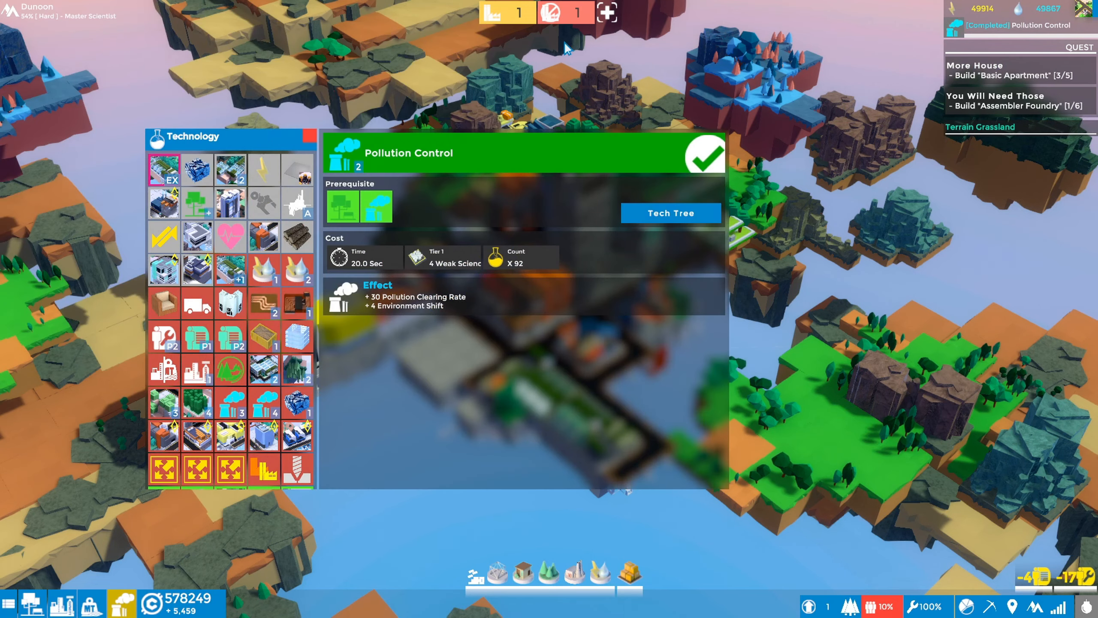
{"action": "left_click", "coordinate": [230, 169]}
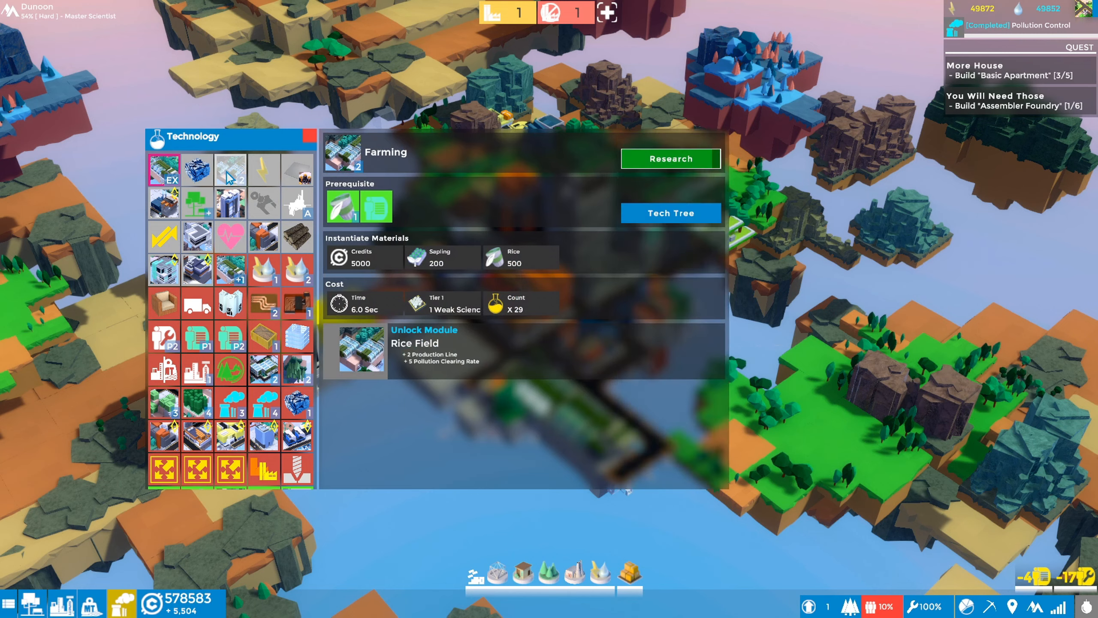
{"action": "left_click", "coordinate": [669, 158]}
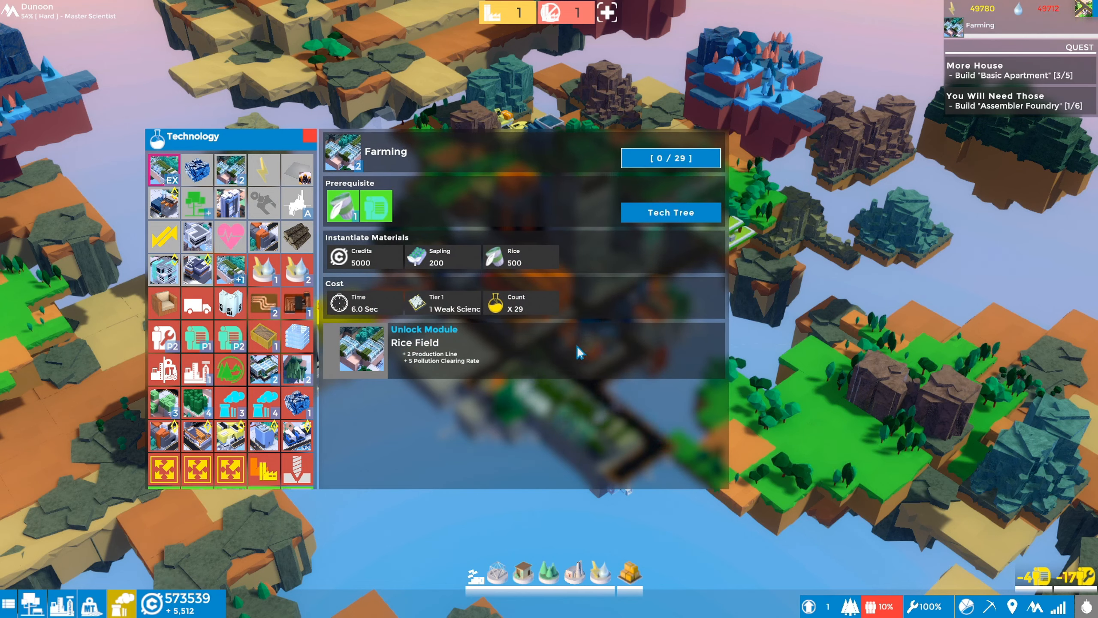
{"action": "mouse_move", "coordinate": [429, 275]}
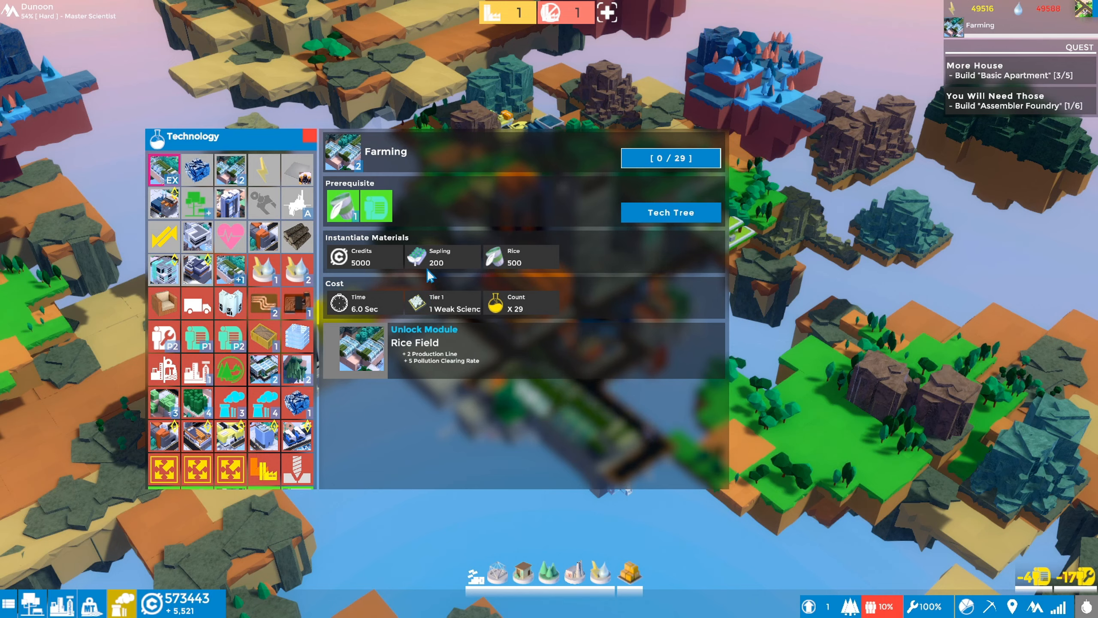
{"action": "left_click", "coordinate": [669, 157]}
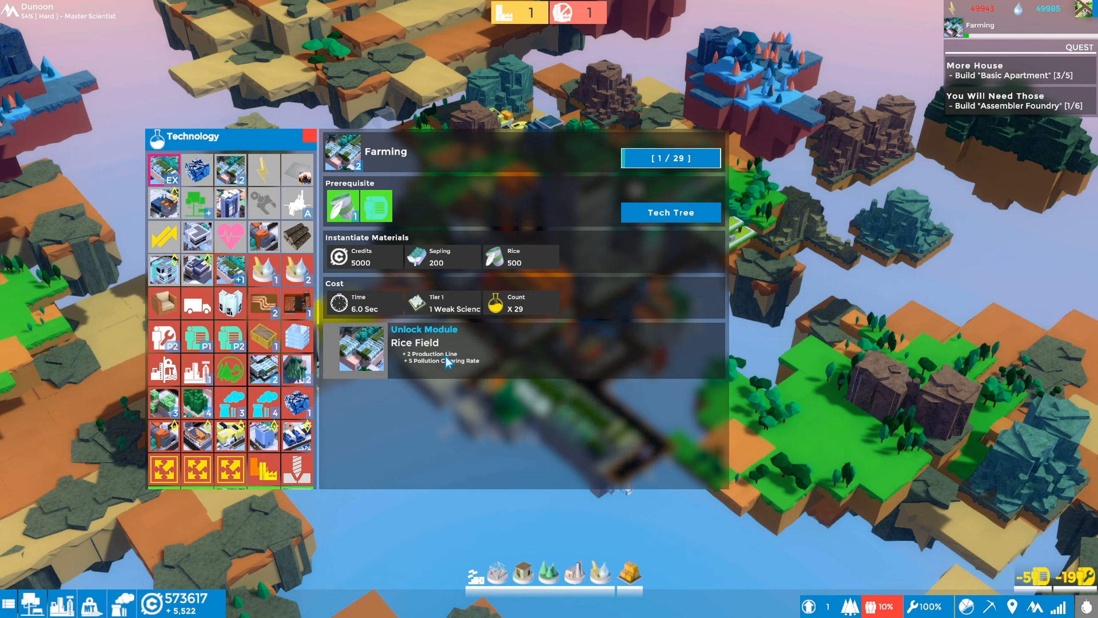
{"action": "left_click", "coordinate": [669, 158]}
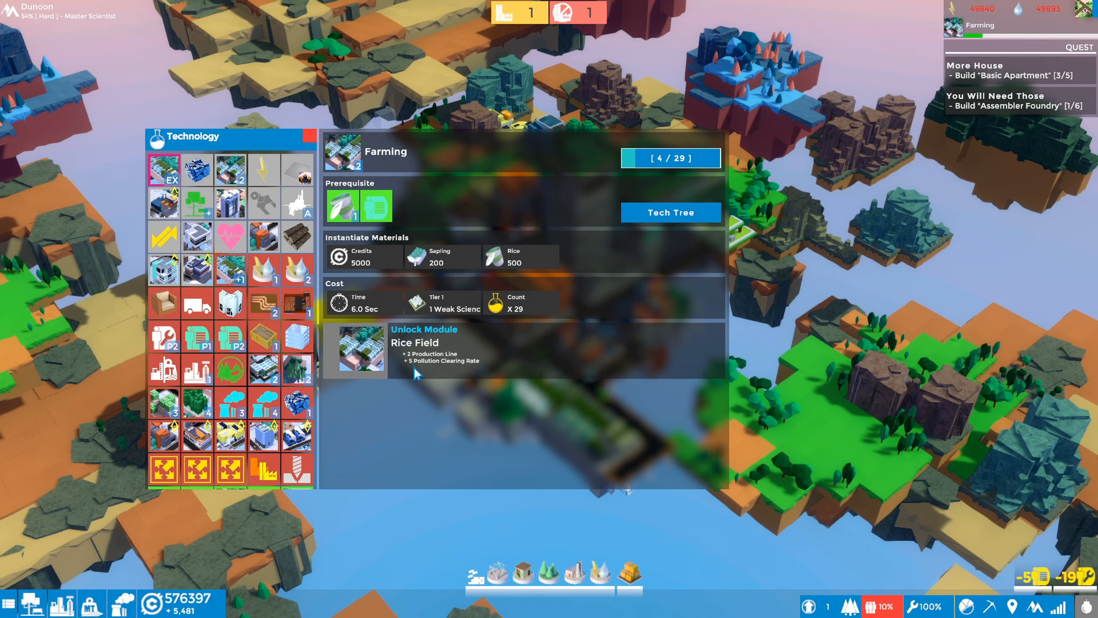
{"action": "mouse_move", "coordinate": [531, 301]}
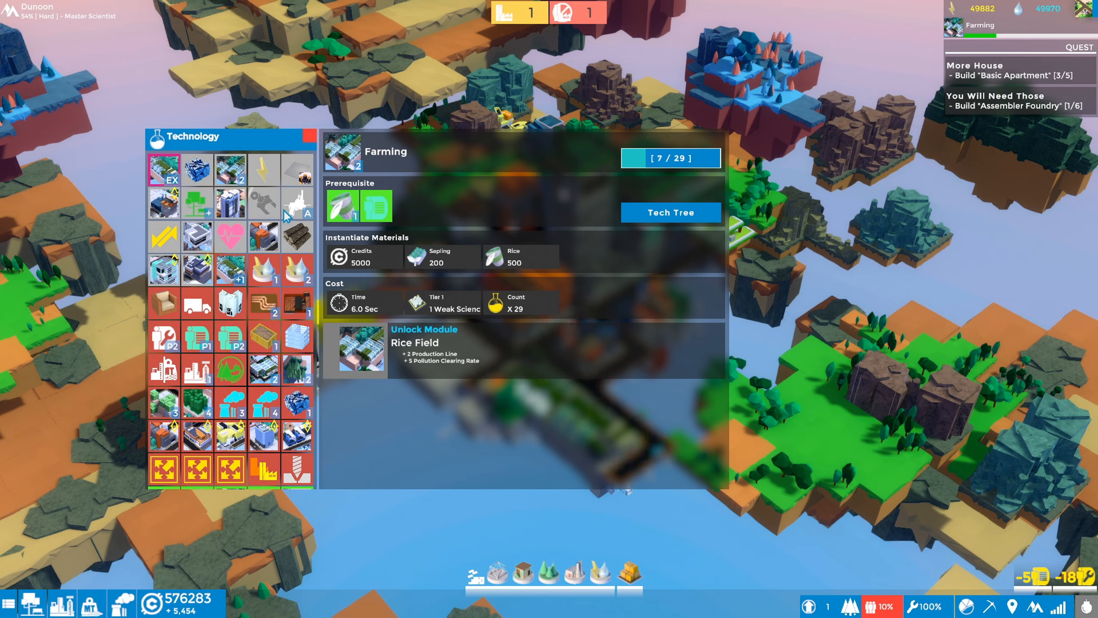
- View Drinking Water, then the Tree Nursery entry with its Tree Farm recipe and Tree Plantation unlock
{"action": "scroll", "scroll_direction": "down", "scroll_amount": 3}
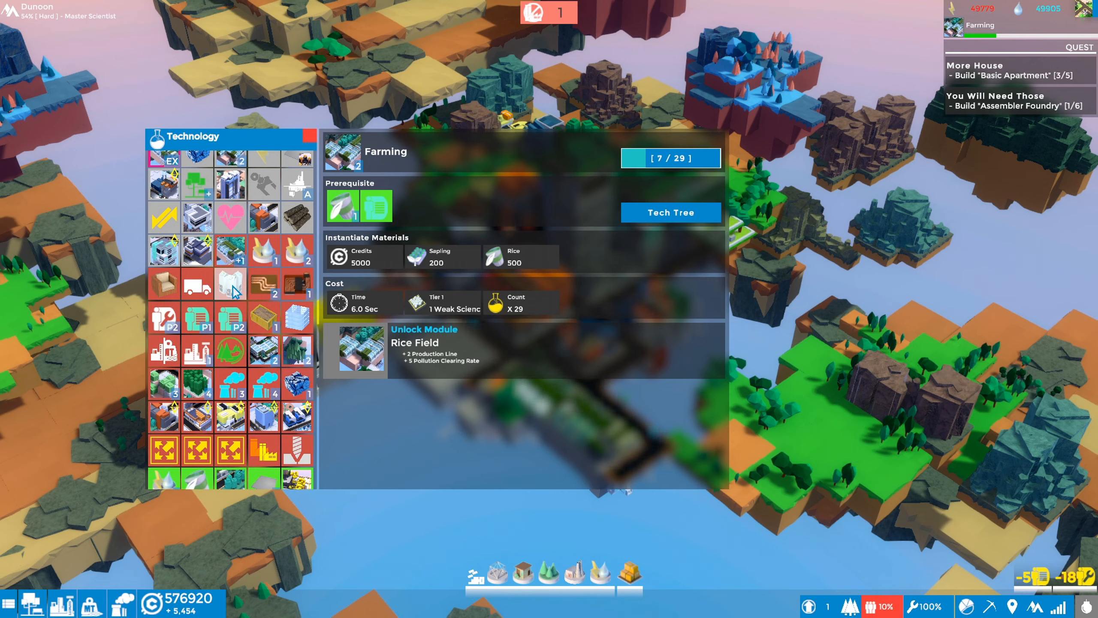
{"action": "left_click", "coordinate": [230, 284]}
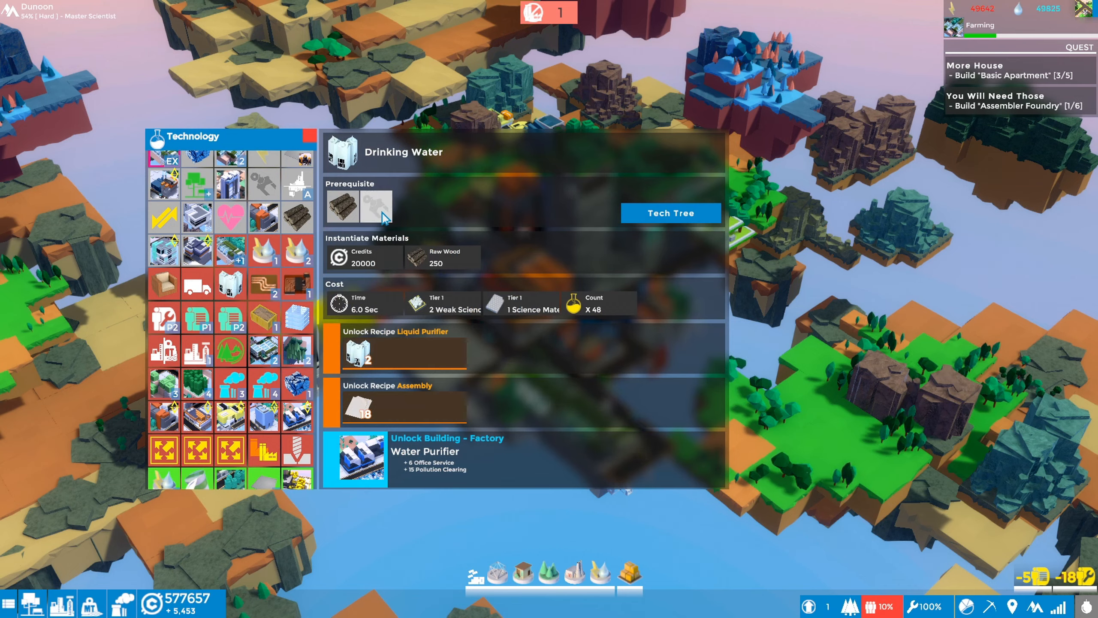
{"action": "left_click", "coordinate": [298, 217]}
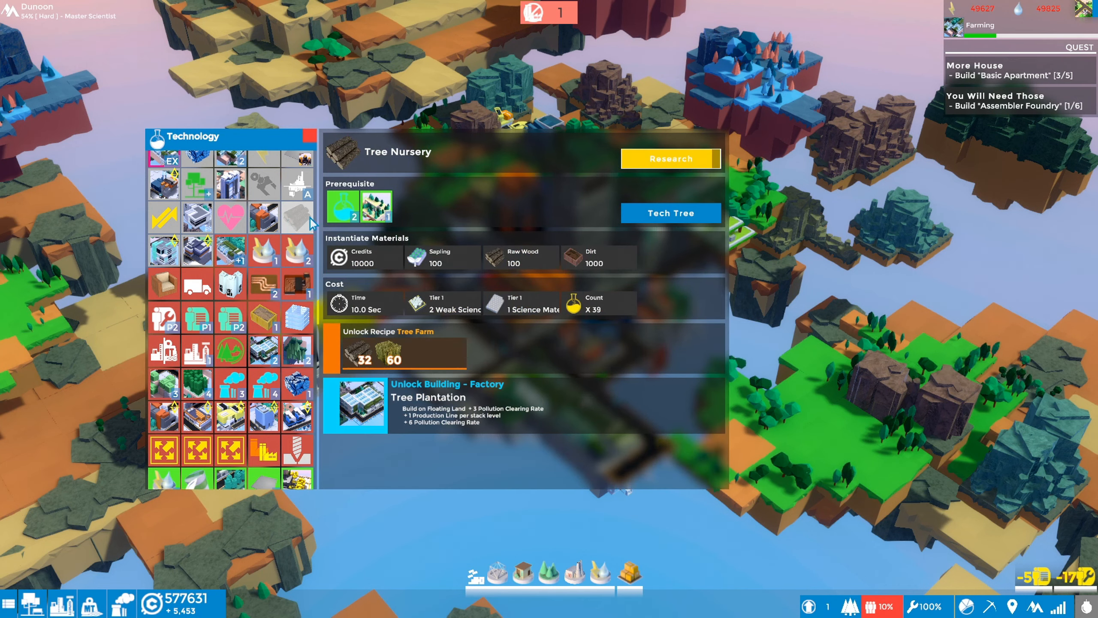
{"action": "mouse_move", "coordinate": [128, 189]}
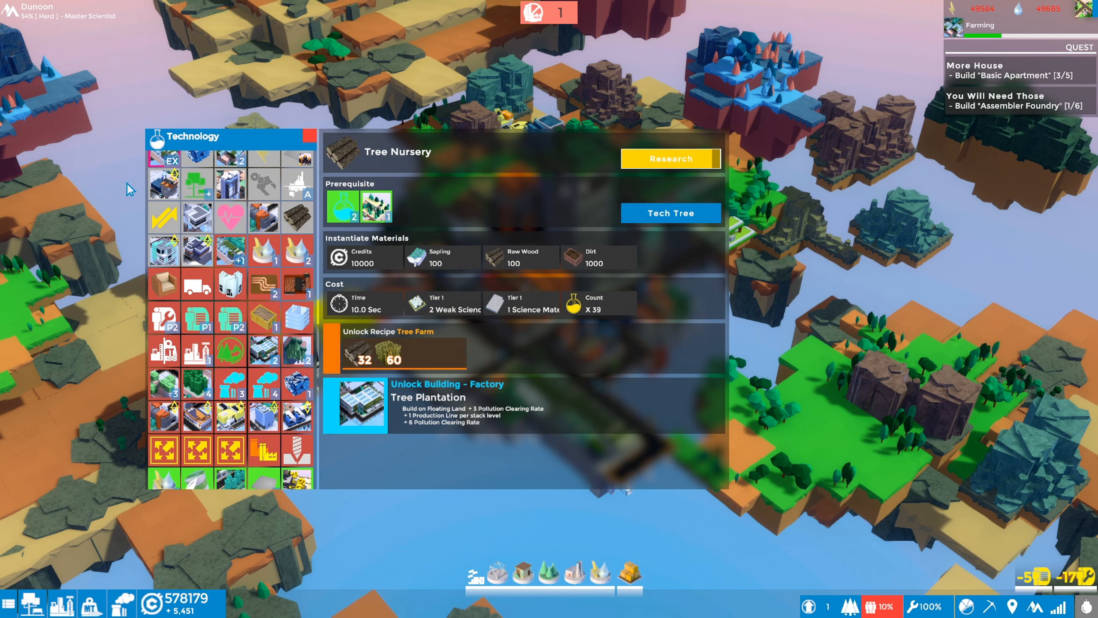
{"action": "scroll", "scroll_direction": "down", "scroll_amount": 3}
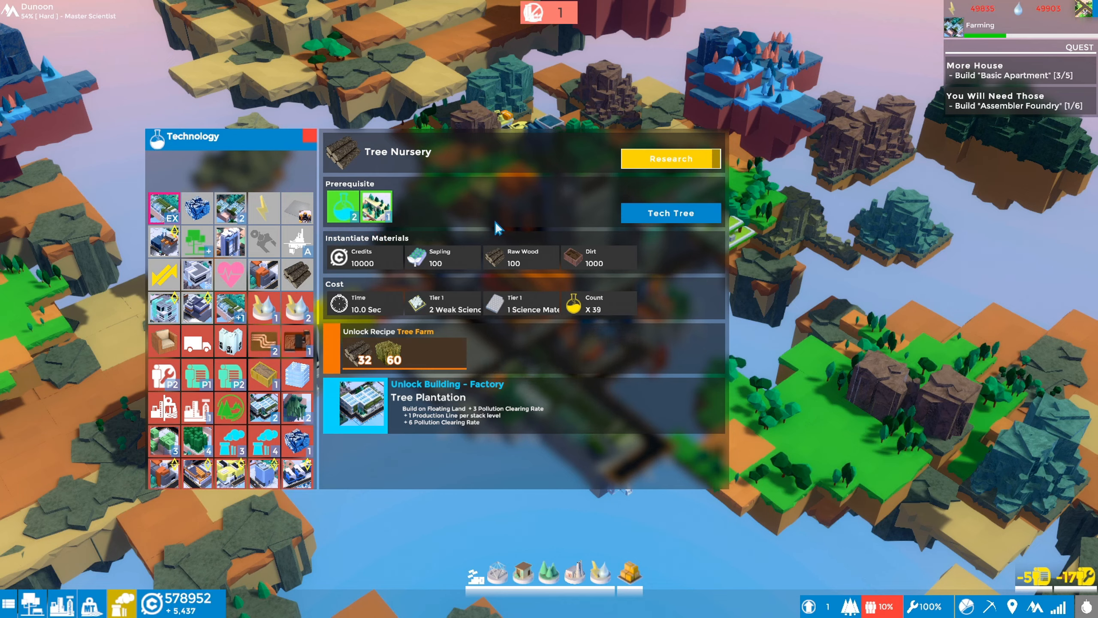
{"action": "mouse_move", "coordinate": [531, 271]}
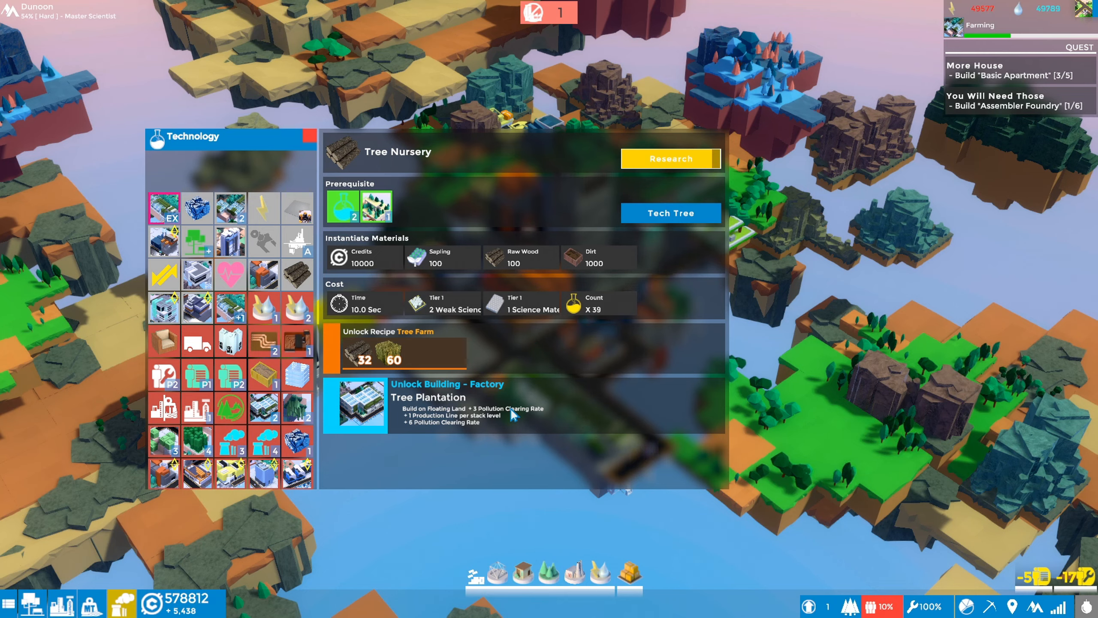
{"action": "mouse_move", "coordinate": [479, 418]}
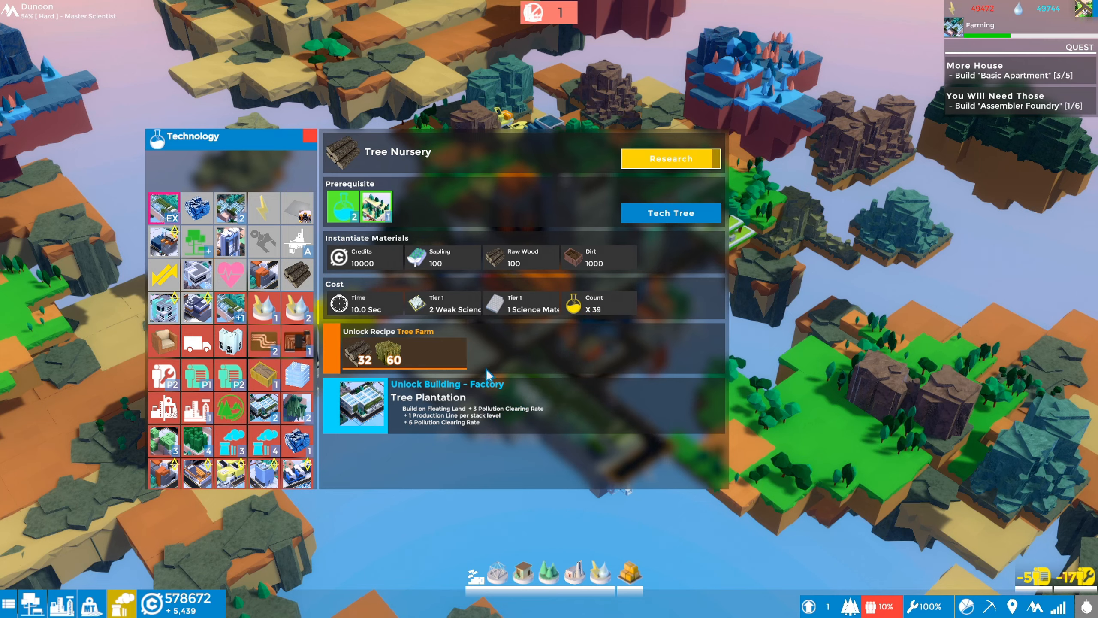
{"action": "mouse_move", "coordinate": [497, 417]}
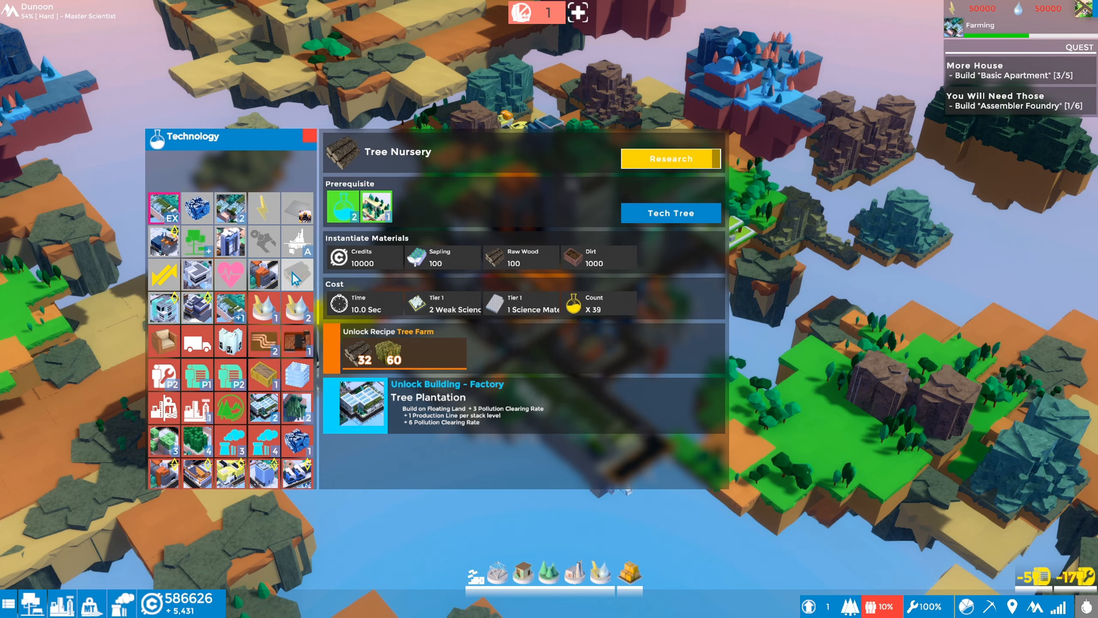
- Show the Assembling technology's details with its Assembly and Basic Assembly recipe unlocks
{"action": "left_click", "coordinate": [297, 274]}
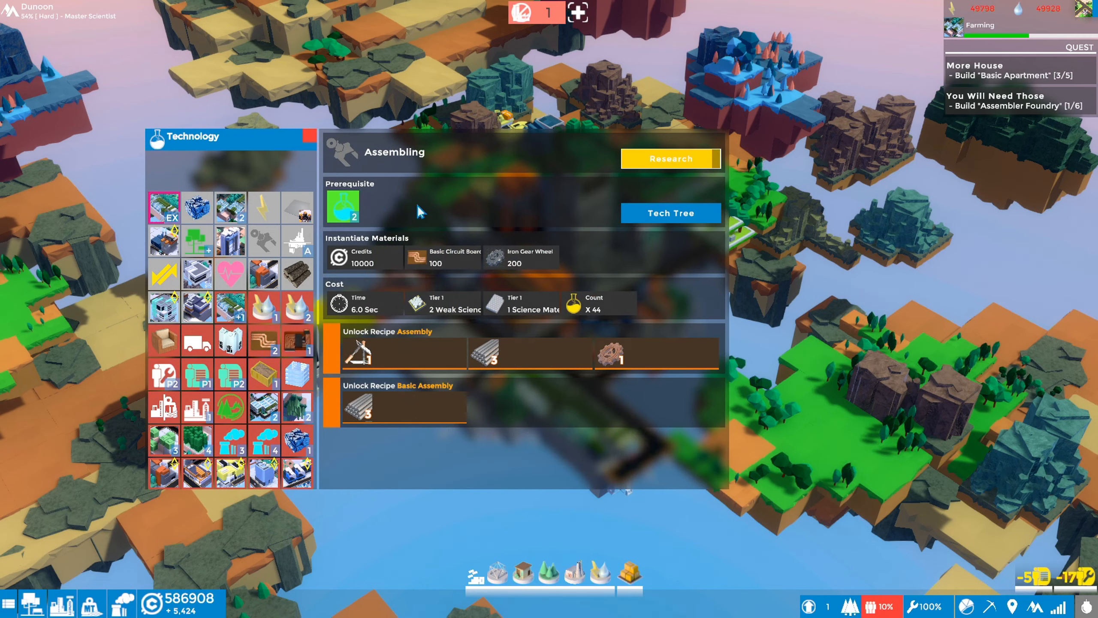
{"action": "mouse_move", "coordinate": [297, 249]}
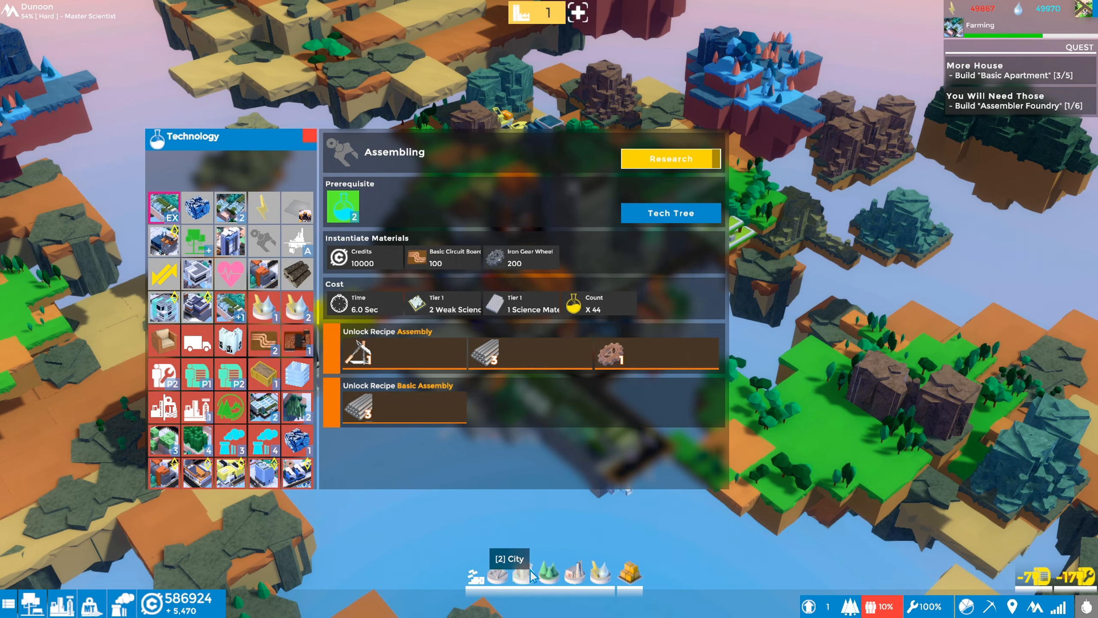
{"action": "mouse_move", "coordinate": [402, 407]}
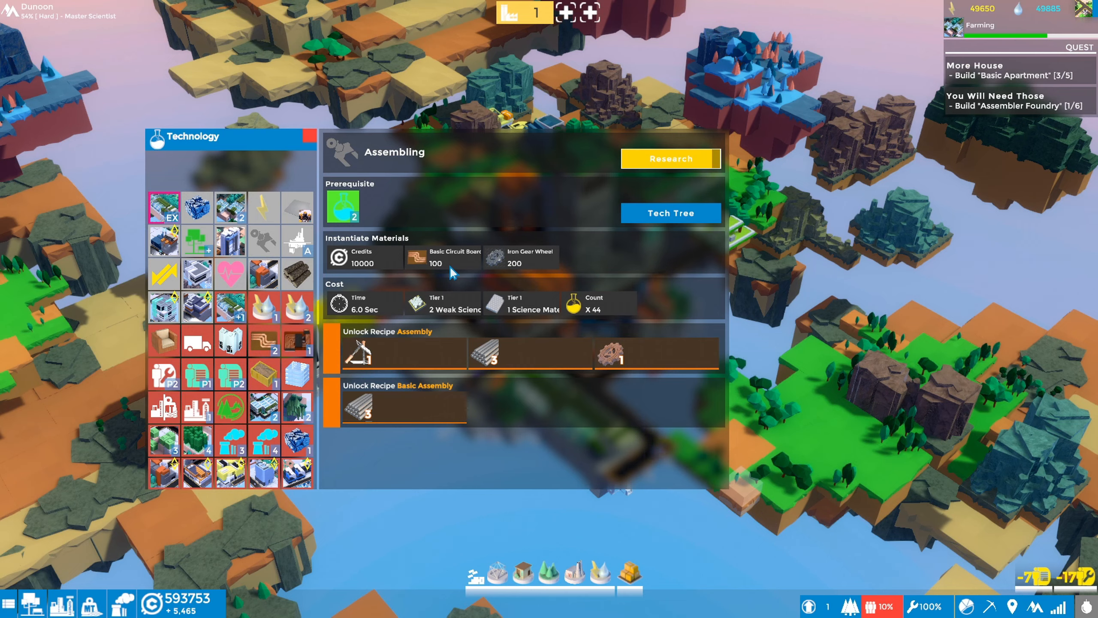
{"action": "mouse_move", "coordinate": [374, 192]}
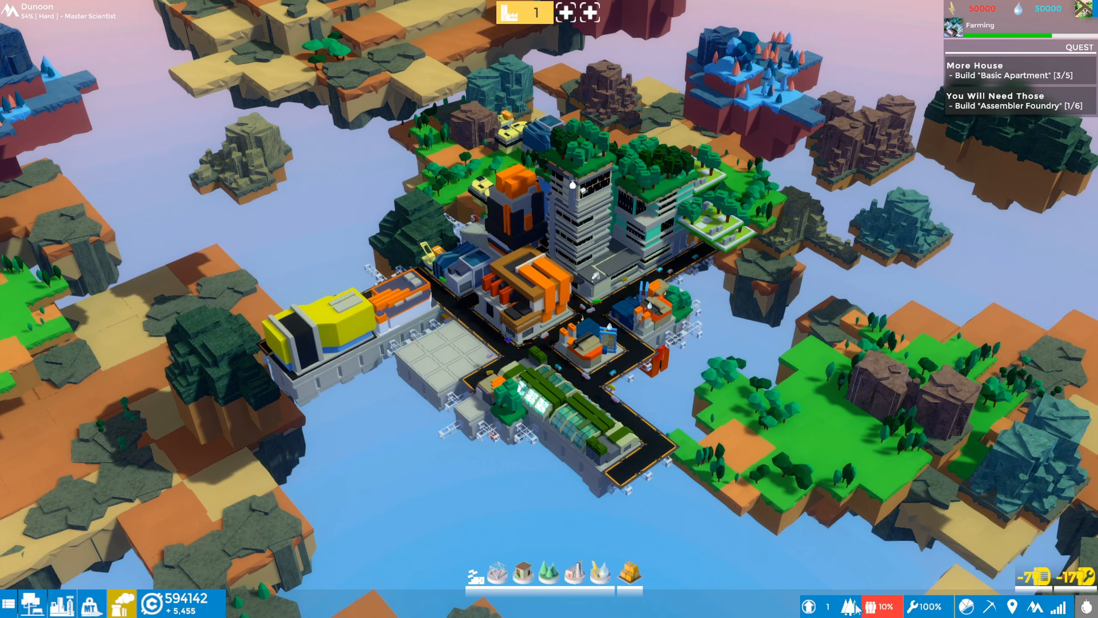
- Bring up the crafting and world inventory and move the Iron Gear Wheel stack to the quick slots
{"action": "left_click", "coordinate": [625, 574]}
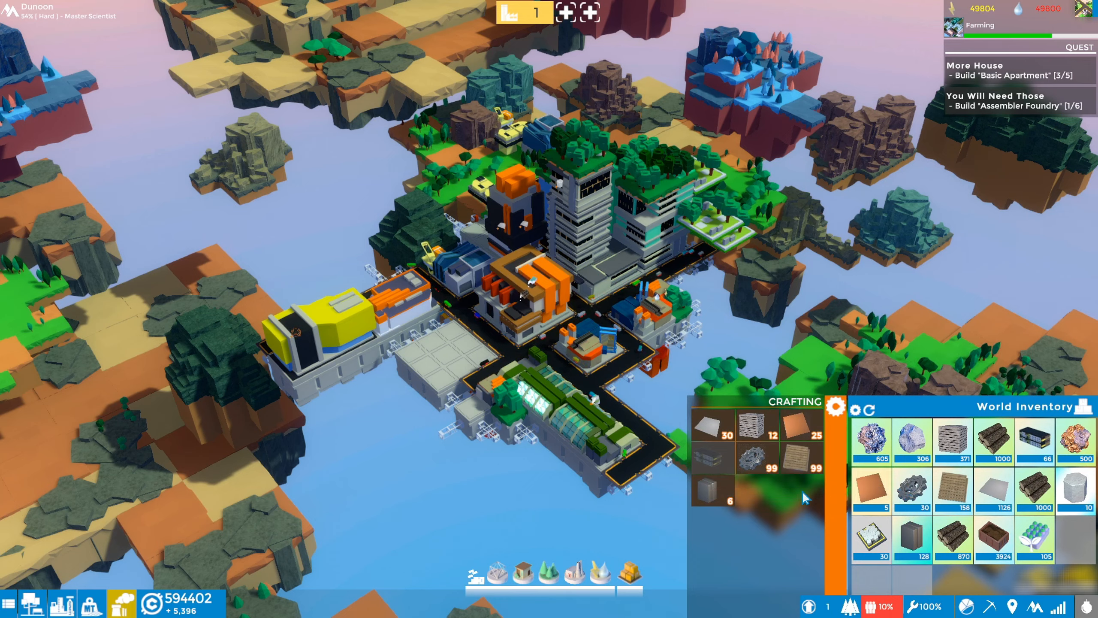
{"action": "mouse_move", "coordinate": [753, 456]}
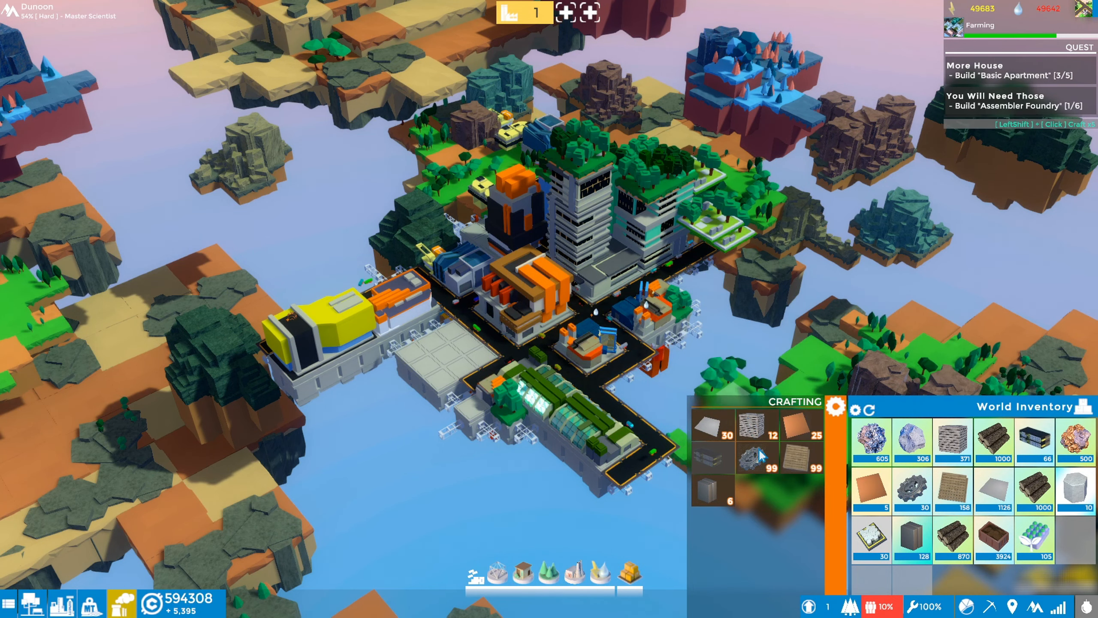
{"action": "mouse_move", "coordinate": [753, 459]}
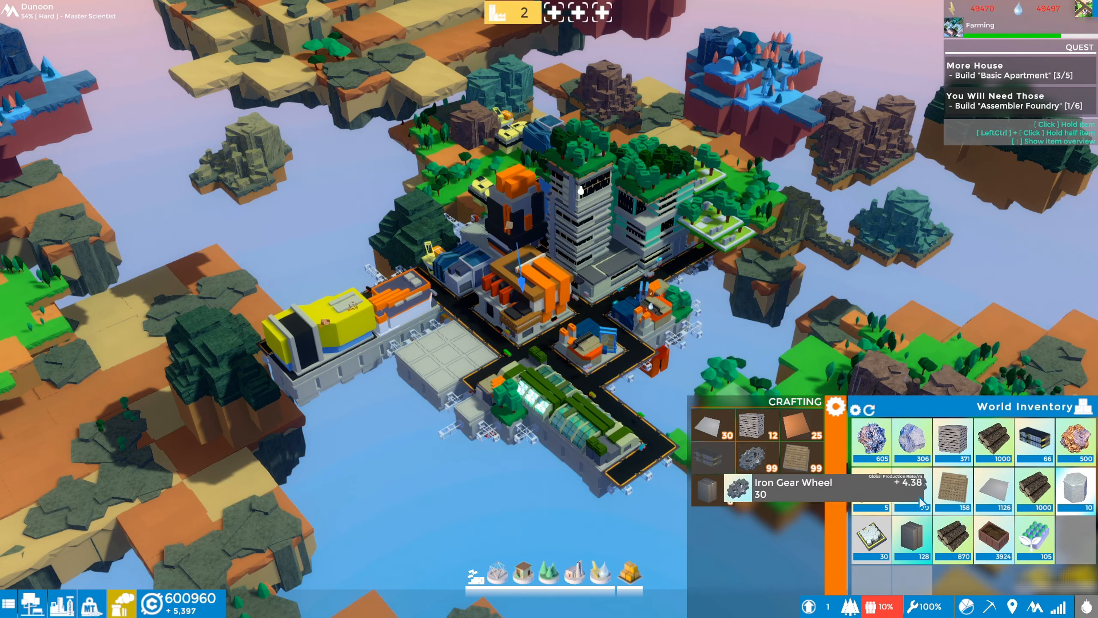
{"action": "left_click", "coordinate": [750, 466]}
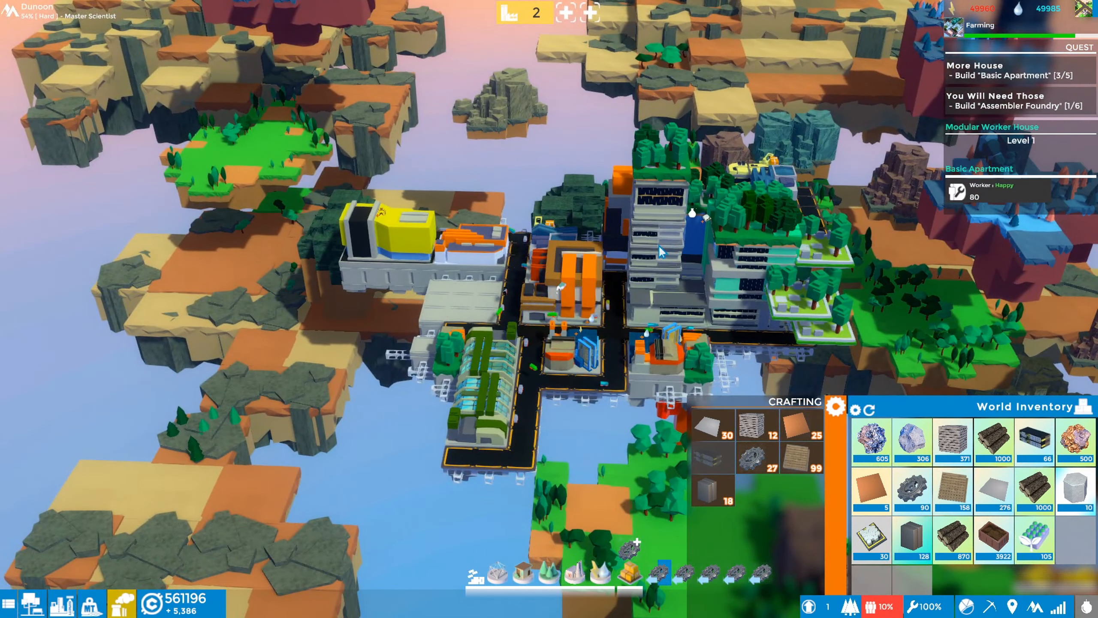
- Inspect the Basic Apartment and its neighbour, then show the Basic Apartment's storage contents
{"action": "left_click", "coordinate": [661, 245]}
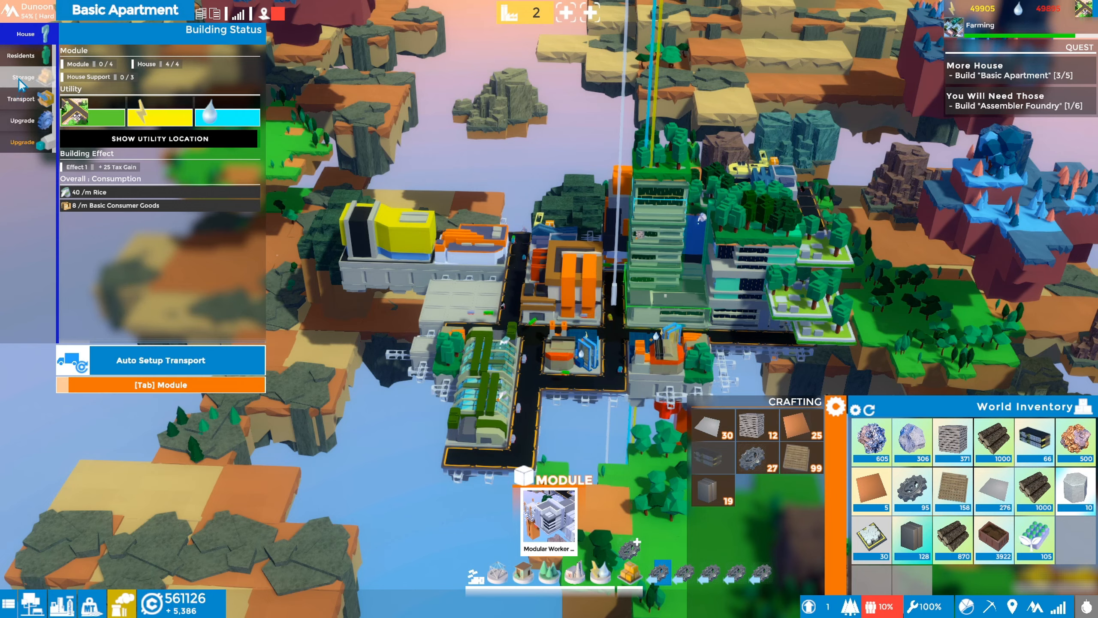
{"action": "left_click", "coordinate": [23, 77]}
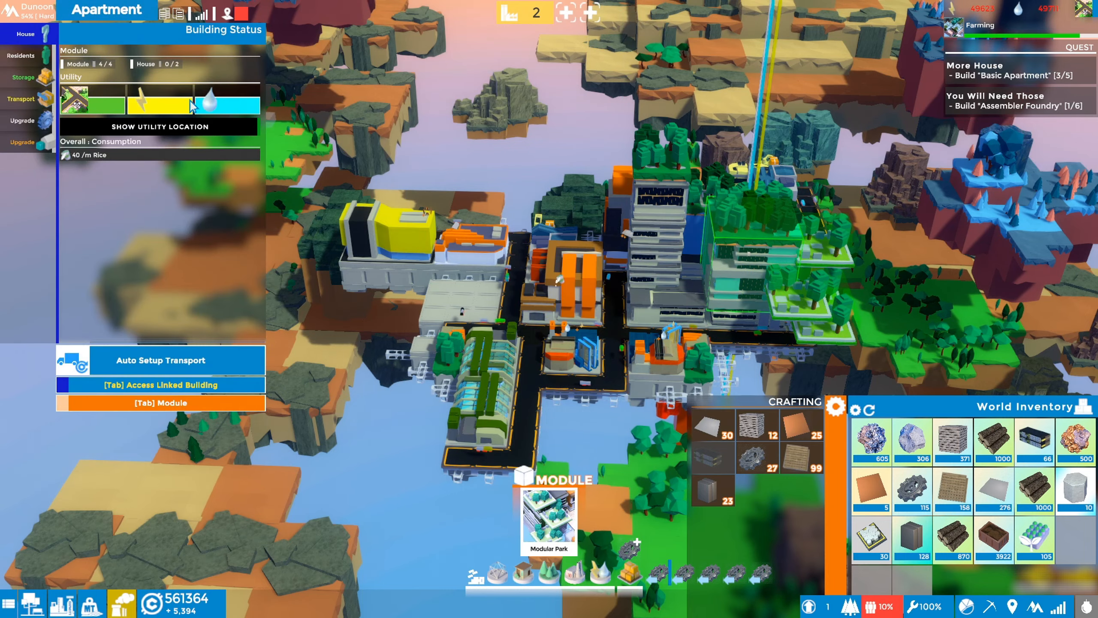
{"action": "left_click", "coordinate": [23, 77]}
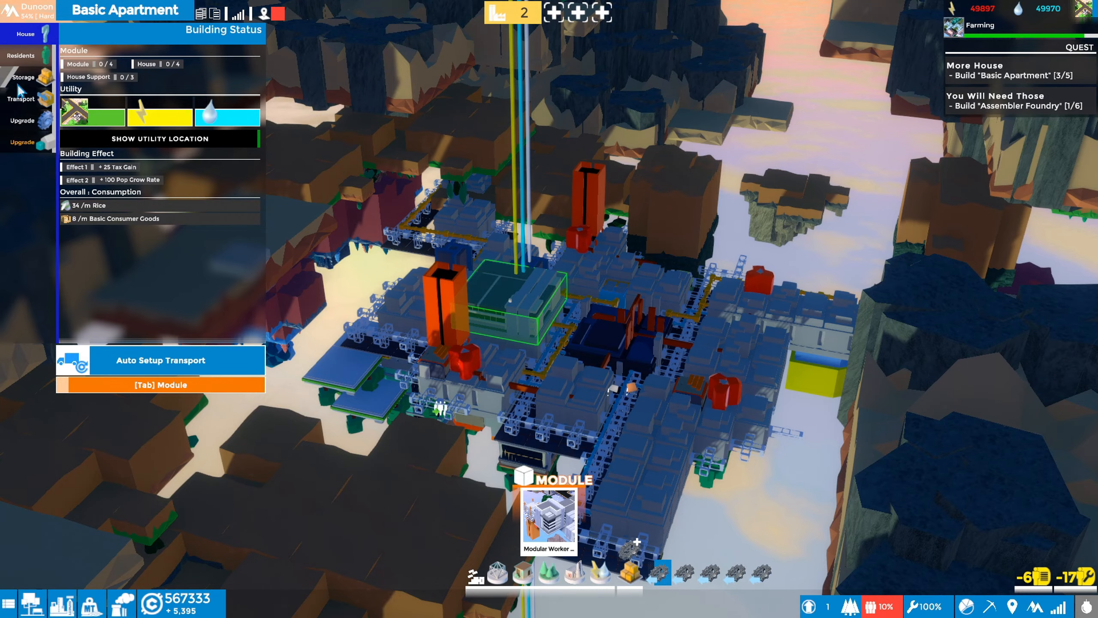
{"action": "left_click", "coordinate": [23, 77]}
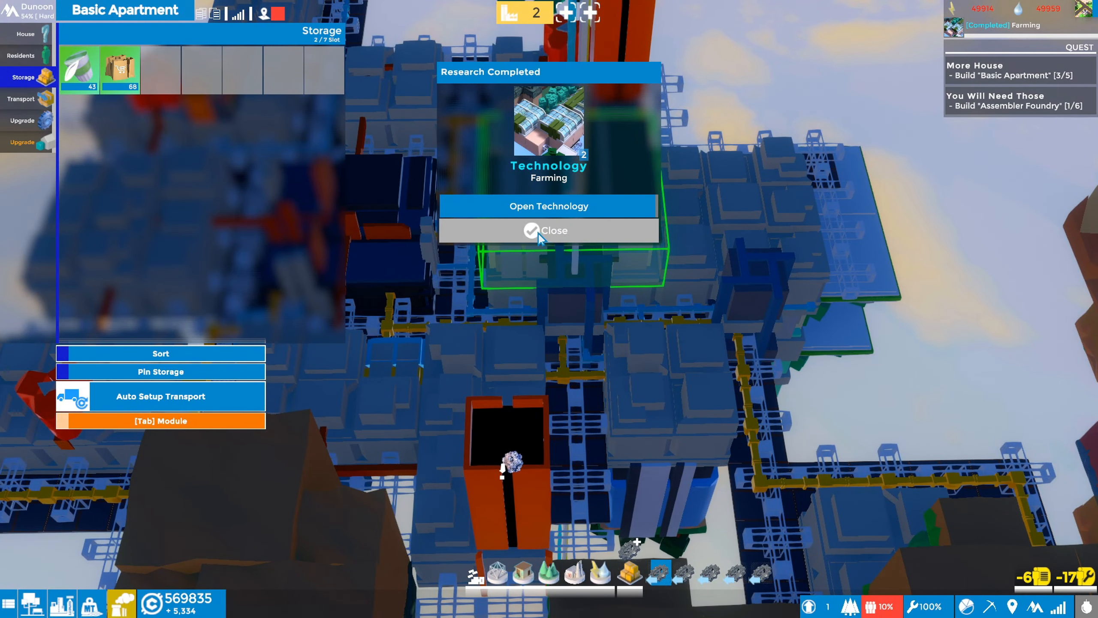
- Dismiss the Farming notice, attempt a Modular Worker House on the apartment and close its build condition notice
{"action": "left_click", "coordinate": [548, 230]}
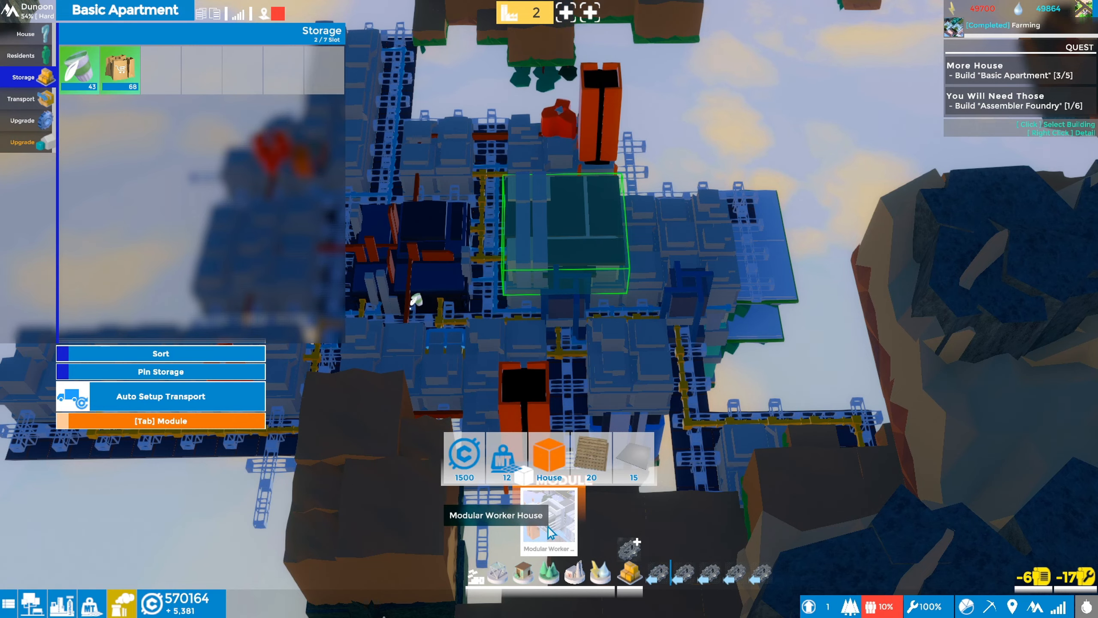
{"action": "mouse_move", "coordinate": [557, 532]}
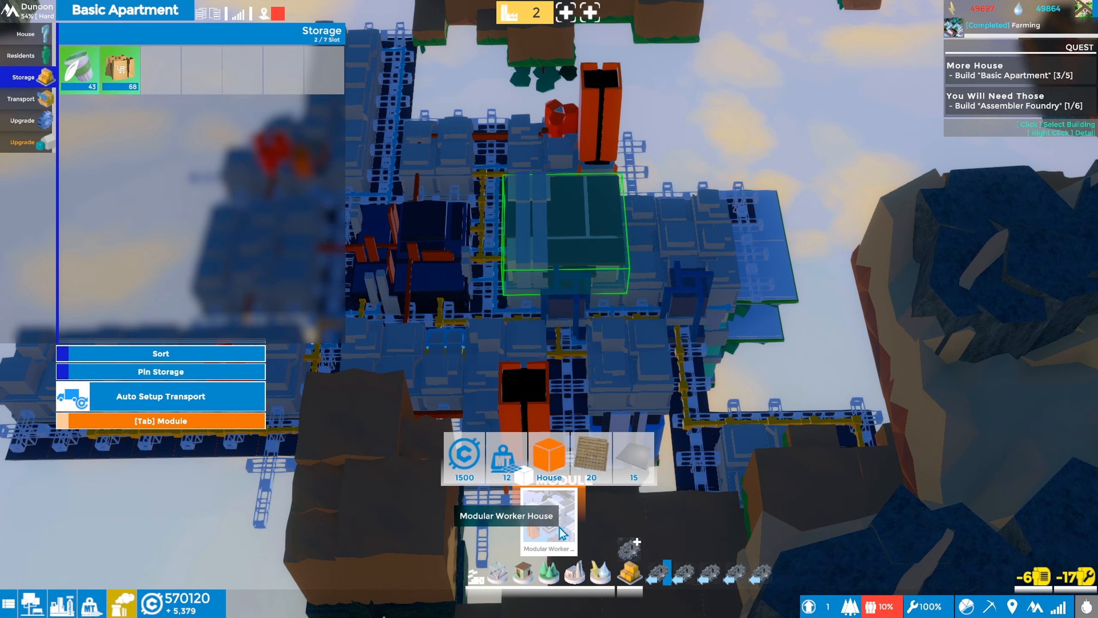
{"action": "left_click", "coordinate": [548, 520]}
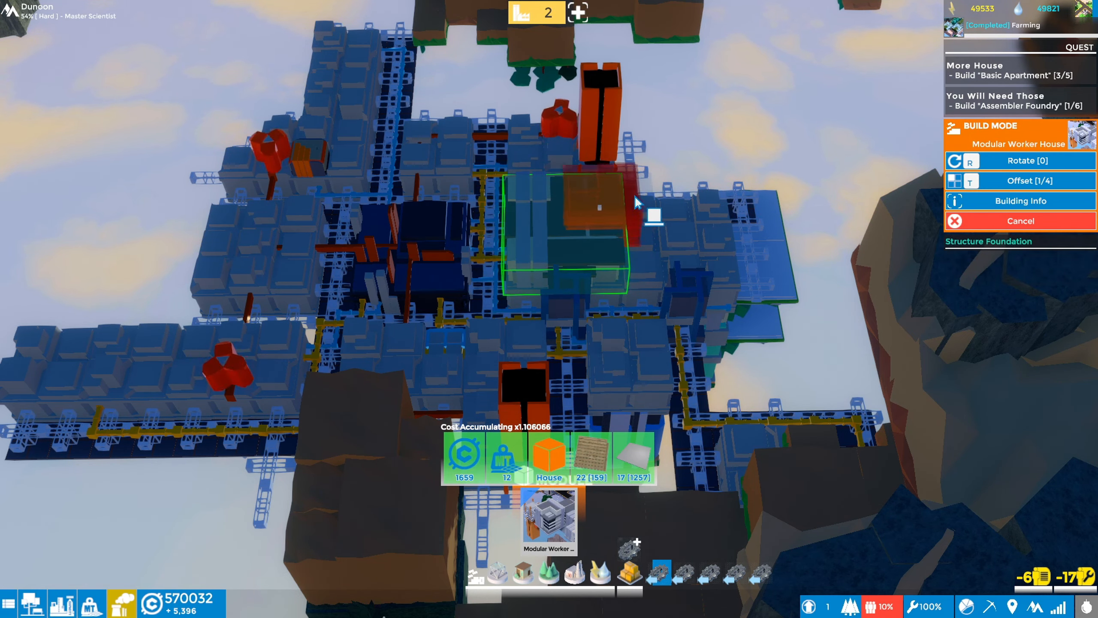
{"action": "left_click", "coordinate": [1020, 201]}
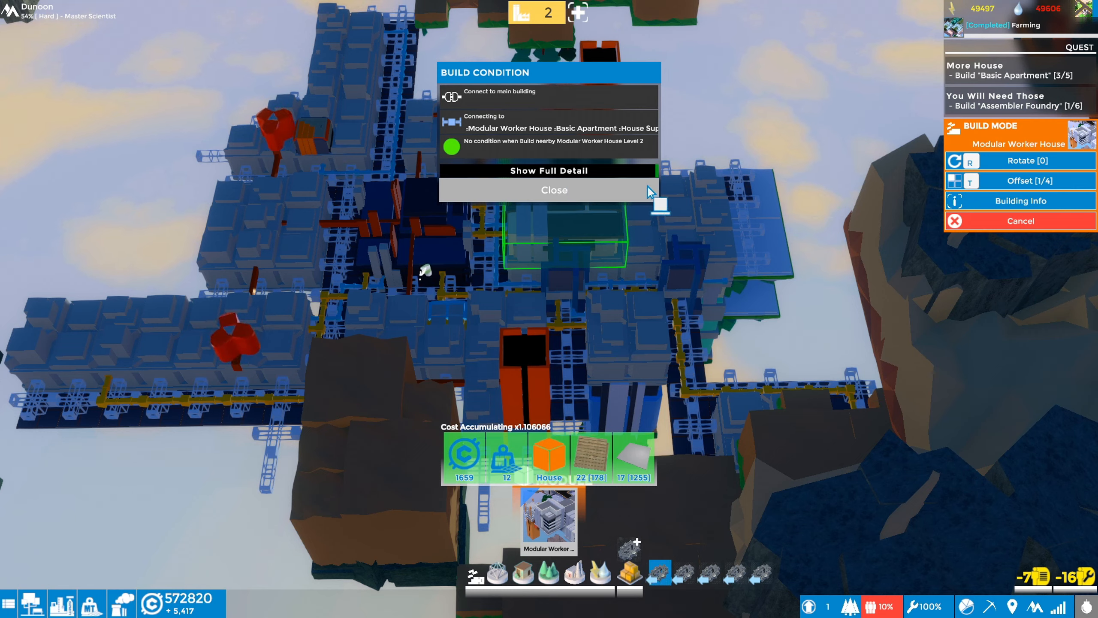
{"action": "left_click", "coordinate": [552, 190]}
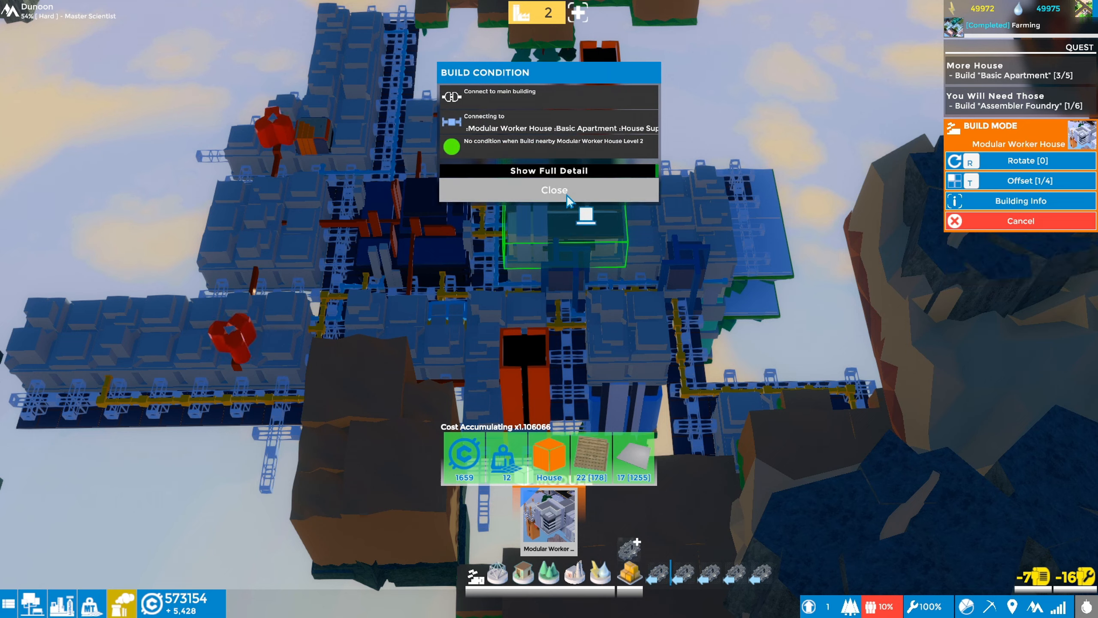
{"action": "left_click", "coordinate": [553, 190]}
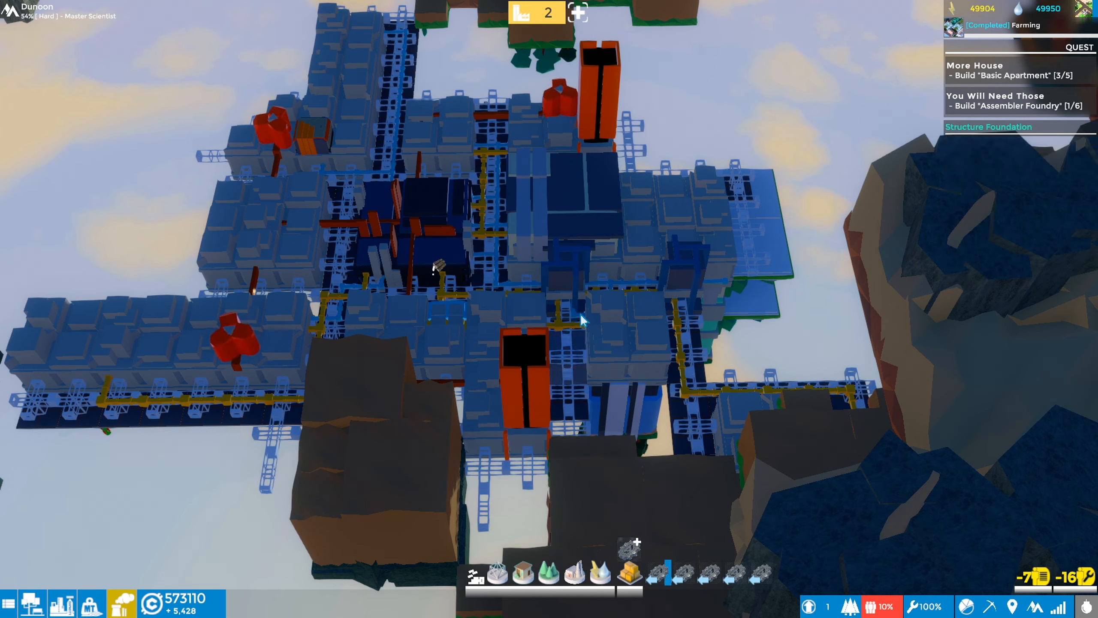
- Select the Basic Apartment, sort its storage, view its status and close the build condition notice
{"action": "left_click", "coordinate": [563, 203]}
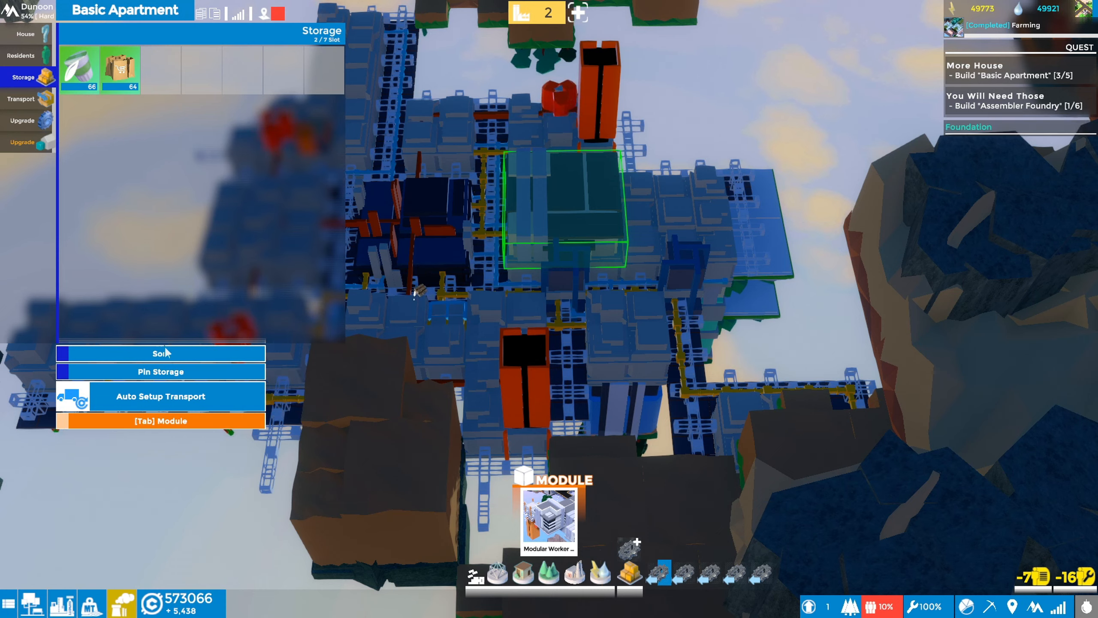
{"action": "left_click", "coordinate": [21, 120]}
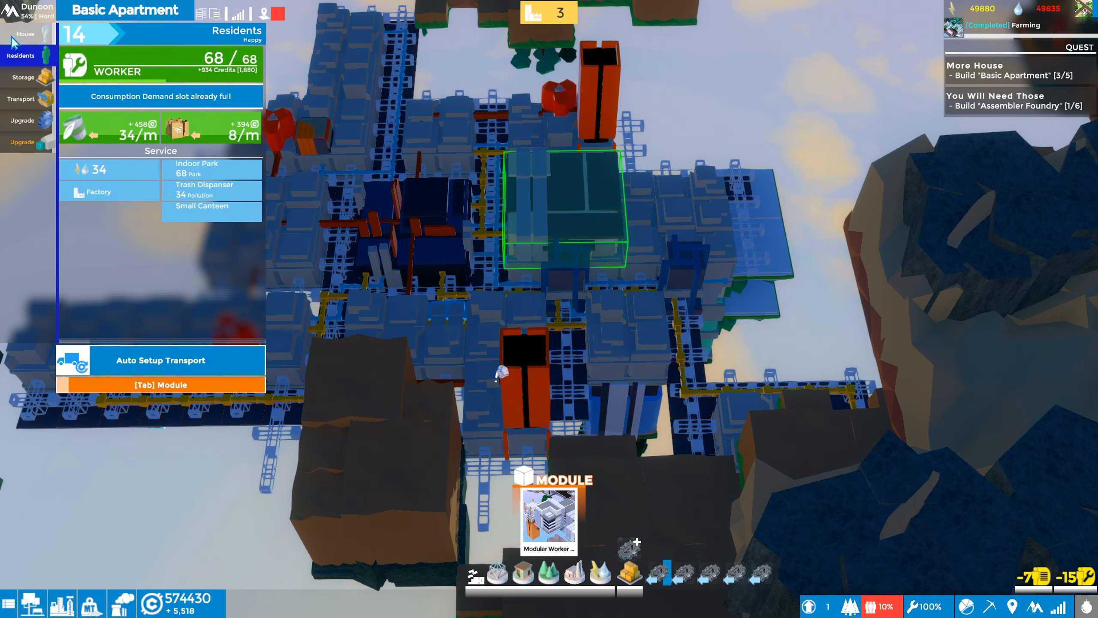
{"action": "mouse_move", "coordinate": [119, 195]}
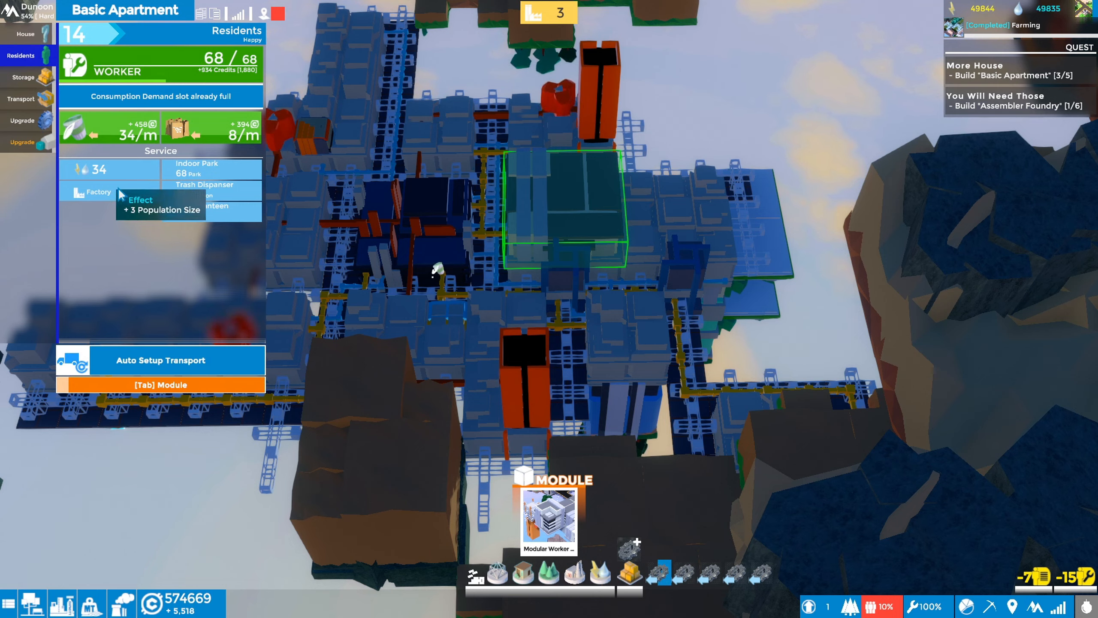
{"action": "mouse_move", "coordinate": [220, 220]}
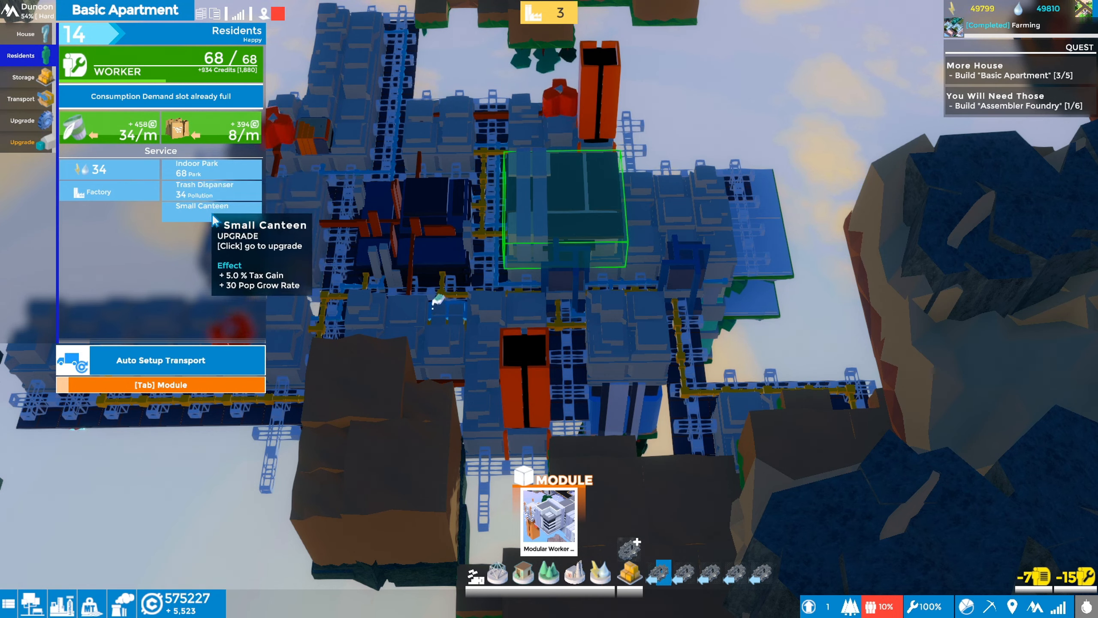
{"action": "mouse_move", "coordinate": [189, 65]}
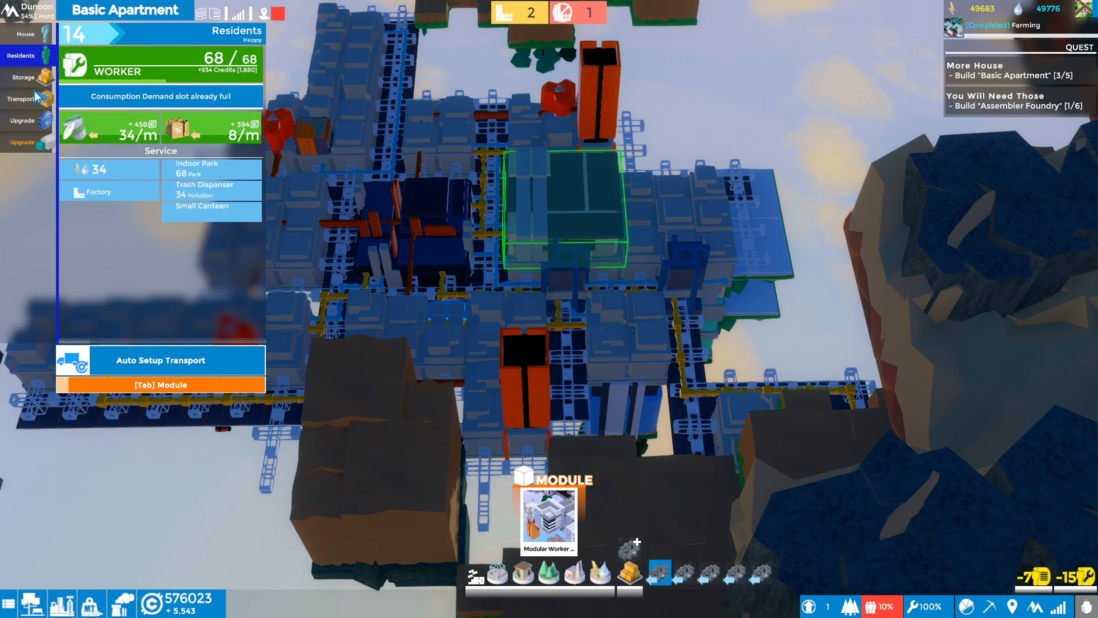
{"action": "left_click", "coordinate": [25, 34]}
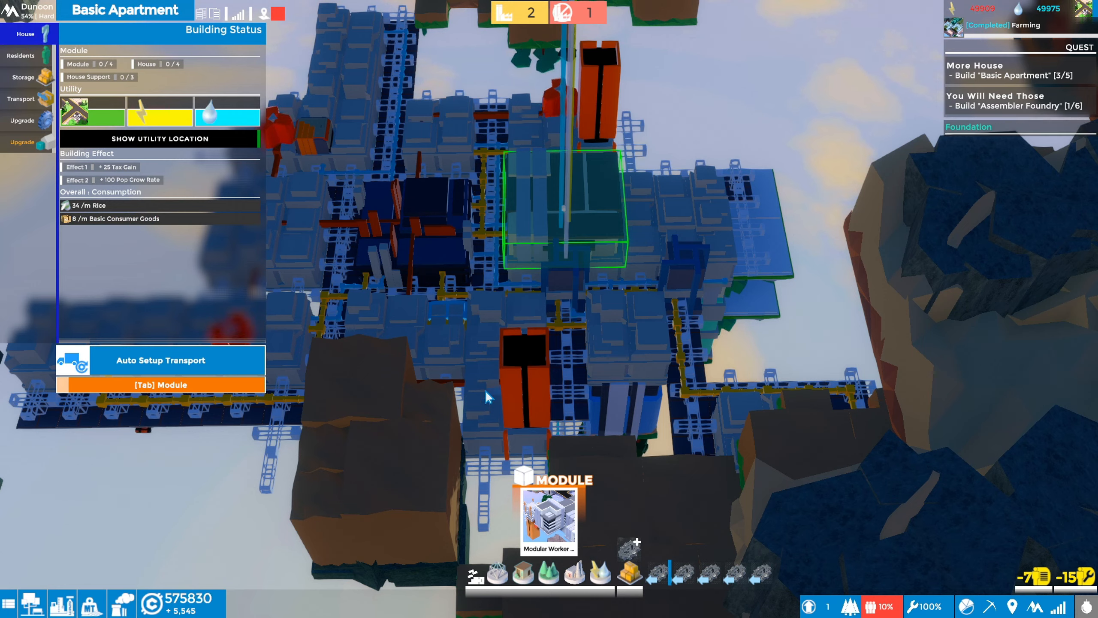
{"action": "left_click", "coordinate": [549, 518]}
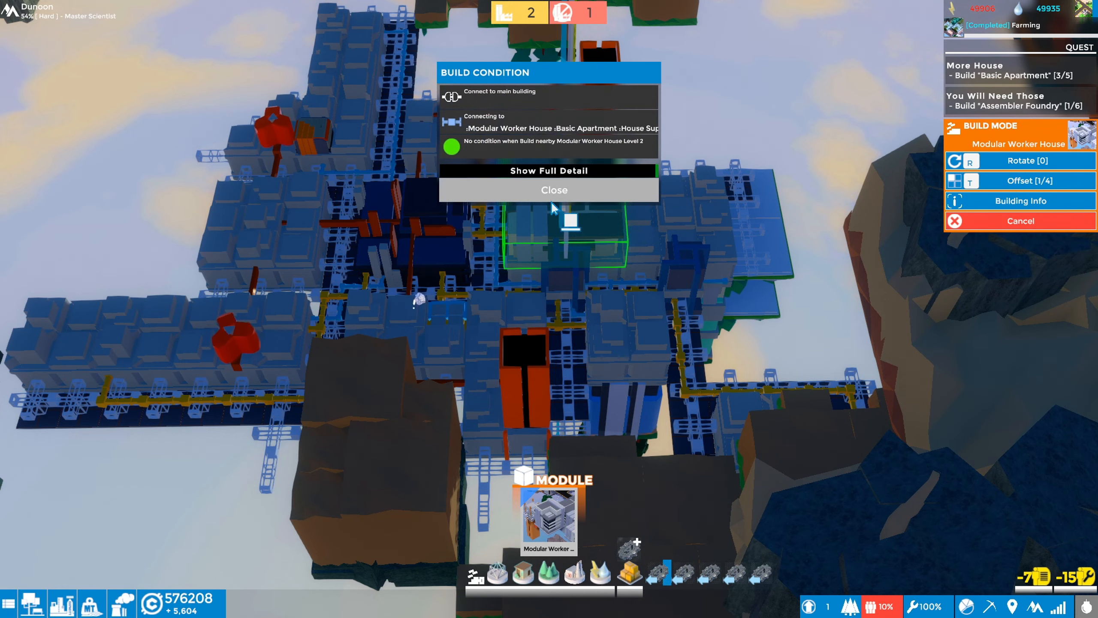
{"action": "left_click", "coordinate": [553, 190]}
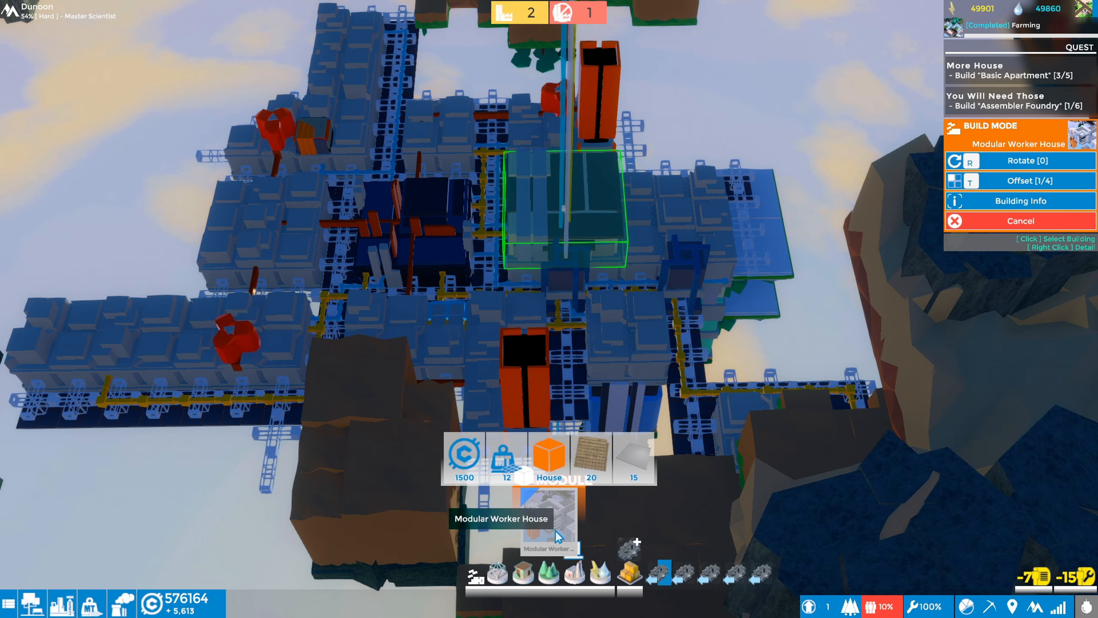
- Show the Modular Worker House module's full cost and effect details
{"action": "left_click", "coordinate": [548, 197]}
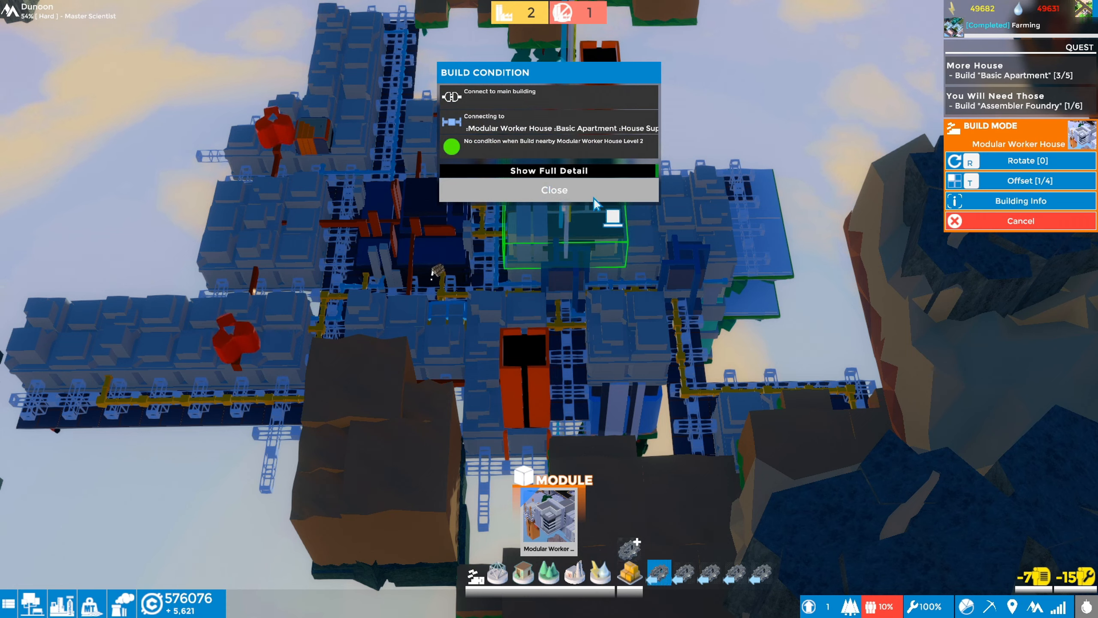
{"action": "left_click", "coordinate": [553, 189]}
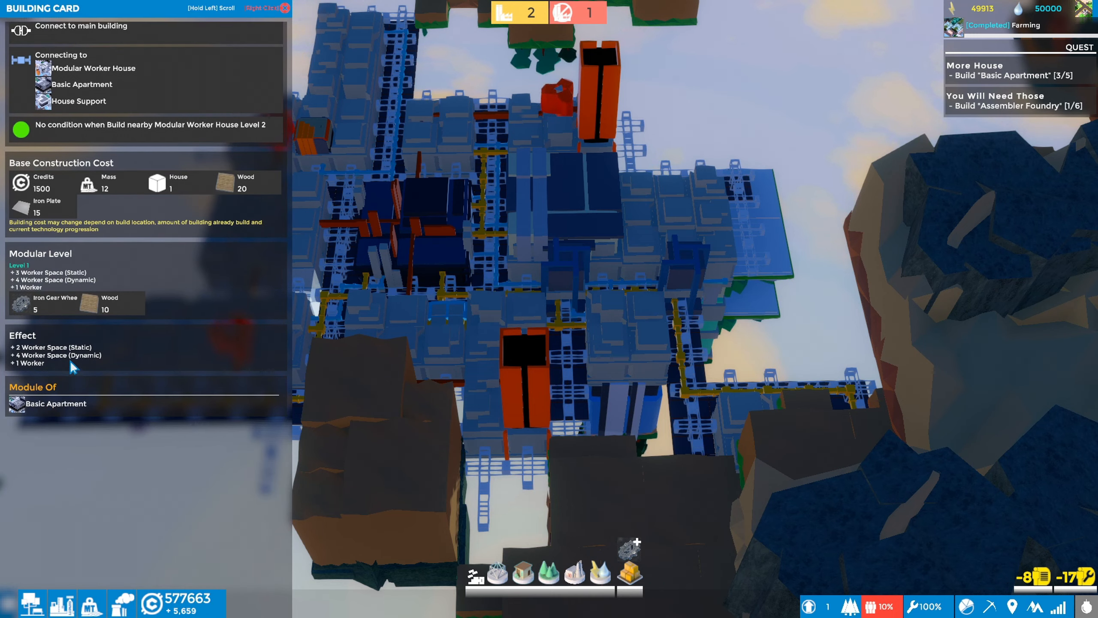
{"action": "scroll", "scroll_direction": "down", "scroll_amount": 3}
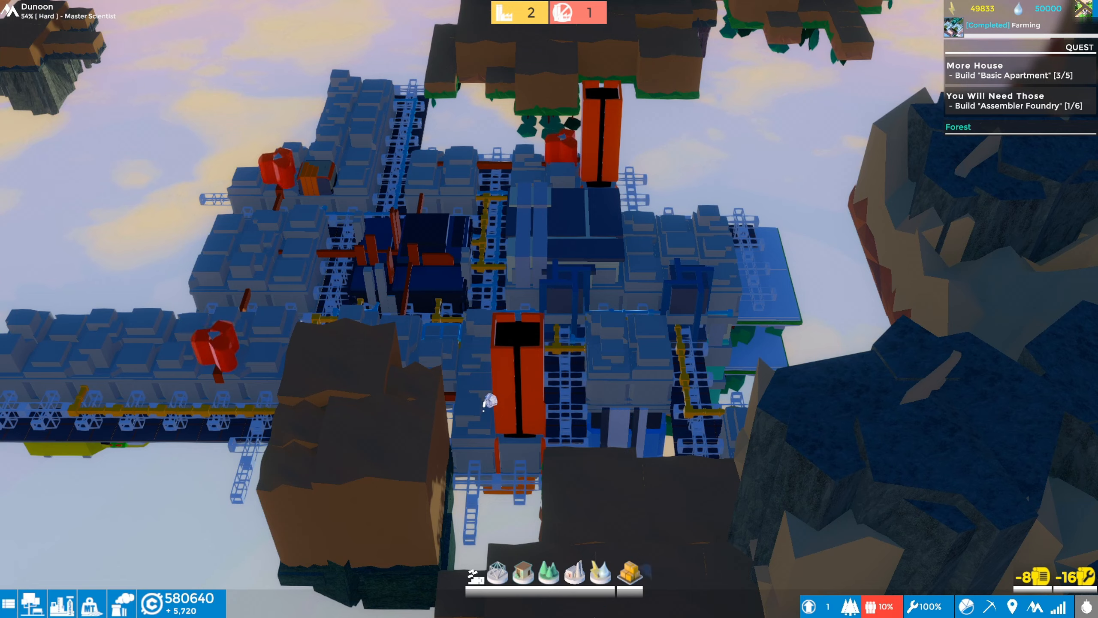
- Reselect the Basic Apartment and attempt another Modular Worker House placement
{"action": "left_click", "coordinate": [567, 245]}
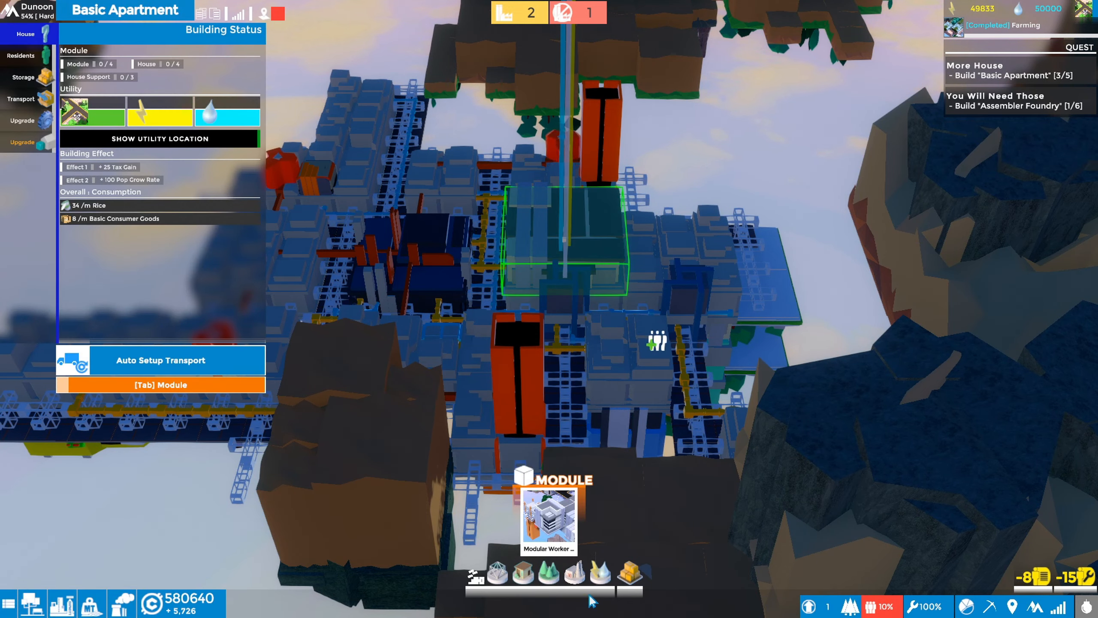
{"action": "left_click", "coordinate": [548, 522]}
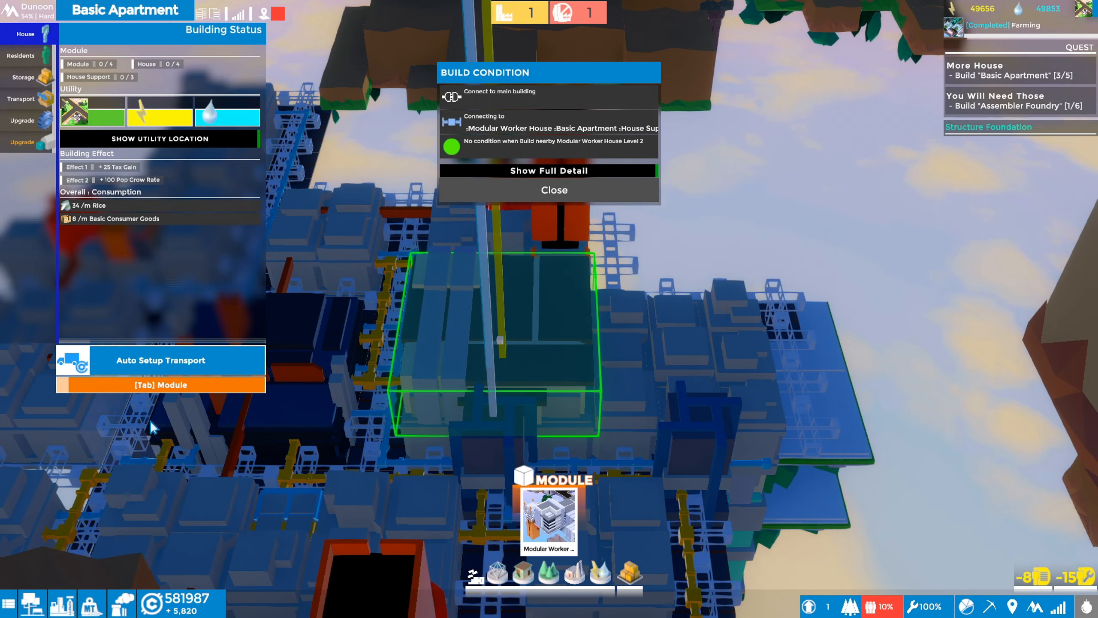
{"action": "mouse_move", "coordinate": [160, 384]}
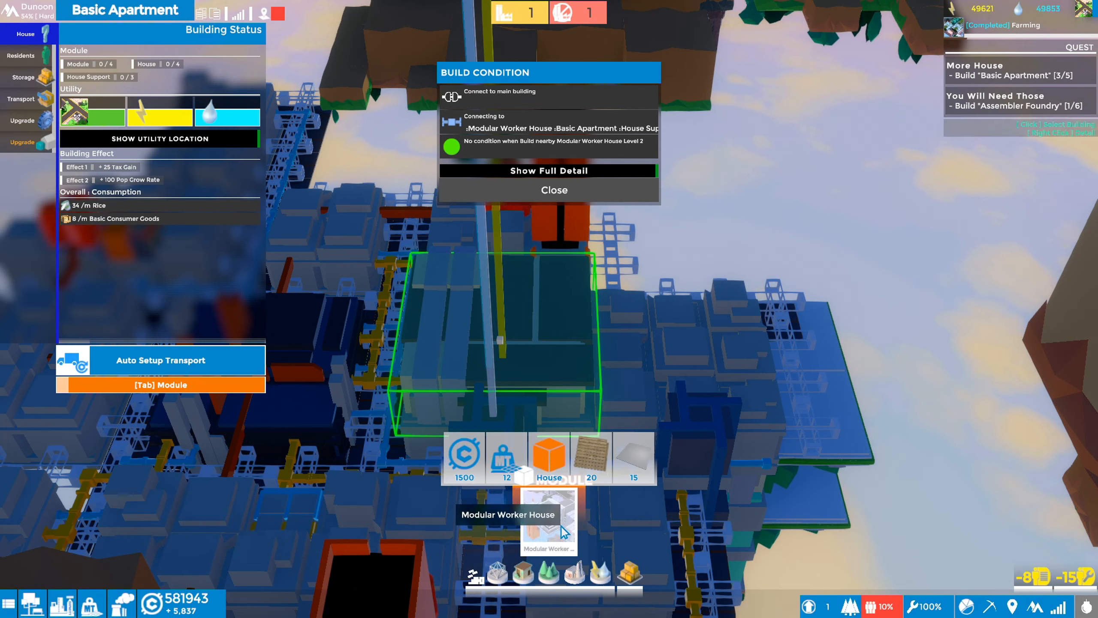
{"action": "left_click", "coordinate": [548, 521]}
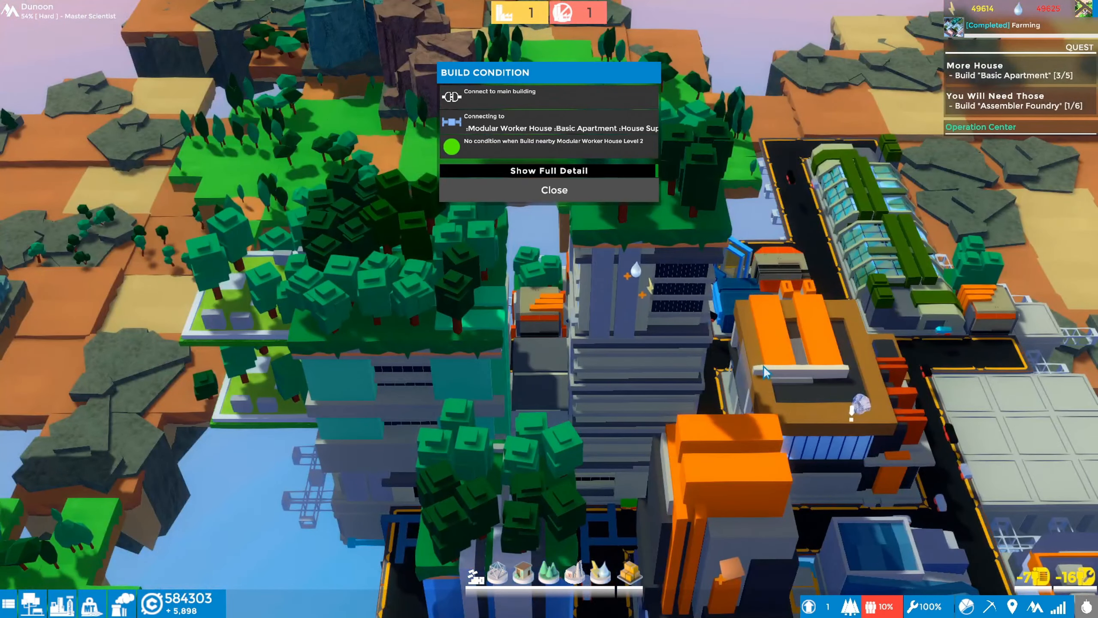
- Start researching the Tree Nursery technology from the research list
{"action": "left_click", "coordinate": [554, 189]}
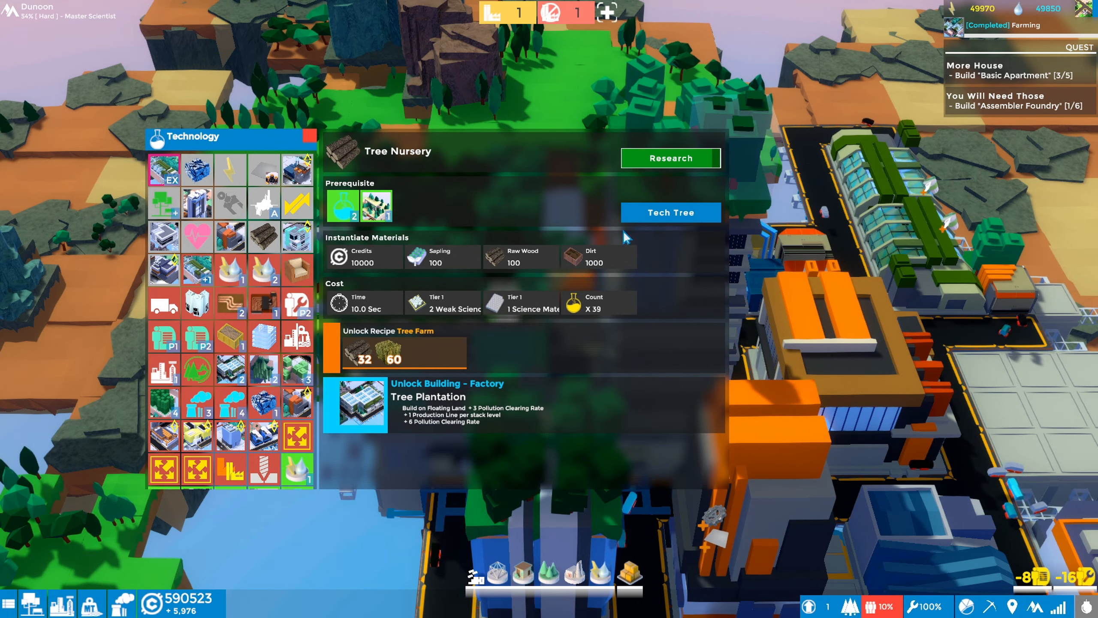
{"action": "left_click", "coordinate": [668, 157]}
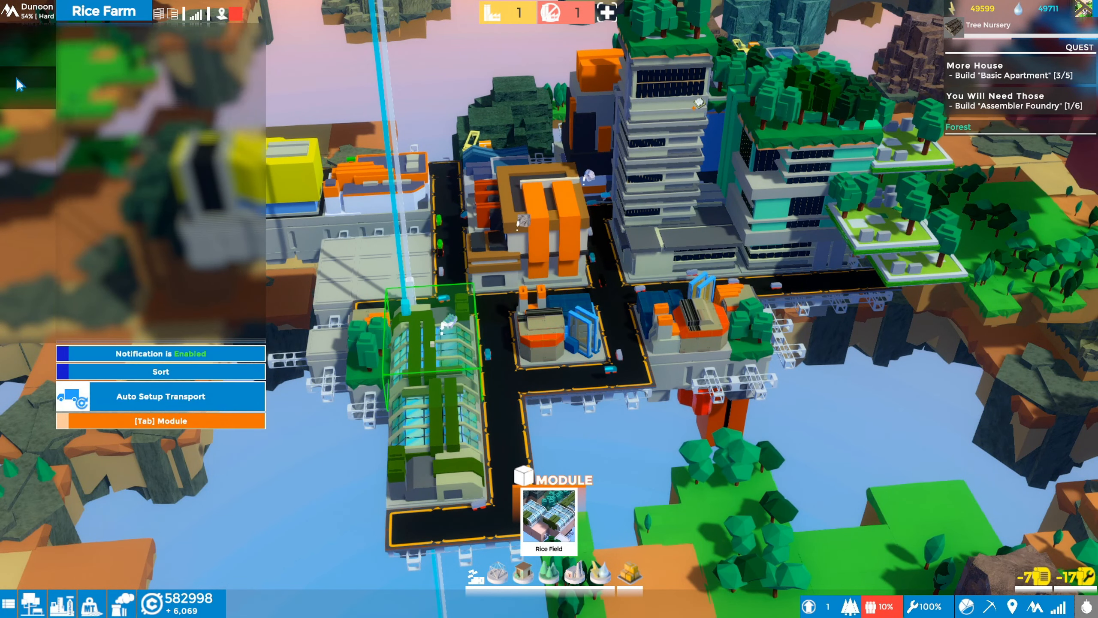
- Review the Rice Farm's production and status, then attempt a Rice Field module and hit the floating land condition
{"action": "left_click", "coordinate": [19, 78]}
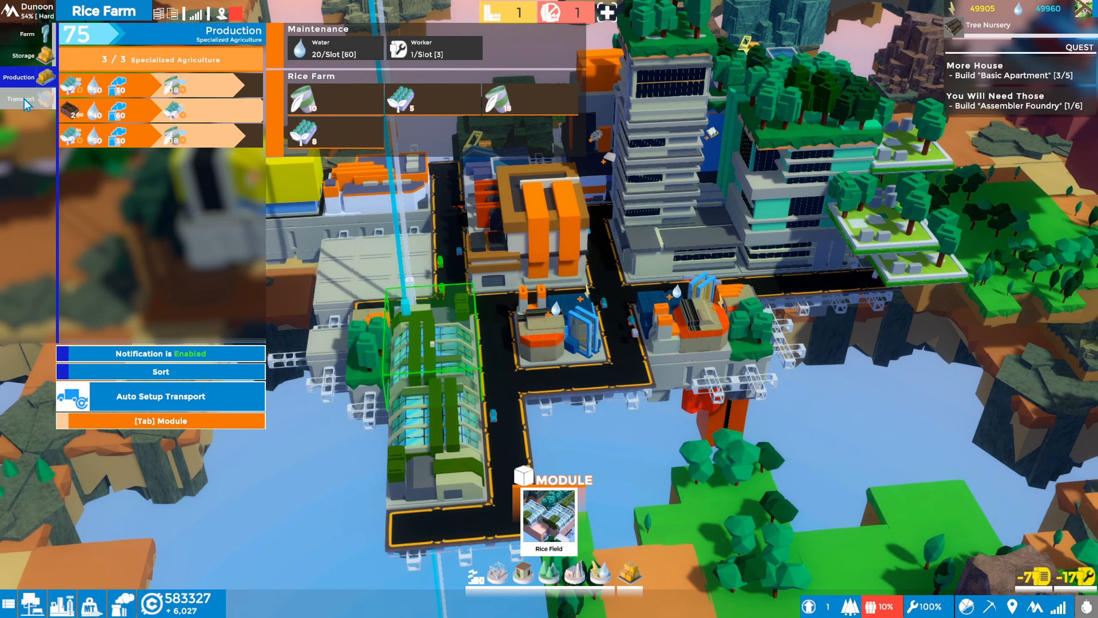
{"action": "left_click", "coordinate": [26, 34]}
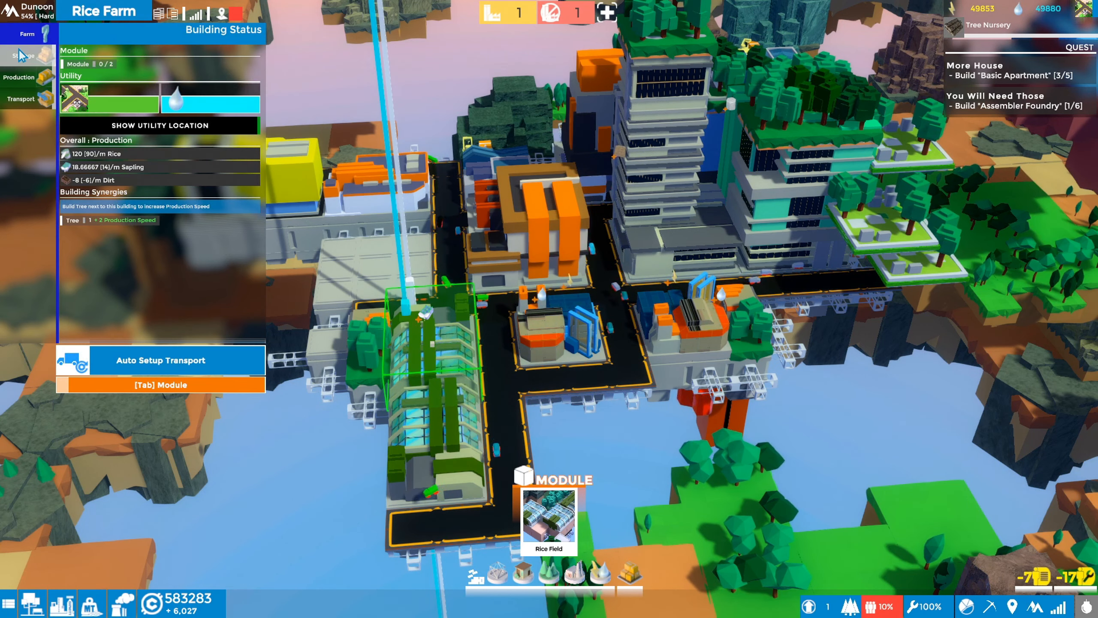
{"action": "left_click", "coordinate": [18, 77]}
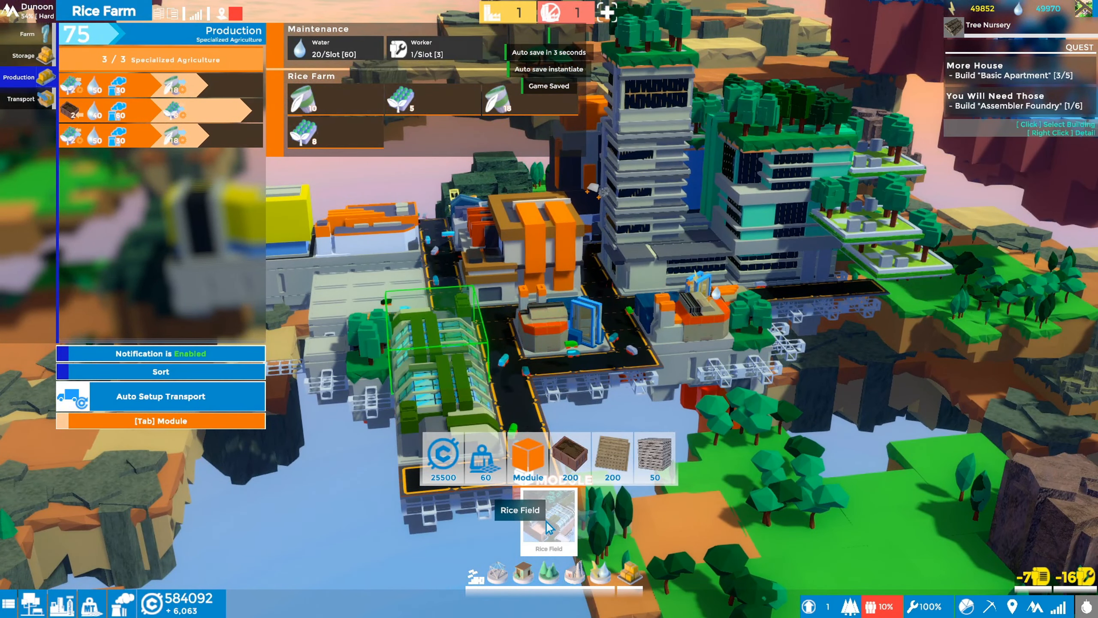
{"action": "left_click", "coordinate": [548, 521]}
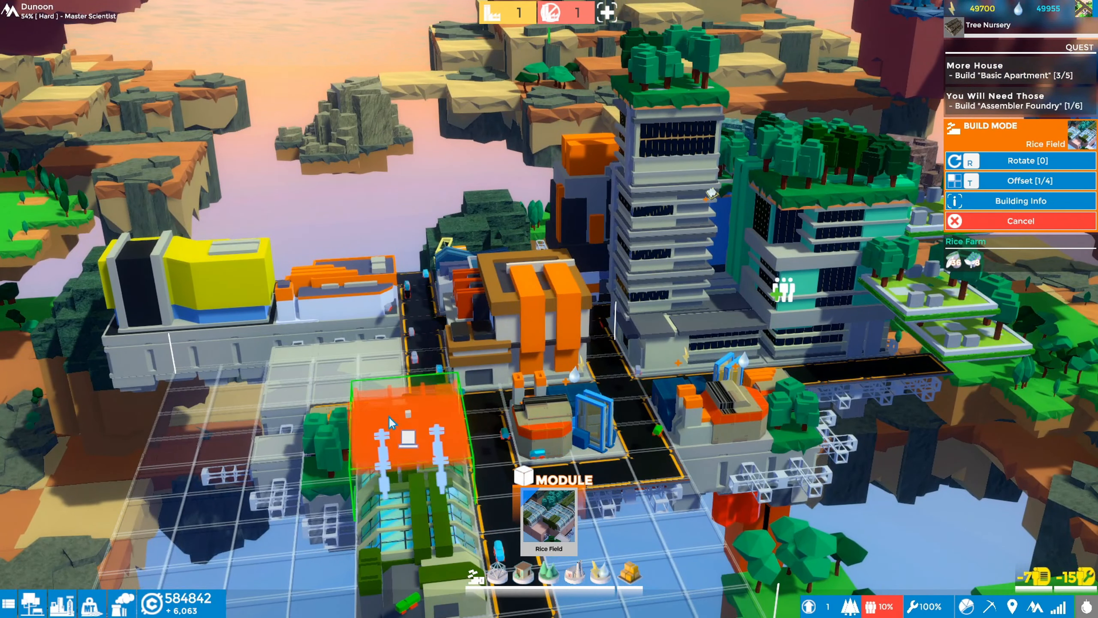
{"action": "left_click", "coordinate": [1020, 201]}
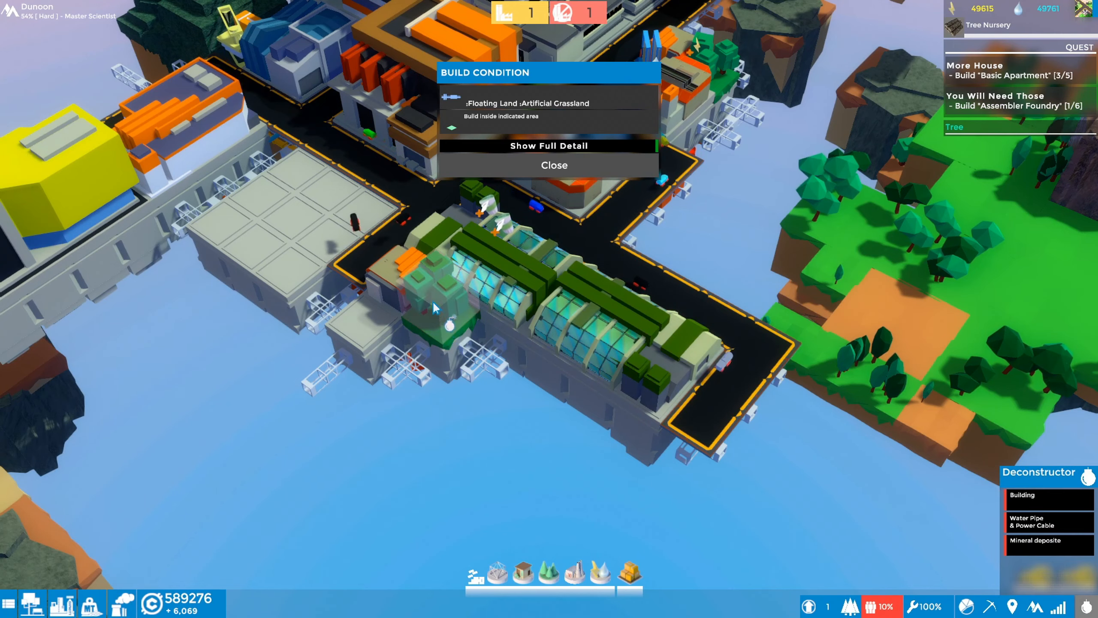
- Lay Floating Land beside the greenhouse strip and retry the Rice Field on still-blocked tiles
{"action": "left_click", "coordinate": [432, 308]}
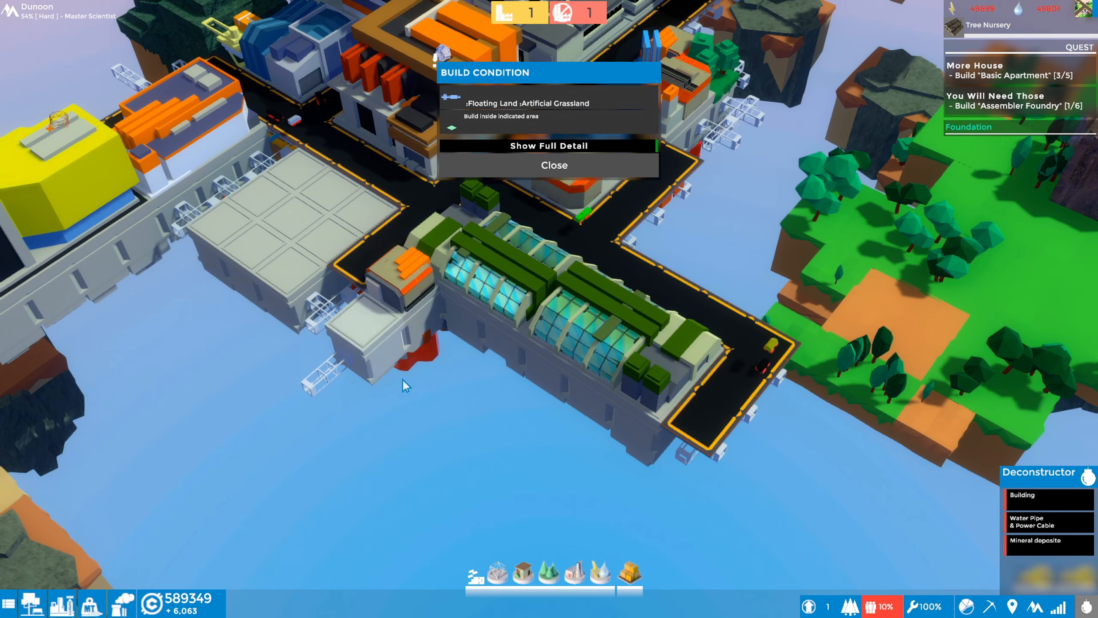
{"action": "left_click", "coordinate": [554, 165]}
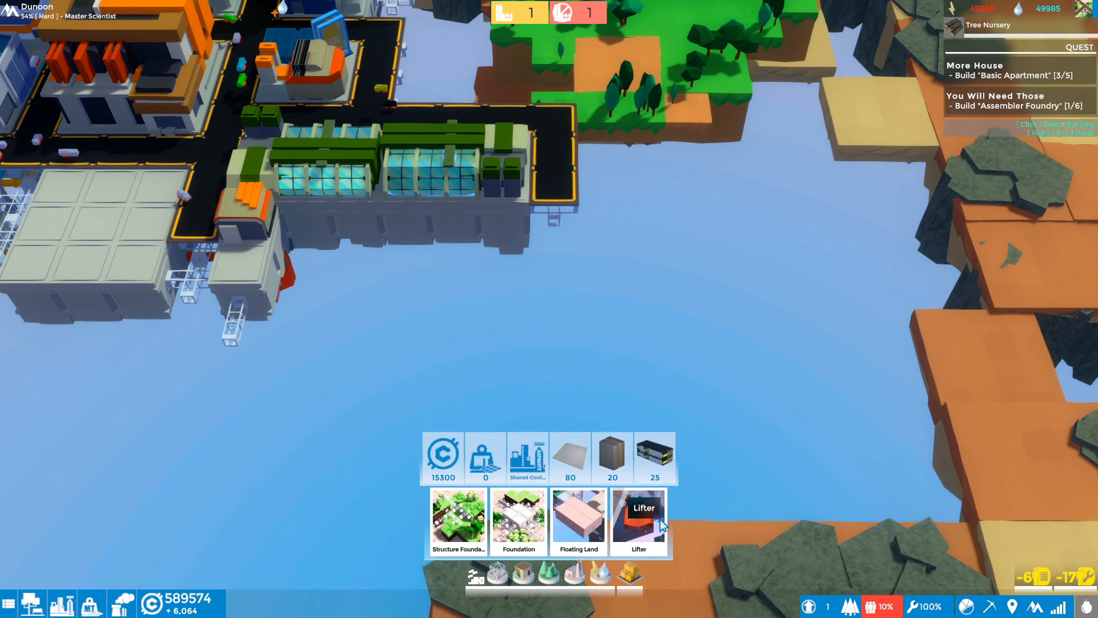
{"action": "left_click", "coordinate": [578, 521]}
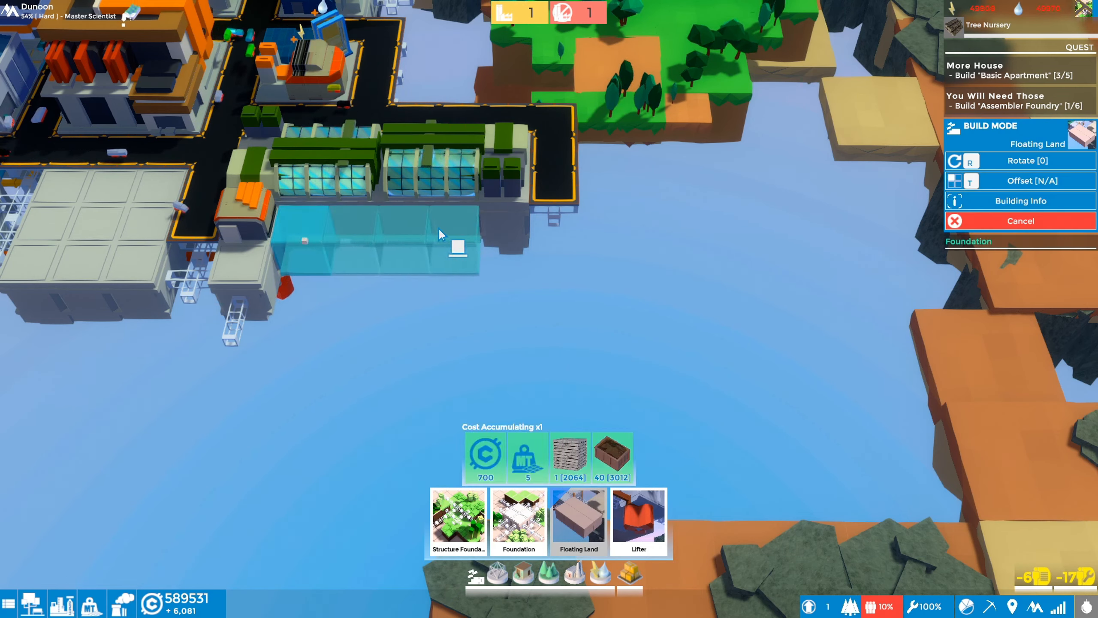
{"action": "left_click", "coordinate": [439, 234]}
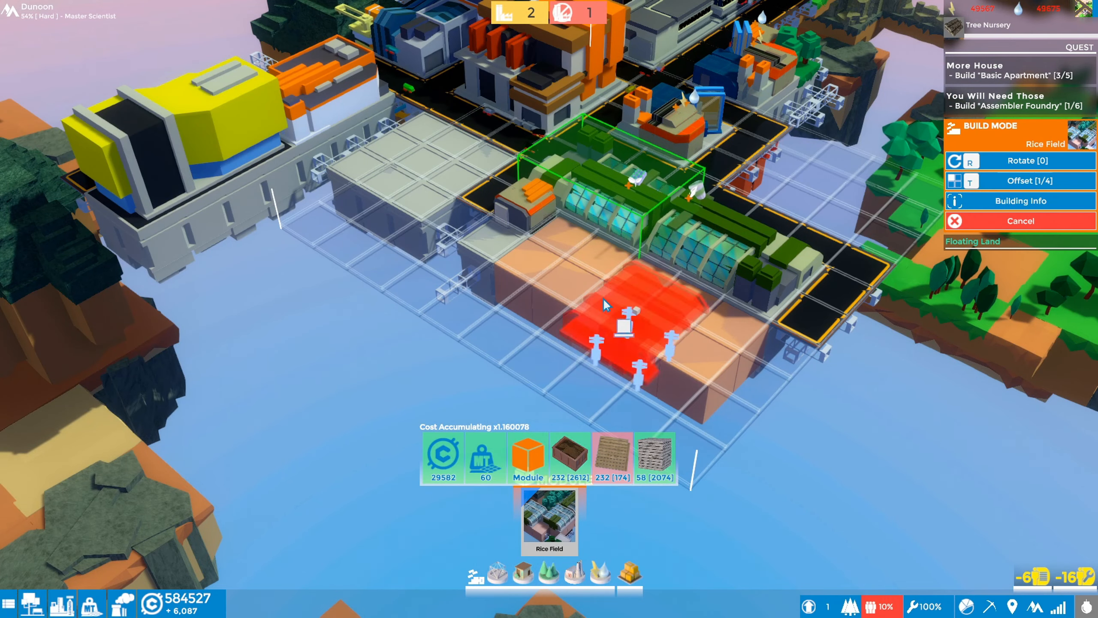
{"action": "mouse_move", "coordinate": [547, 265]}
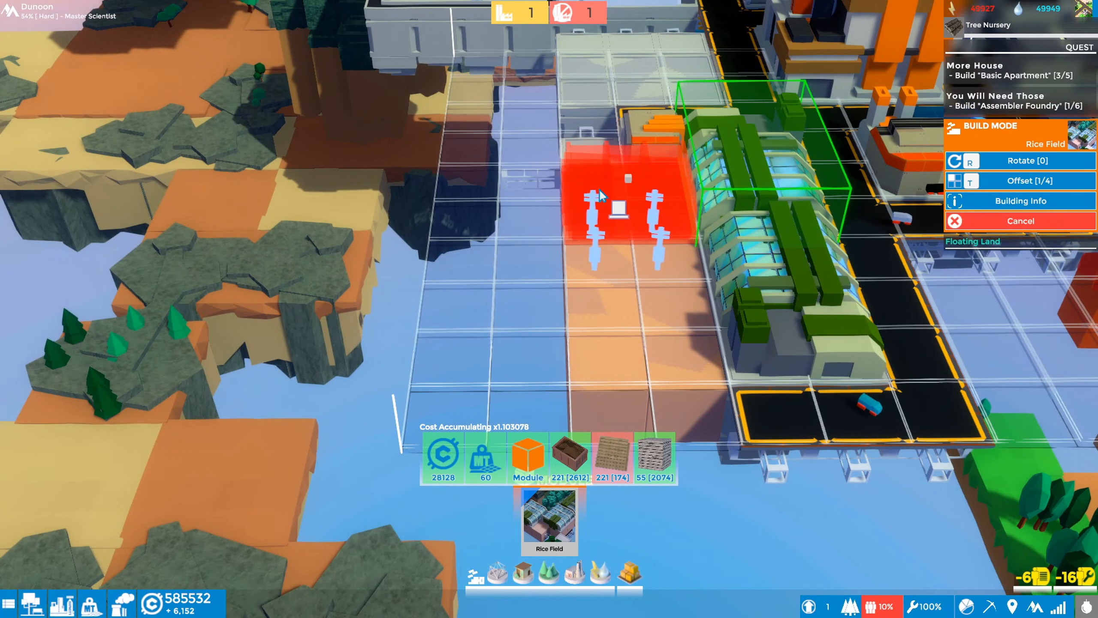
{"action": "left_click", "coordinate": [616, 210]}
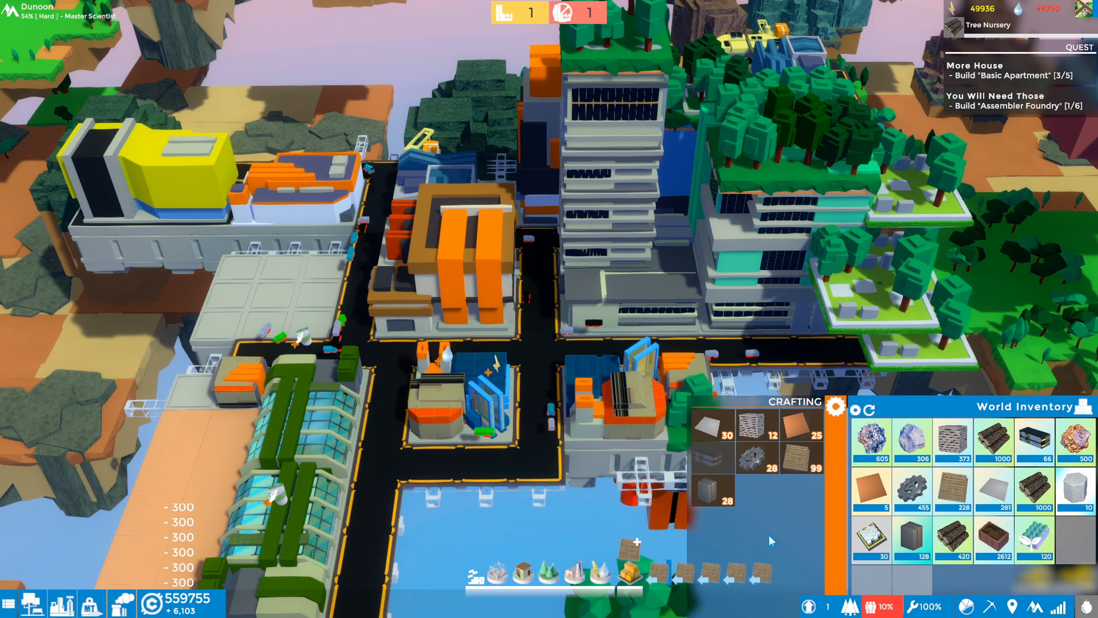
- Place a second Rice Field beside the farm and select the Rice Farm to check its lines
{"action": "key", "text": "Escape"}
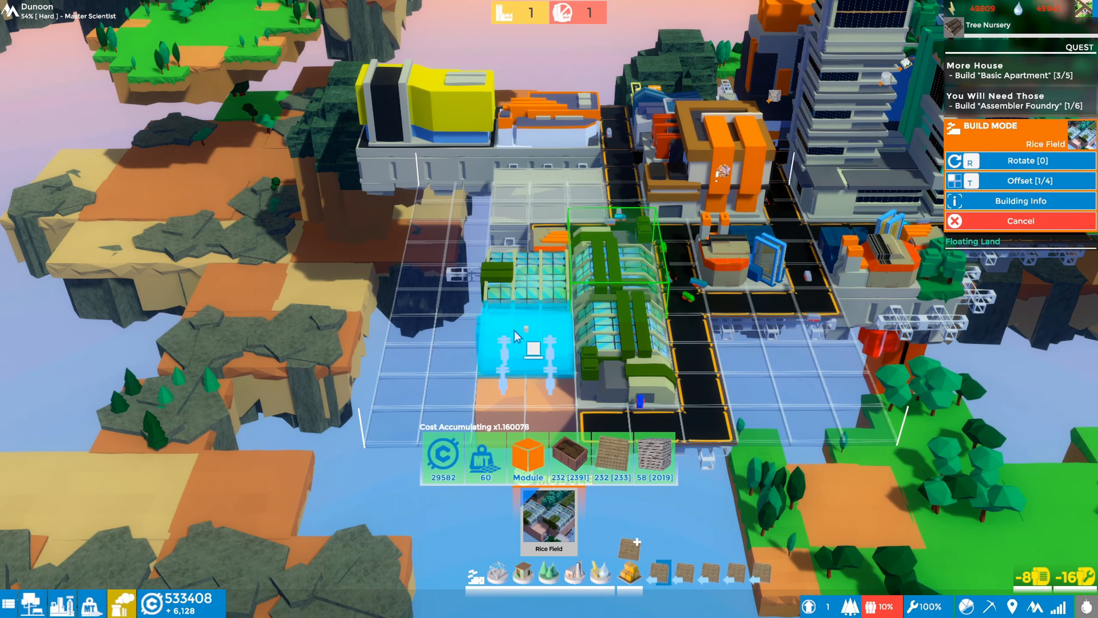
{"action": "left_click", "coordinate": [522, 350]}
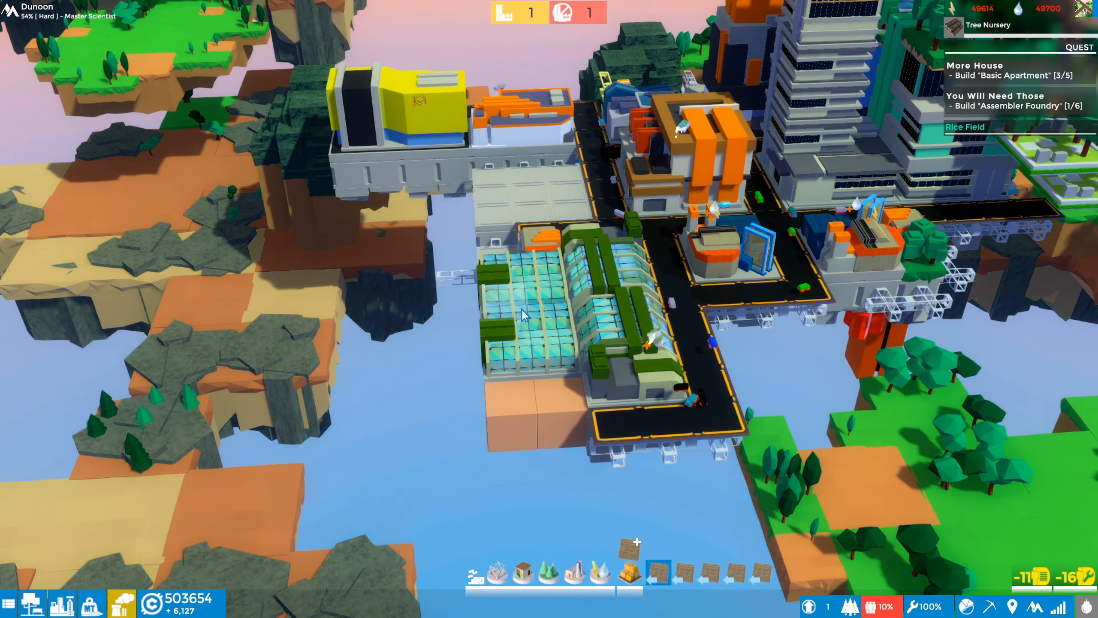
{"action": "mouse_move", "coordinate": [479, 574]}
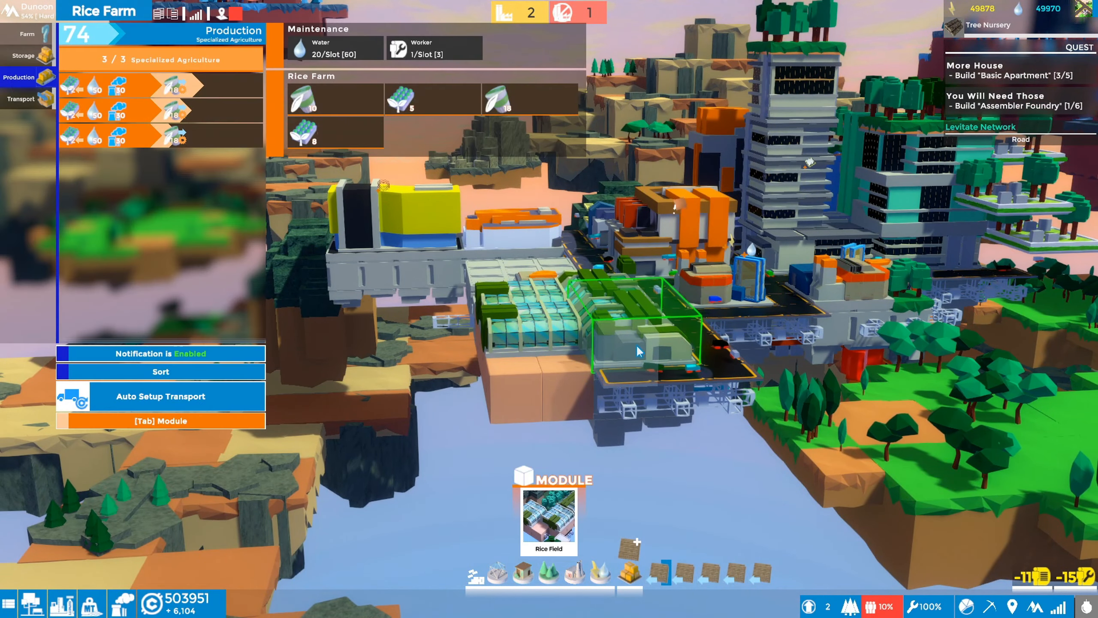
{"action": "left_click", "coordinate": [159, 421]}
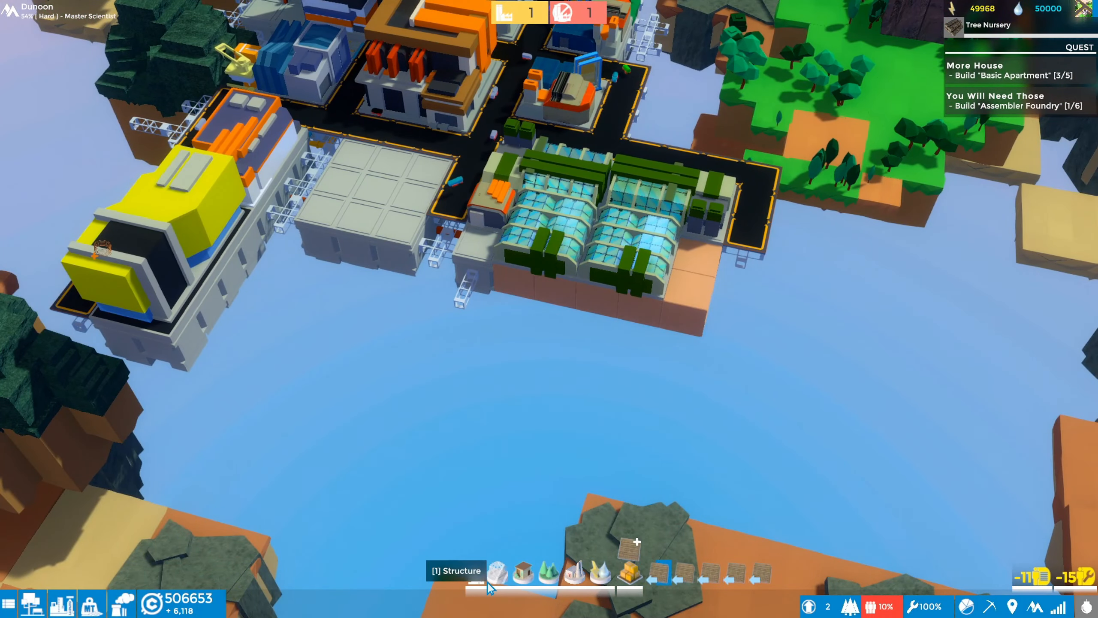
- Place Floating Land below the farm, add a third Rice Field, dismiss the Out of Resources notice and view 3 of 7 lines
{"action": "left_click", "coordinate": [498, 574]}
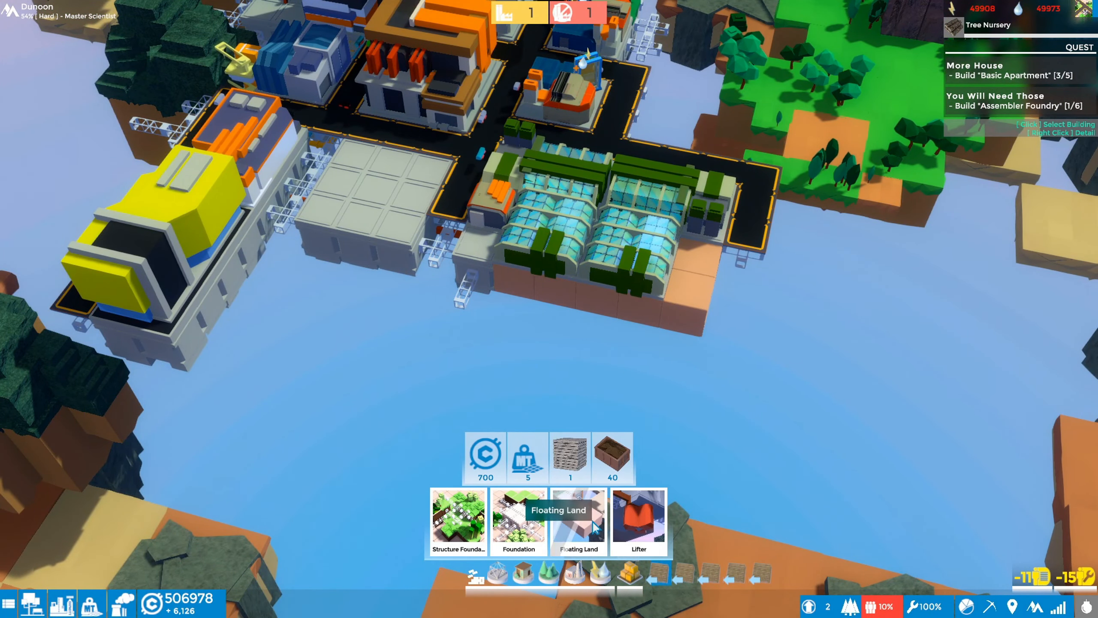
{"action": "left_click", "coordinate": [578, 520]}
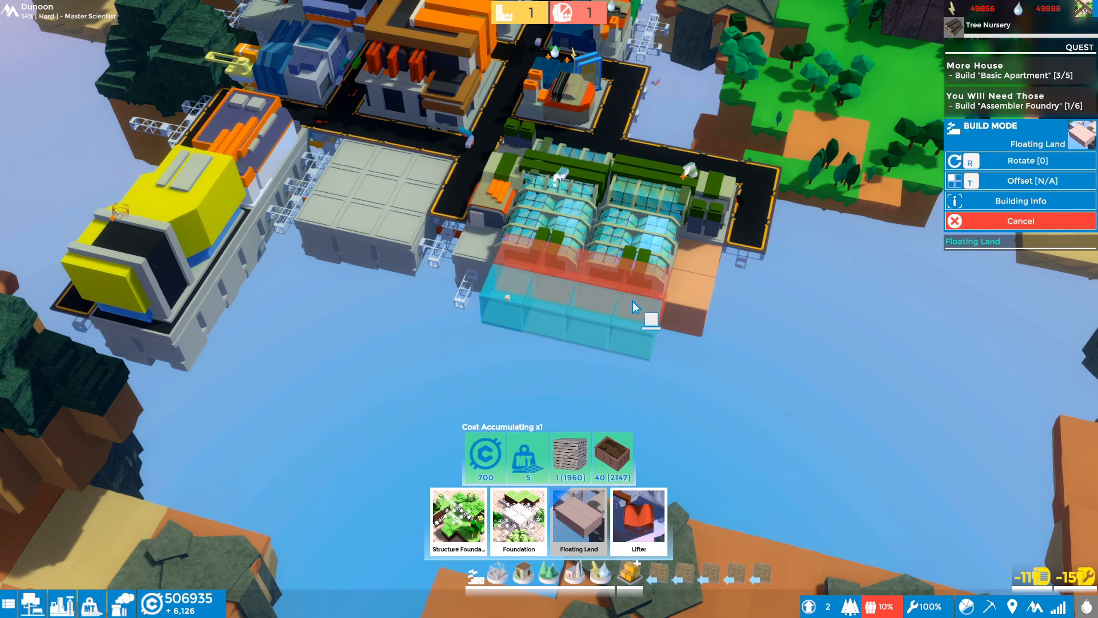
{"action": "left_click", "coordinate": [632, 307]}
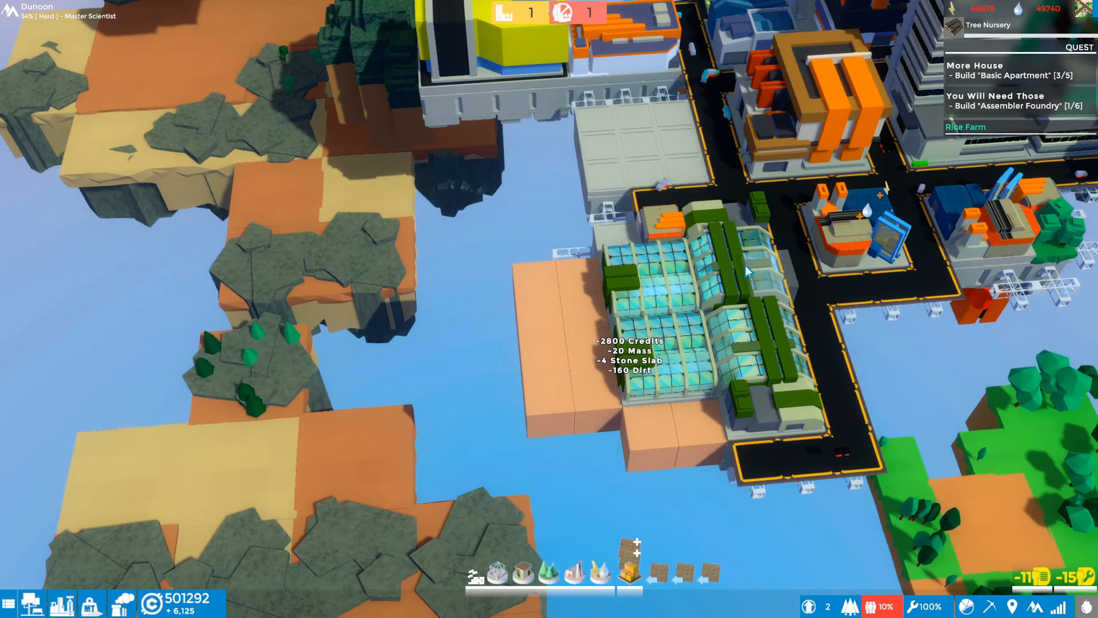
{"action": "left_click", "coordinate": [699, 280]}
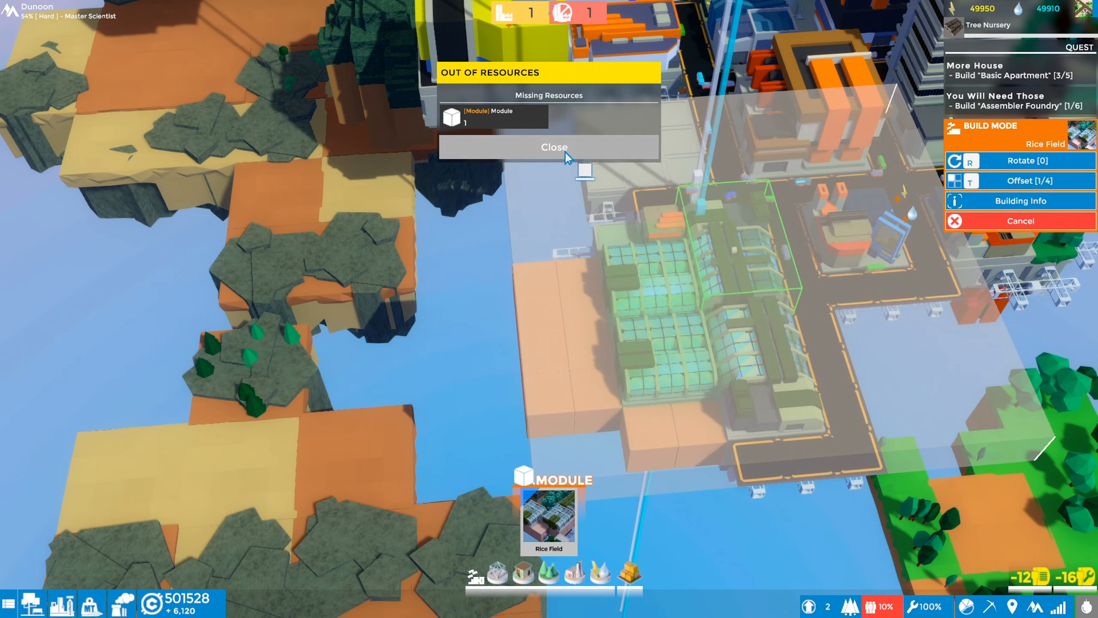
{"action": "left_click", "coordinate": [548, 146]}
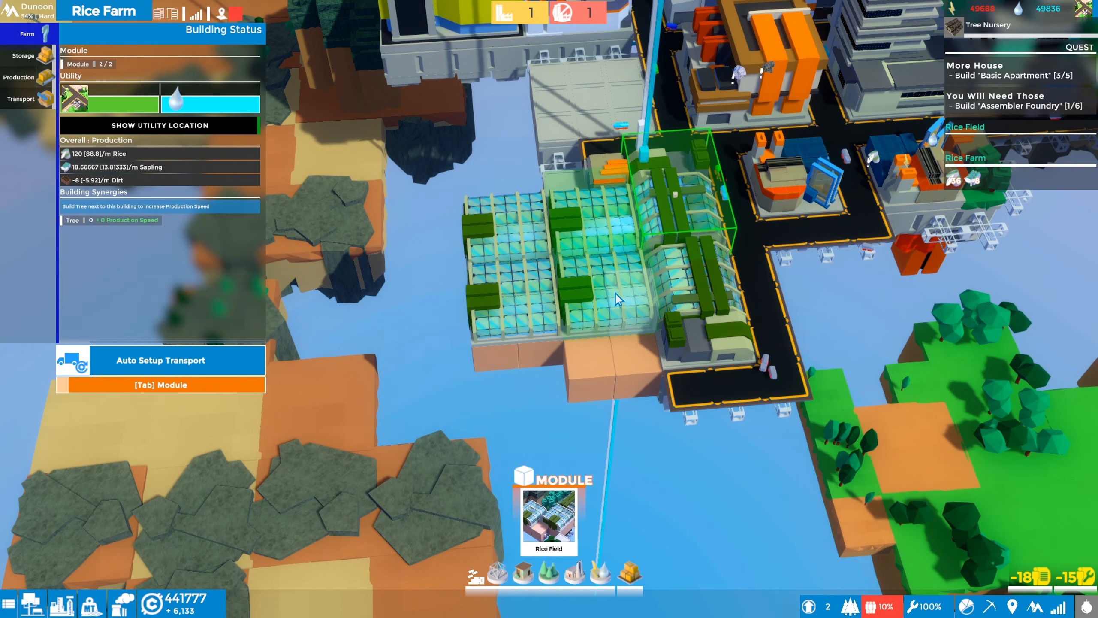
{"action": "left_click", "coordinate": [19, 77]}
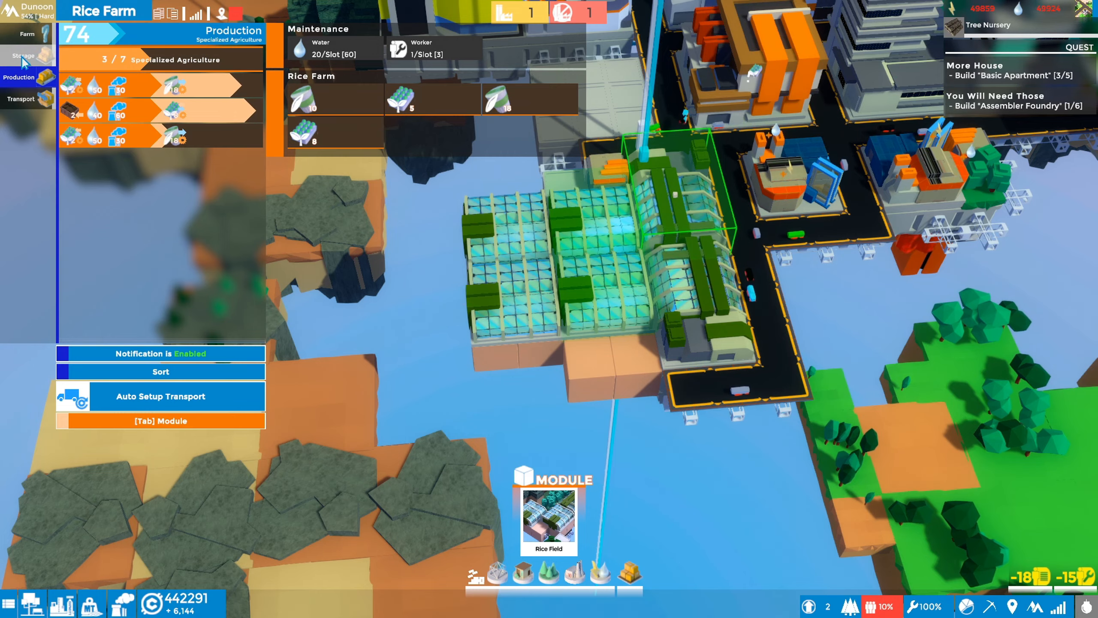
{"action": "mouse_move", "coordinate": [398, 389]}
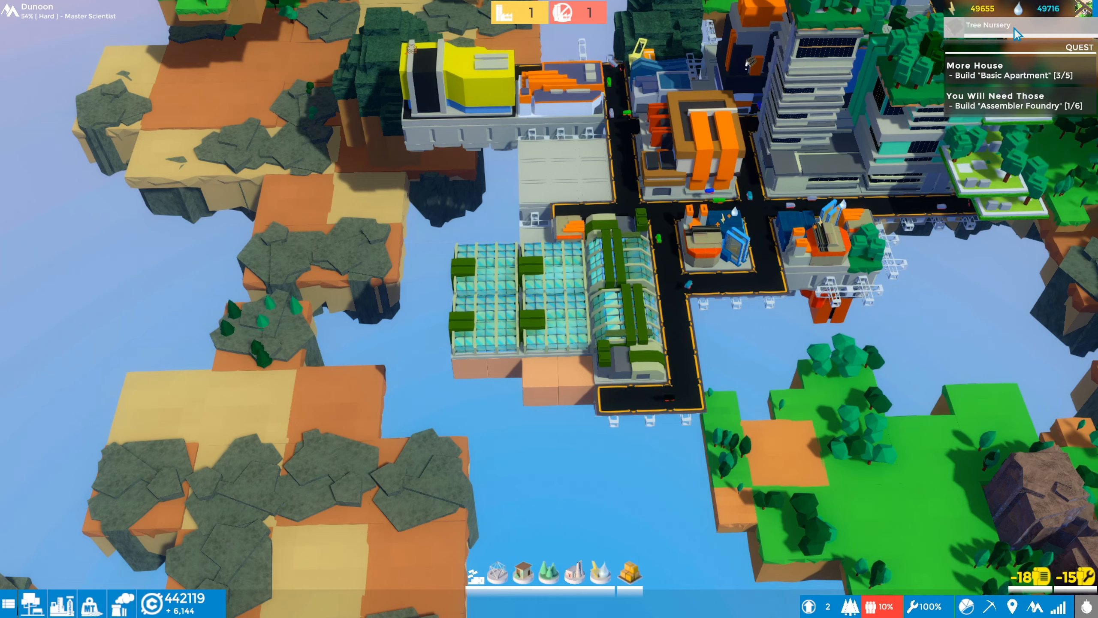
- Add a Sapling recipe to the Rice Farm so it runs 4 of 7 lines, then select the Operation Center
{"action": "left_click", "coordinate": [623, 272]}
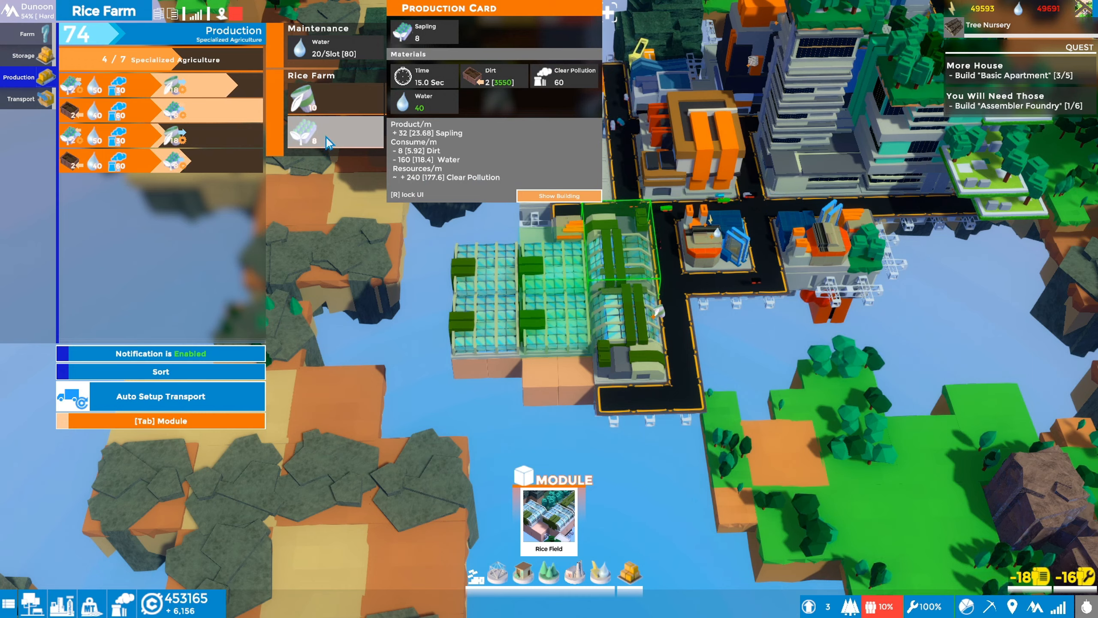
{"action": "left_click", "coordinate": [23, 56]}
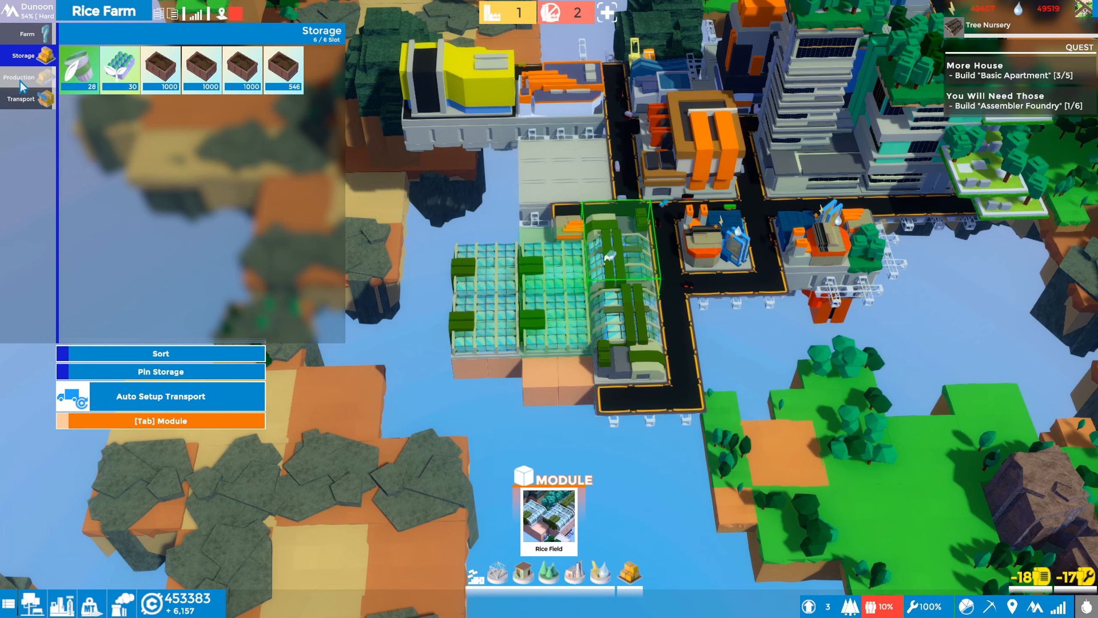
{"action": "left_click", "coordinate": [18, 78]}
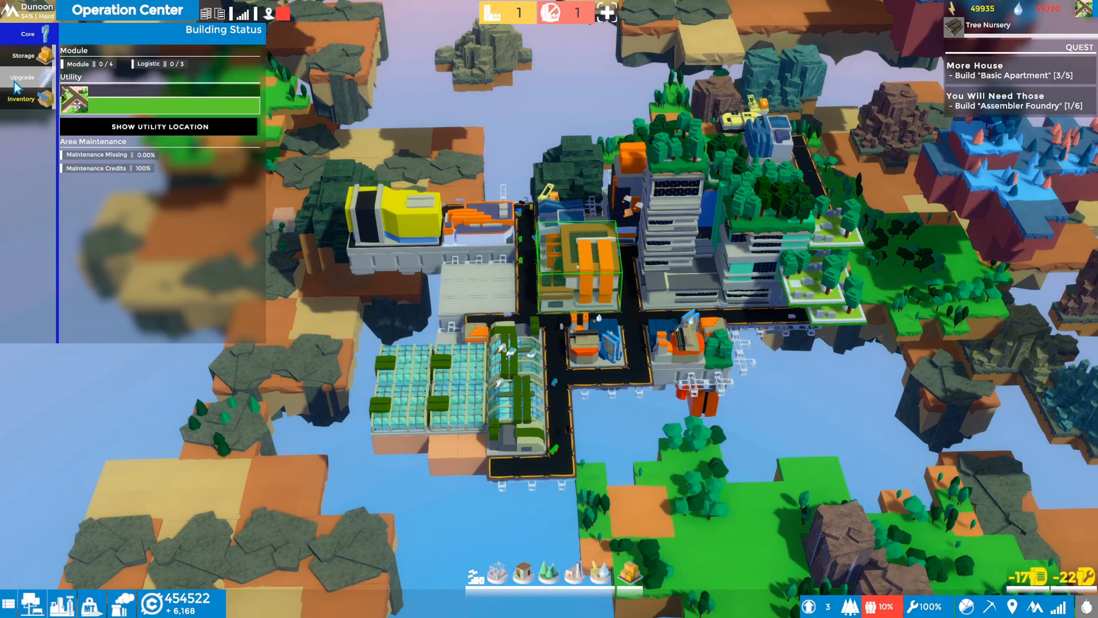
- Show the Operation Center's Warehouse grid with stored materials and sell options
{"action": "left_click", "coordinate": [23, 55]}
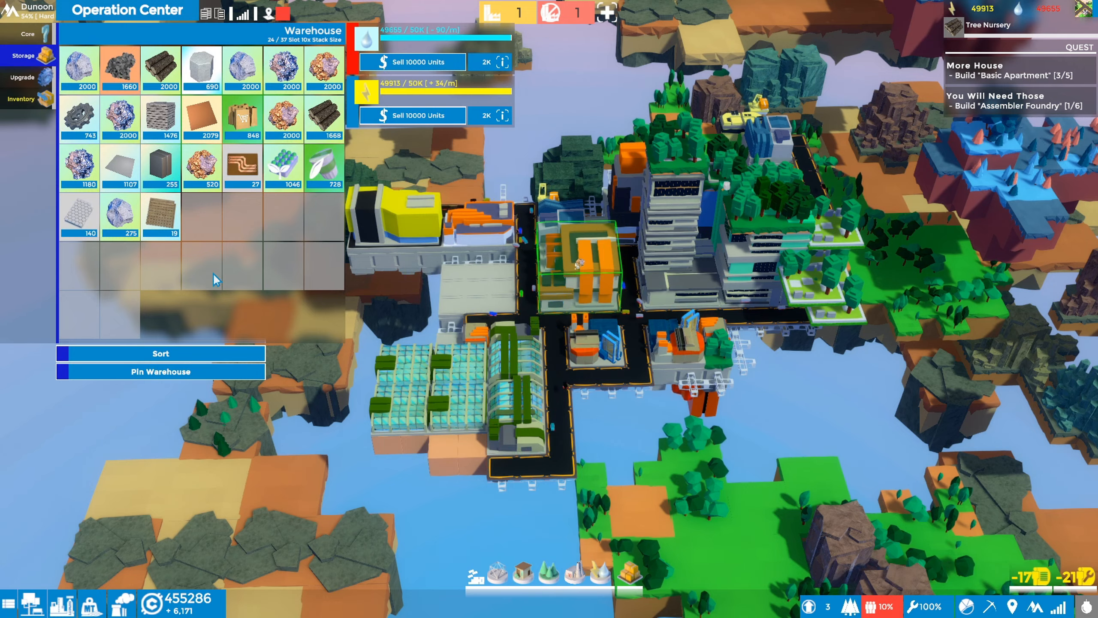
{"action": "mouse_move", "coordinate": [736, 475]}
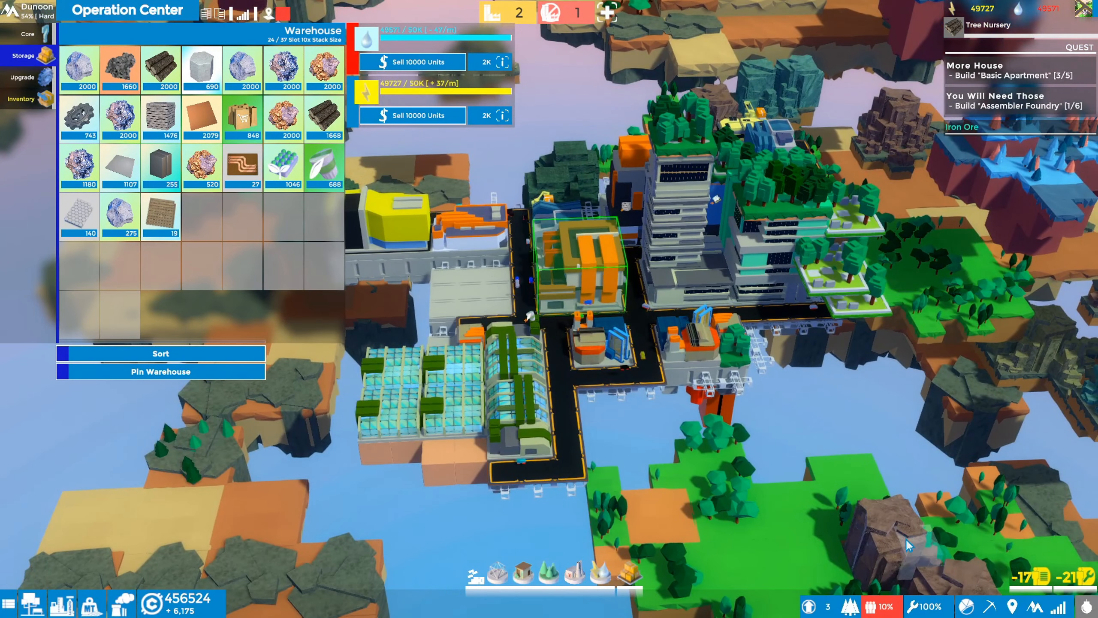
{"action": "mouse_move", "coordinate": [804, 441]}
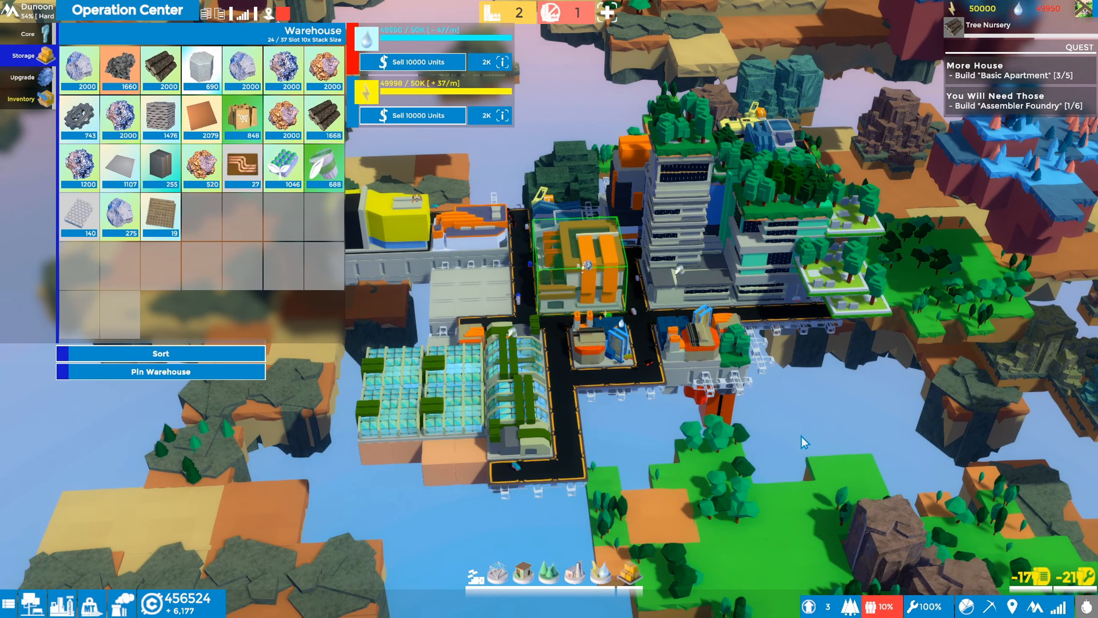
{"action": "mouse_move", "coordinate": [872, 606]}
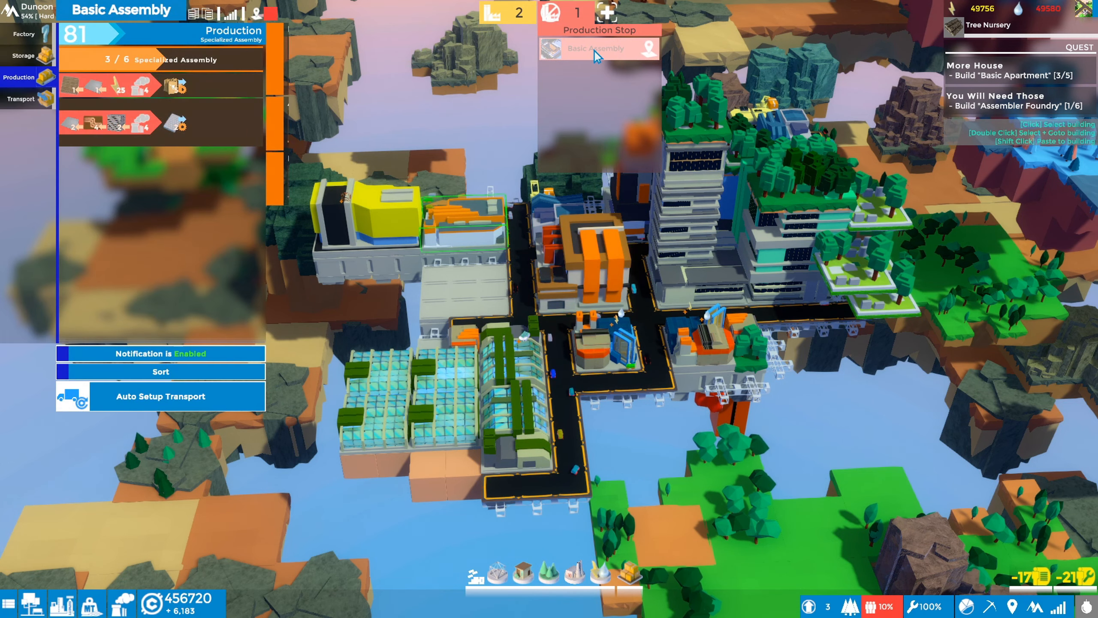
{"action": "left_click", "coordinate": [597, 49]}
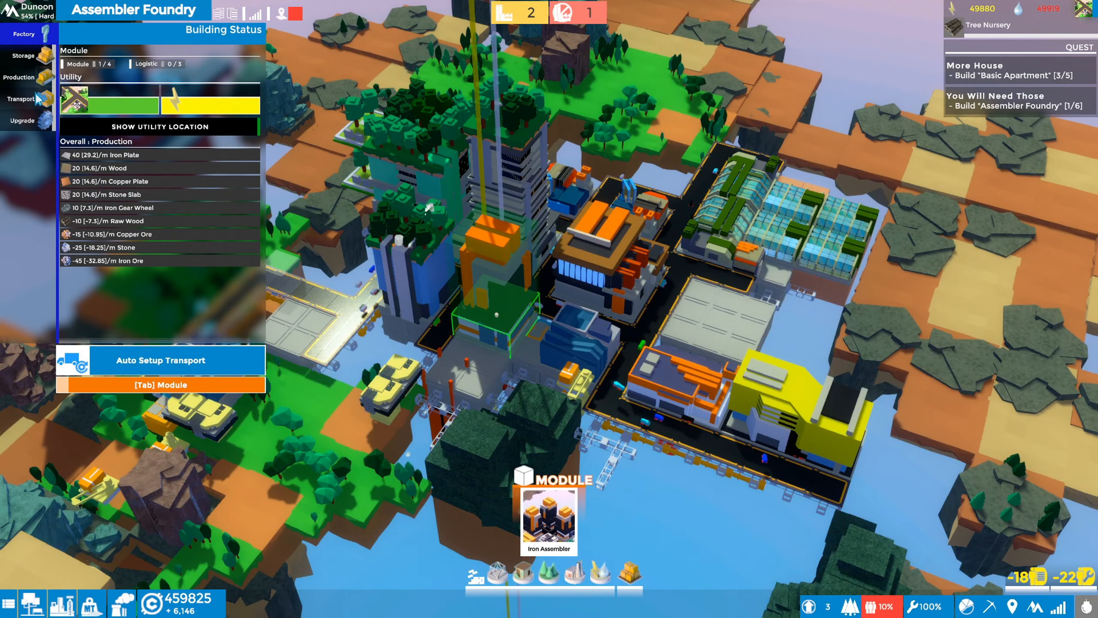
{"action": "left_click", "coordinate": [19, 77]}
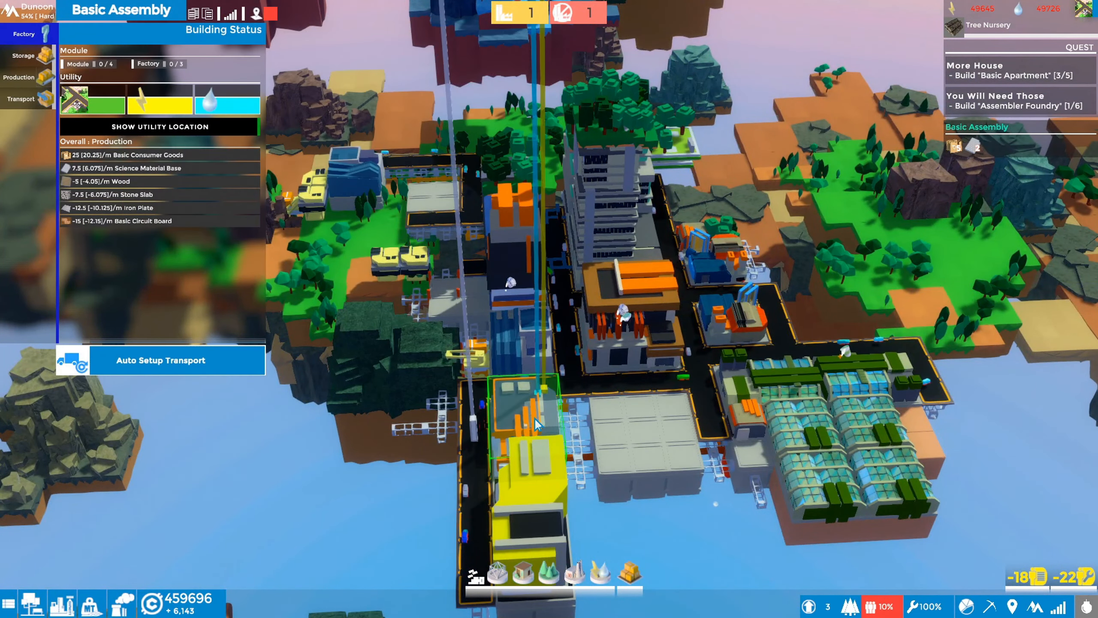
{"action": "left_click", "coordinate": [18, 78]}
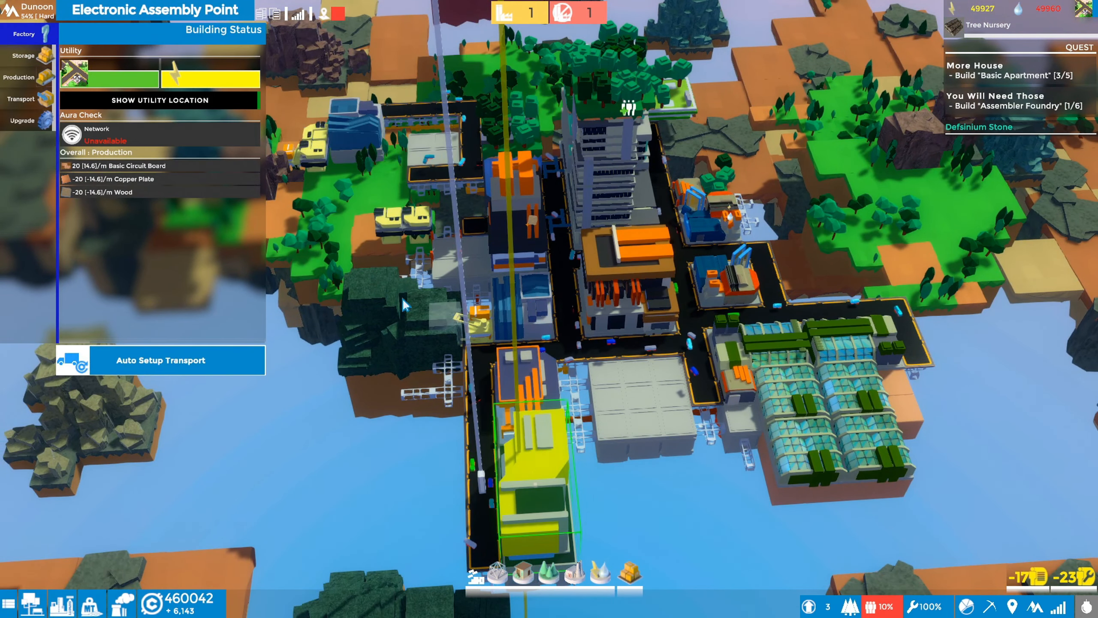
{"action": "left_click", "coordinate": [18, 77]}
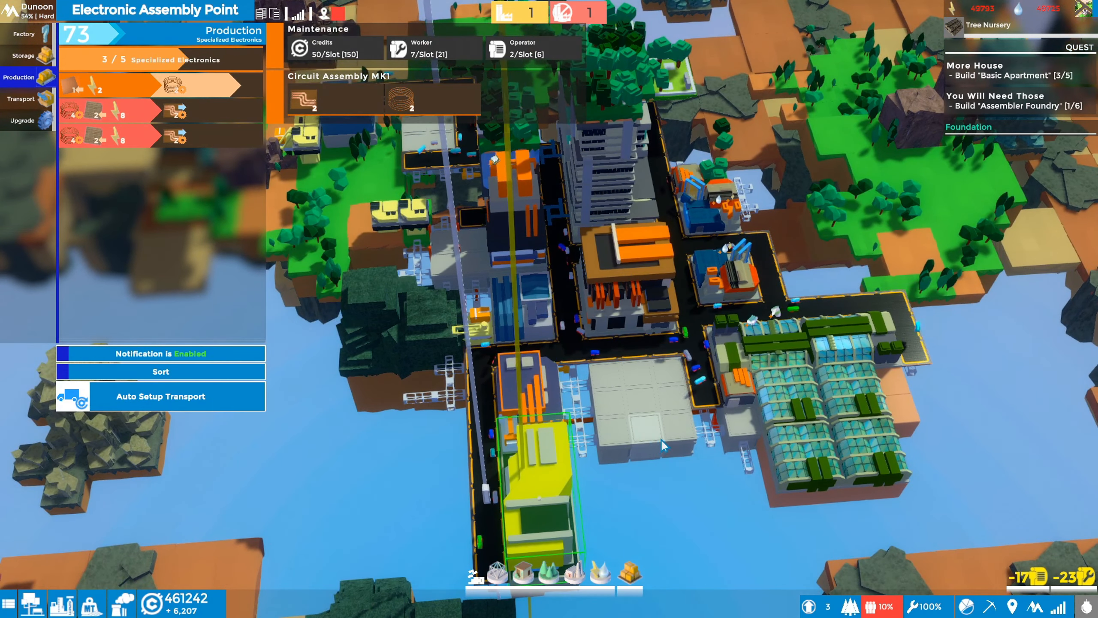
{"action": "left_click", "coordinate": [532, 385]}
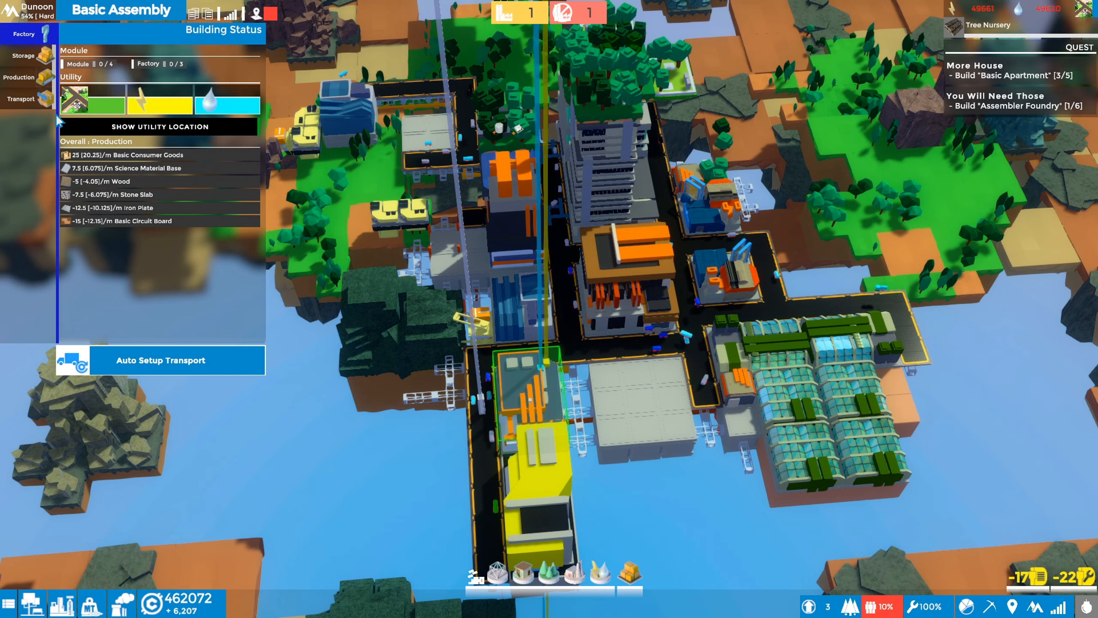
- Bring up the Assembler Foundry's status with its Iron Assembler module offer
{"action": "left_click", "coordinate": [19, 77]}
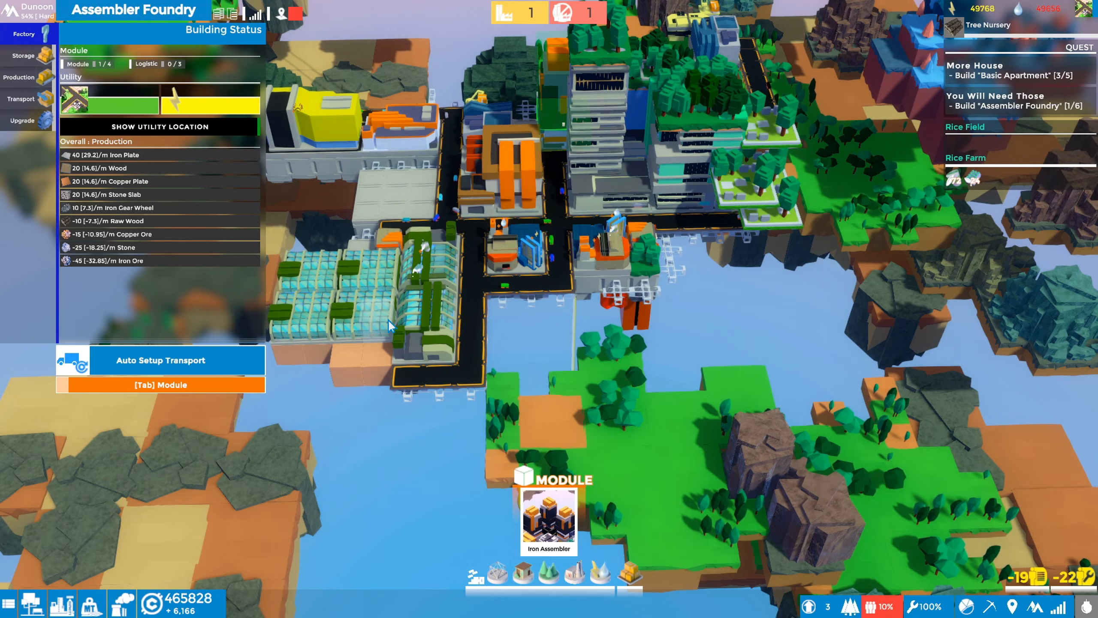
{"action": "mouse_move", "coordinate": [535, 410]}
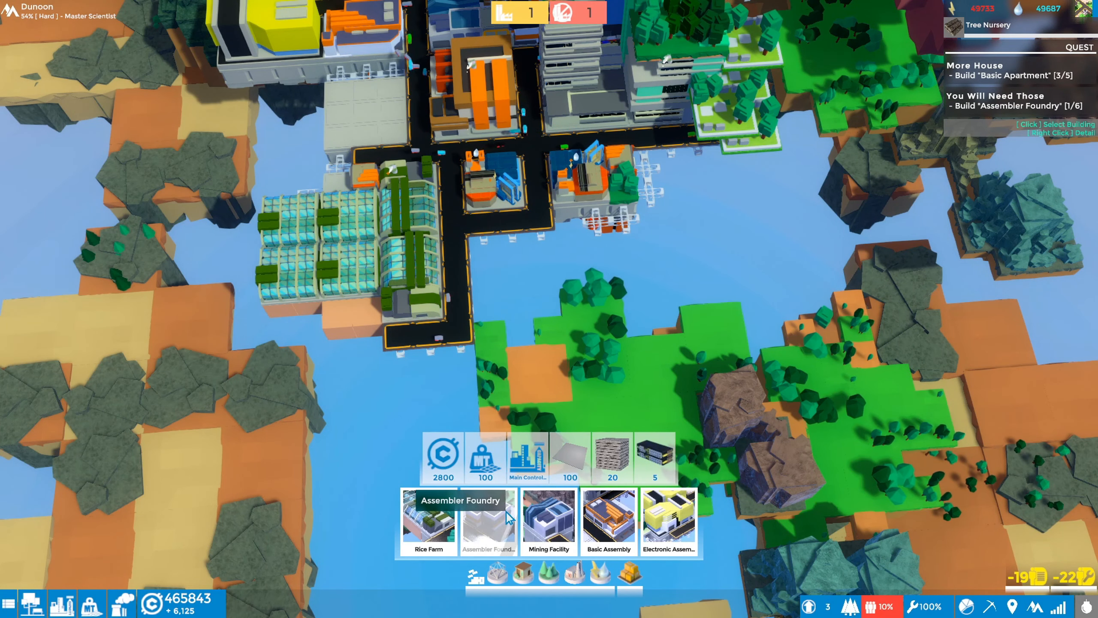
- Place a Foundation tile just south of the road loop
{"action": "left_click", "coordinate": [488, 521]}
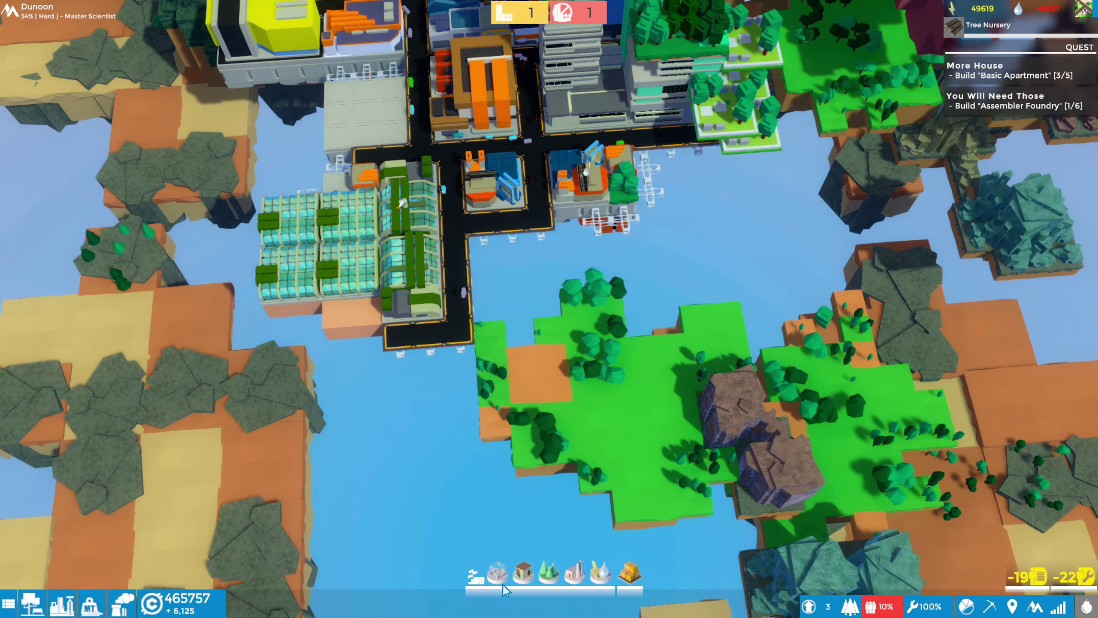
{"action": "left_click", "coordinate": [500, 574]}
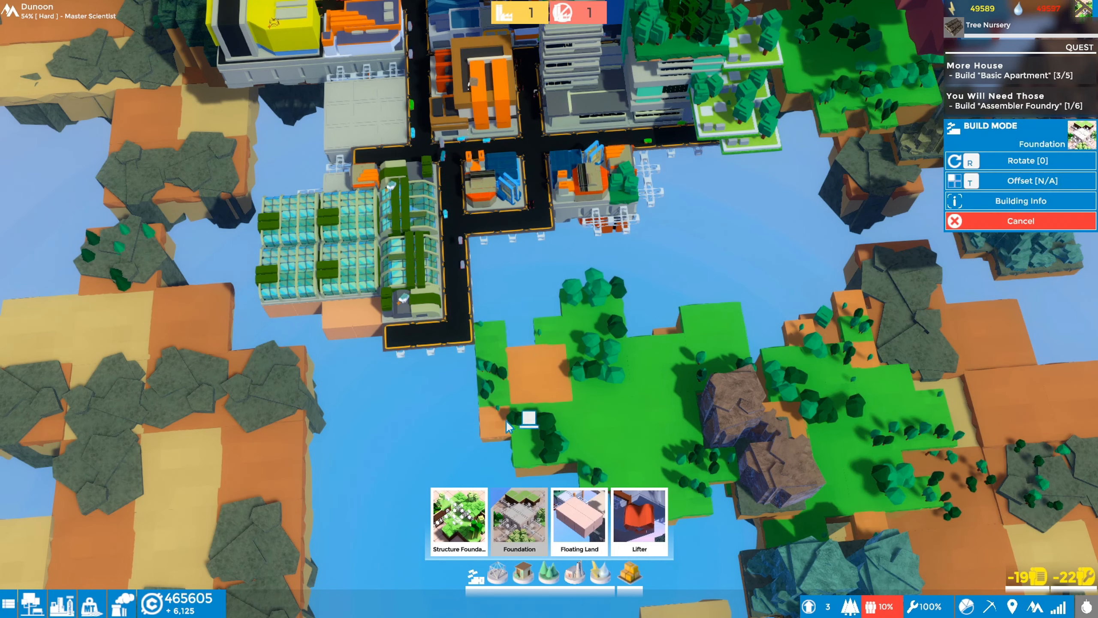
{"action": "left_click", "coordinate": [459, 519]}
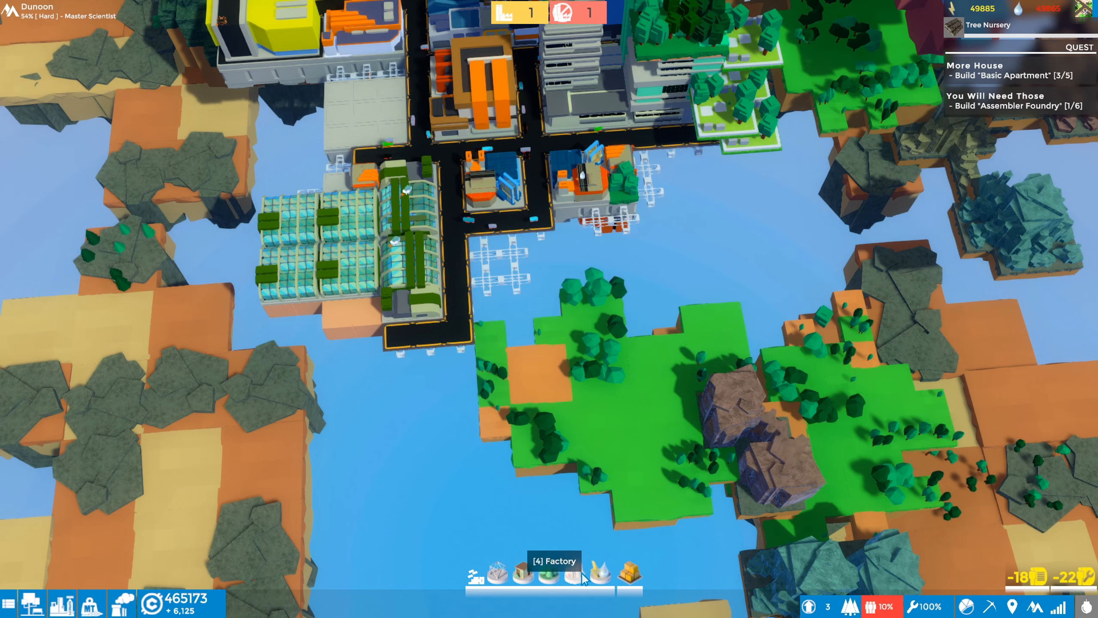
{"action": "left_click", "coordinate": [548, 576]}
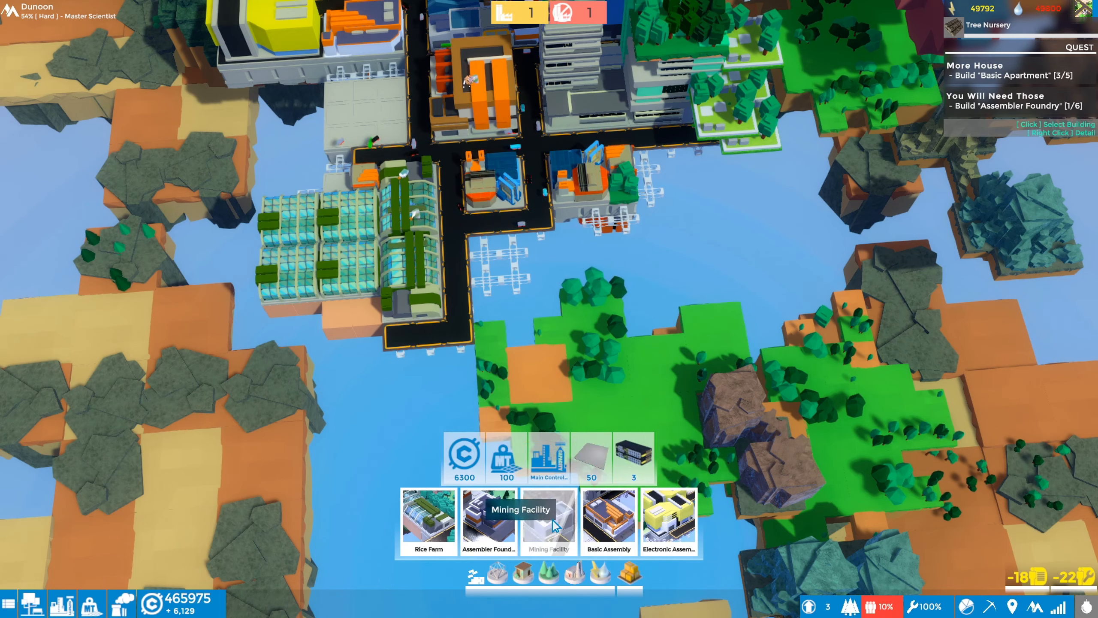
{"action": "left_click", "coordinate": [488, 520]}
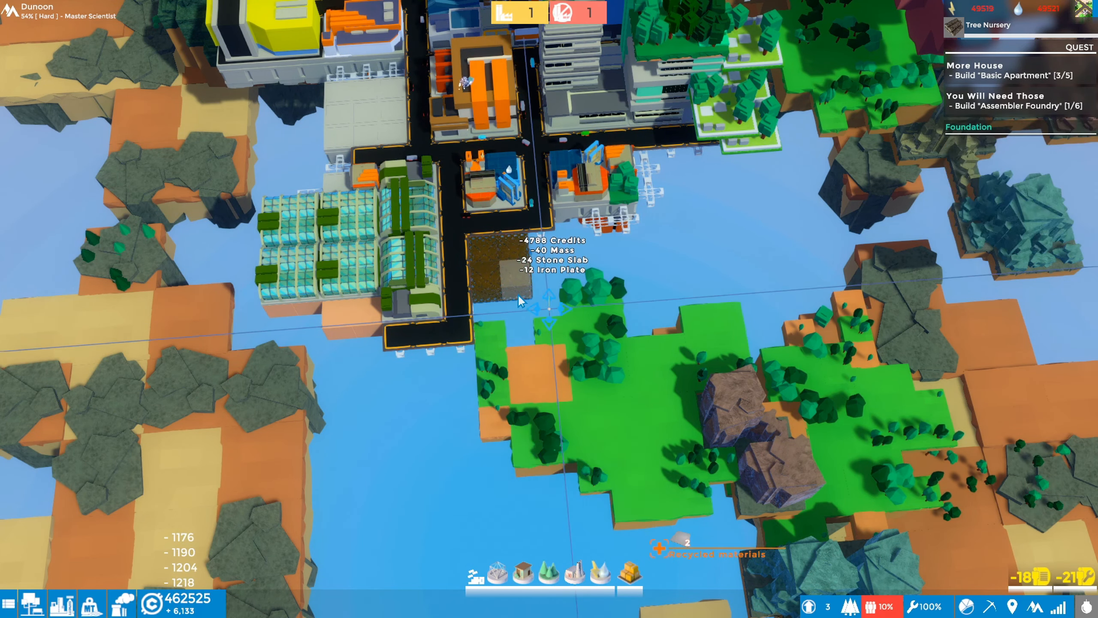
{"action": "left_click", "coordinate": [592, 574]}
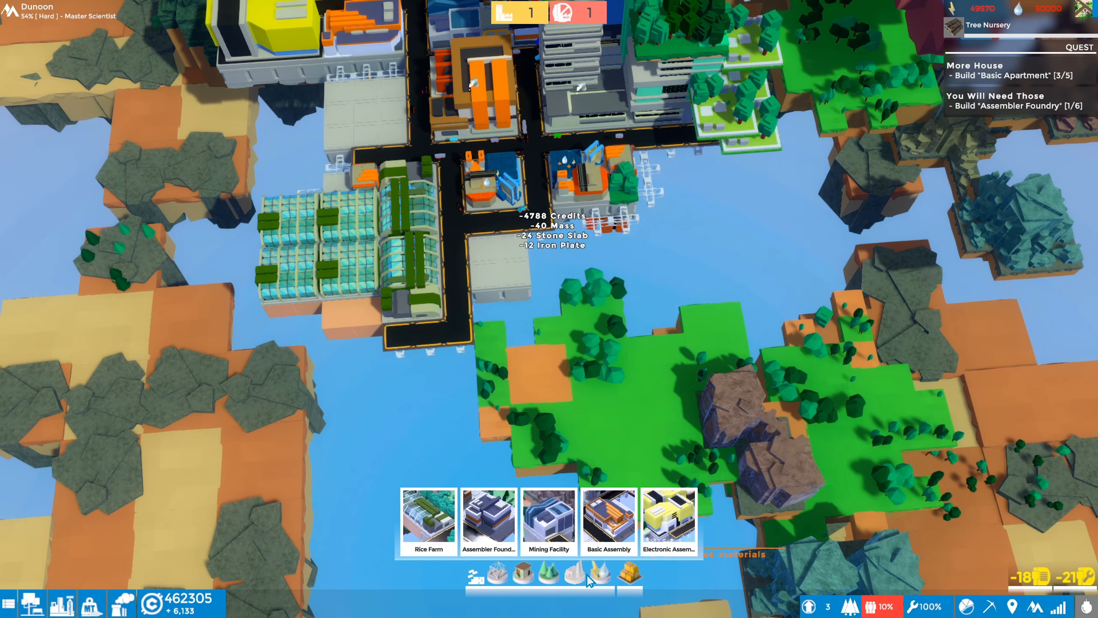
- Build a second Assembler Foundry on the new foundation
{"action": "left_click", "coordinate": [488, 521]}
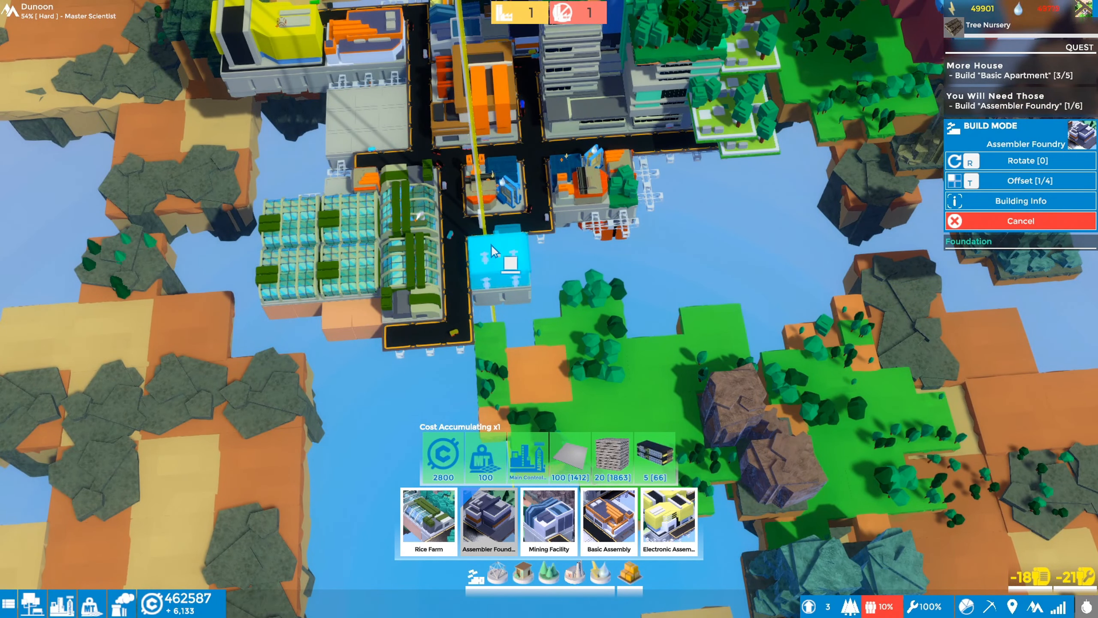
{"action": "left_click", "coordinate": [500, 259]}
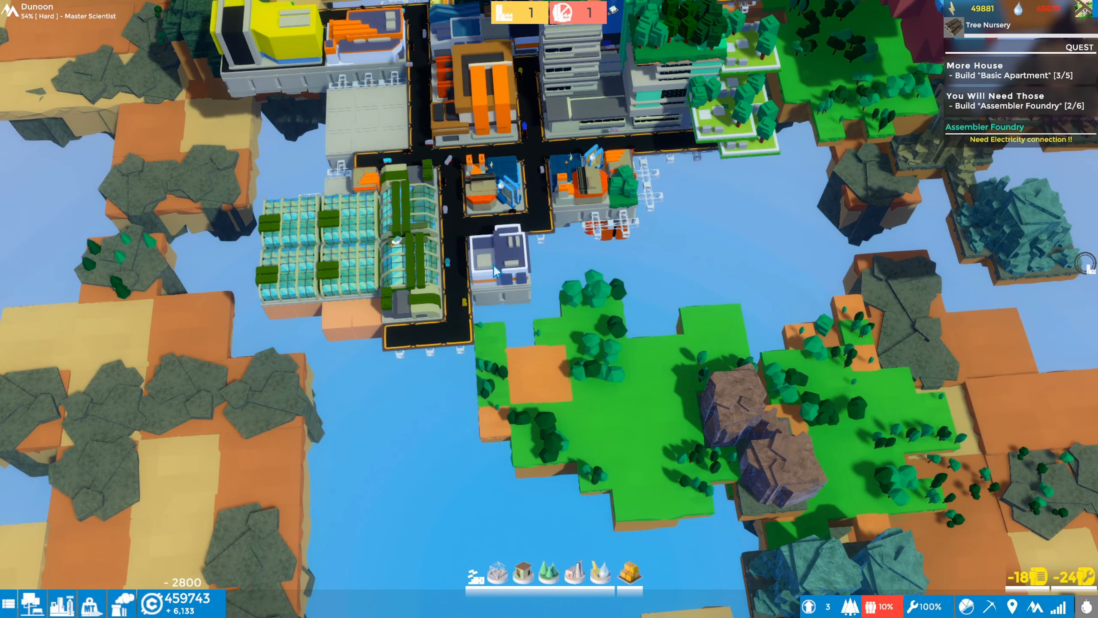
- Lay Power Cable tiles beside the new foundry until its utilities show supplied
{"action": "left_click", "coordinate": [504, 259]}
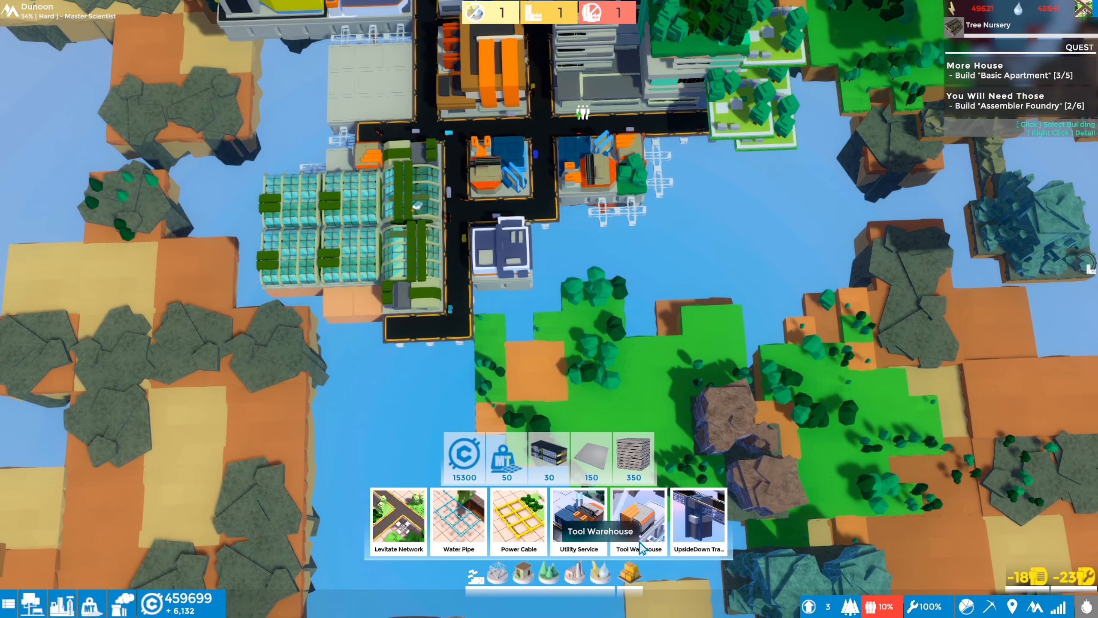
{"action": "left_click", "coordinate": [518, 521]}
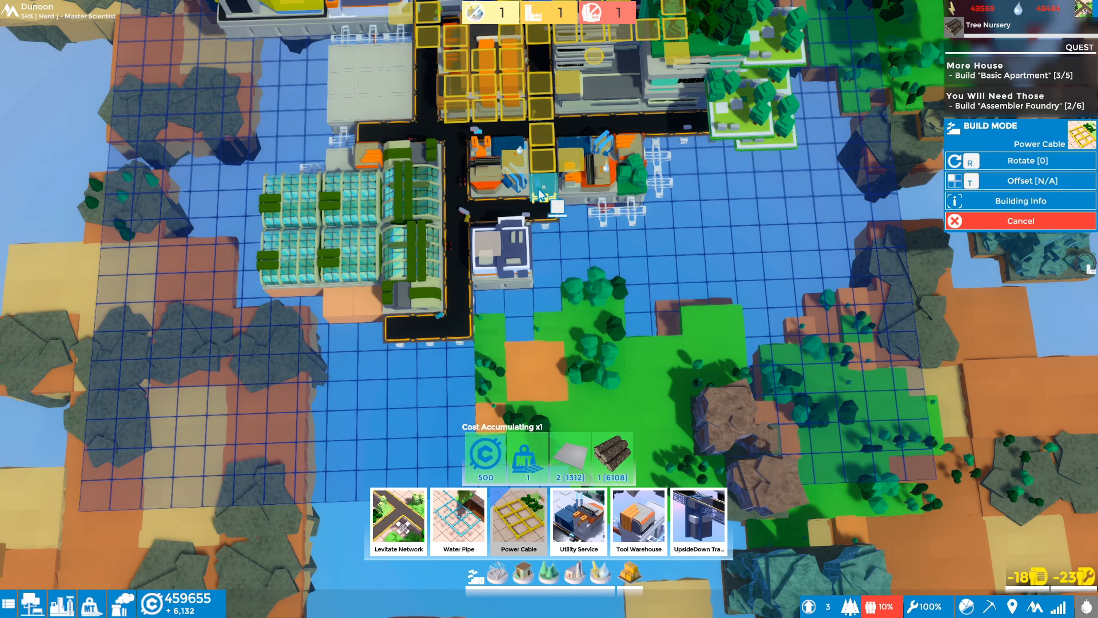
{"action": "left_click", "coordinate": [573, 250]}
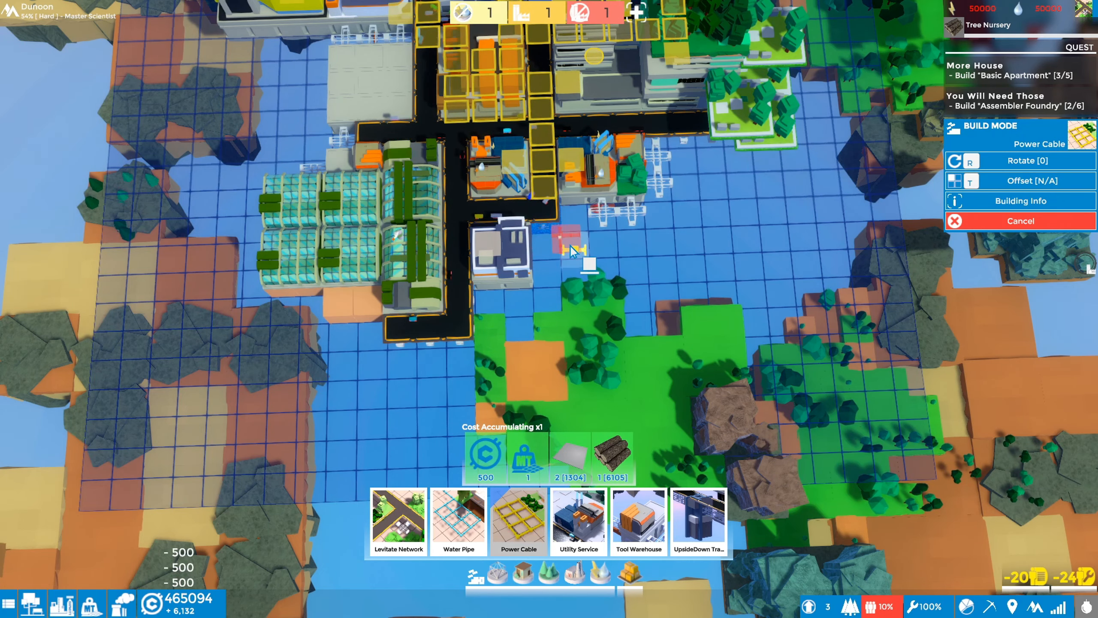
{"action": "left_click", "coordinate": [505, 245]}
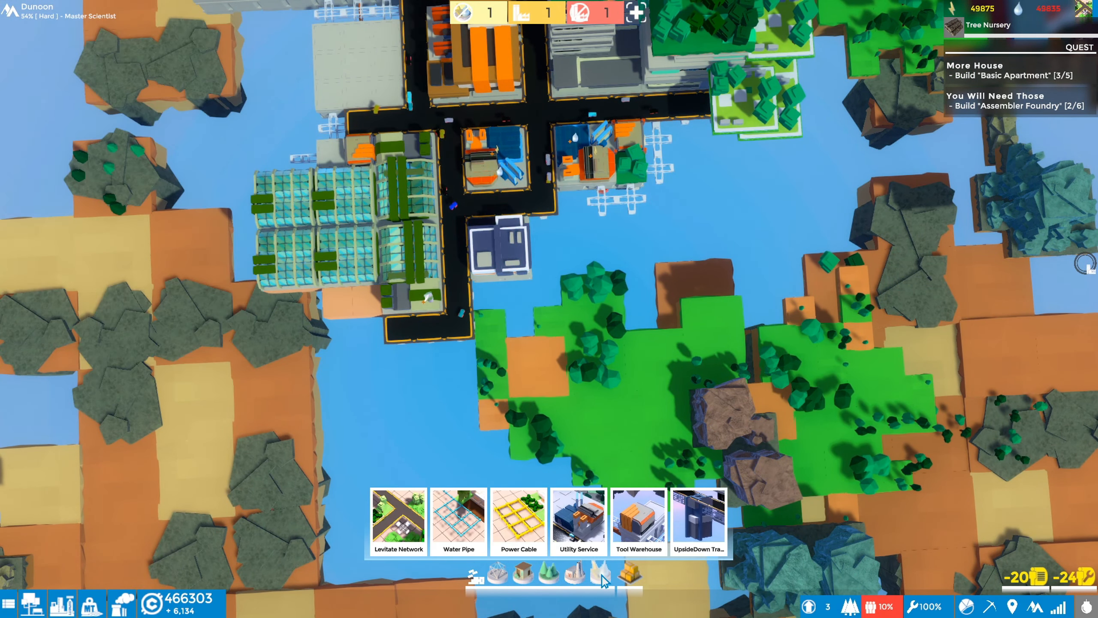
{"action": "left_click", "coordinate": [518, 518]}
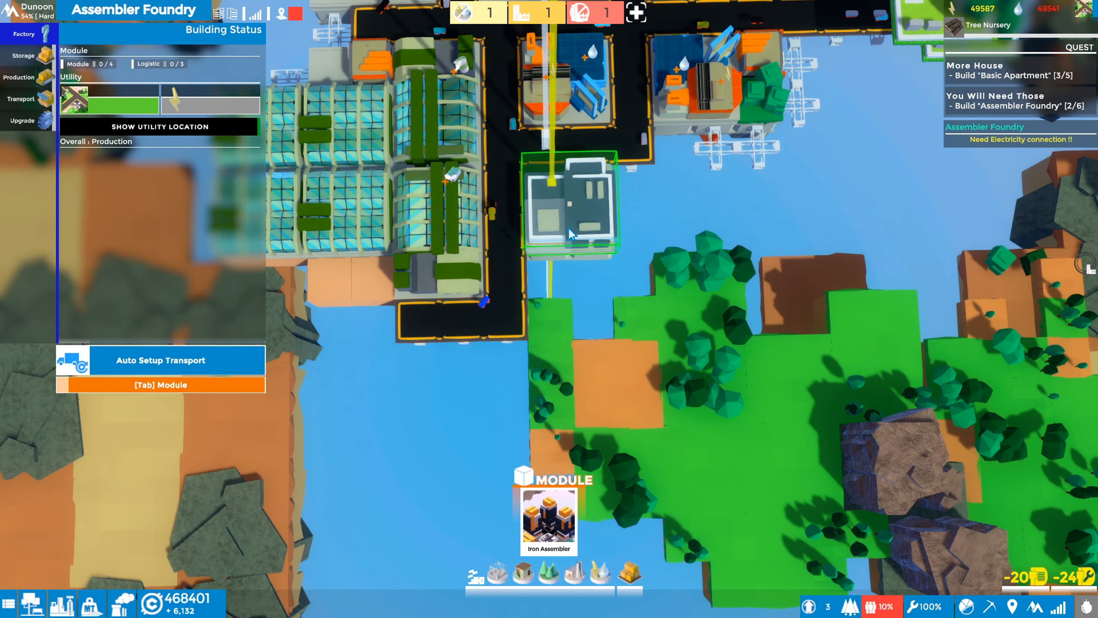
{"action": "mouse_move", "coordinate": [634, 267]}
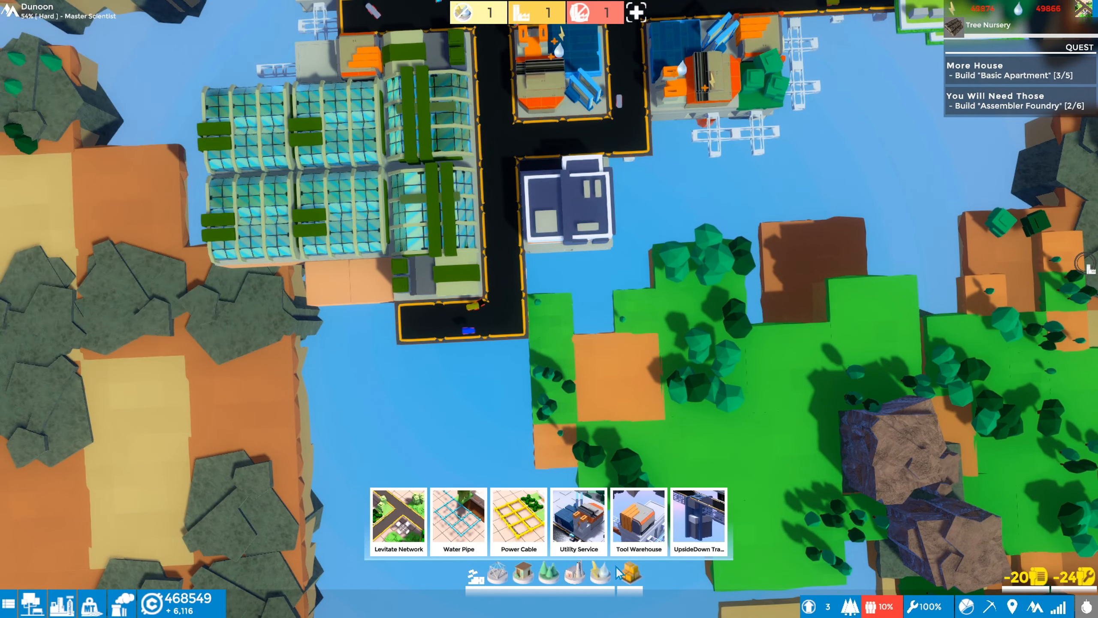
{"action": "left_click", "coordinate": [518, 521]}
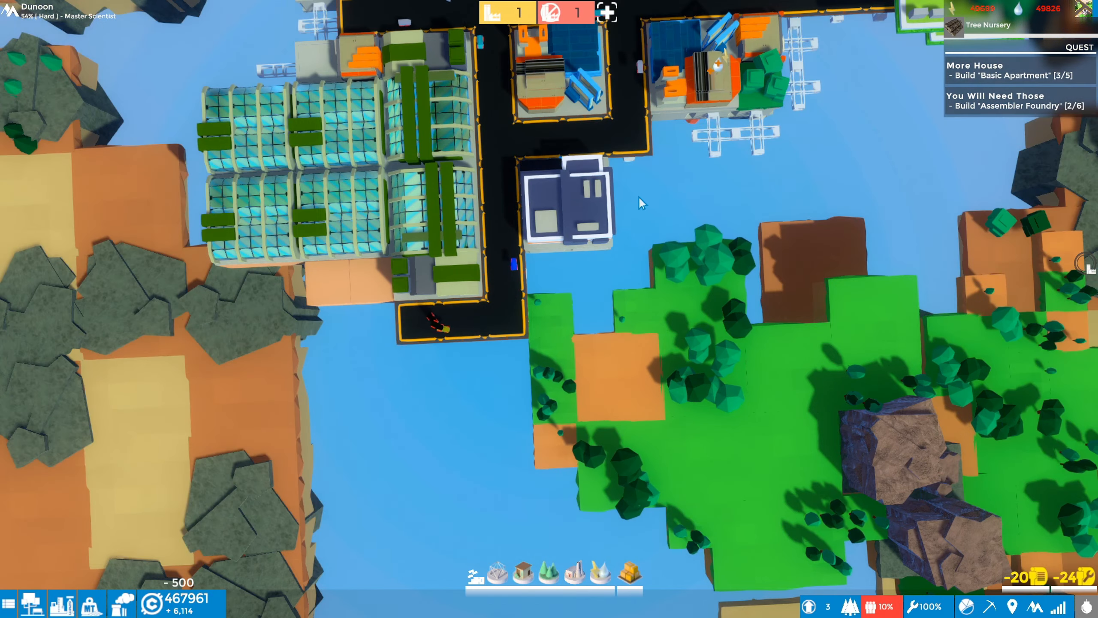
{"action": "left_click", "coordinate": [567, 200]}
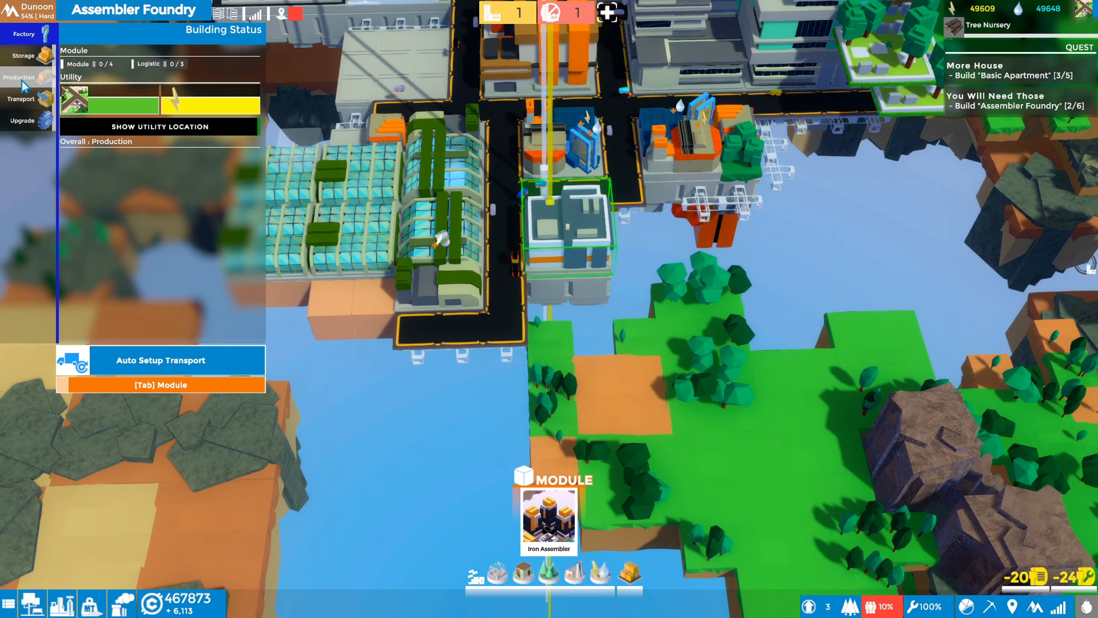
- Assign the Basic Assembly wood-from-raw-wood recipe to the new foundry's lines for 40 wood per minute
{"action": "left_click", "coordinate": [19, 77]}
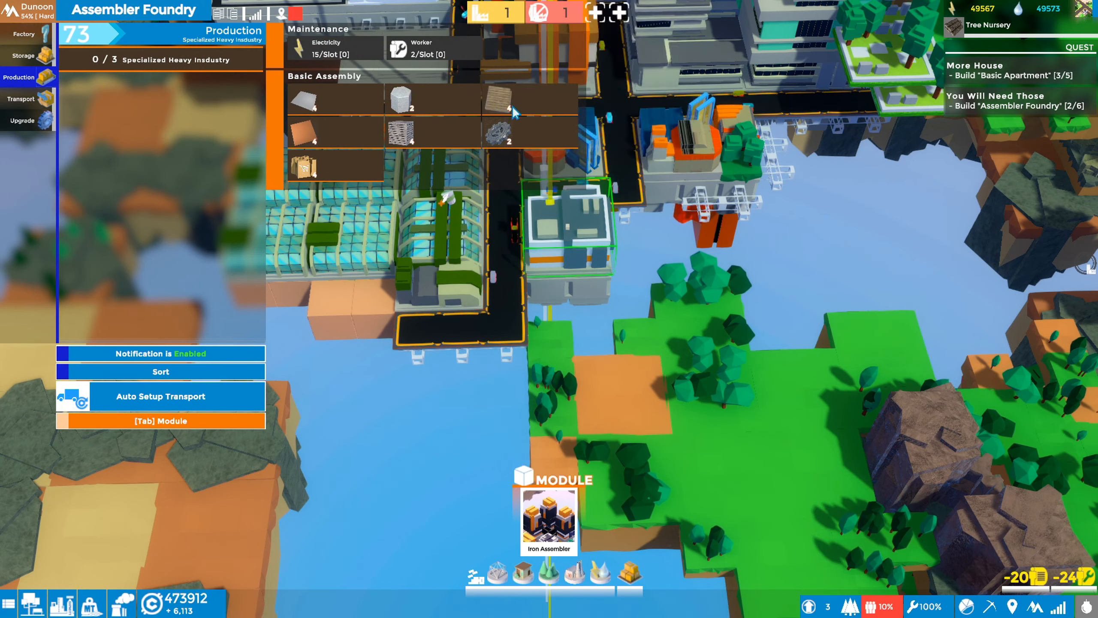
{"action": "left_click", "coordinate": [517, 98]}
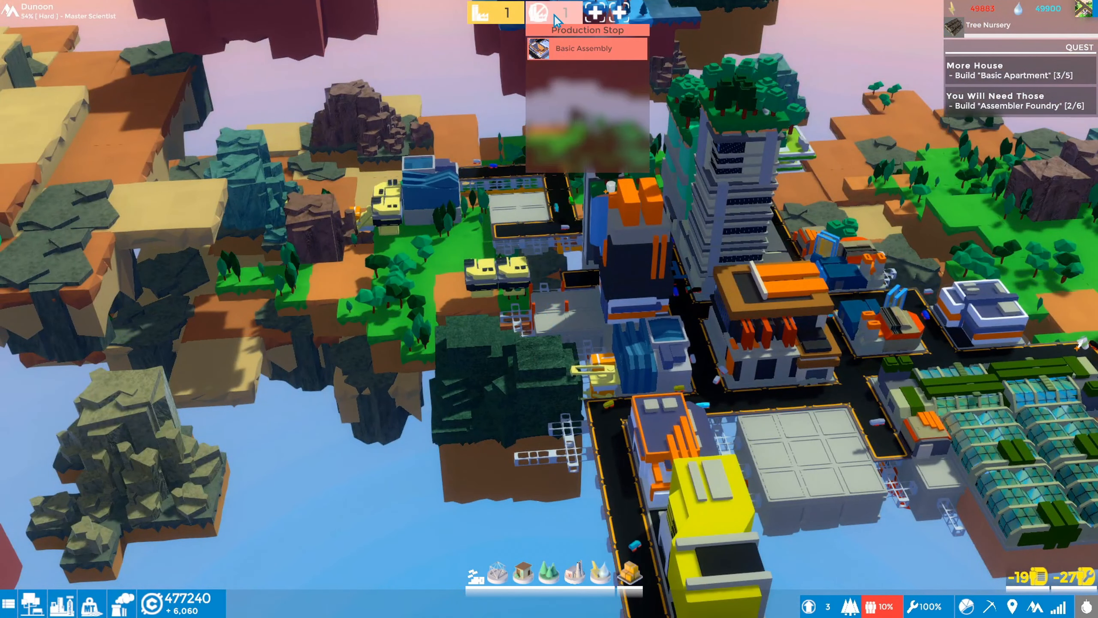
{"action": "left_click", "coordinate": [584, 48]}
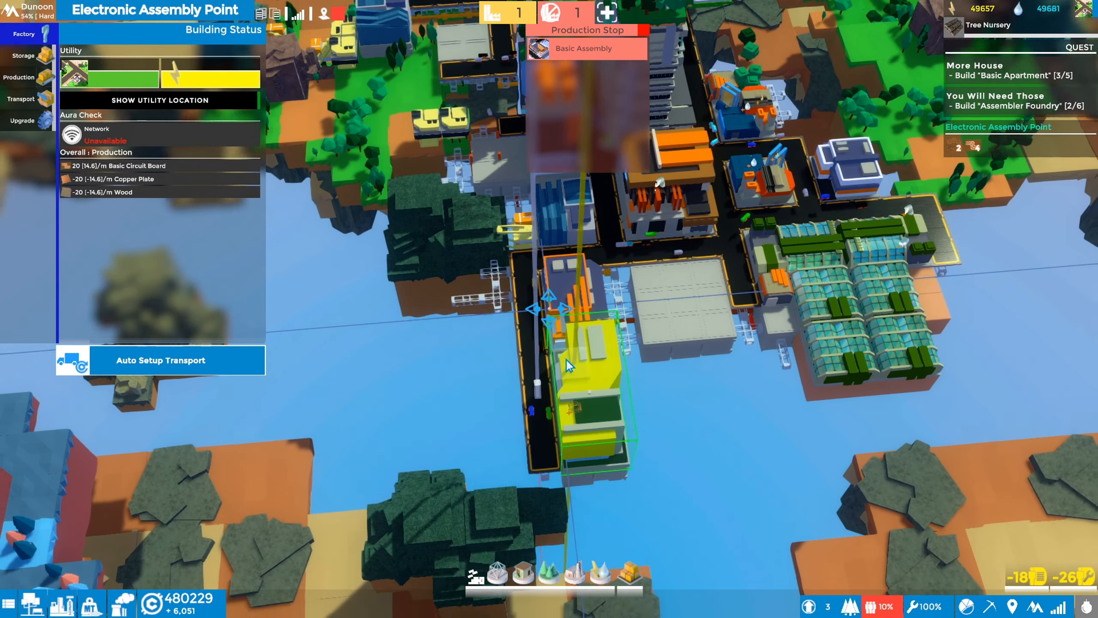
{"action": "left_click", "coordinate": [19, 77]}
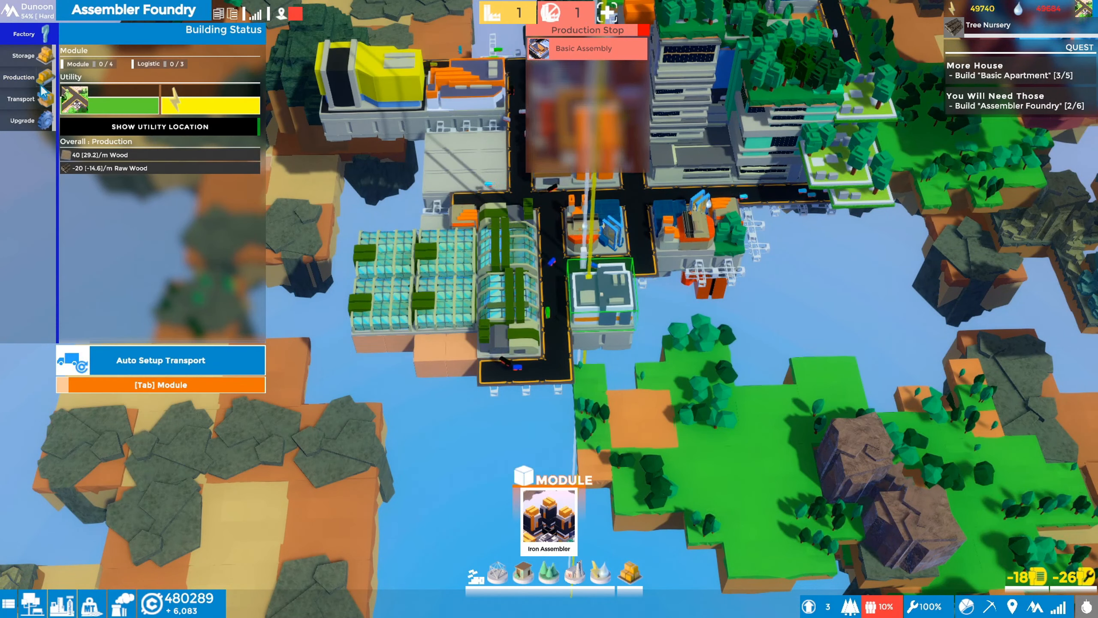
- Buy Basic Space Optimization and Basic air filtering upgrades for the new foundry
{"action": "left_click", "coordinate": [18, 77]}
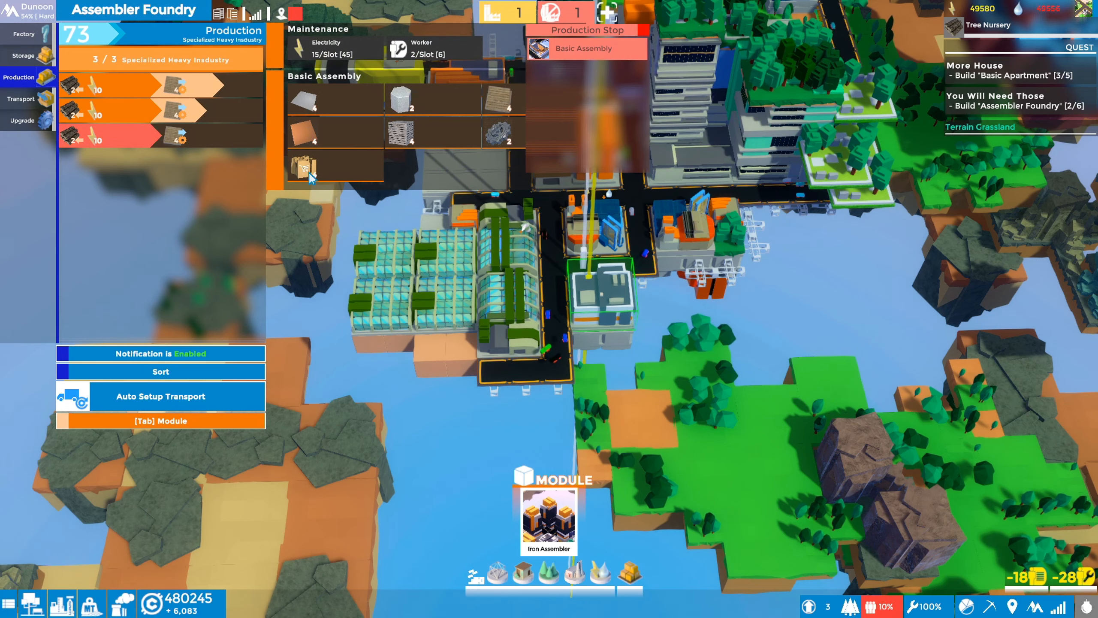
{"action": "left_click", "coordinate": [22, 120]}
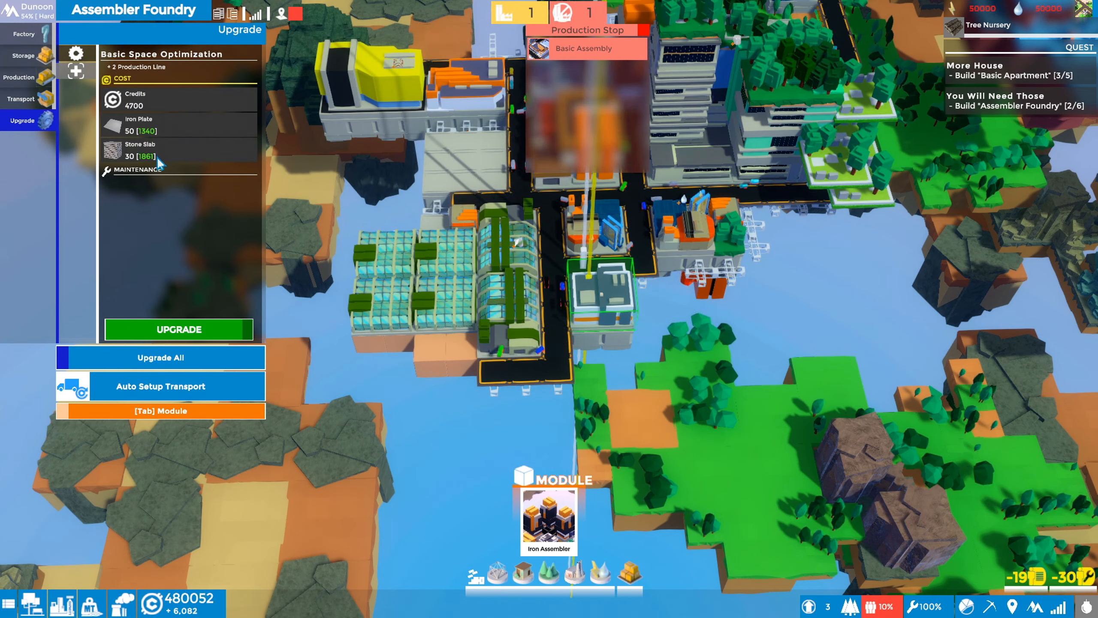
{"action": "left_click", "coordinate": [178, 329]}
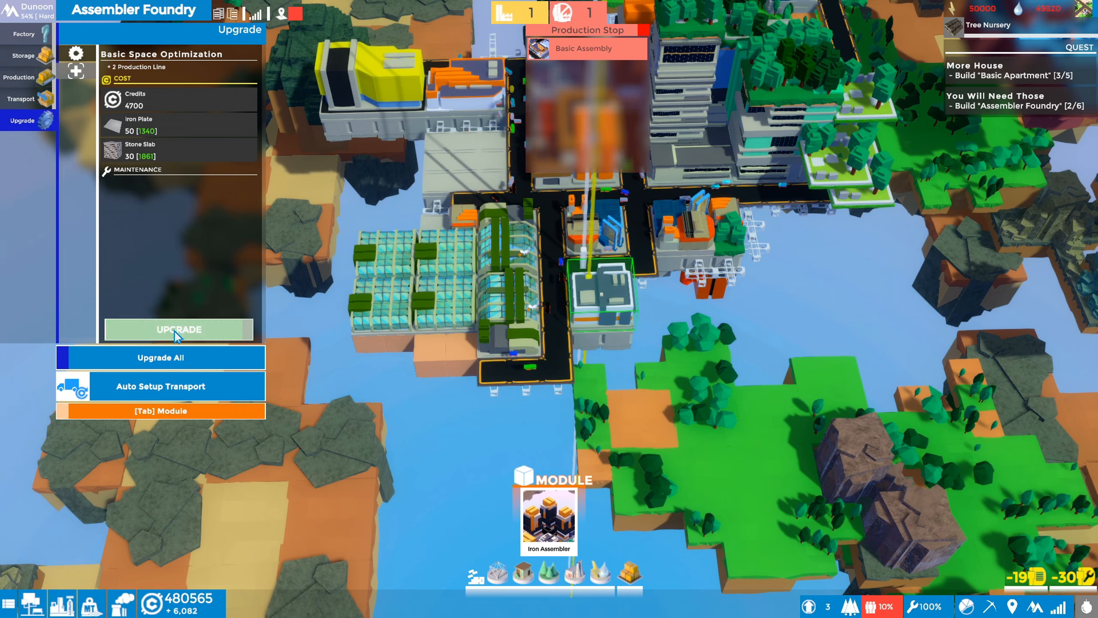
{"action": "left_click", "coordinate": [178, 329]}
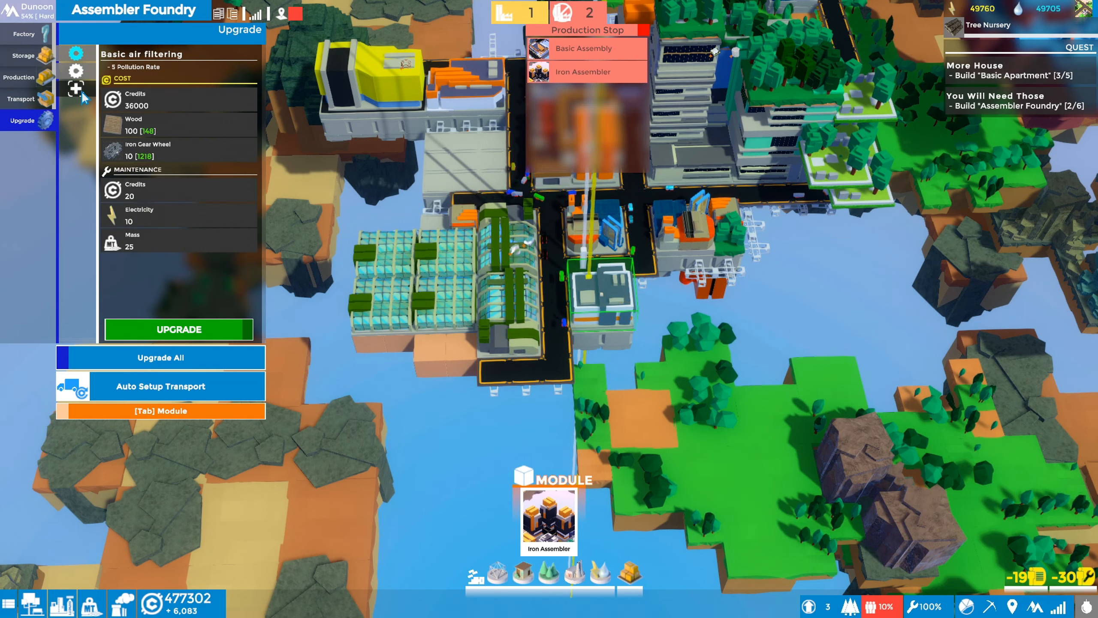
{"action": "left_click", "coordinate": [177, 329]}
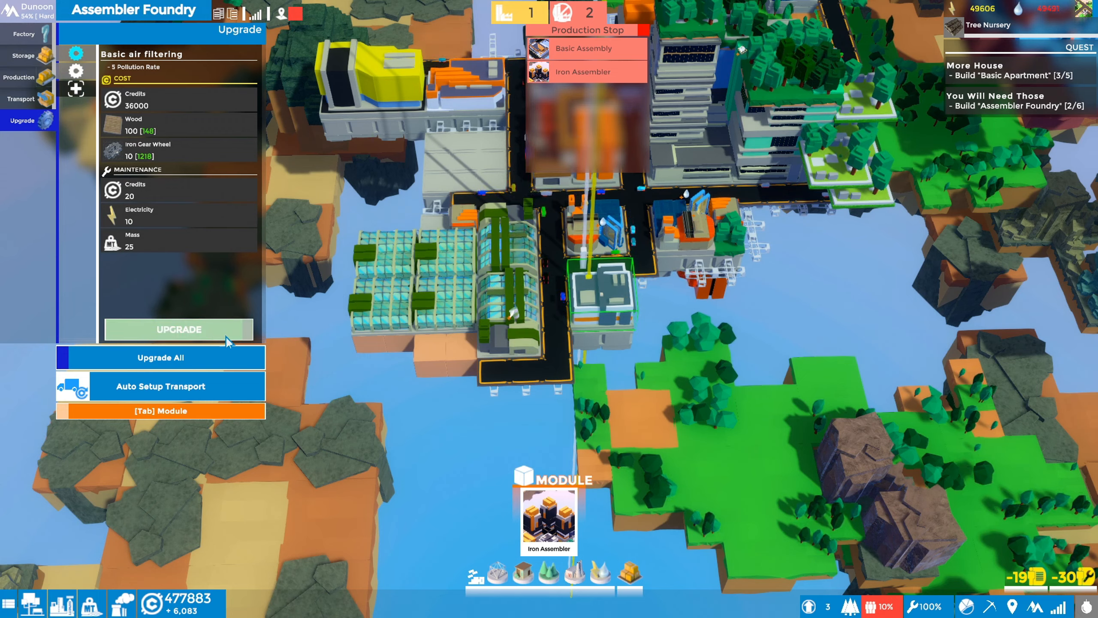
{"action": "left_click", "coordinate": [178, 329]}
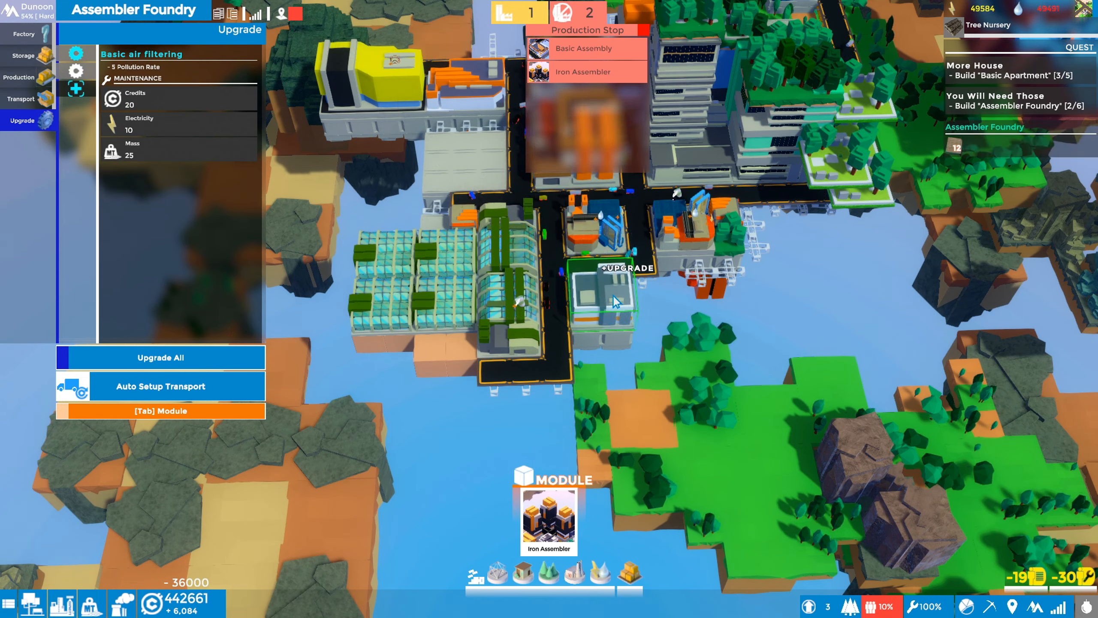
- Add a fourth wood production line and close the foundry's panel
{"action": "left_click", "coordinate": [21, 77]}
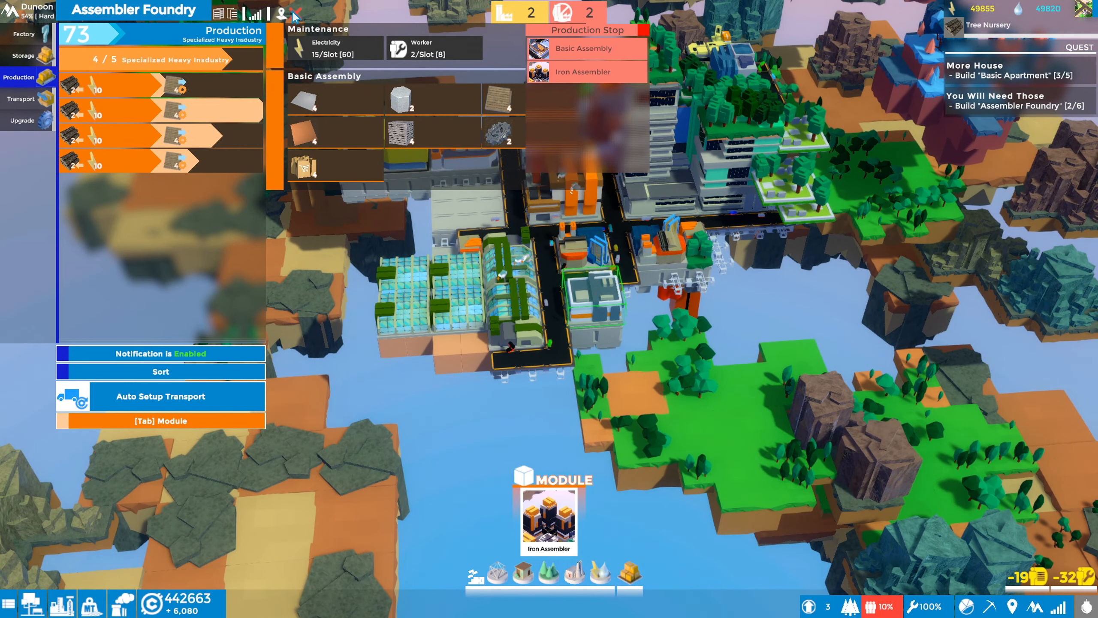
{"action": "left_click", "coordinate": [292, 14]}
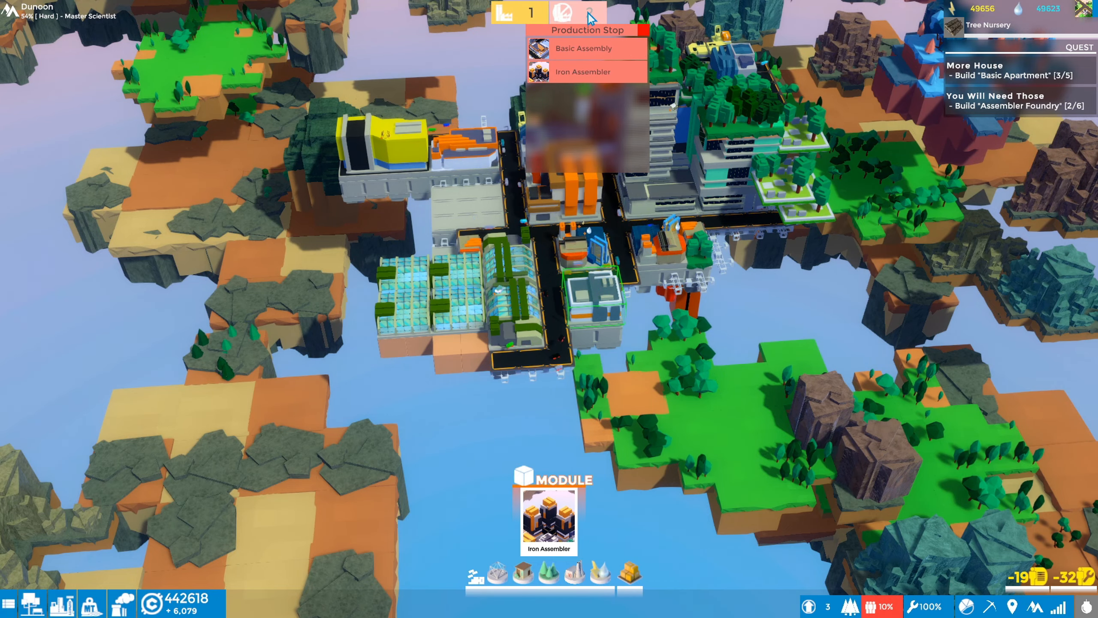
{"action": "left_click", "coordinate": [590, 308]}
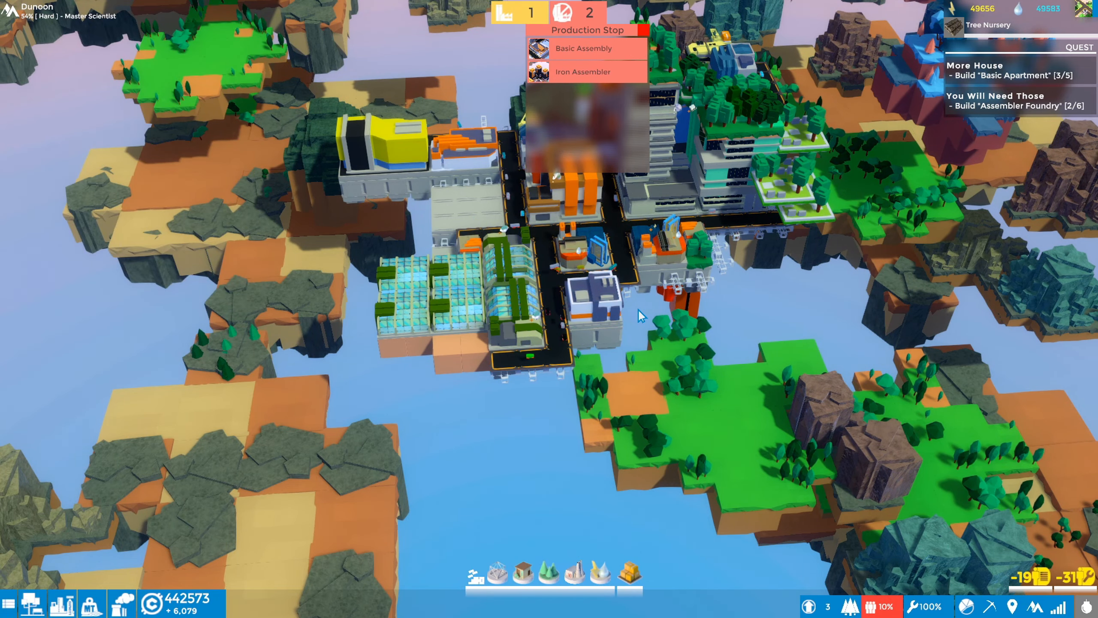